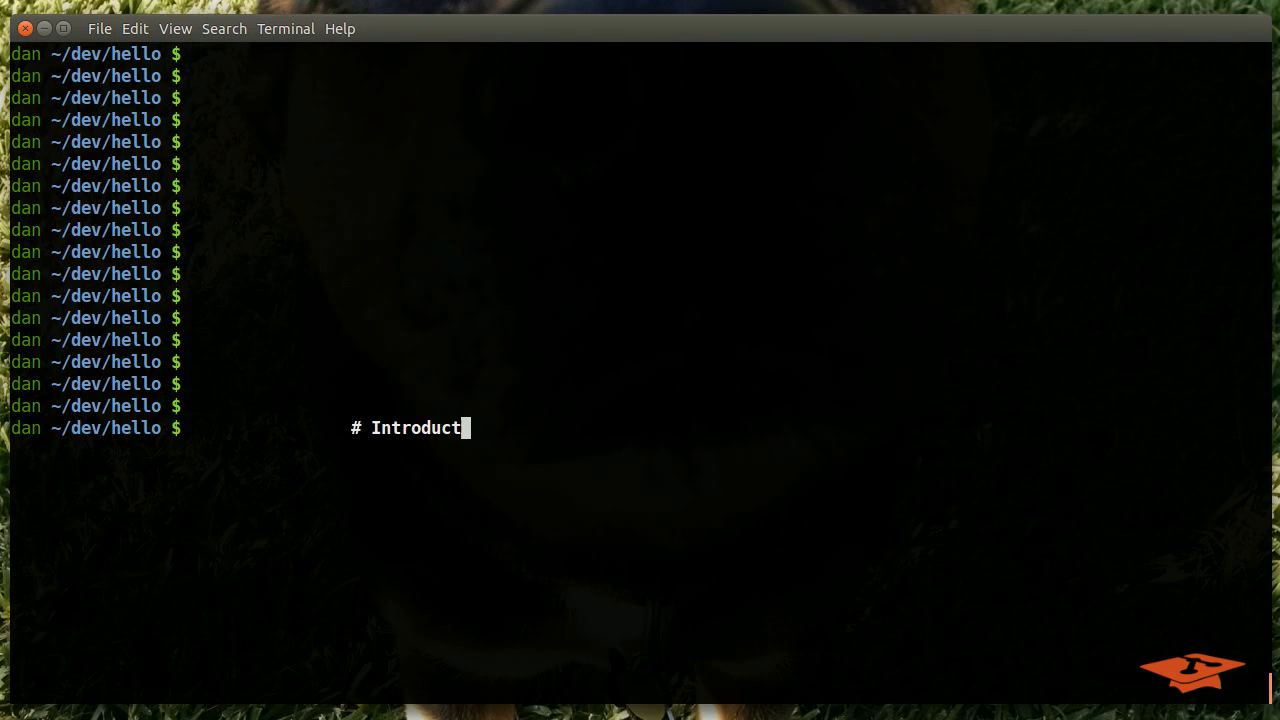
# Enter the title comment '# Introduction to git hooks by Dan :P' at the bash prompt
pyautogui.write('ion to git hooks')
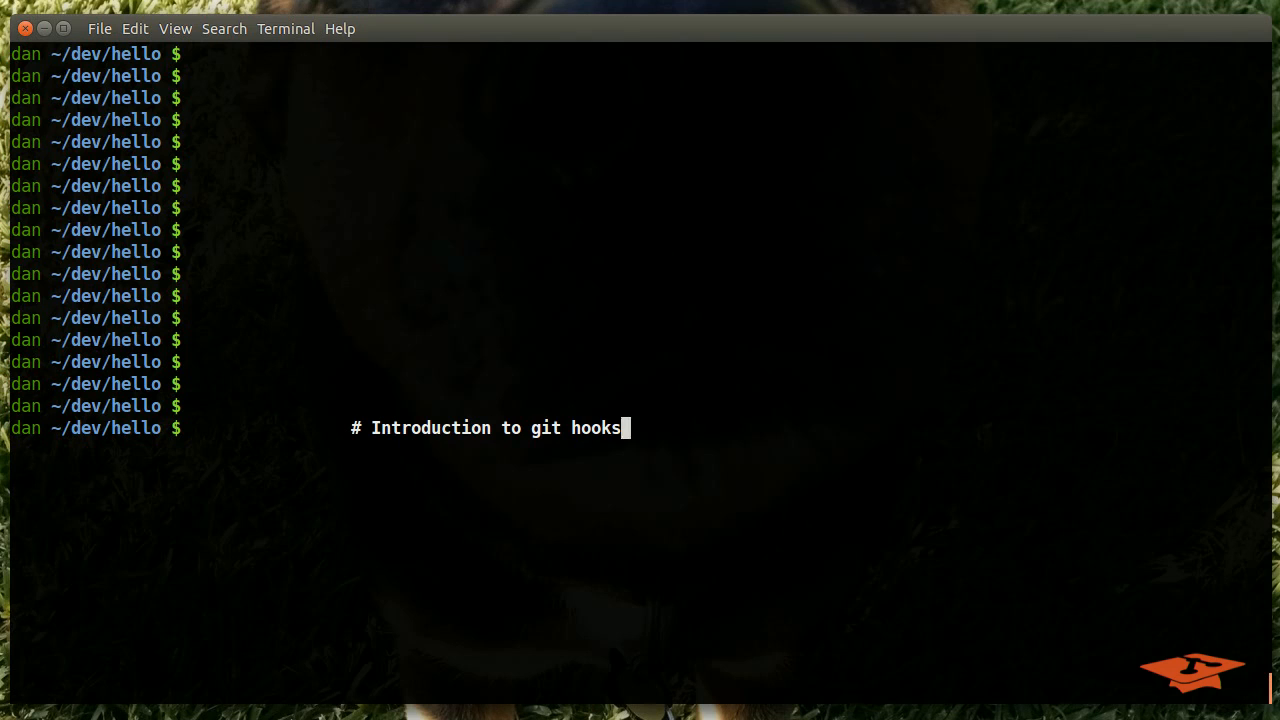
pyautogui.write('by Dan')
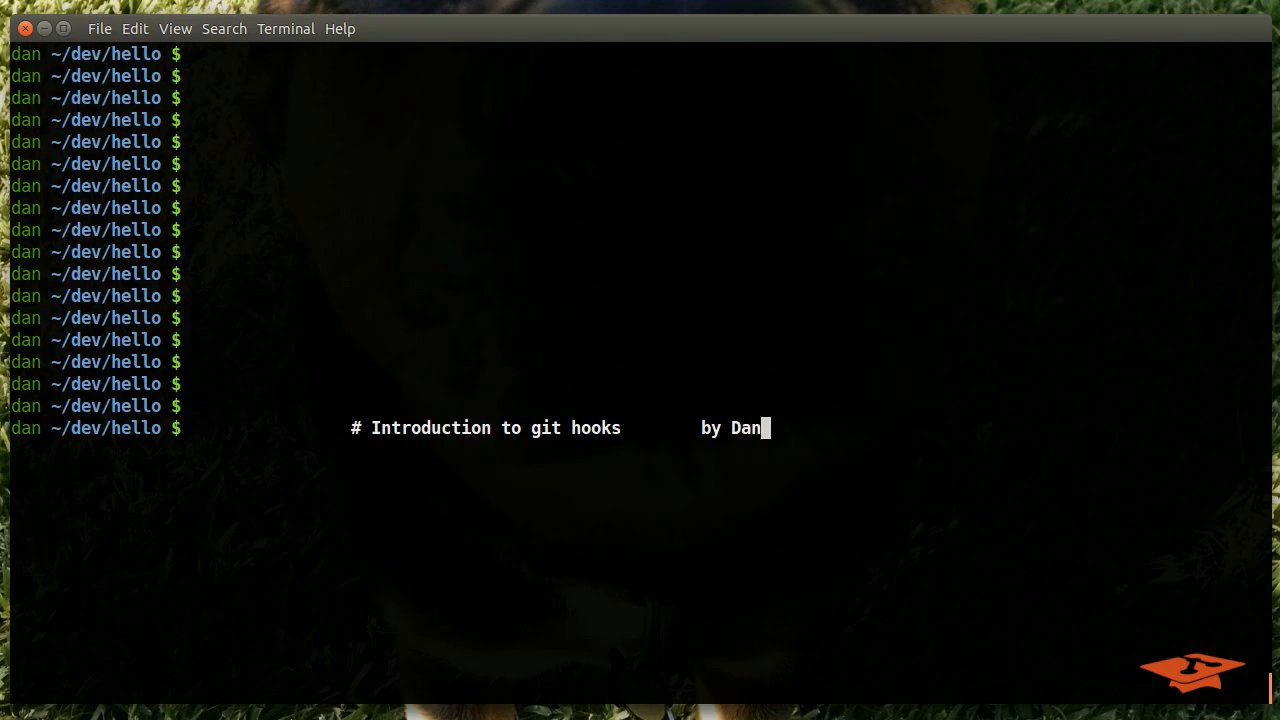
pyautogui.write(':P')
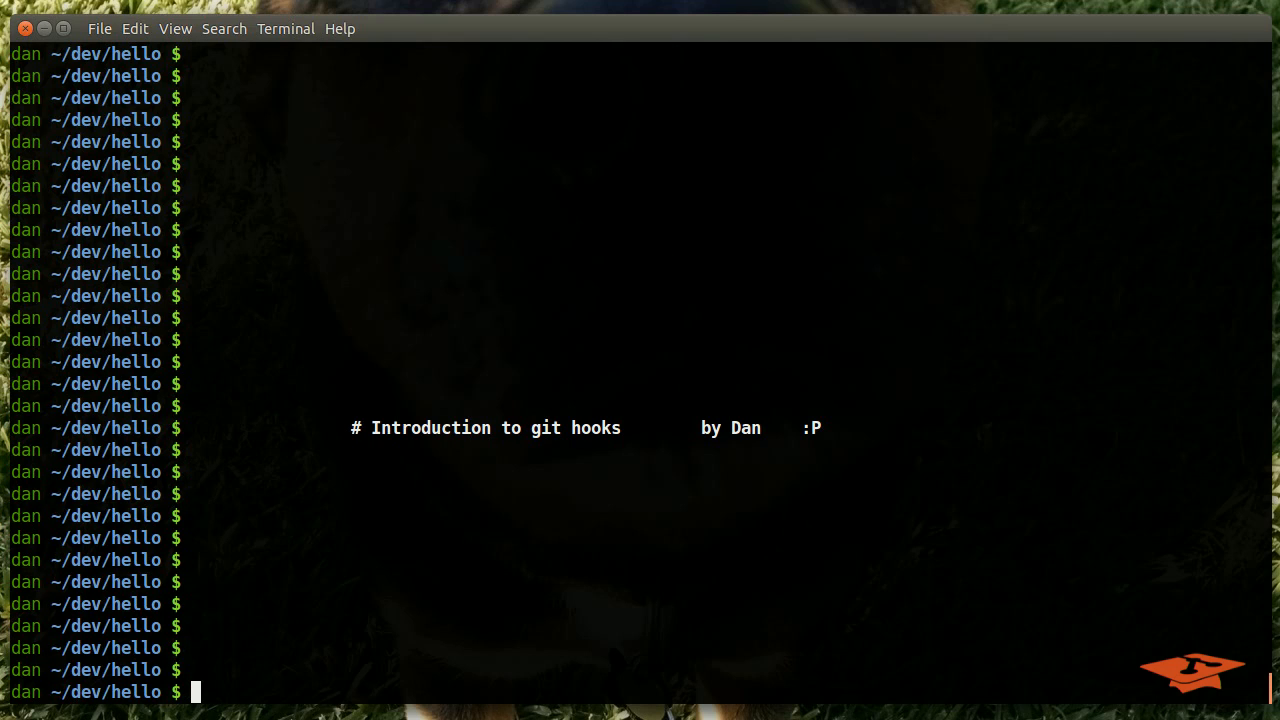
pyautogui.moveTo(460, 152)
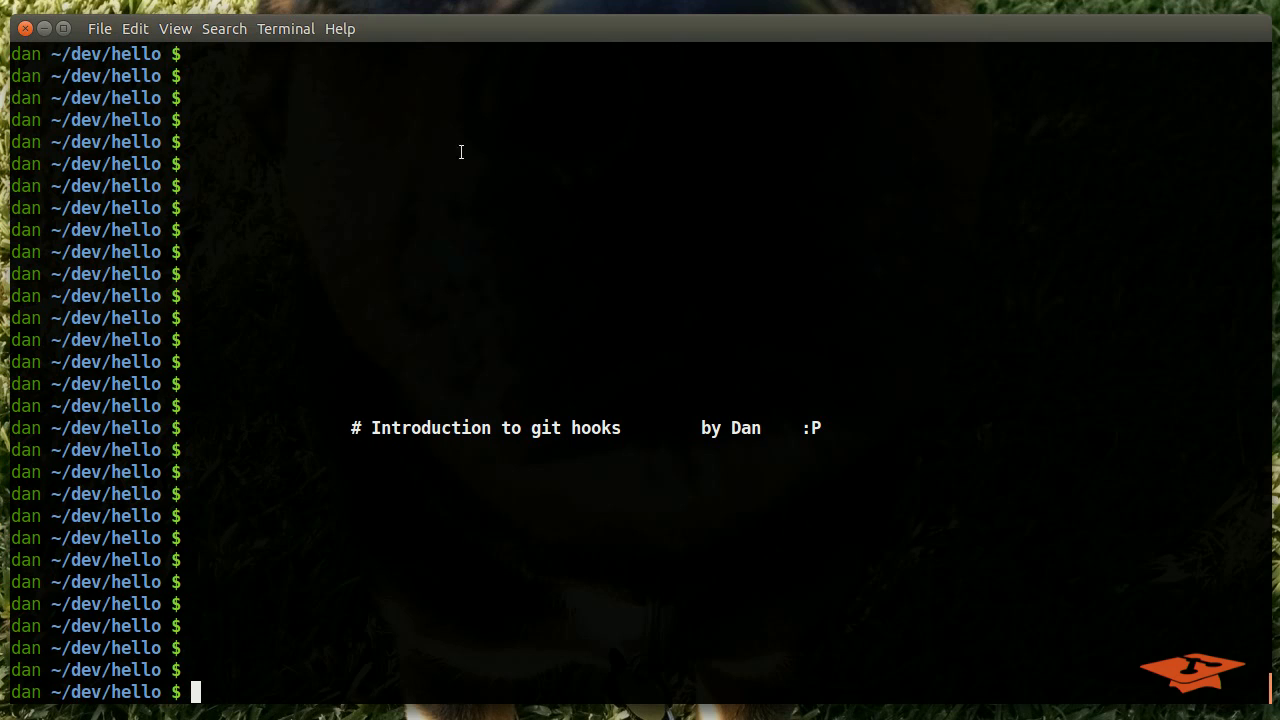
pyautogui.moveTo(592, 432)
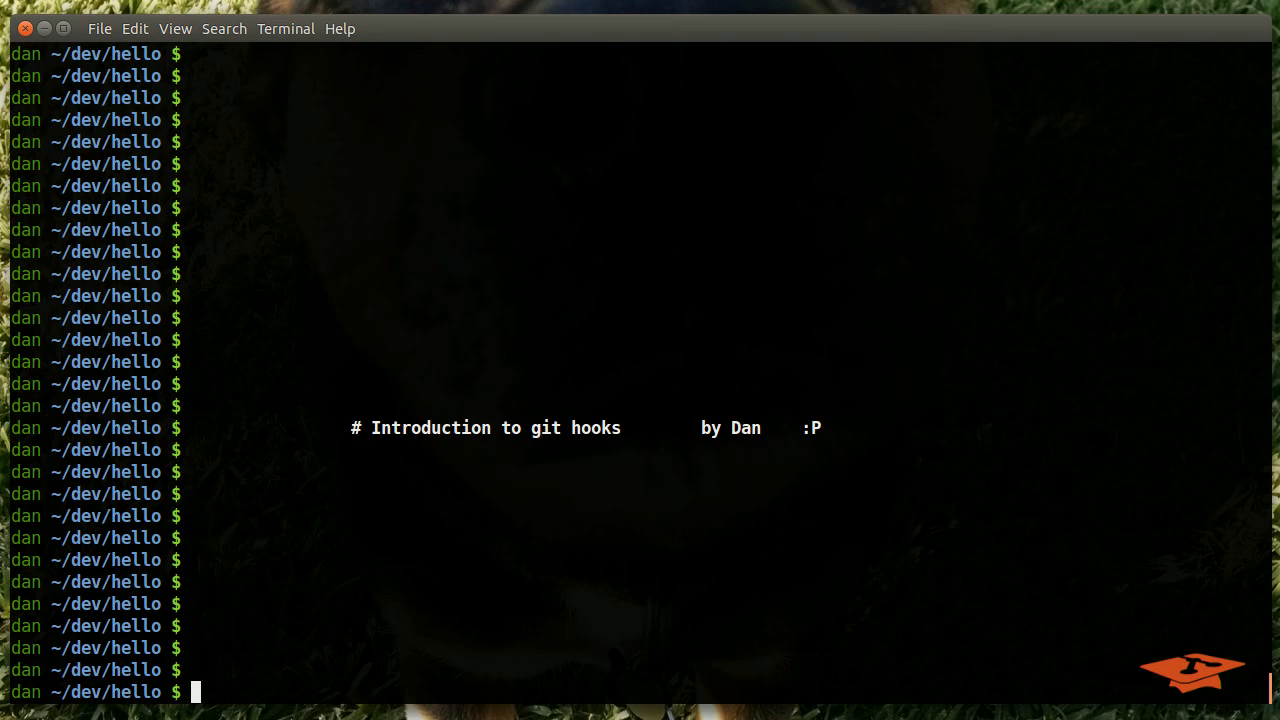
# Clear the screen, list ~/dev/hello with ll, then list .git and highlight its hooks folder
pyautogui.write('clea')
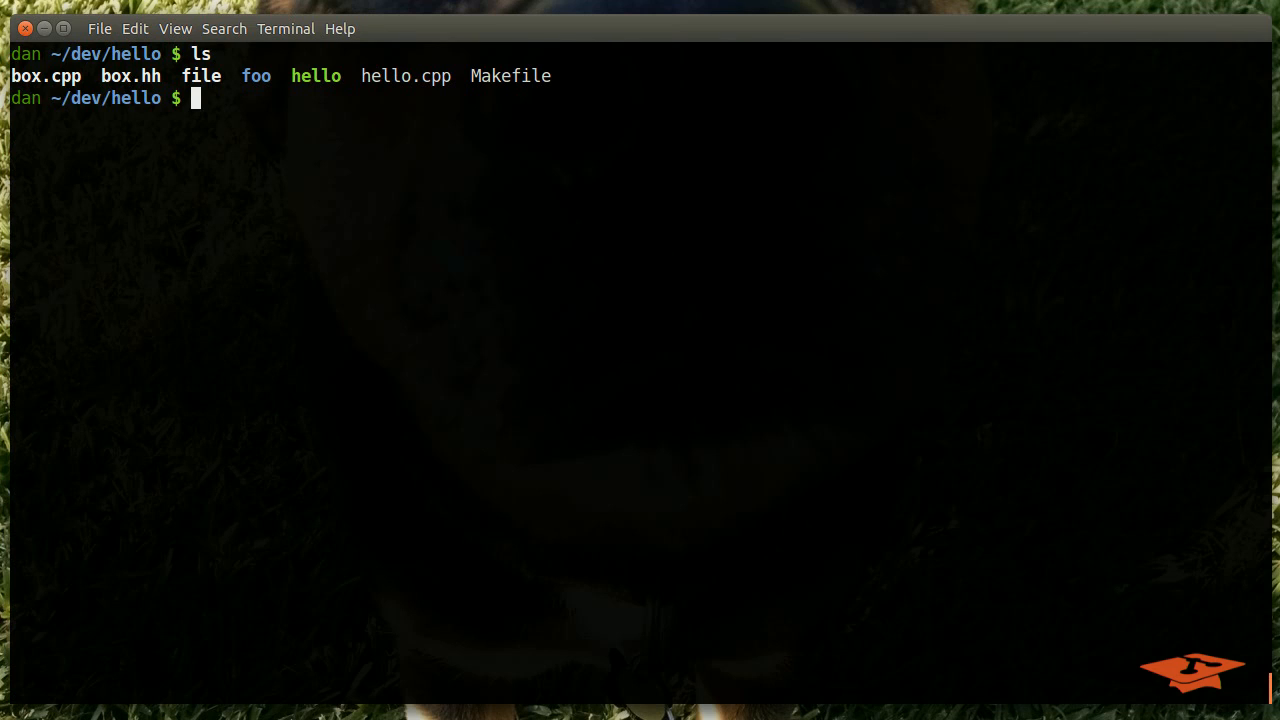
pyautogui.write('ll')
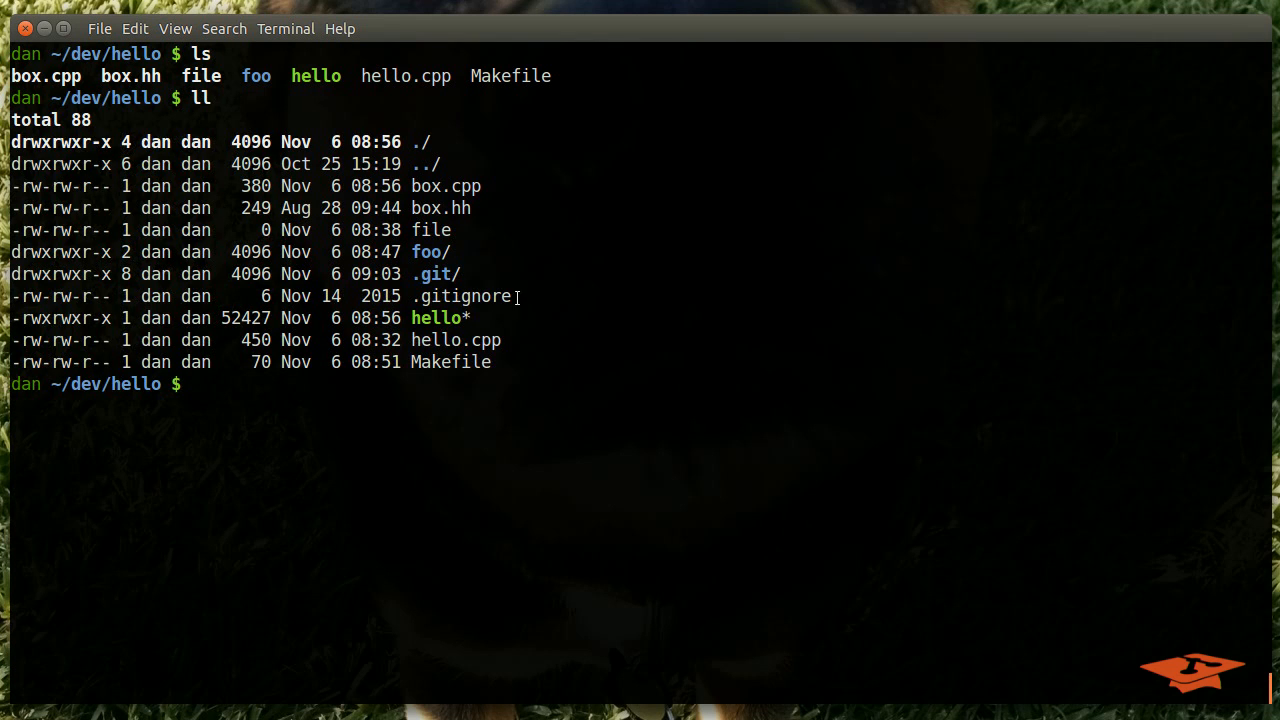
pyautogui.doubleClick(432, 274)
pyautogui.write('cd .git')
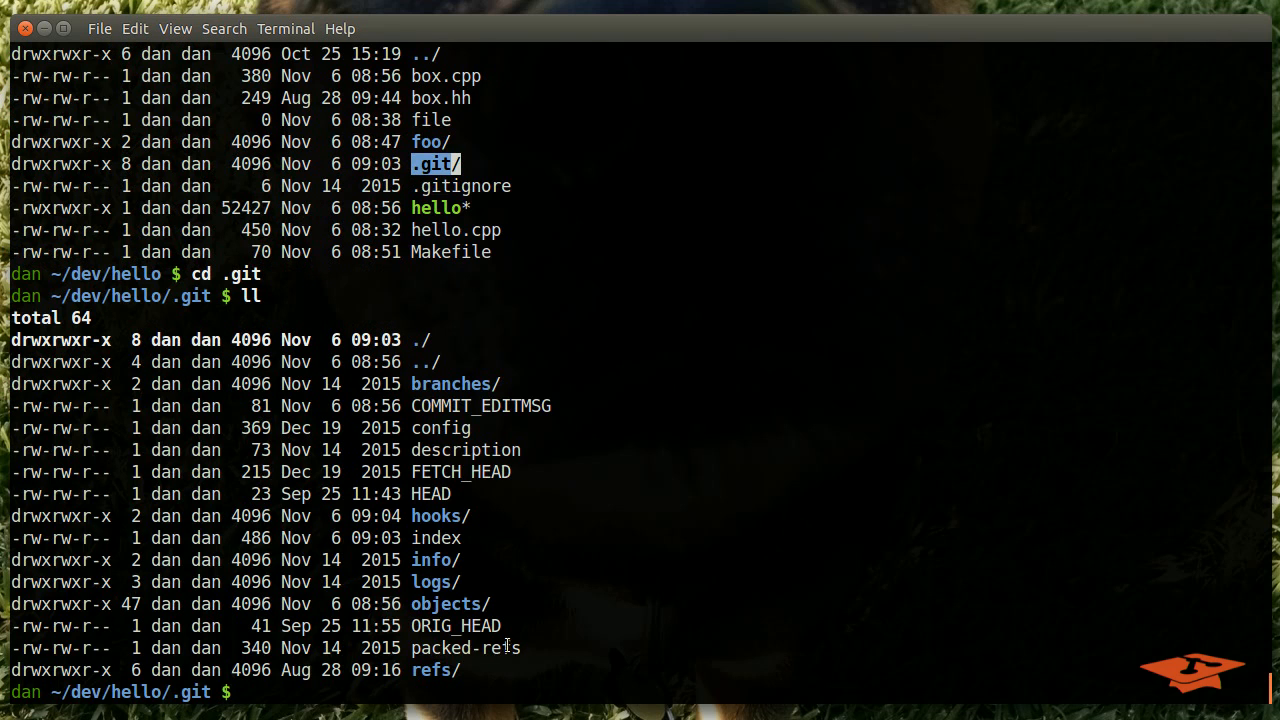
pyautogui.moveTo(190, 690)
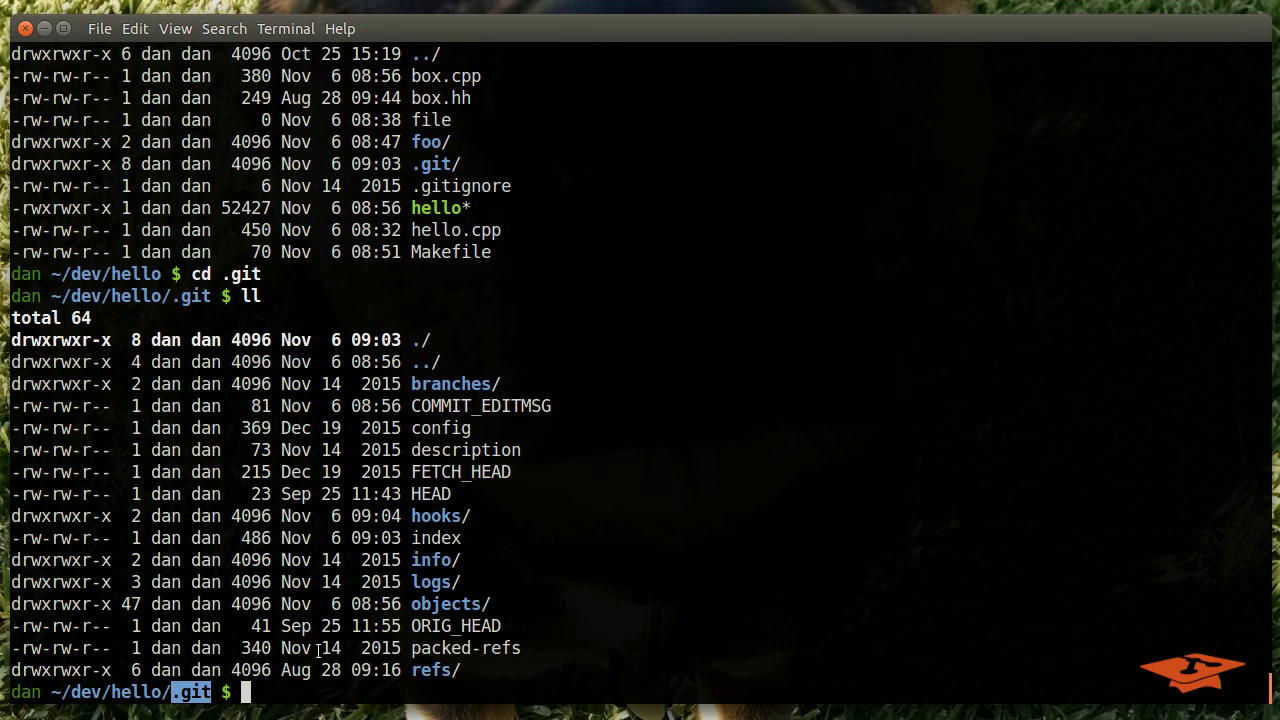
pyautogui.moveTo(410, 604)
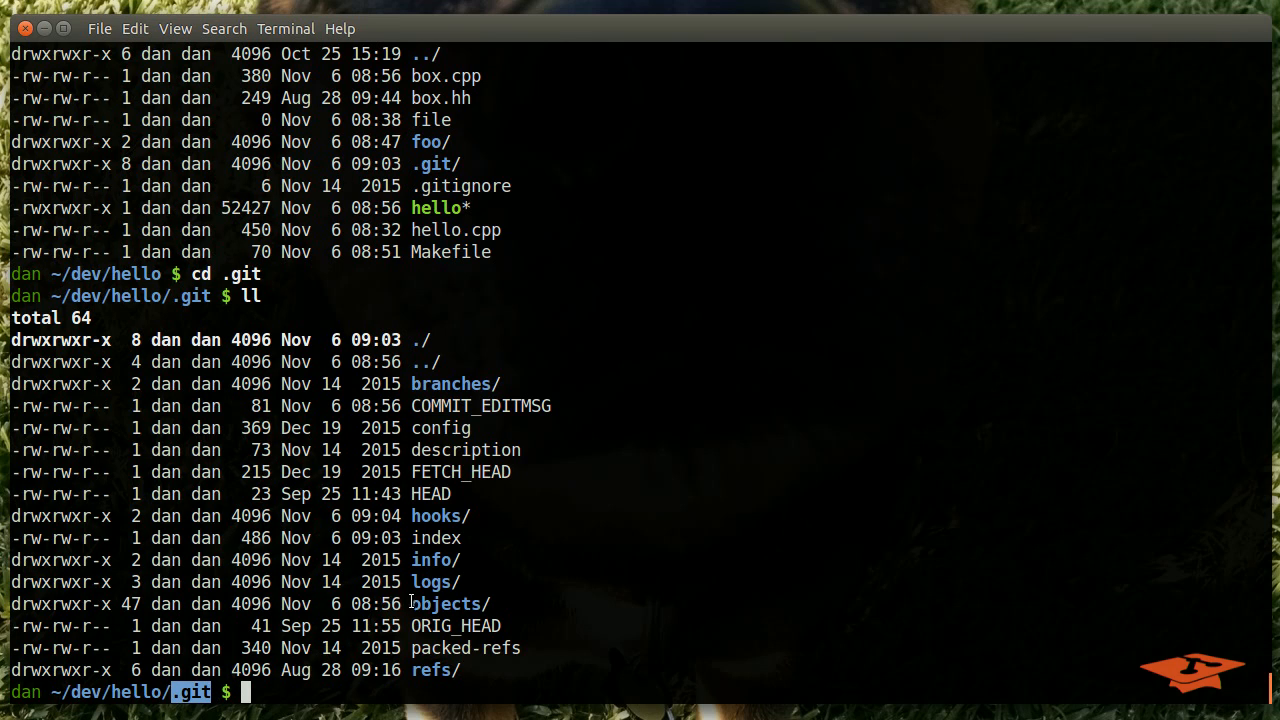
pyautogui.moveTo(332, 668)
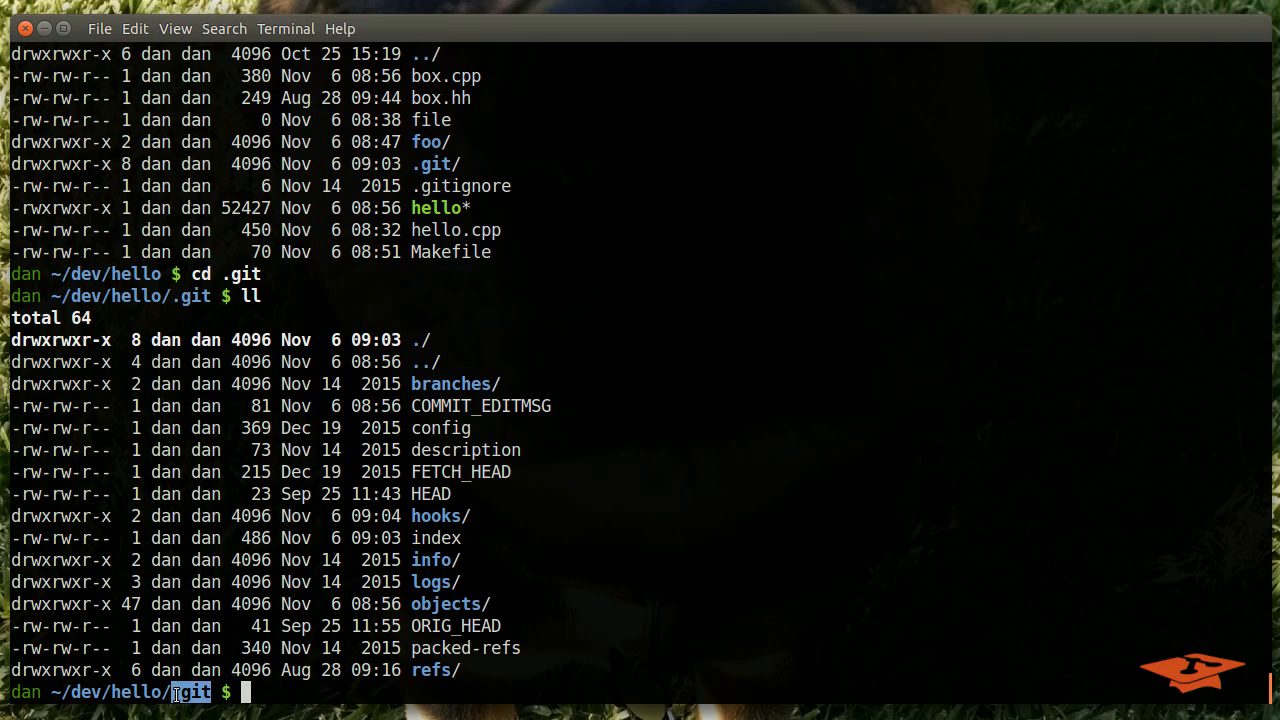
pyautogui.doubleClick(436, 516)
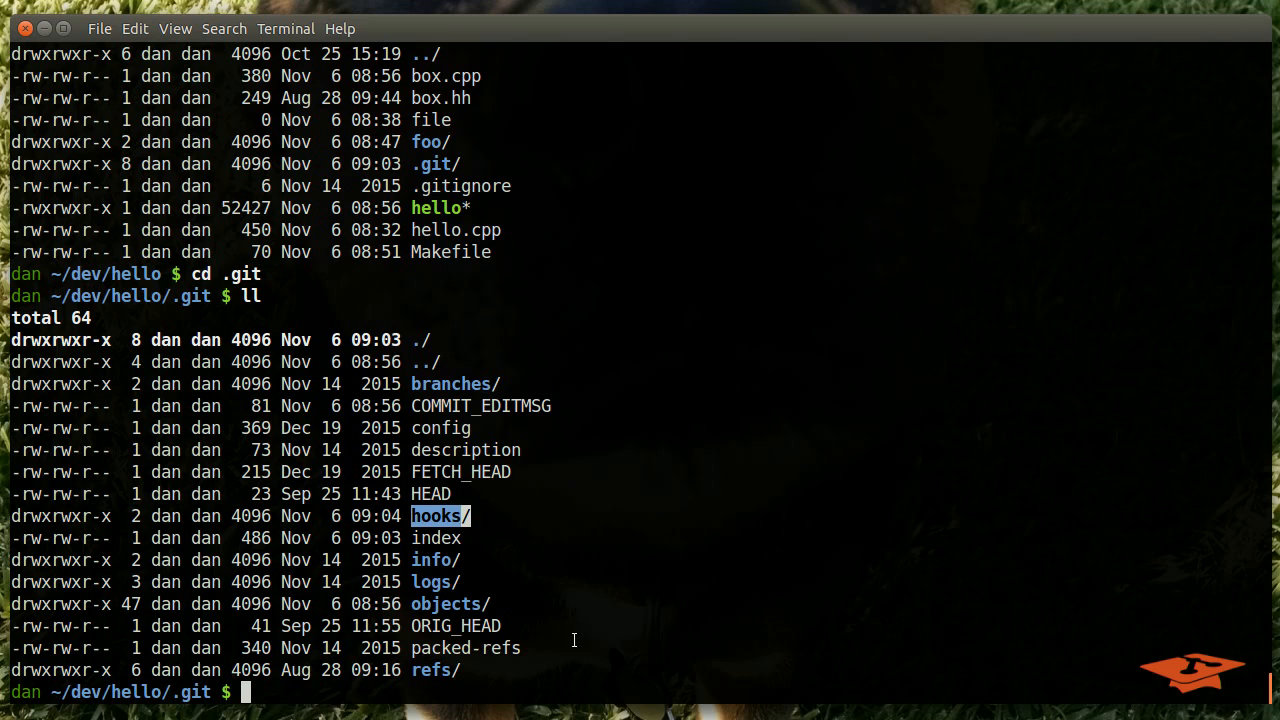
# Change into the hooks directory, list its sample scripts and start a vim command
pyautogui.write('cd hooks')
pyautogui.write('ls')
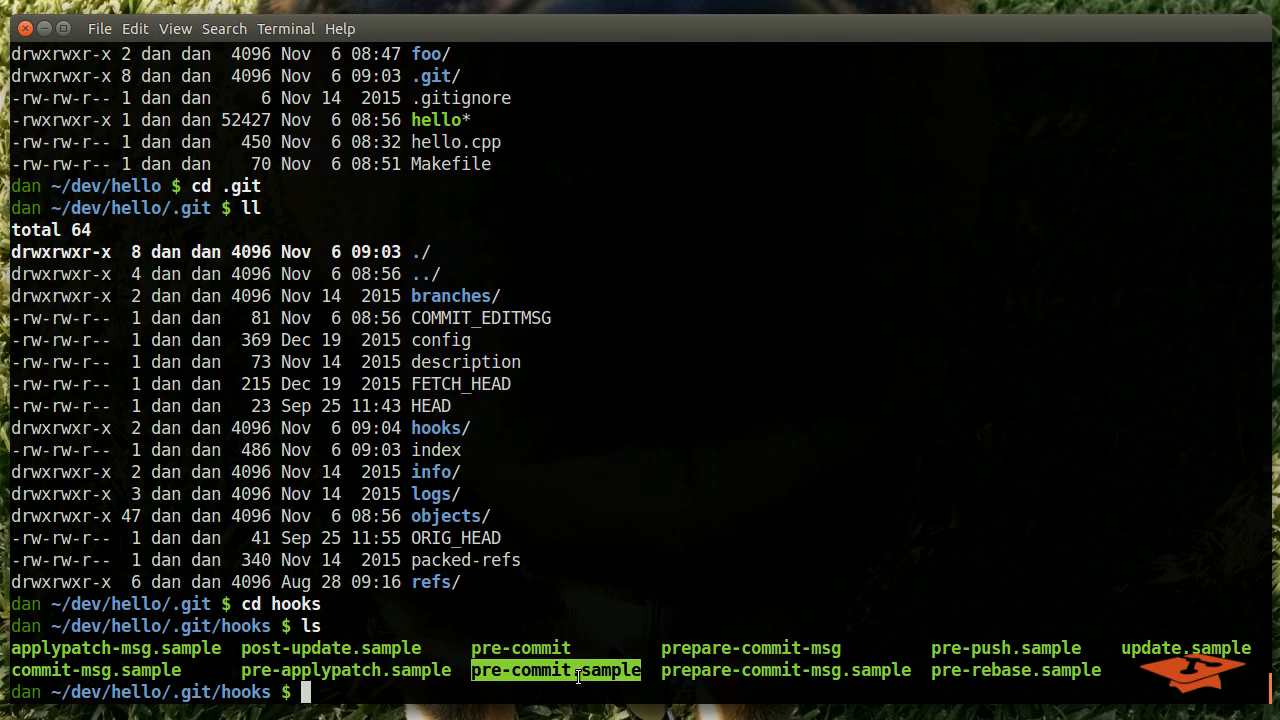
pyautogui.write('vim')
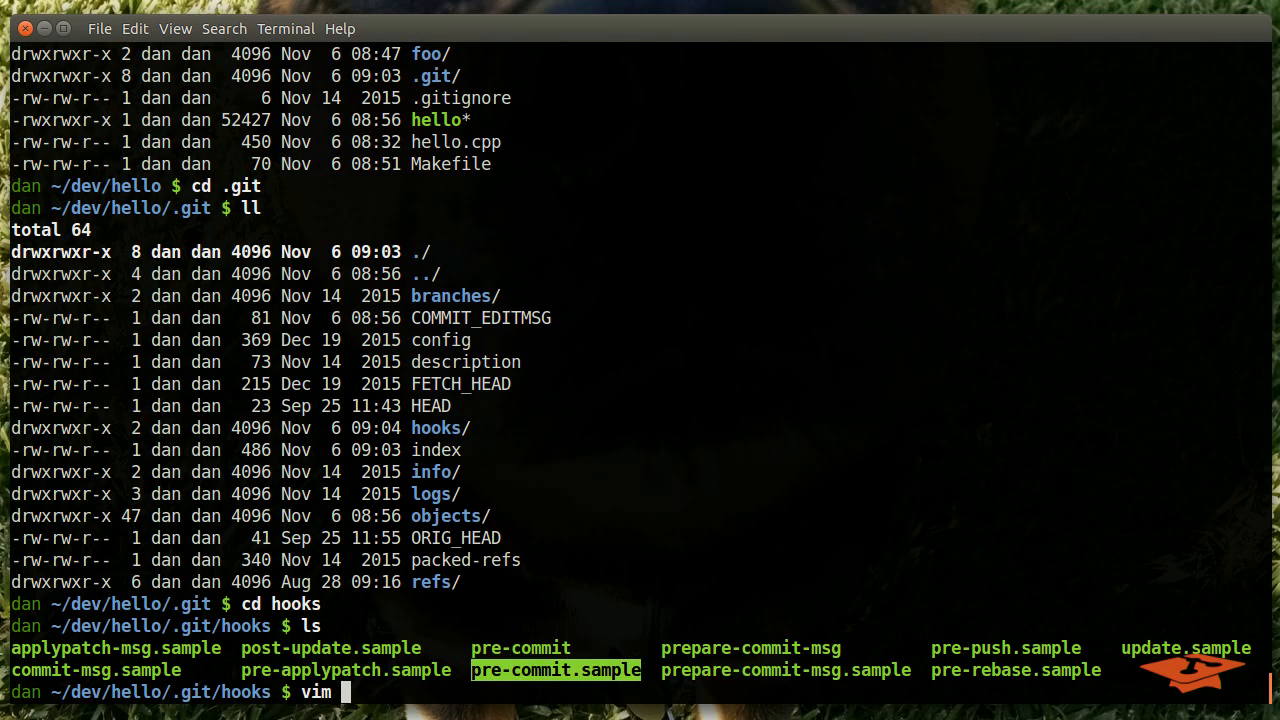
pyautogui.moveTo(536, 632)
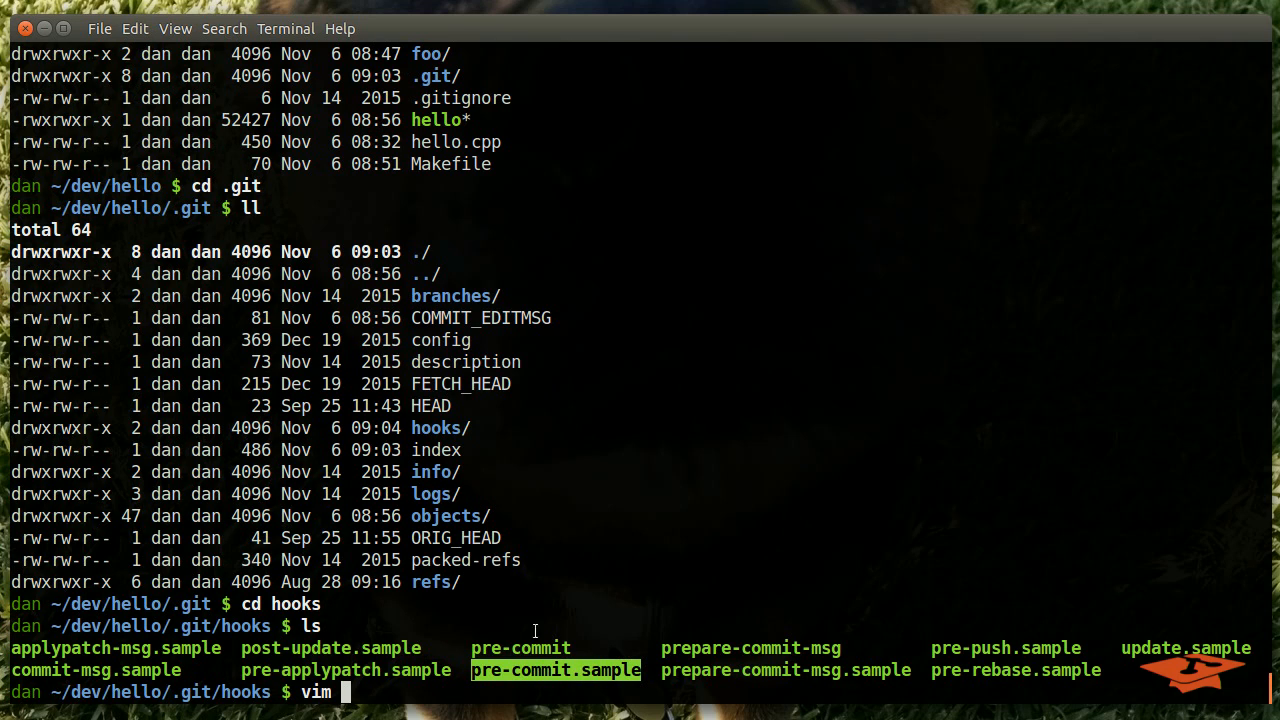
# Read pre-commit.sample in vim, highlighting its check for non-ASCII filenames
pyautogui.write('pre-commit.sample')
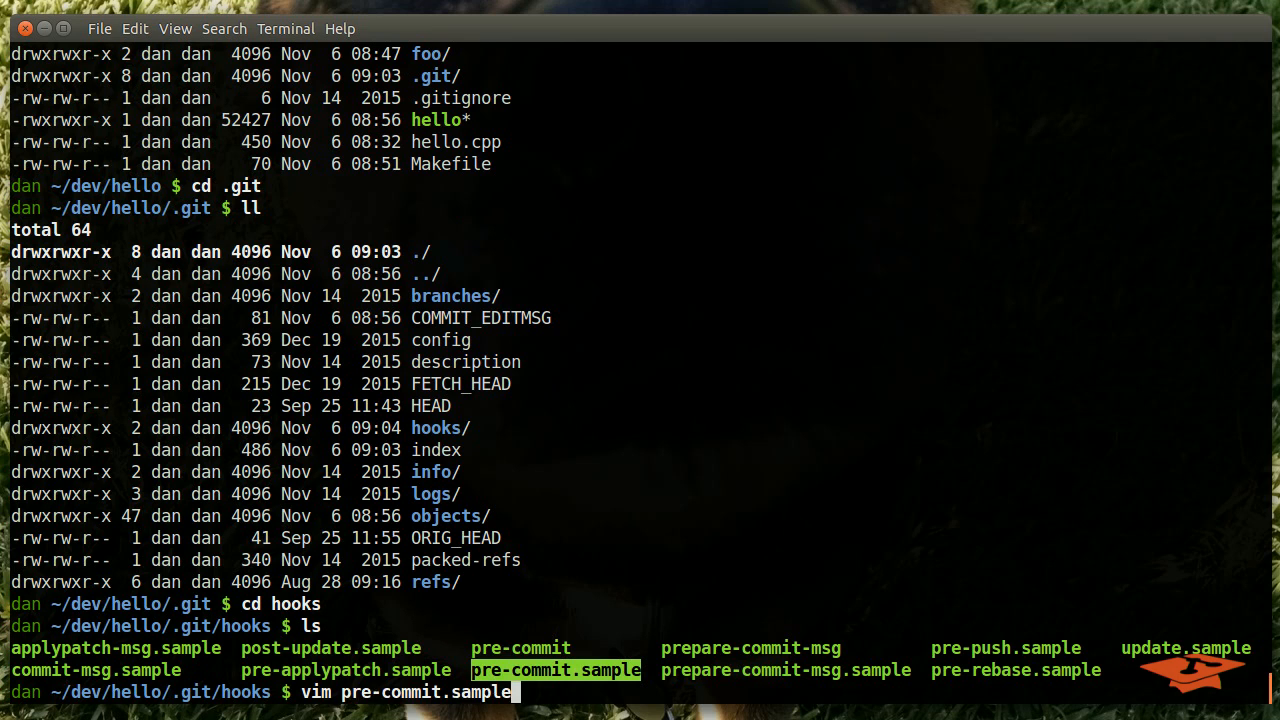
pyautogui.press('Return')
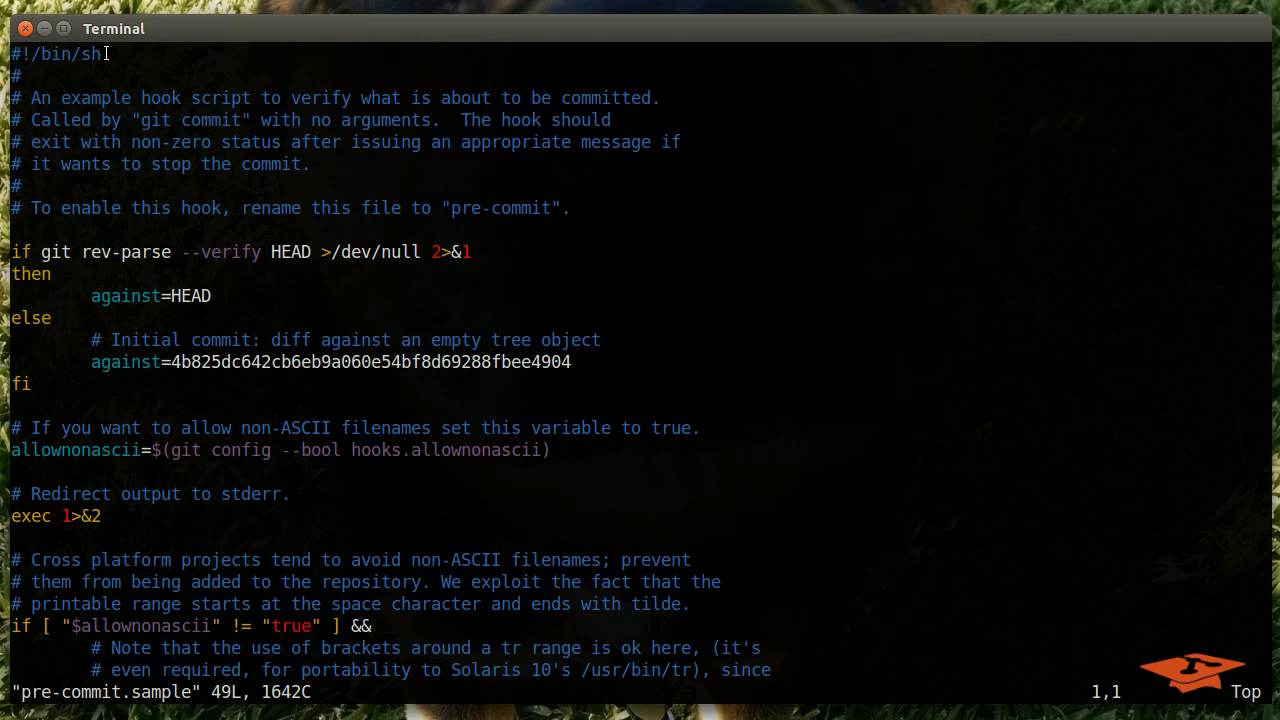
pyautogui.doubleClick(56, 54)
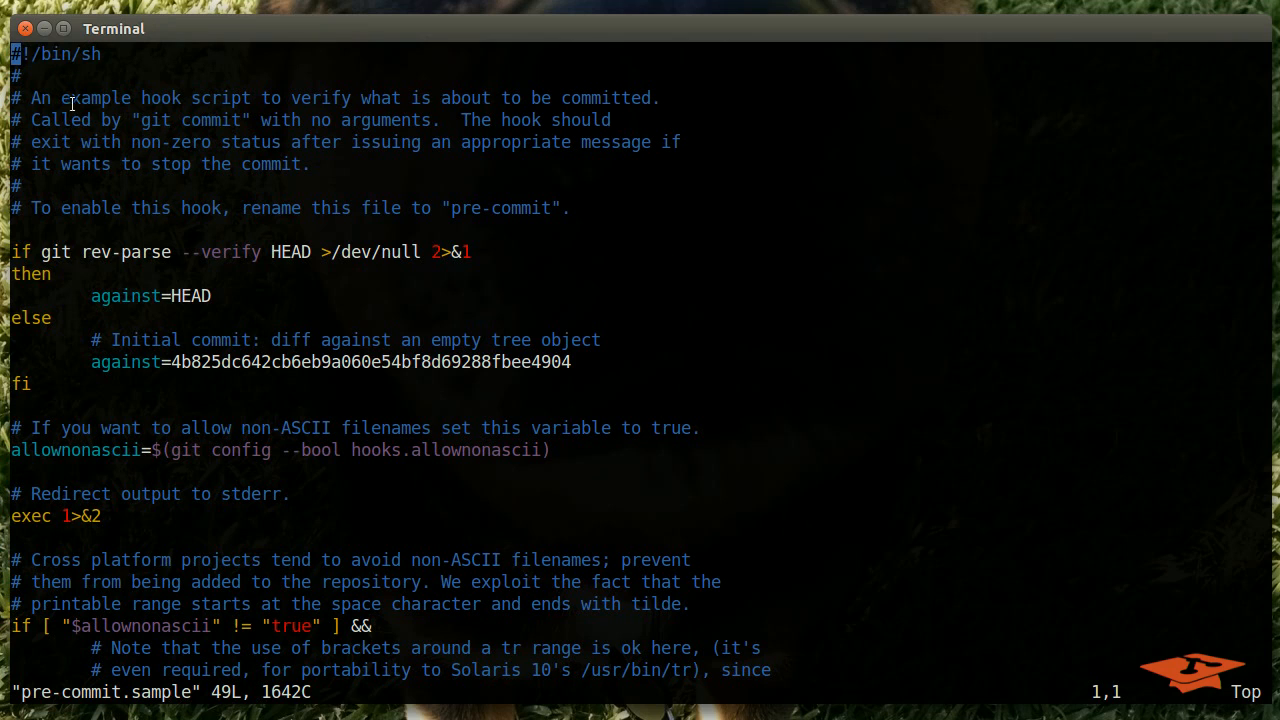
pyautogui.moveTo(444, 140)
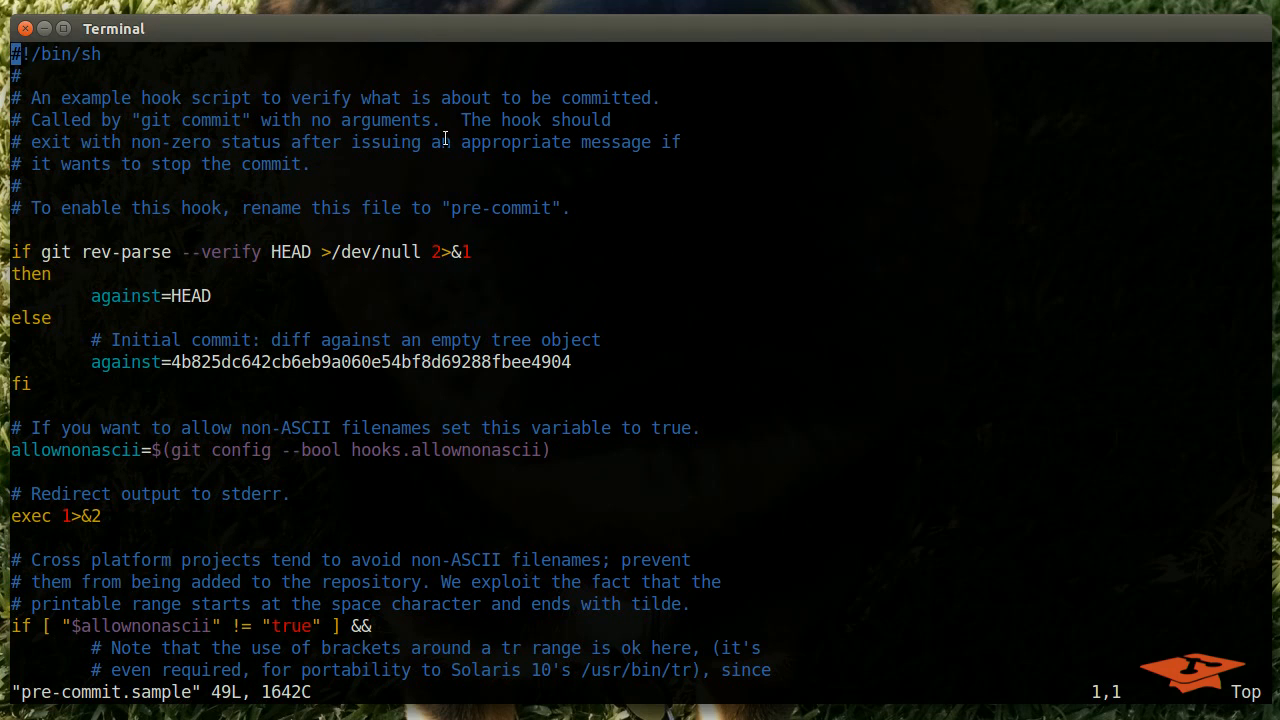
pyautogui.moveTo(180, 144)
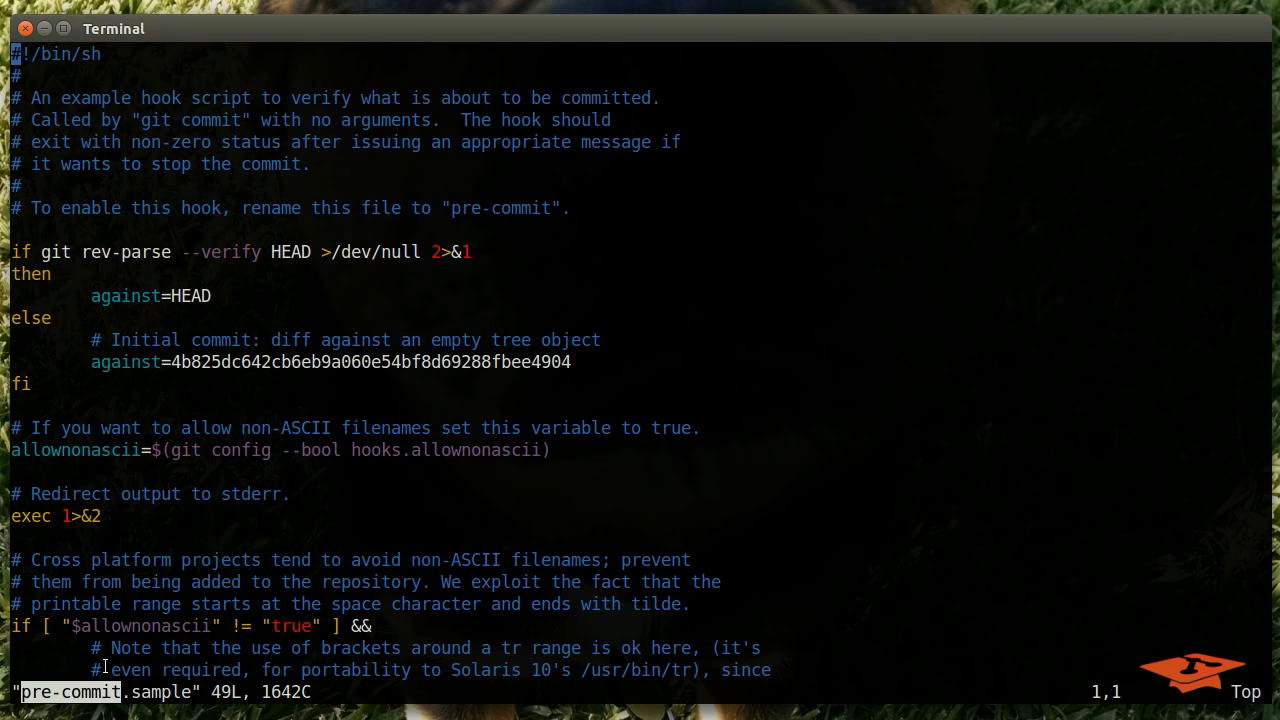
pyautogui.moveTo(344, 392)
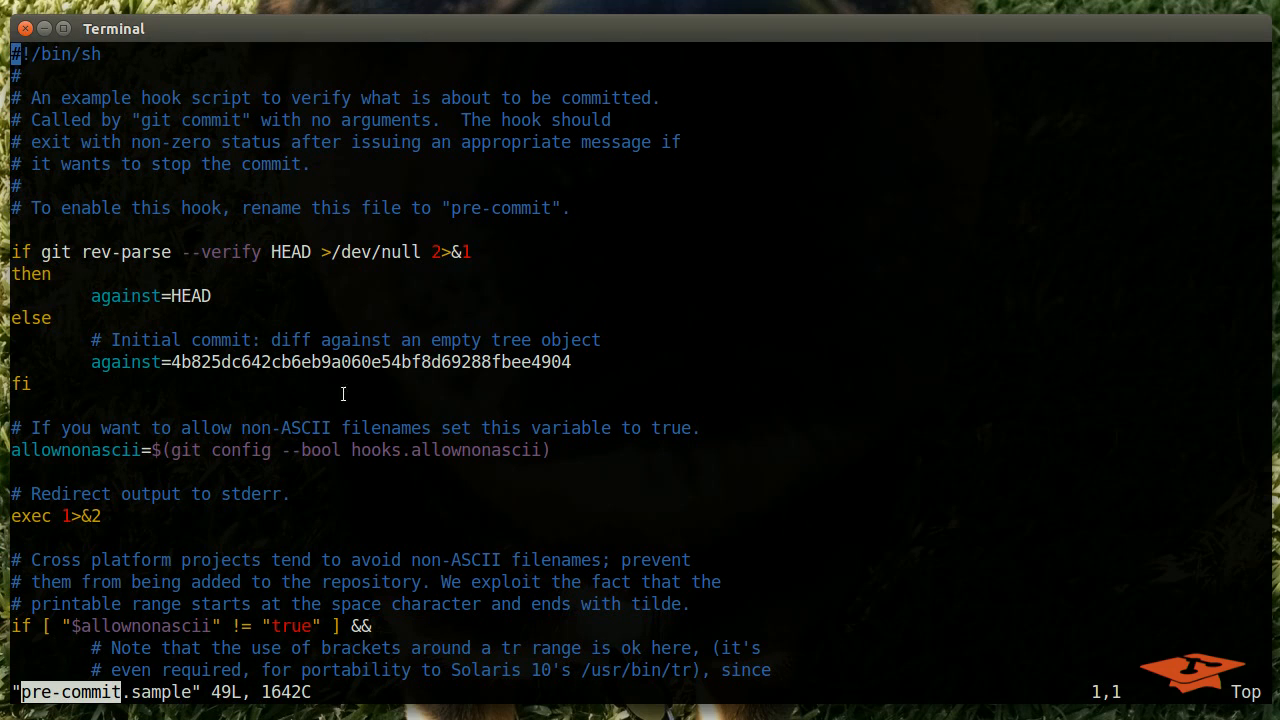
pyautogui.moveTo(368, 348)
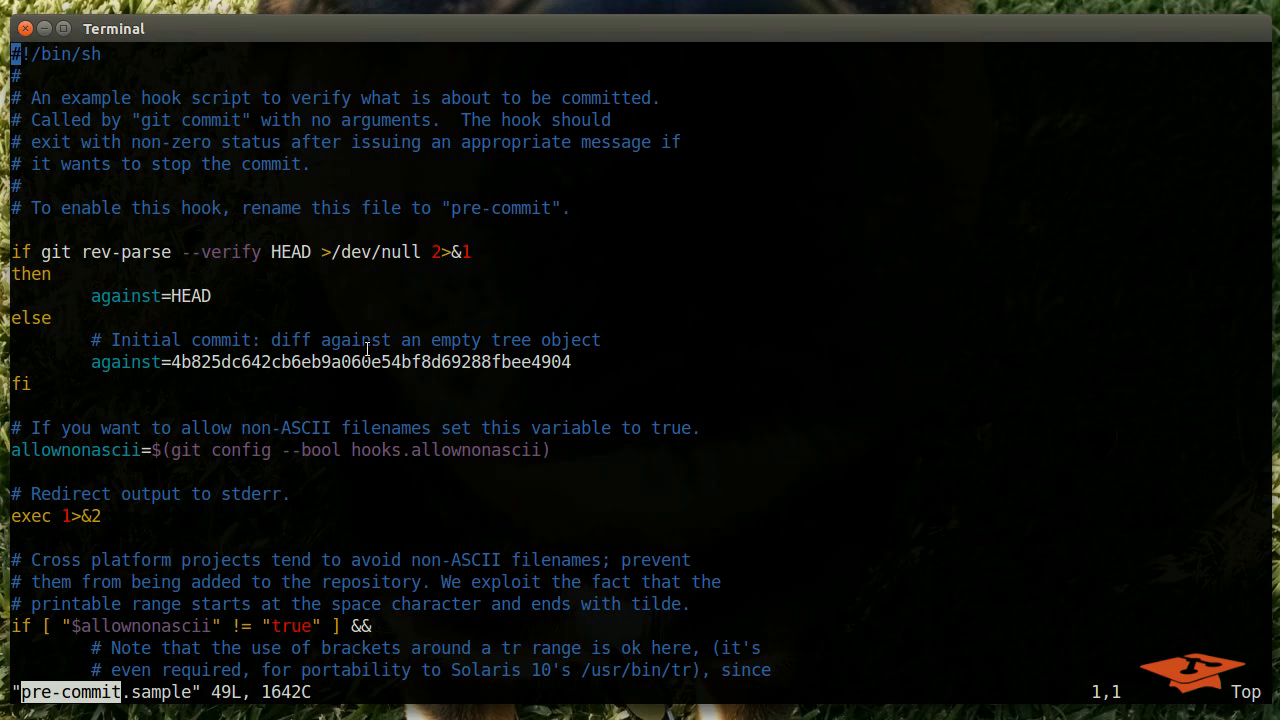
pyautogui.moveTo(120, 264)
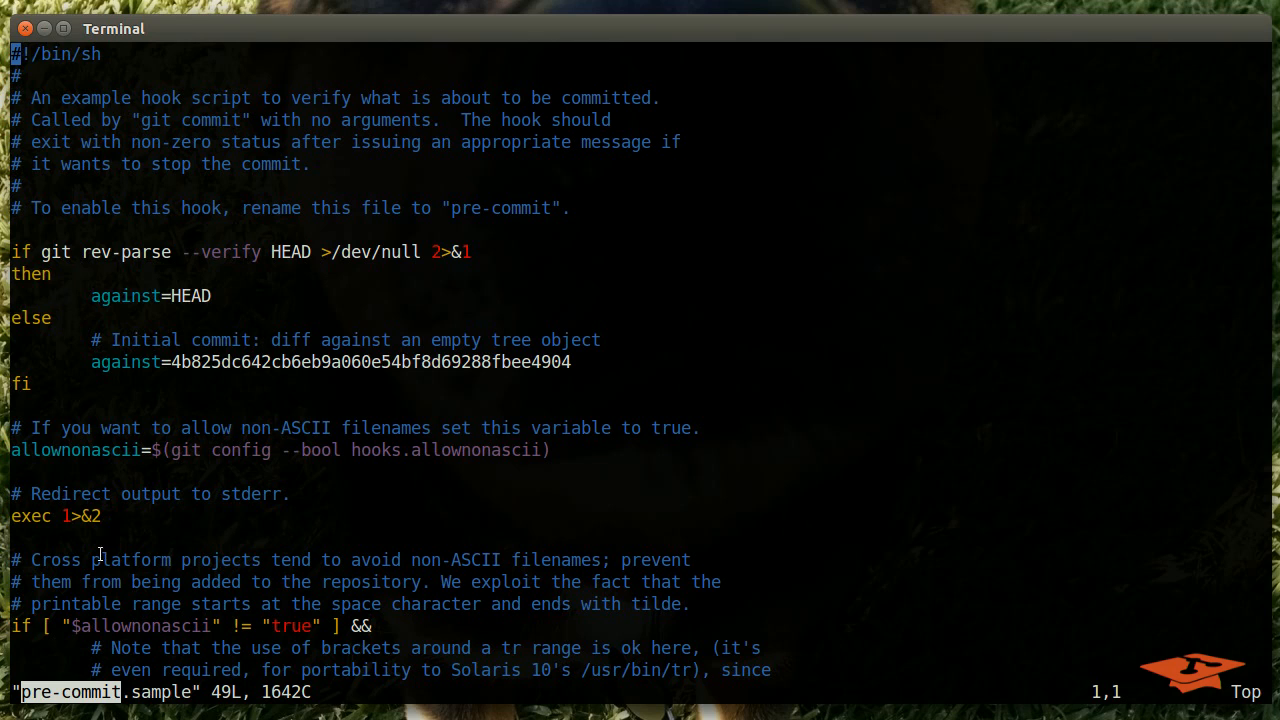
pyautogui.moveTo(100, 560); pyautogui.dragTo(600, 560)
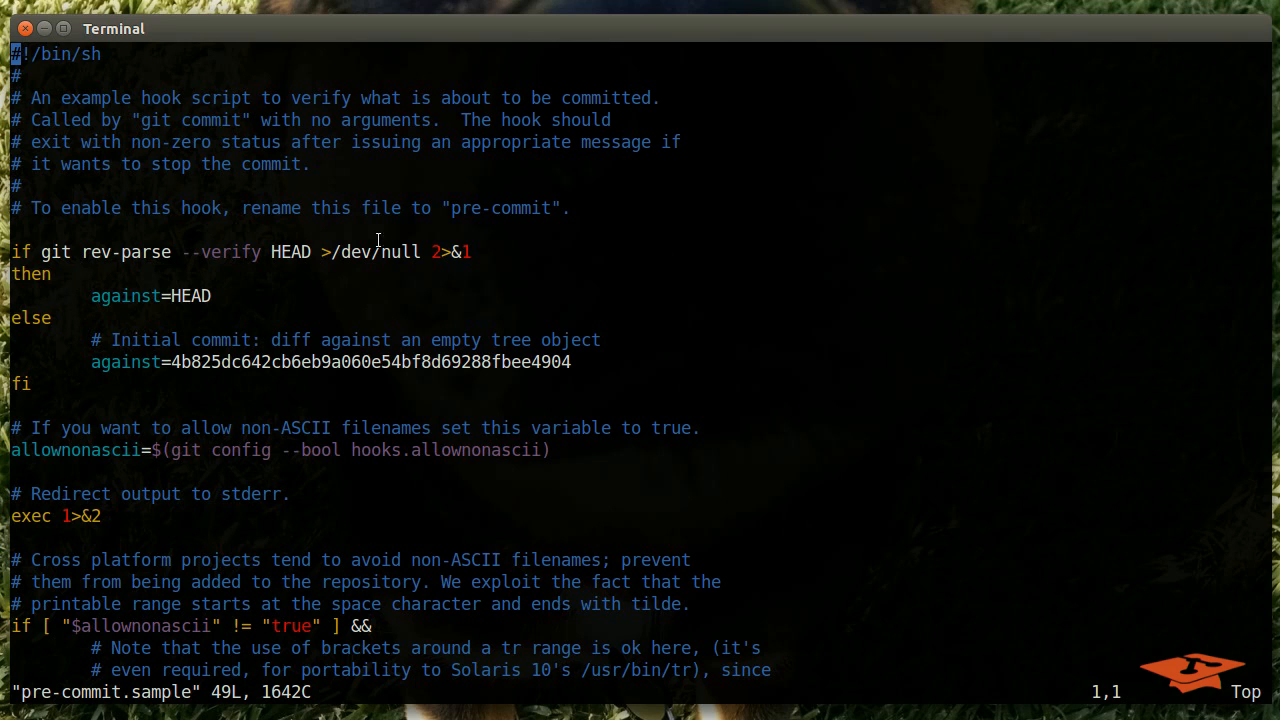
pyautogui.moveTo(416, 538)
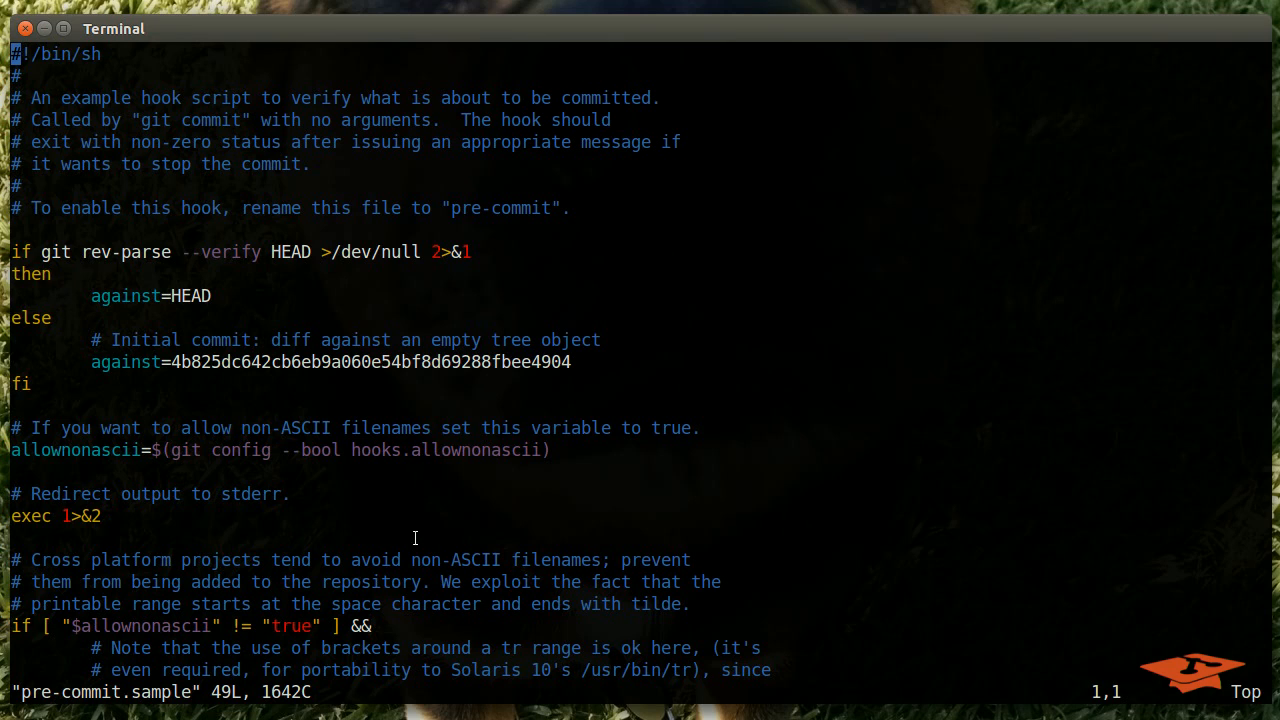
pyautogui.moveTo(404, 632)
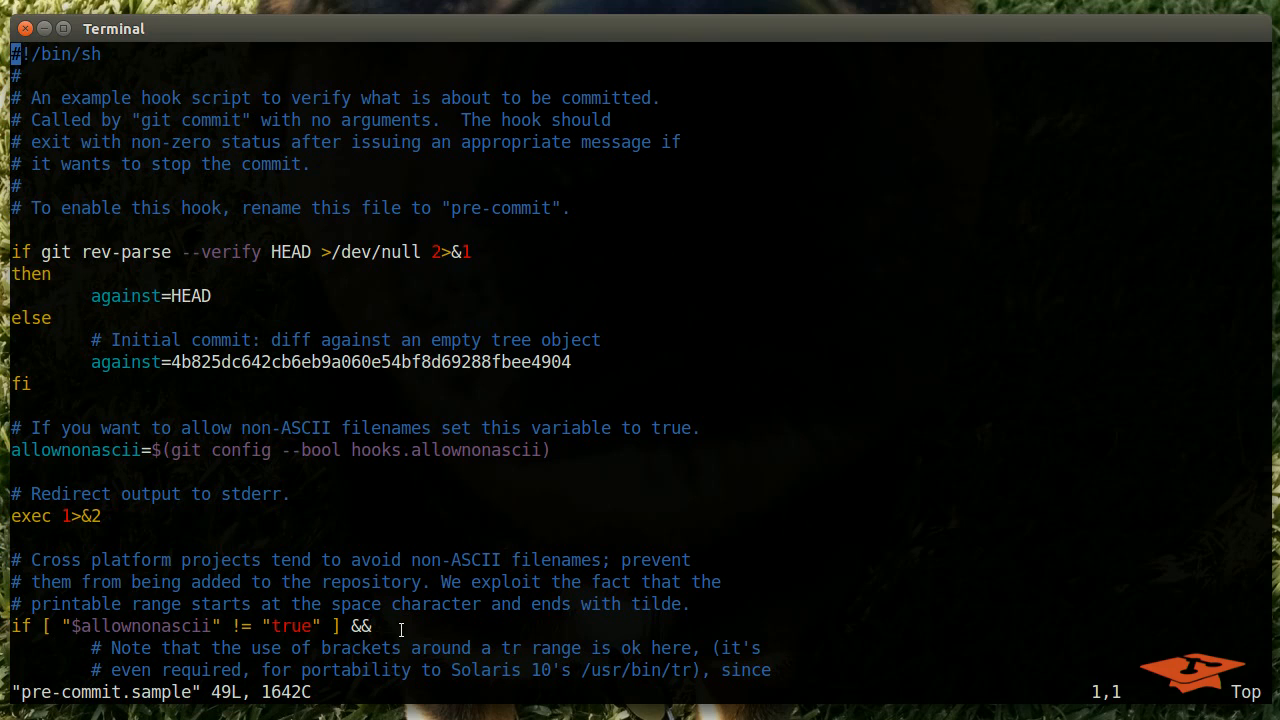
pyautogui.moveTo(420, 576)
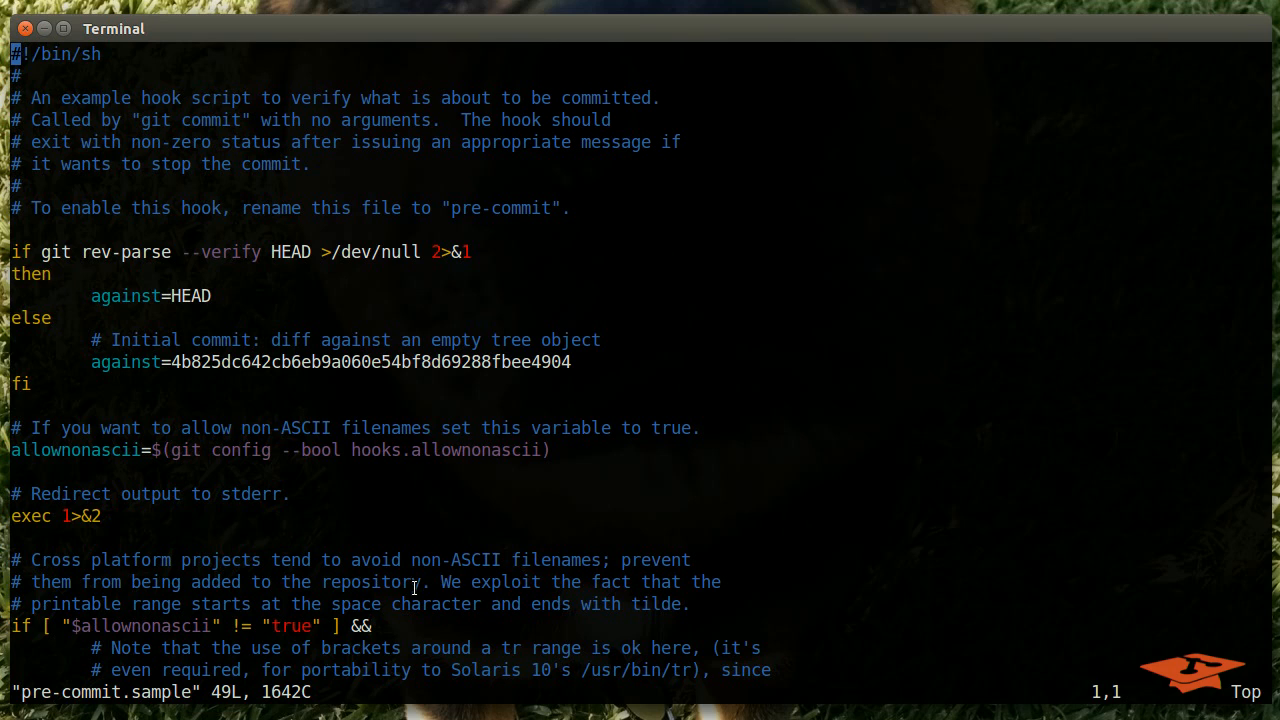
pyautogui.doubleClick(420, 560)
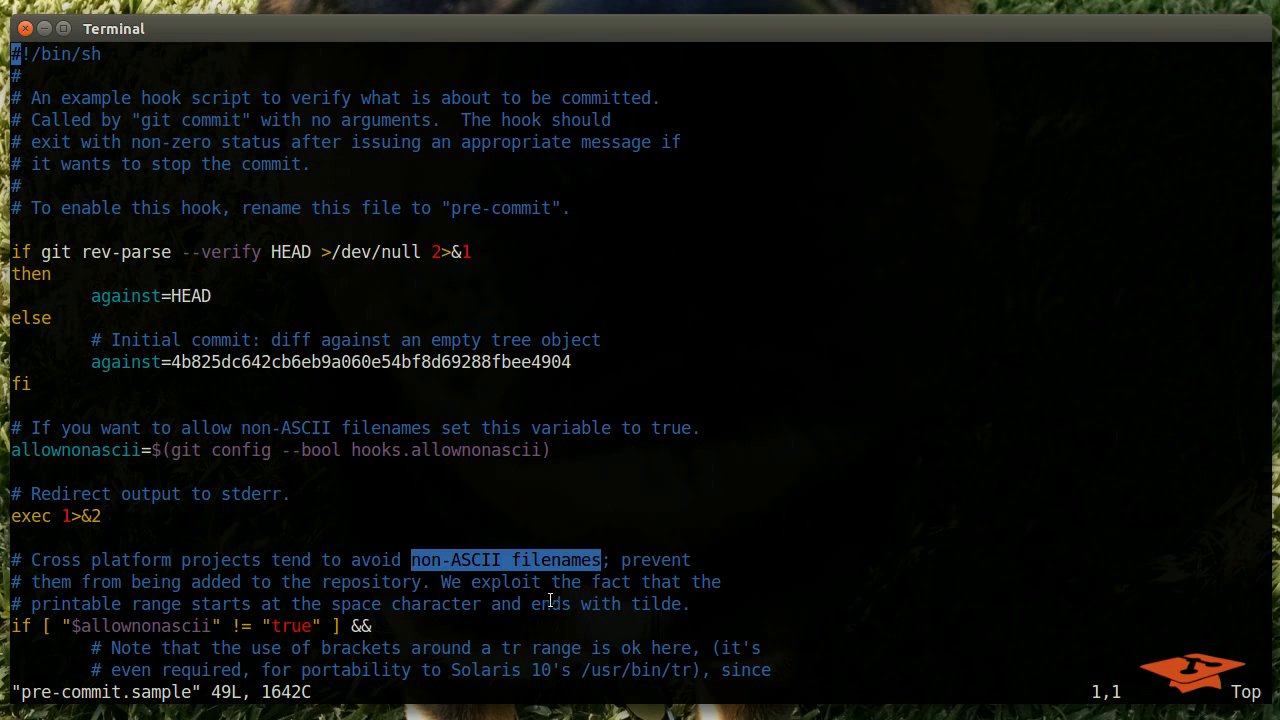
pyautogui.scroll(-3)
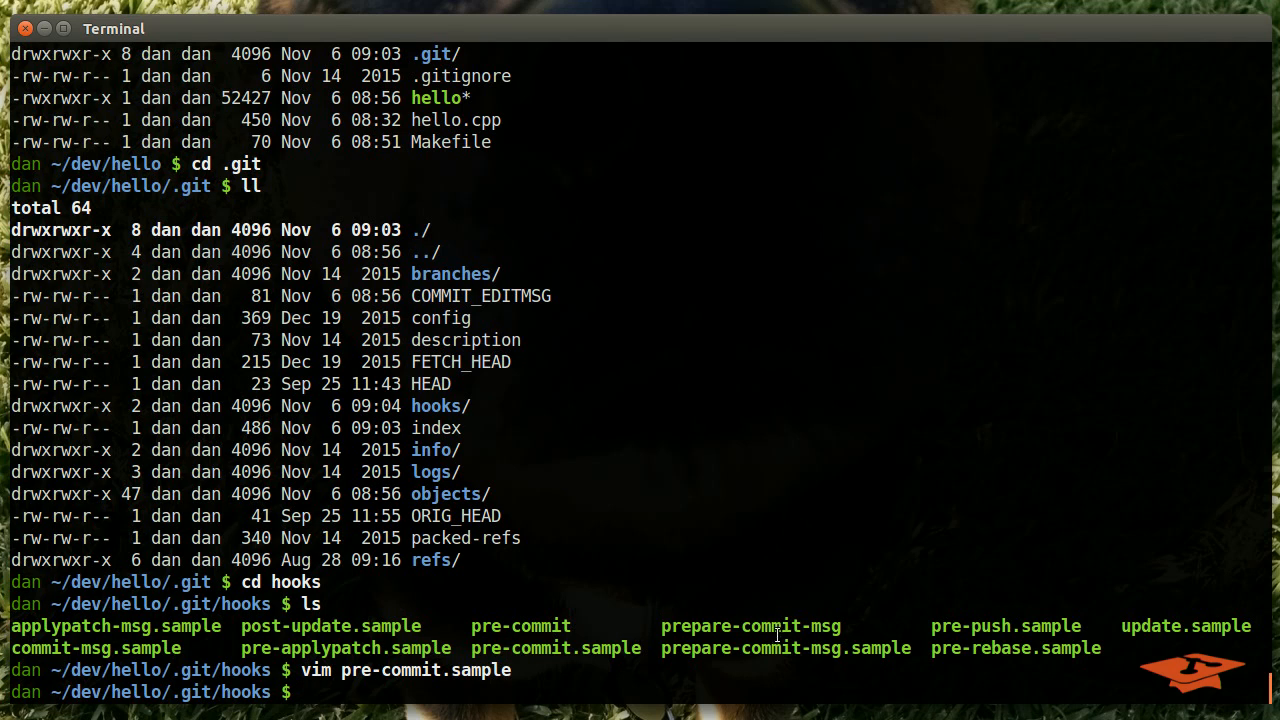
pyautogui.moveTo(822, 648)
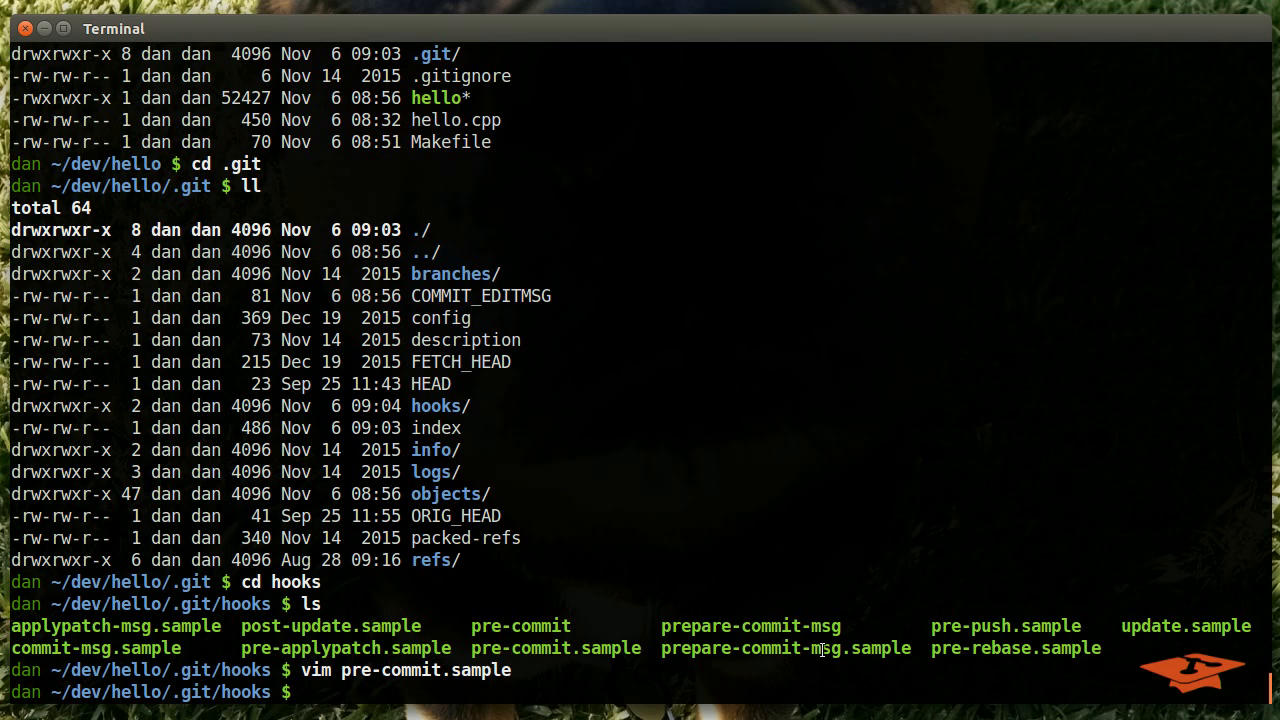
pyautogui.moveTo(564, 644)
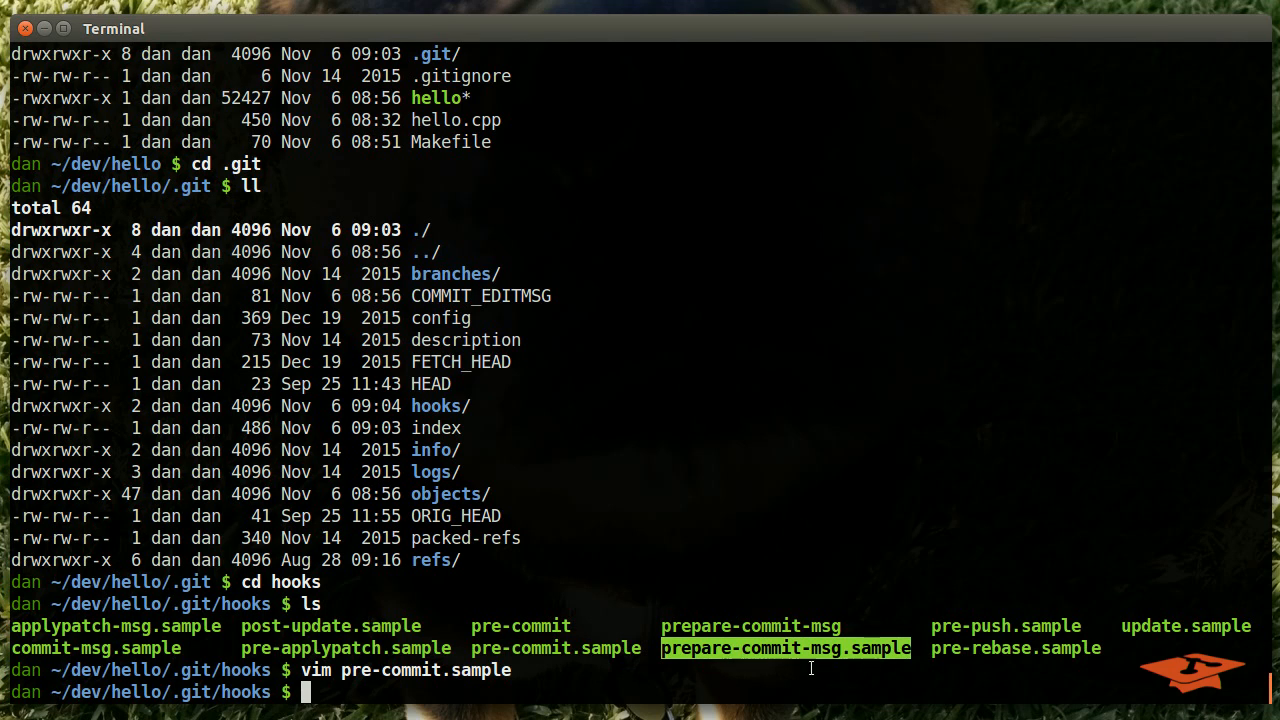
pyautogui.moveTo(936, 648)
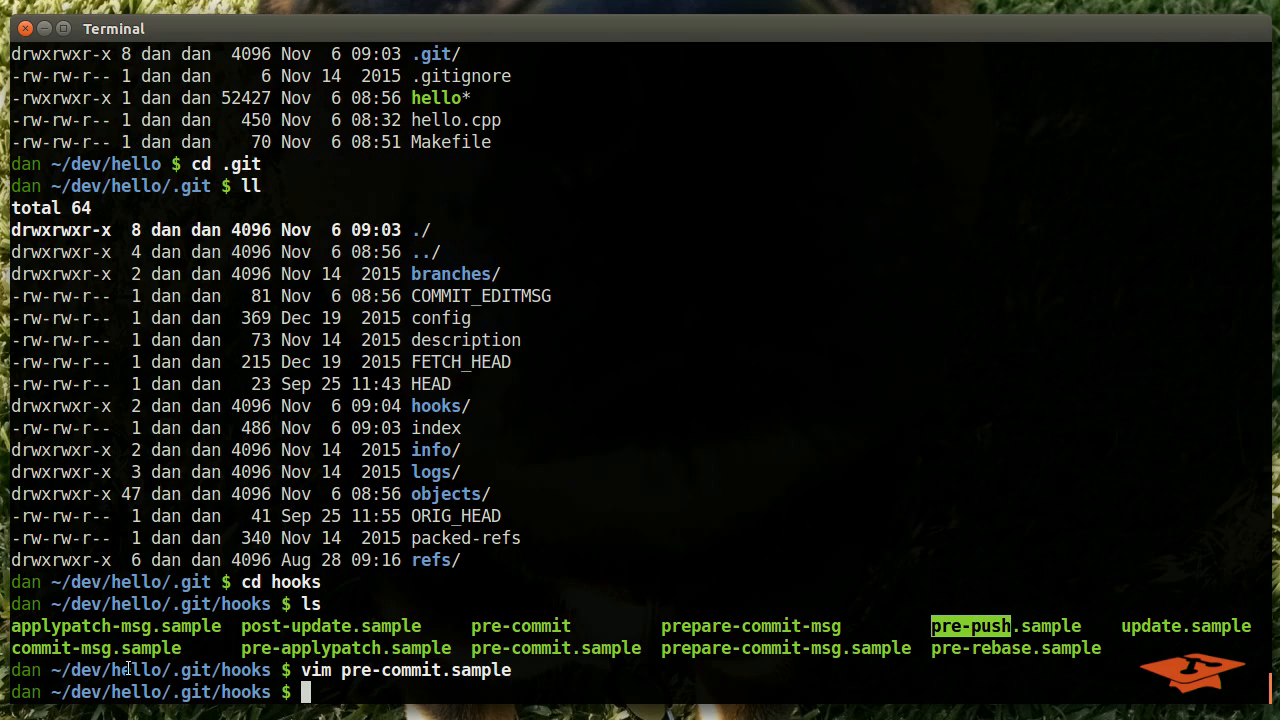
pyautogui.moveTo(12, 620)
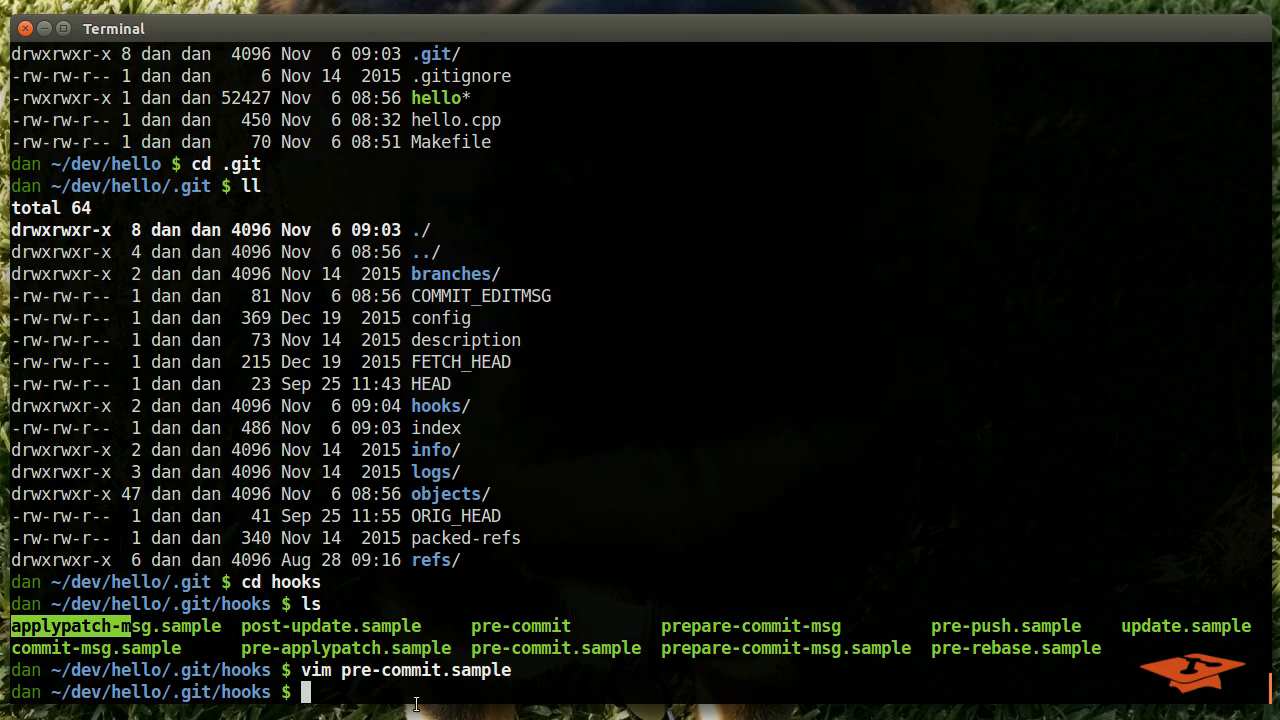
pyautogui.moveTo(284, 636)
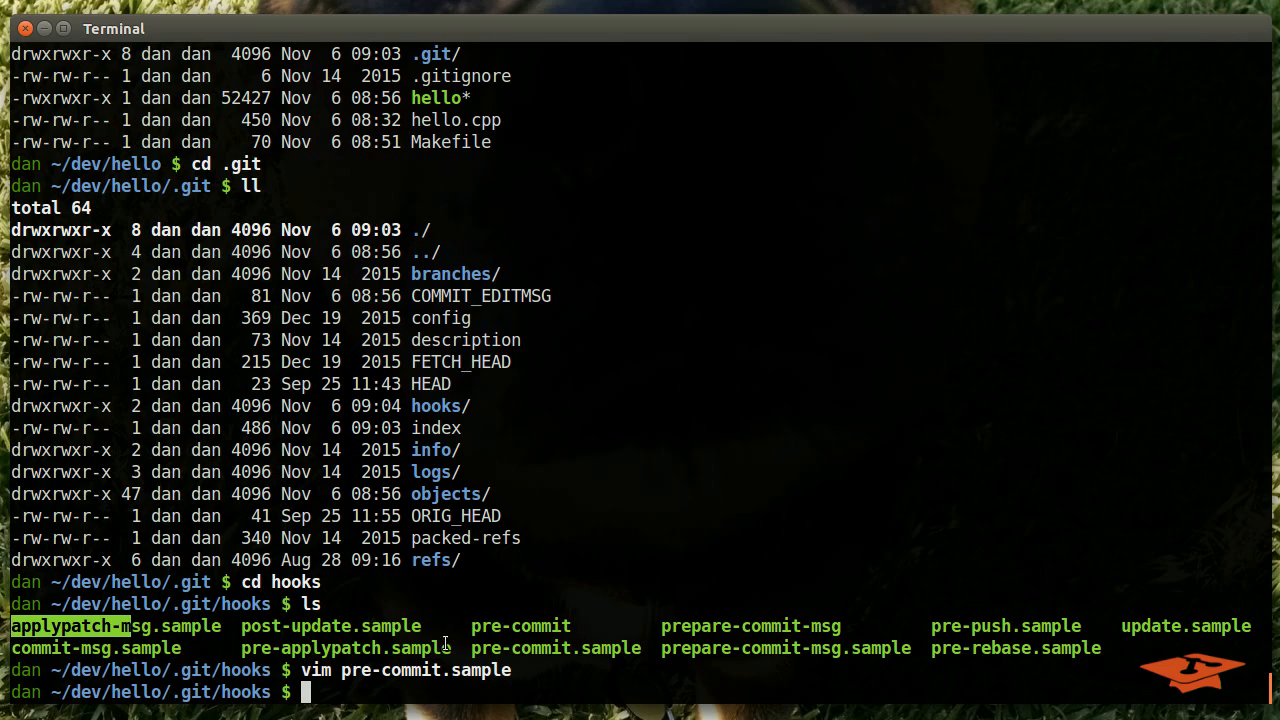
pyautogui.moveTo(382, 662)
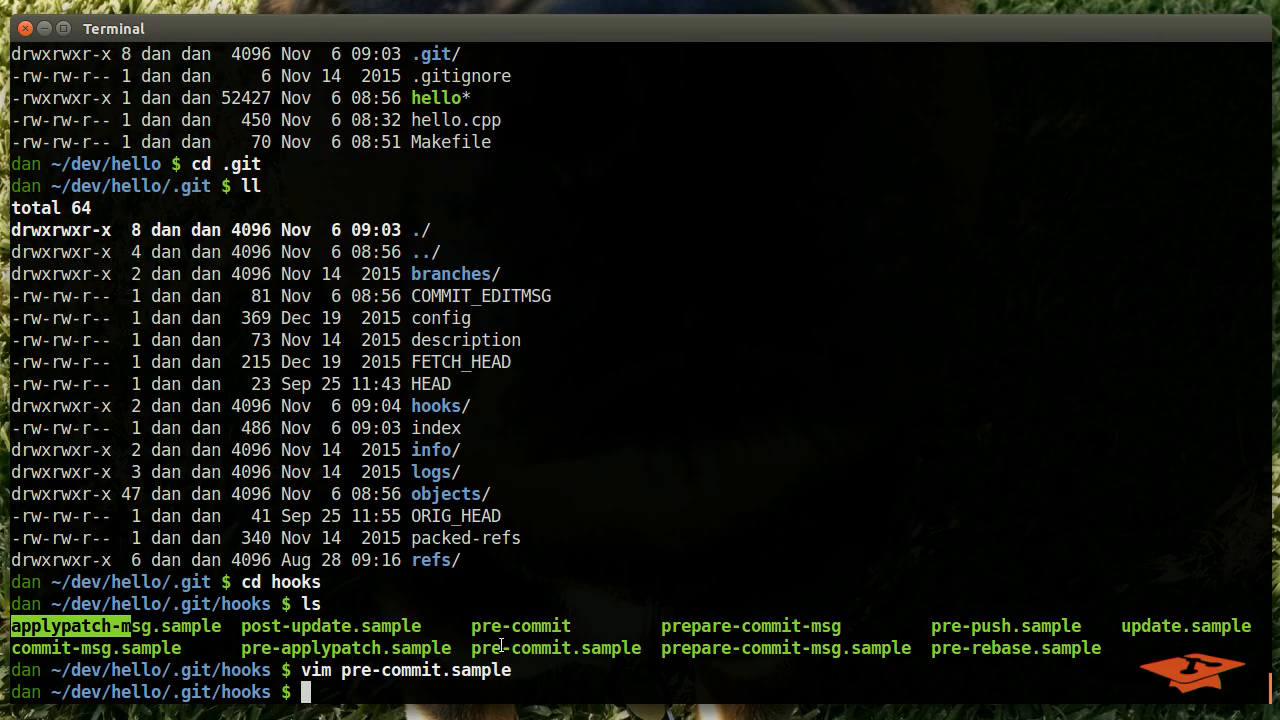
pyautogui.moveTo(506, 604)
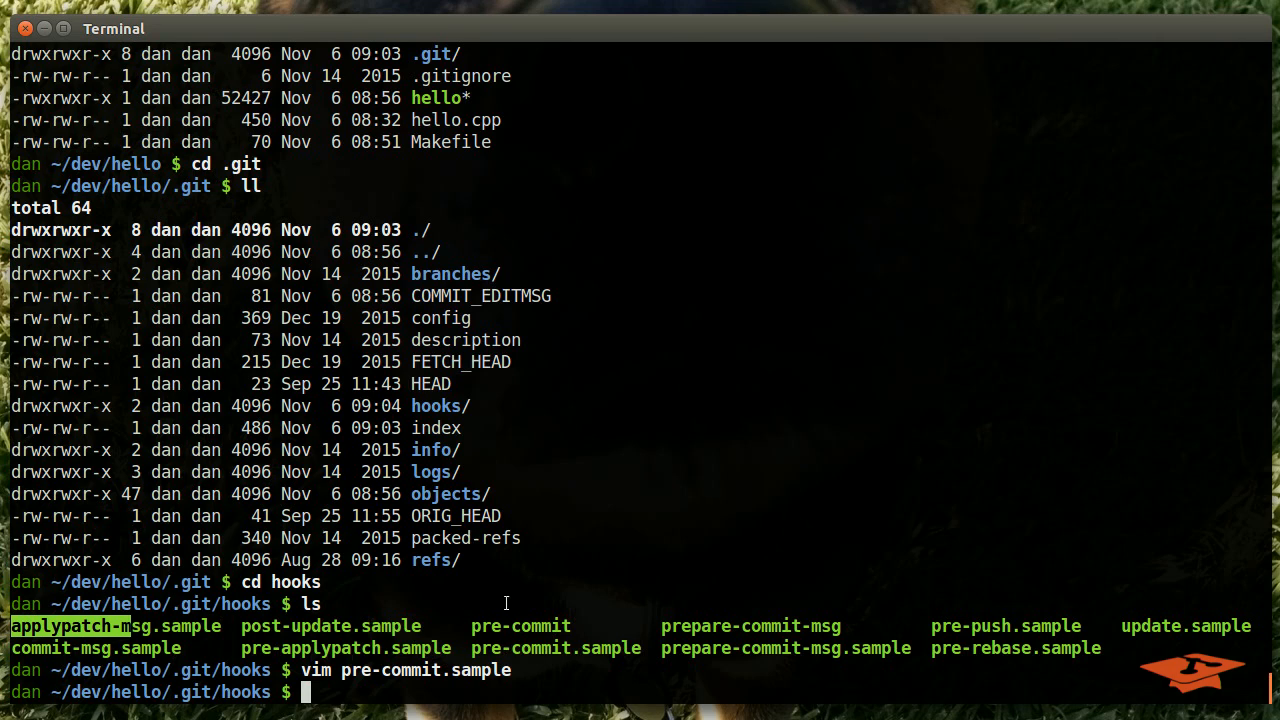
pyautogui.moveTo(420, 700)
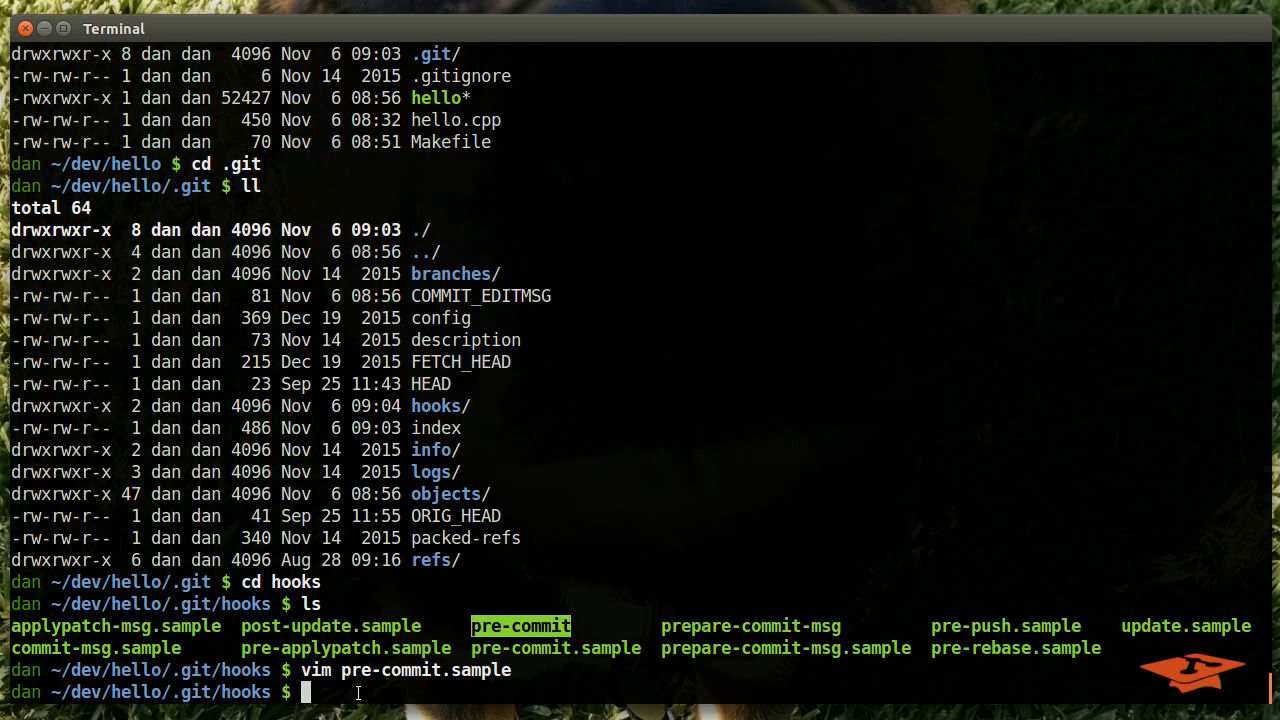
pyautogui.moveTo(744, 612)
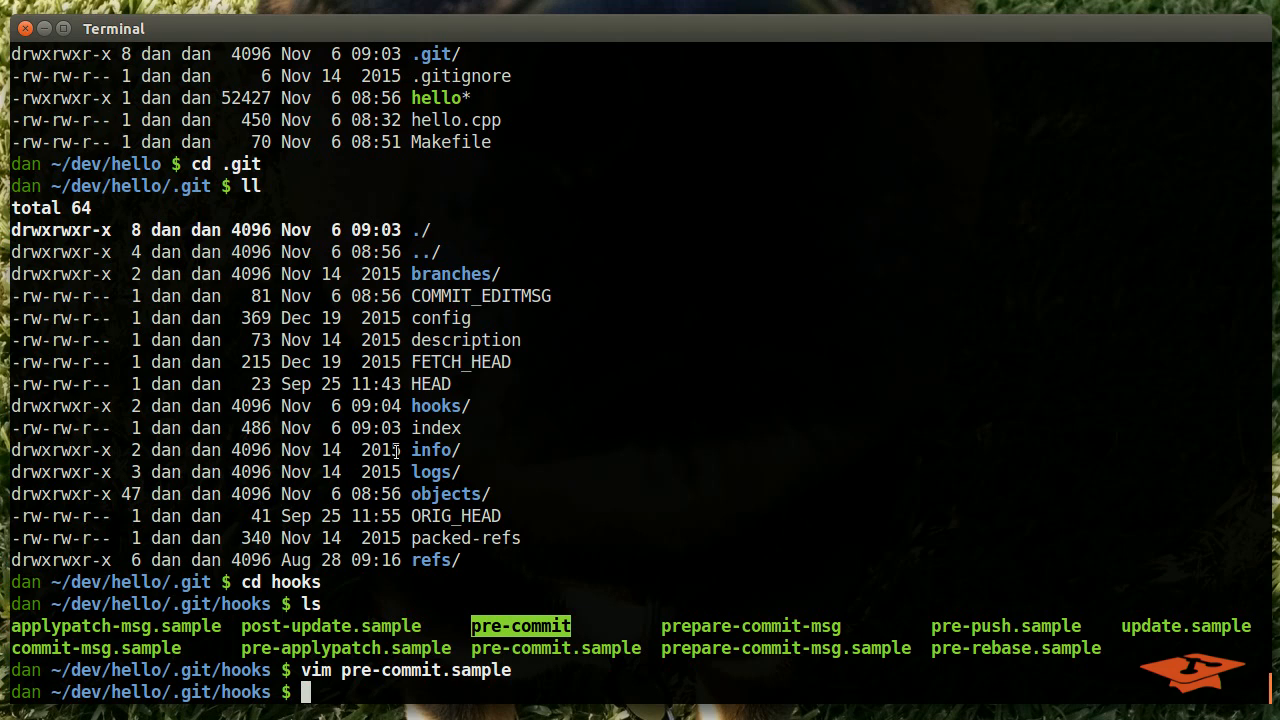
pyautogui.moveTo(492, 470)
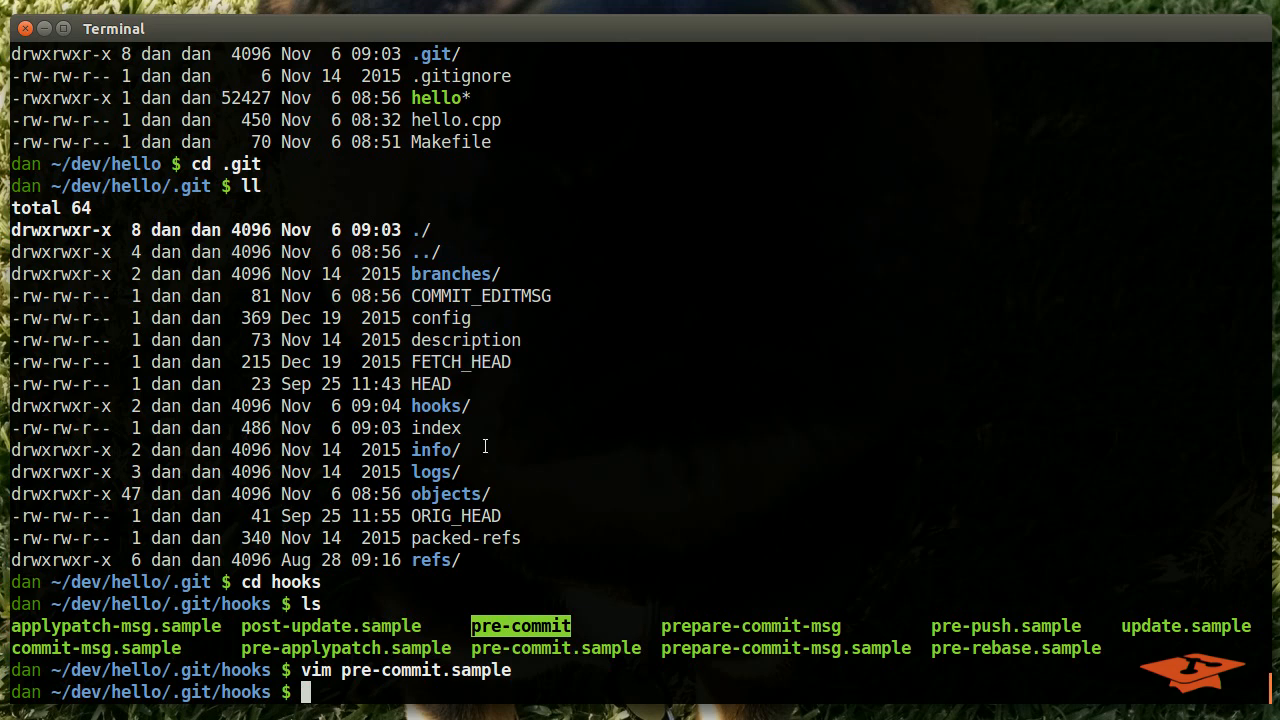
pyautogui.moveTo(496, 448)
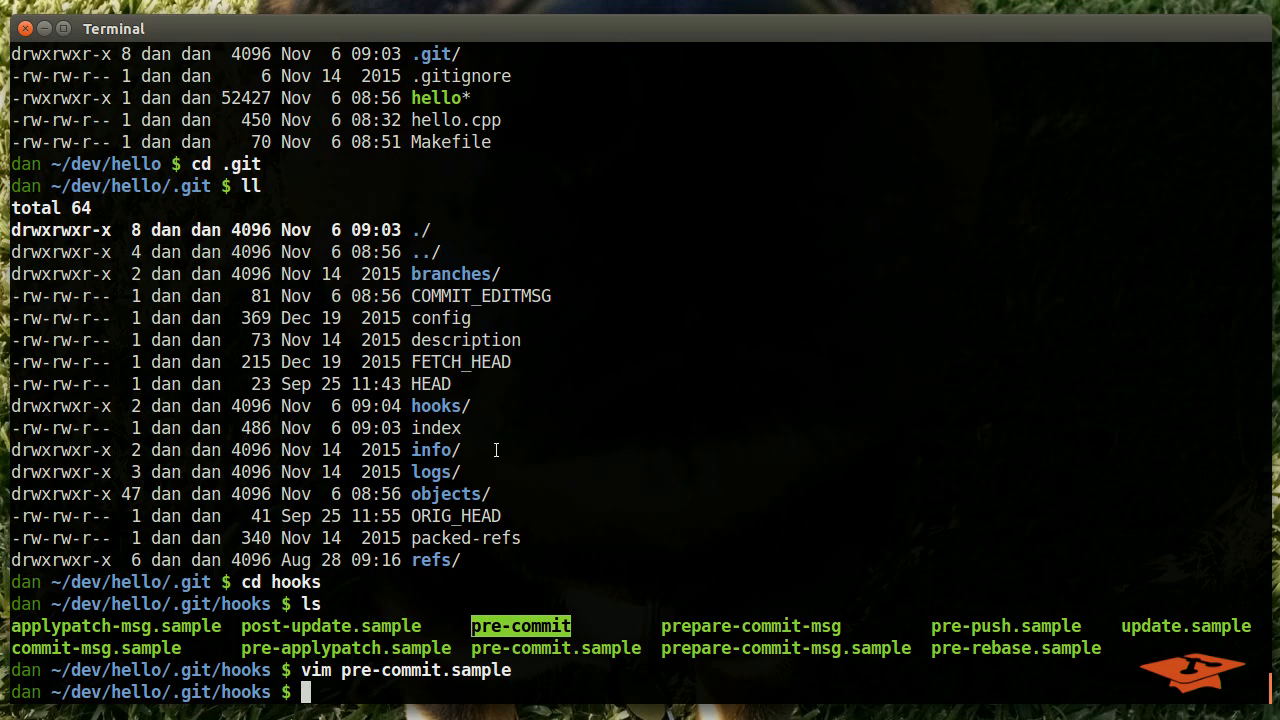
pyautogui.moveTo(576, 472)
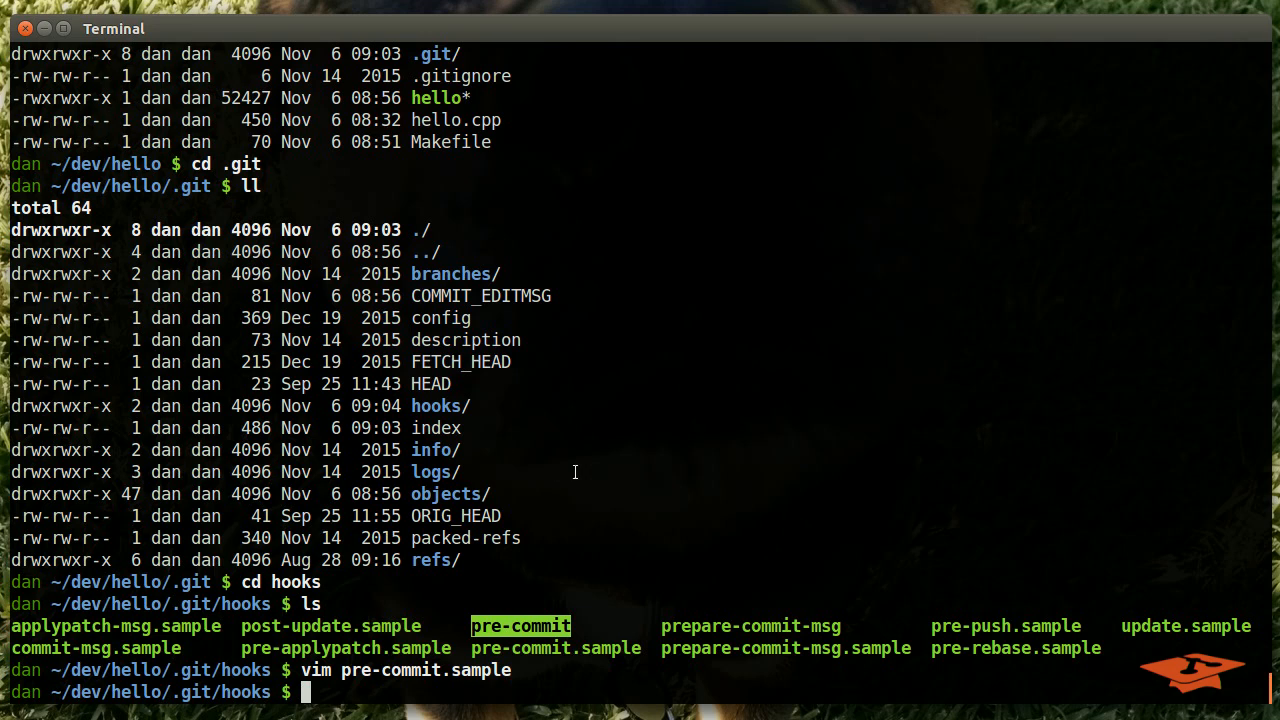
pyautogui.moveTo(544, 542)
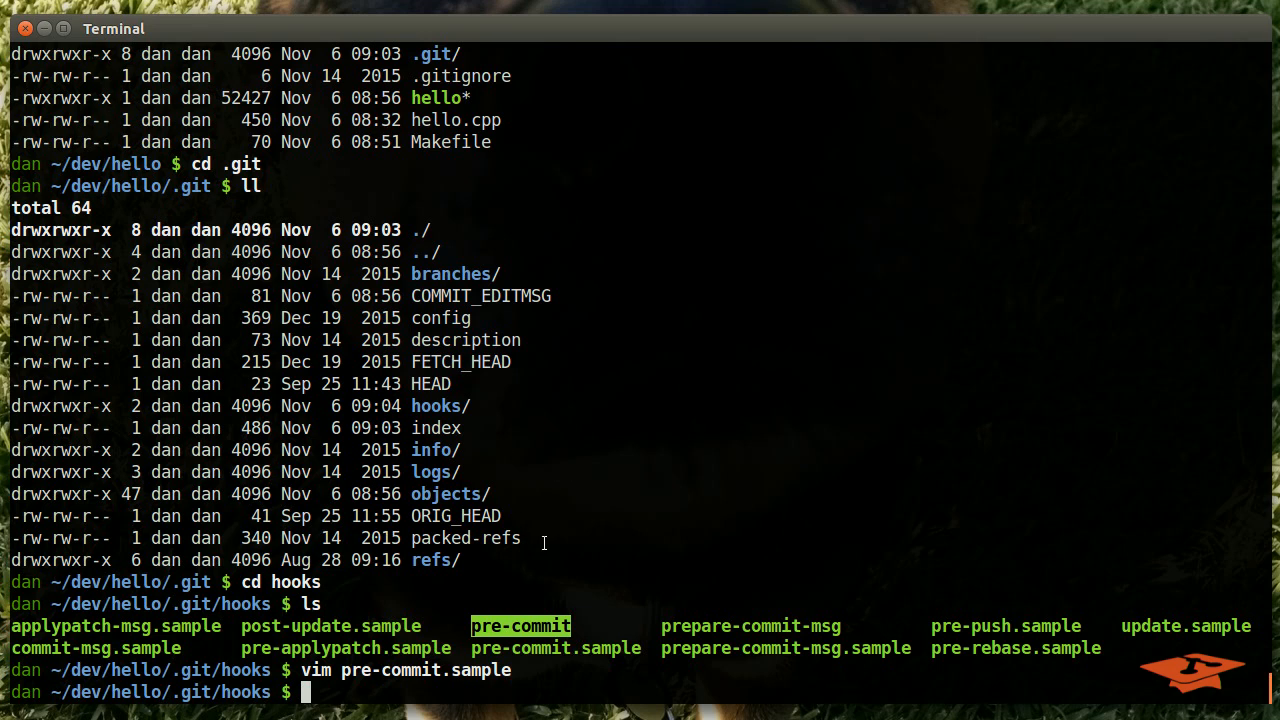
pyautogui.moveTo(556, 544)
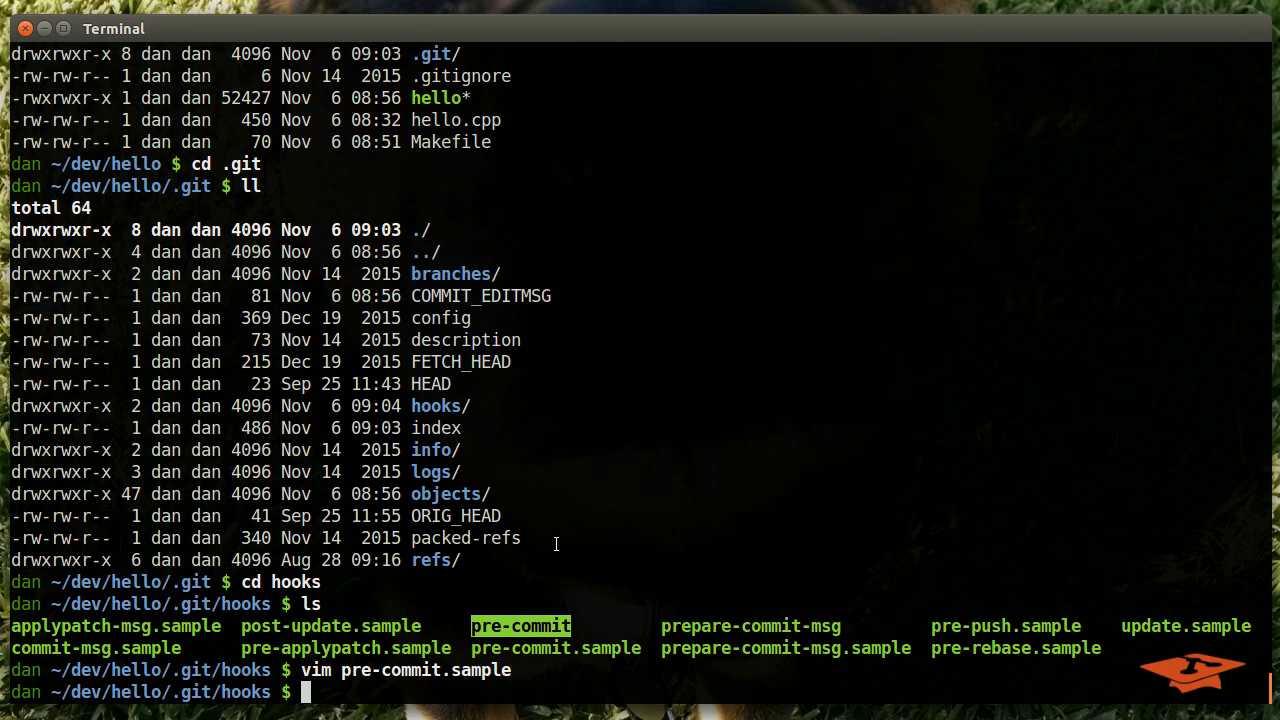
pyautogui.moveTo(508, 584)
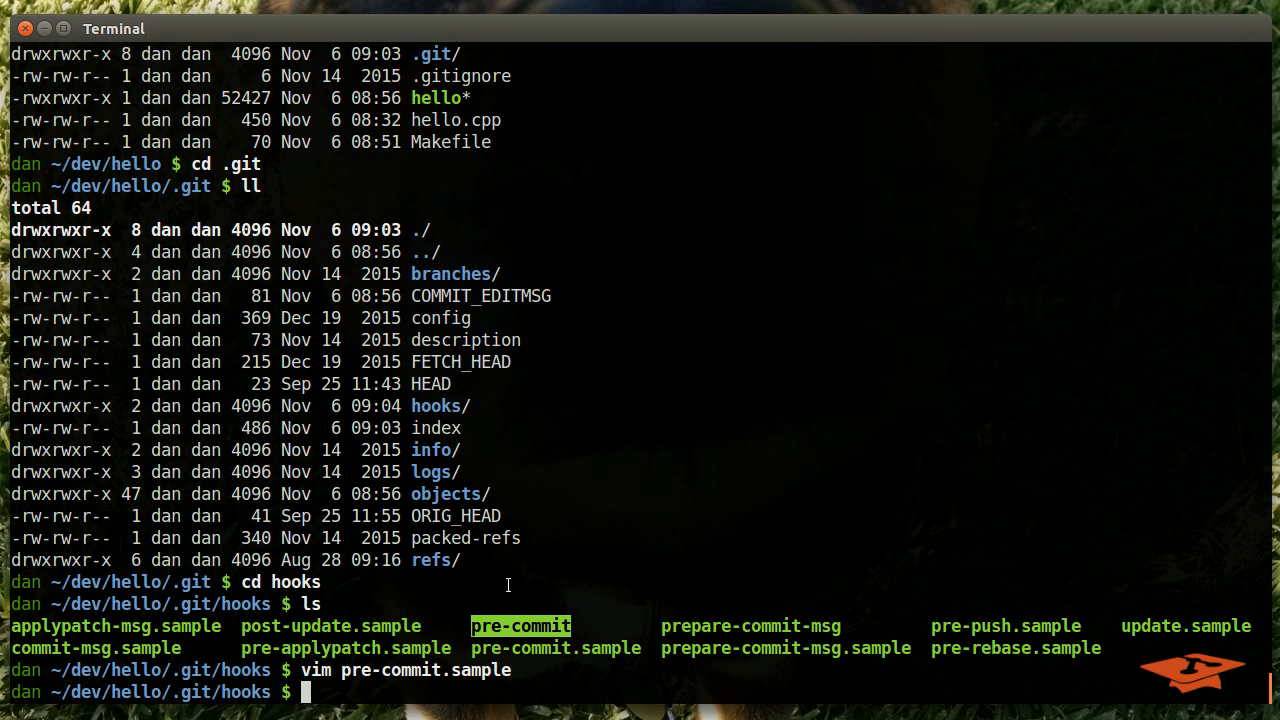
pyautogui.moveTo(518, 568)
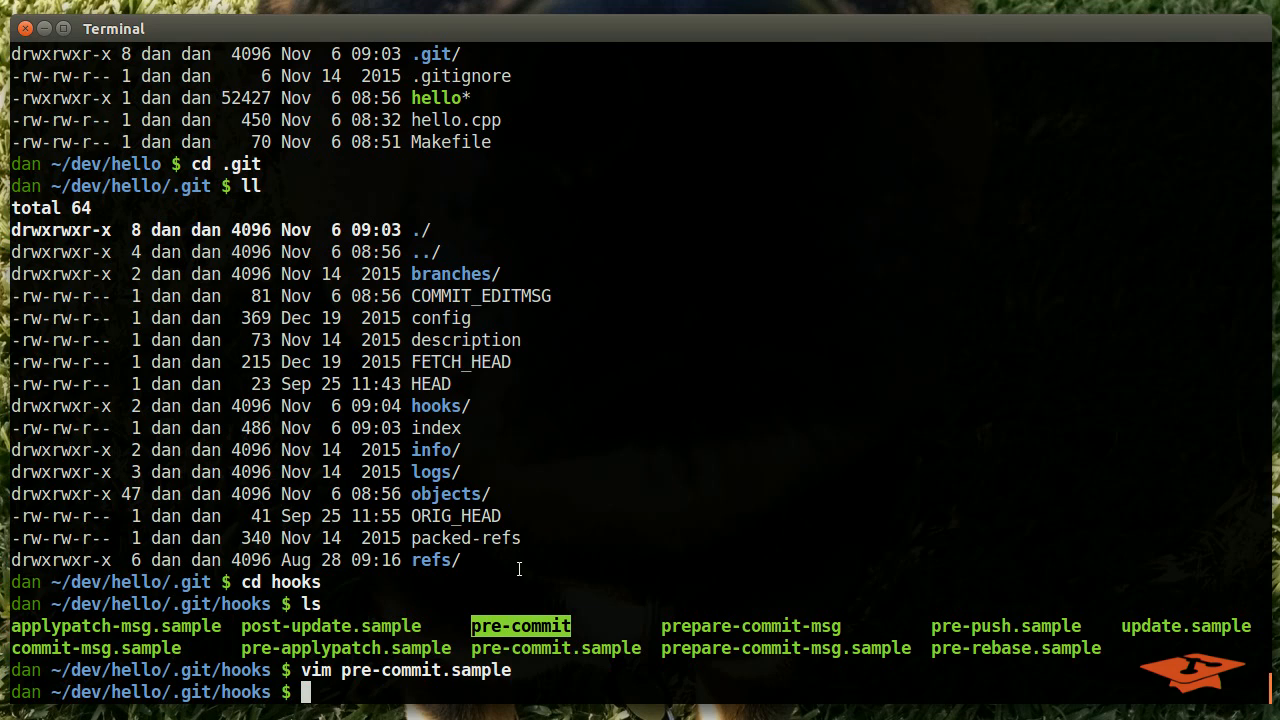
pyautogui.moveTo(588, 552)
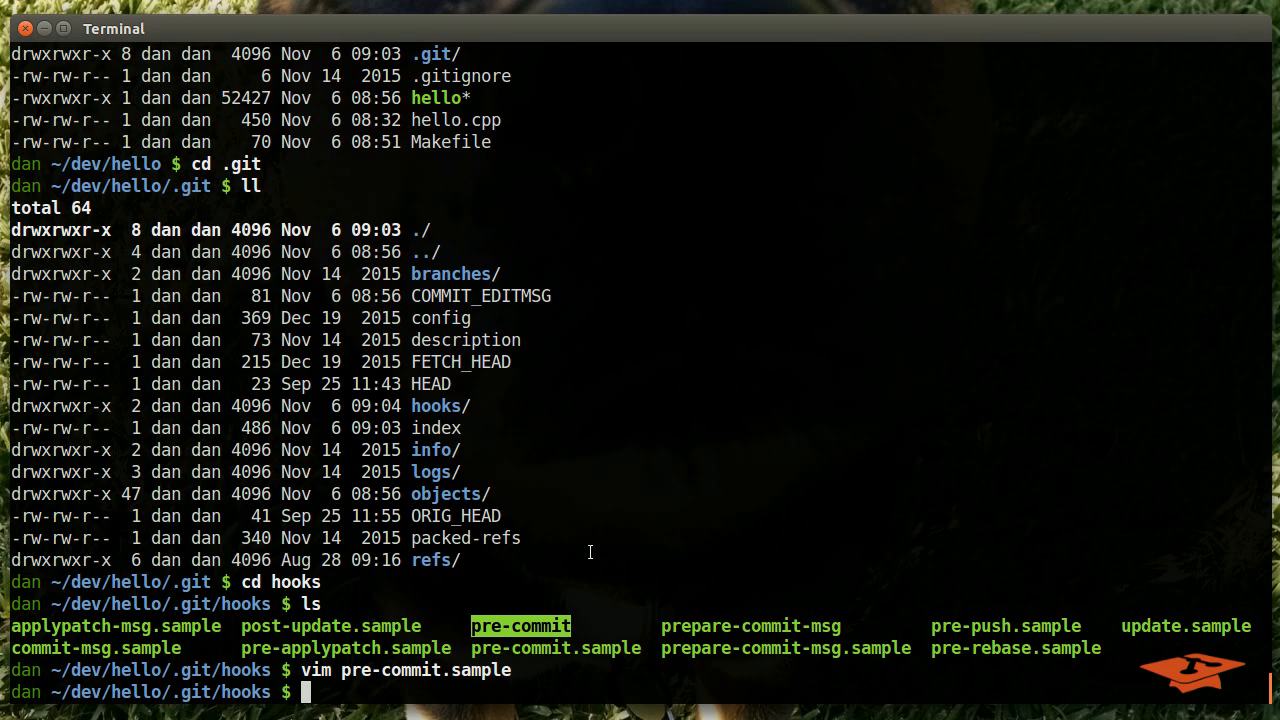
pyautogui.moveTo(600, 556)
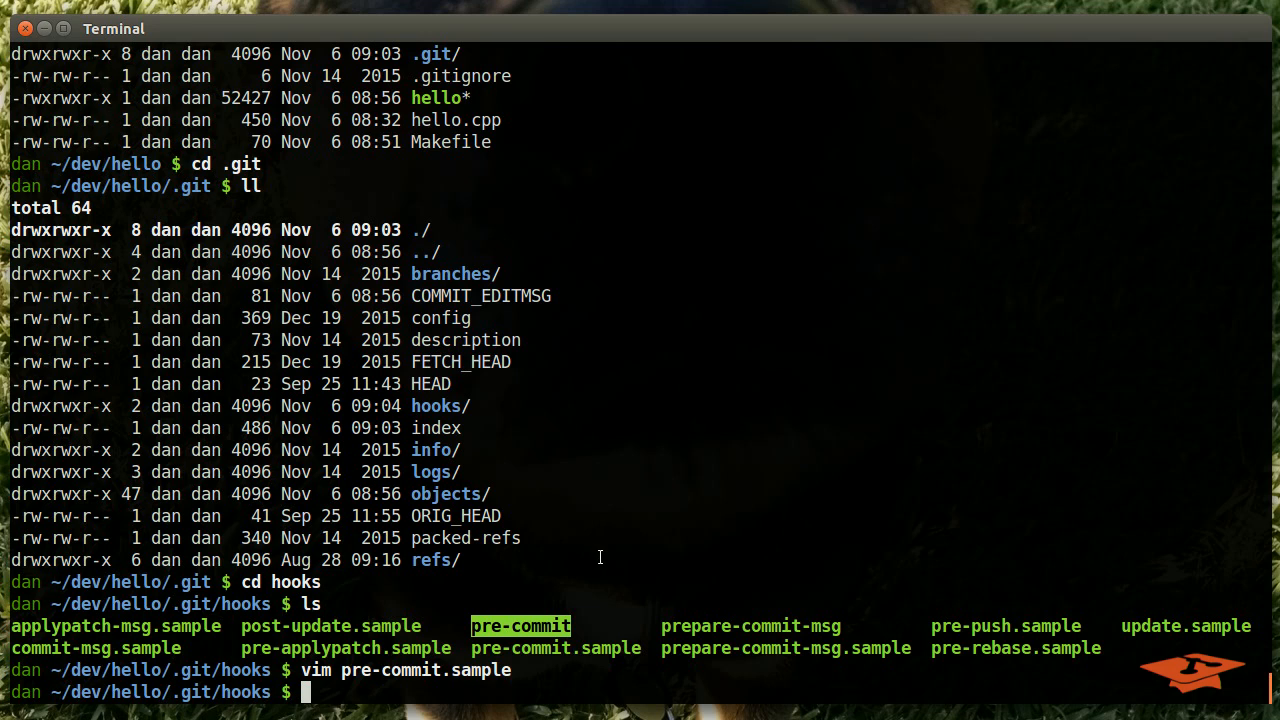
pyautogui.moveTo(584, 588)
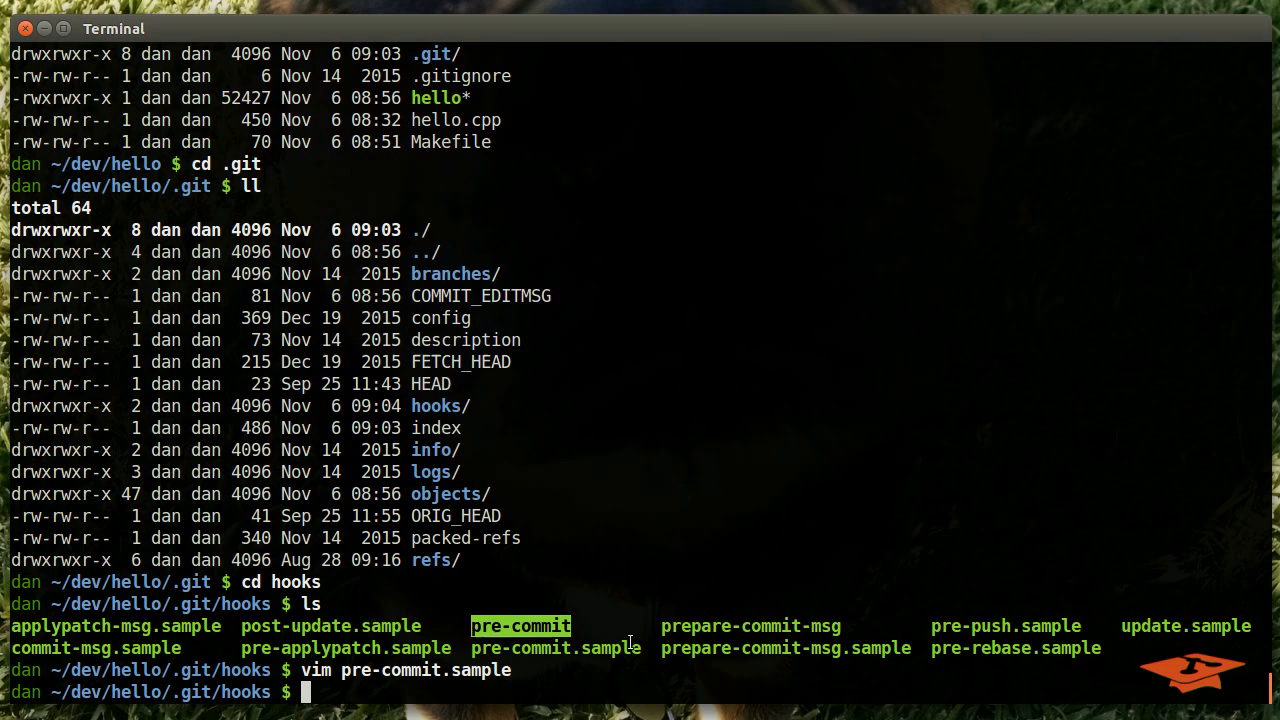
pyautogui.moveTo(824, 656)
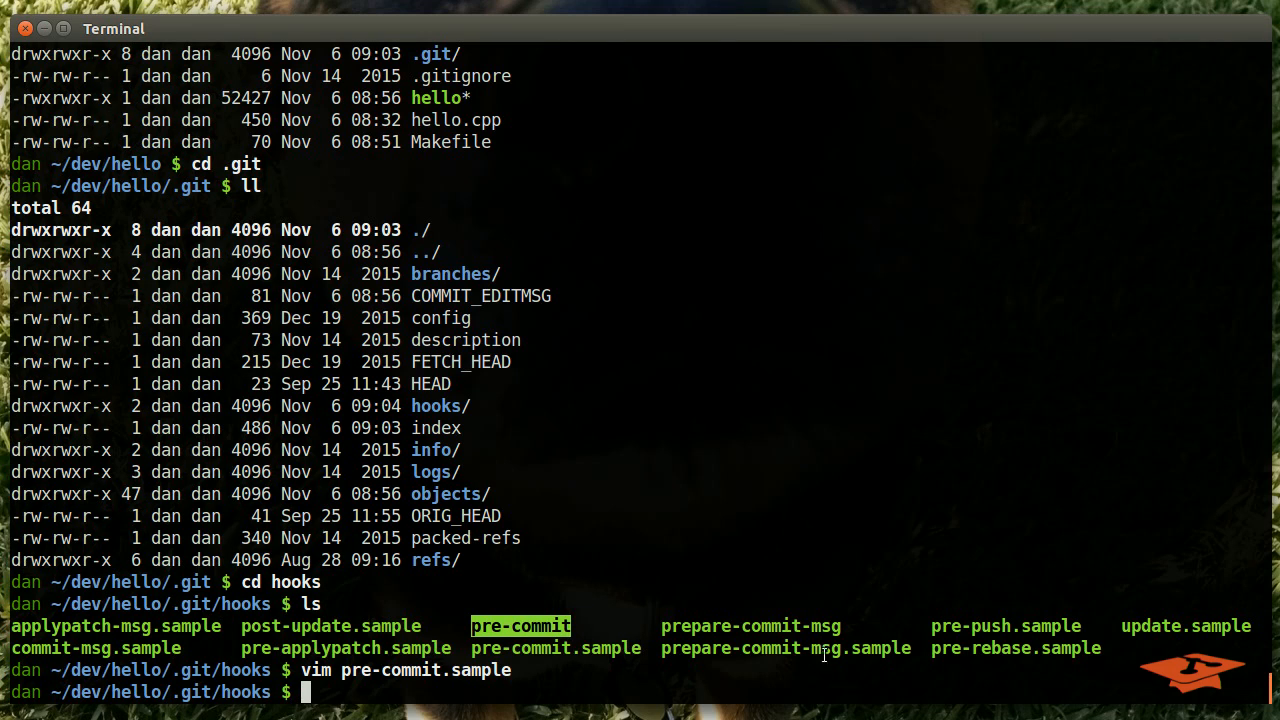
pyautogui.moveTo(552, 610)
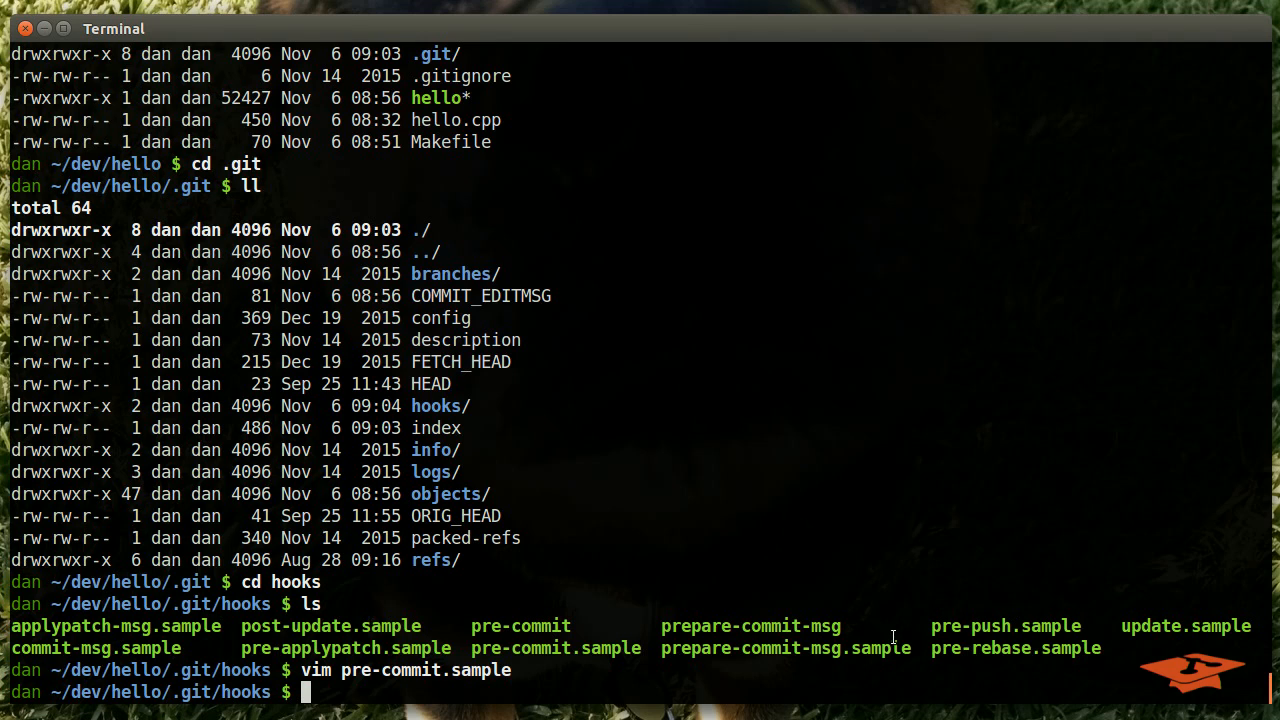
pyautogui.moveTo(840, 648)
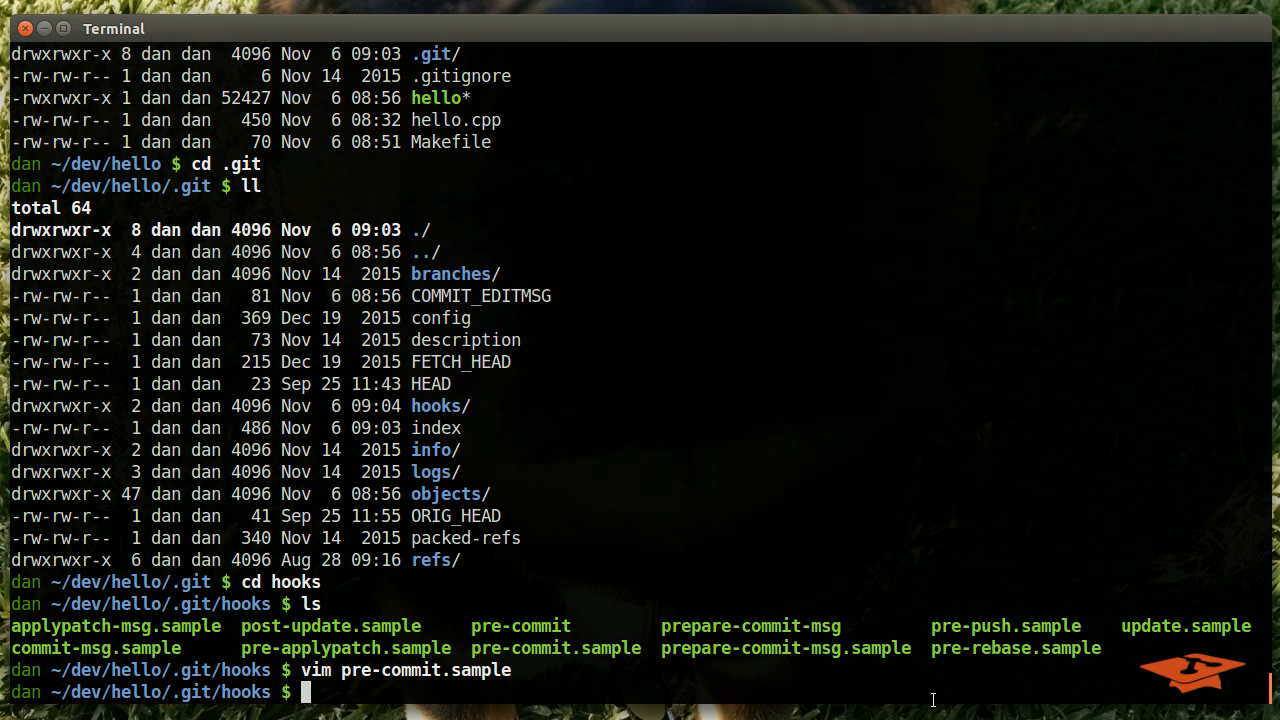
pyautogui.moveTo(788, 702)
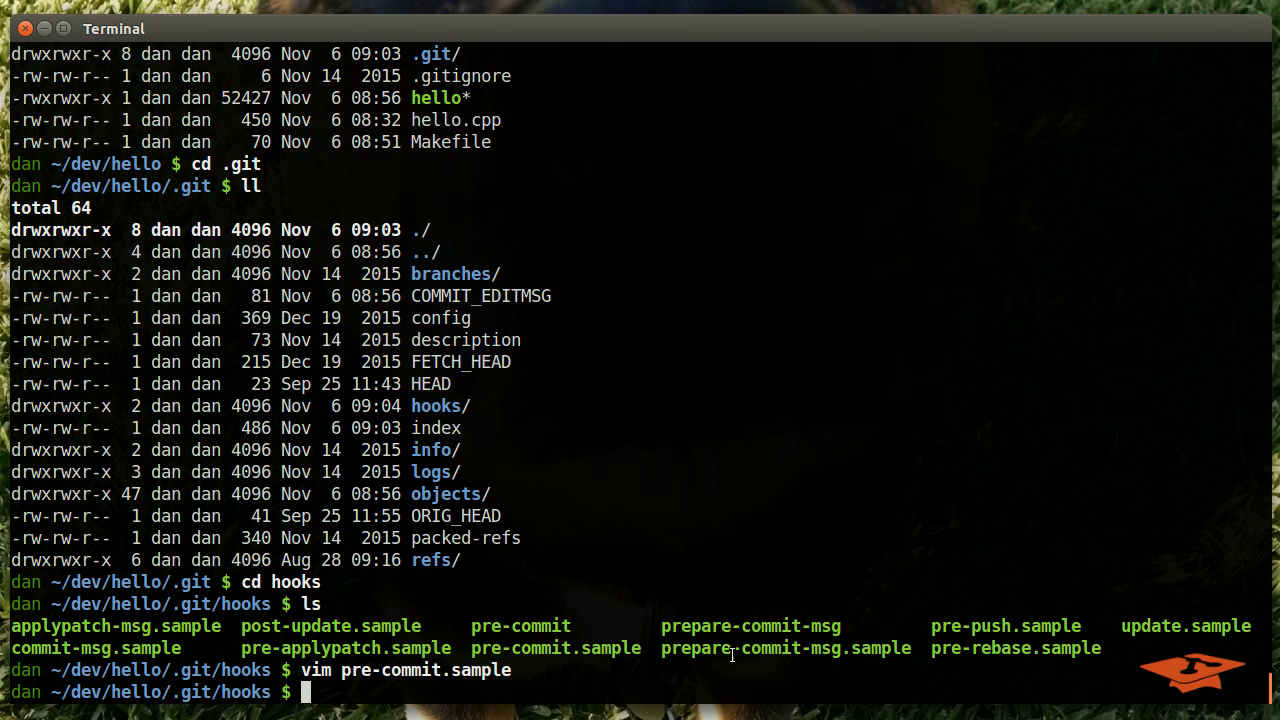
pyautogui.moveTo(712, 628)
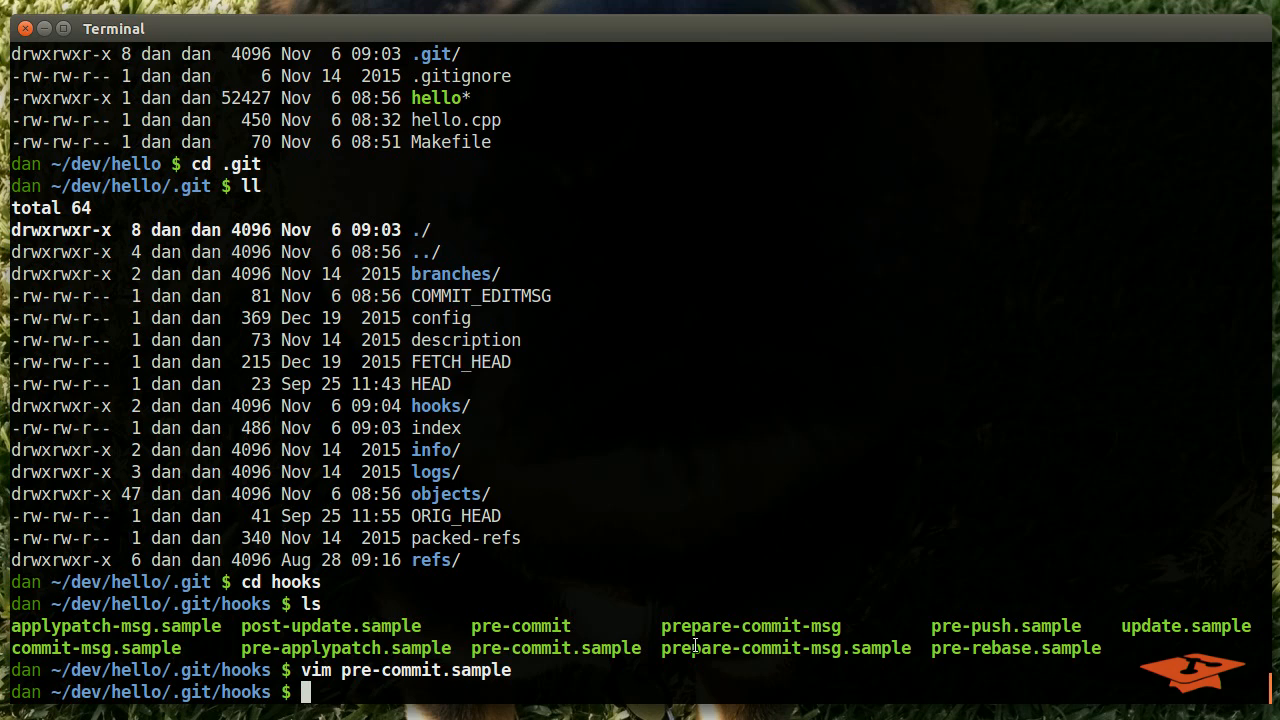
pyautogui.moveTo(708, 676)
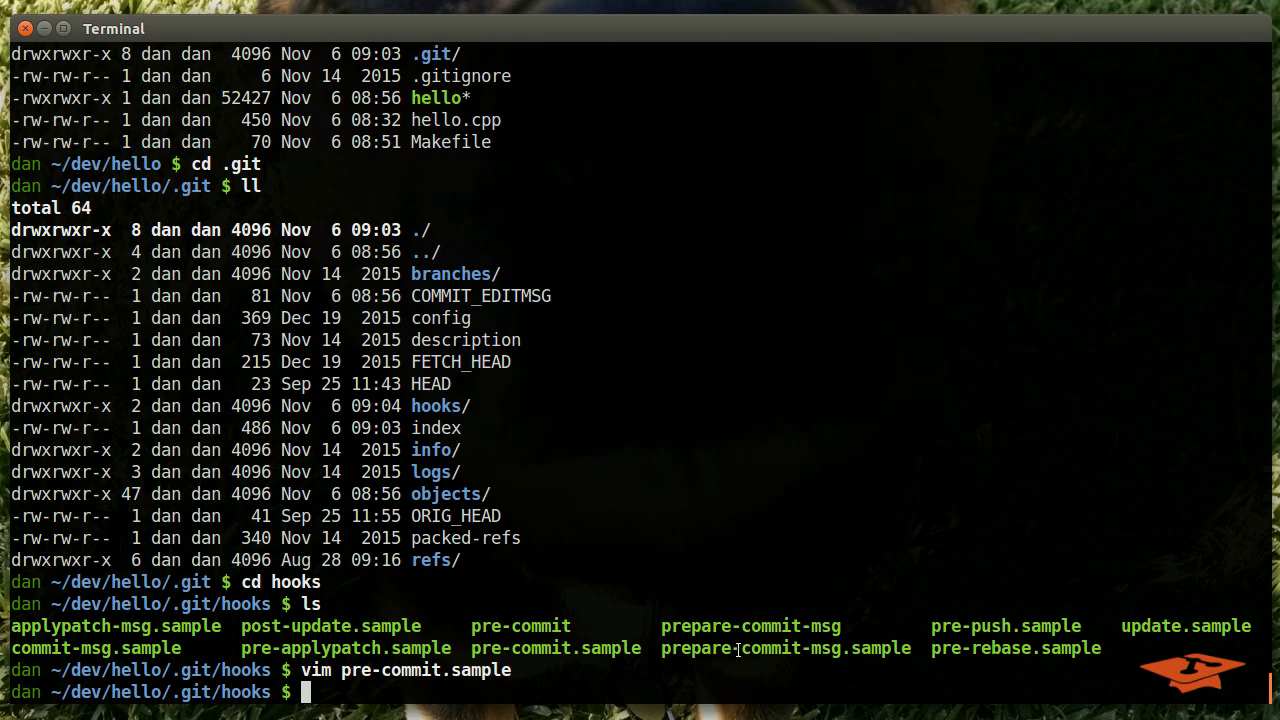
pyautogui.moveTo(744, 650)
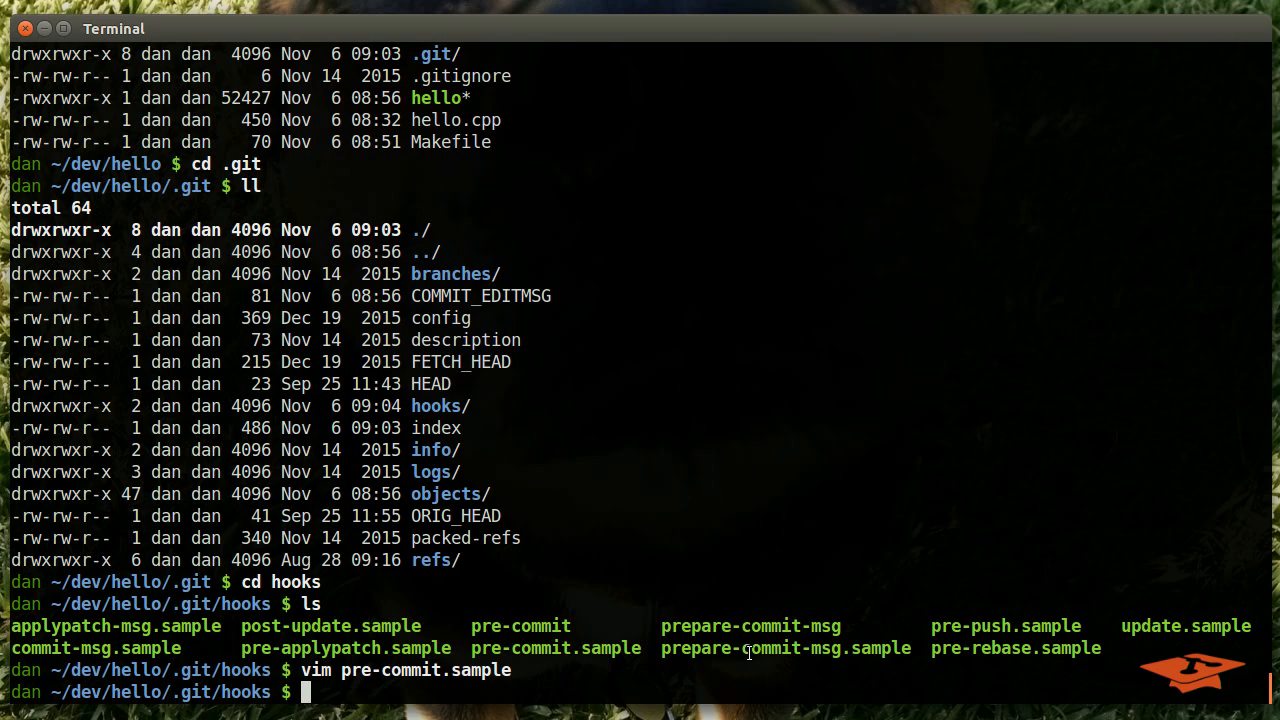
pyautogui.moveTo(694, 648)
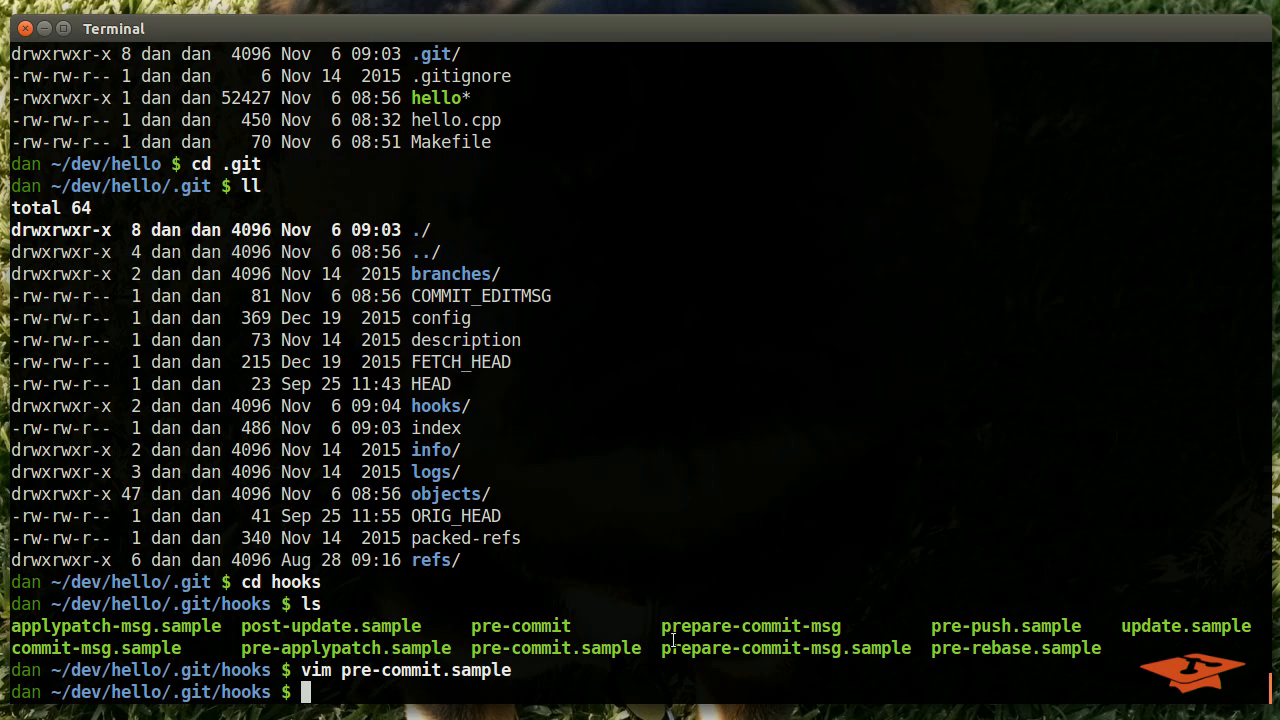
pyautogui.moveTo(722, 632)
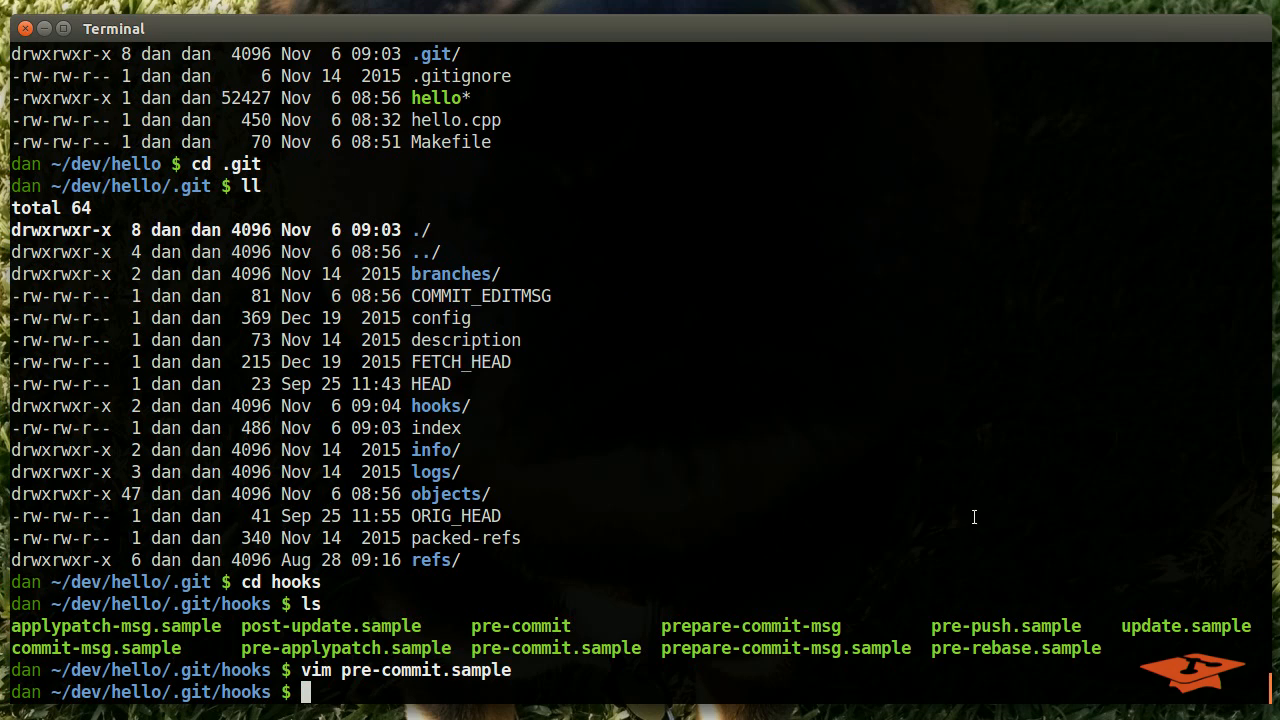
pyautogui.moveTo(936, 588)
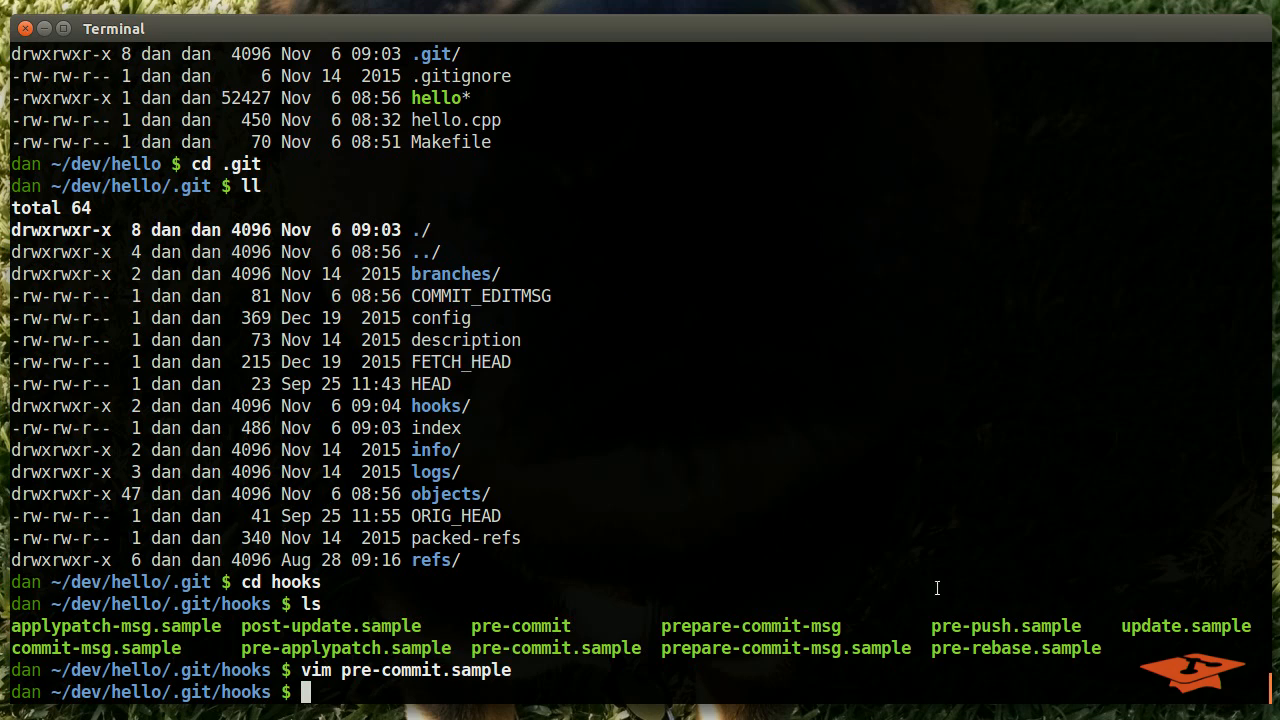
pyautogui.moveTo(912, 576)
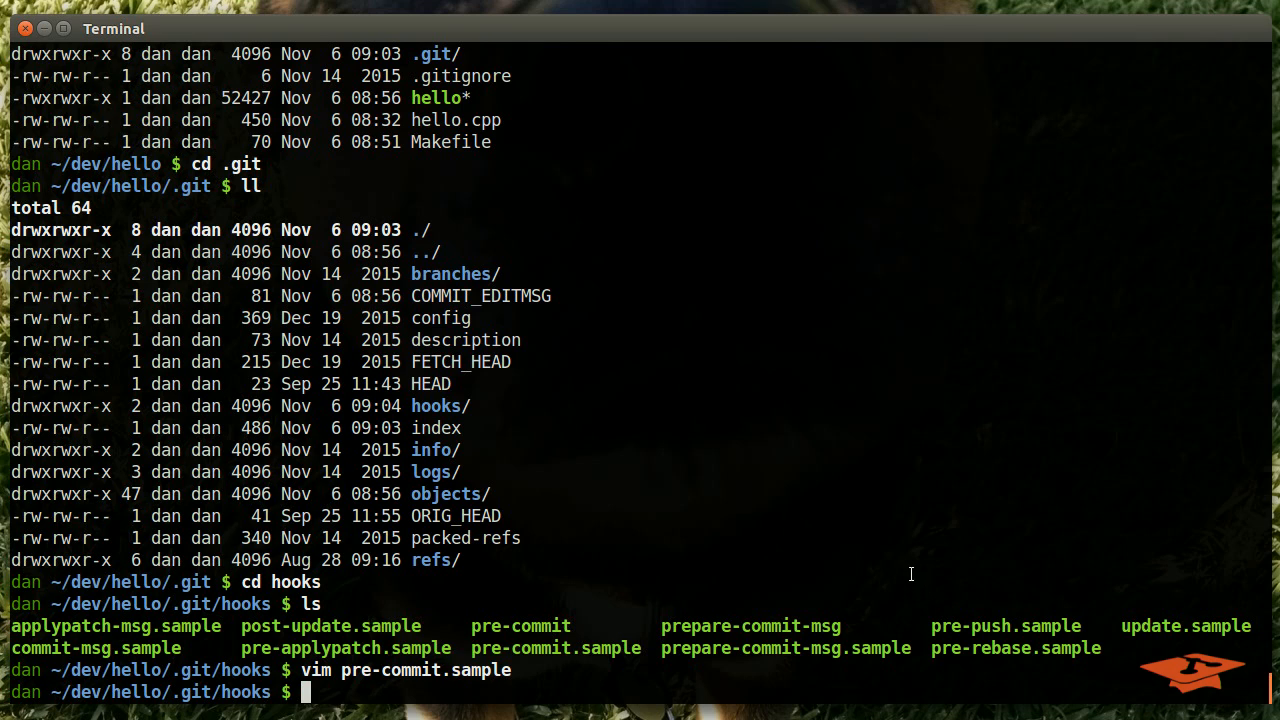
pyautogui.moveTo(868, 500)
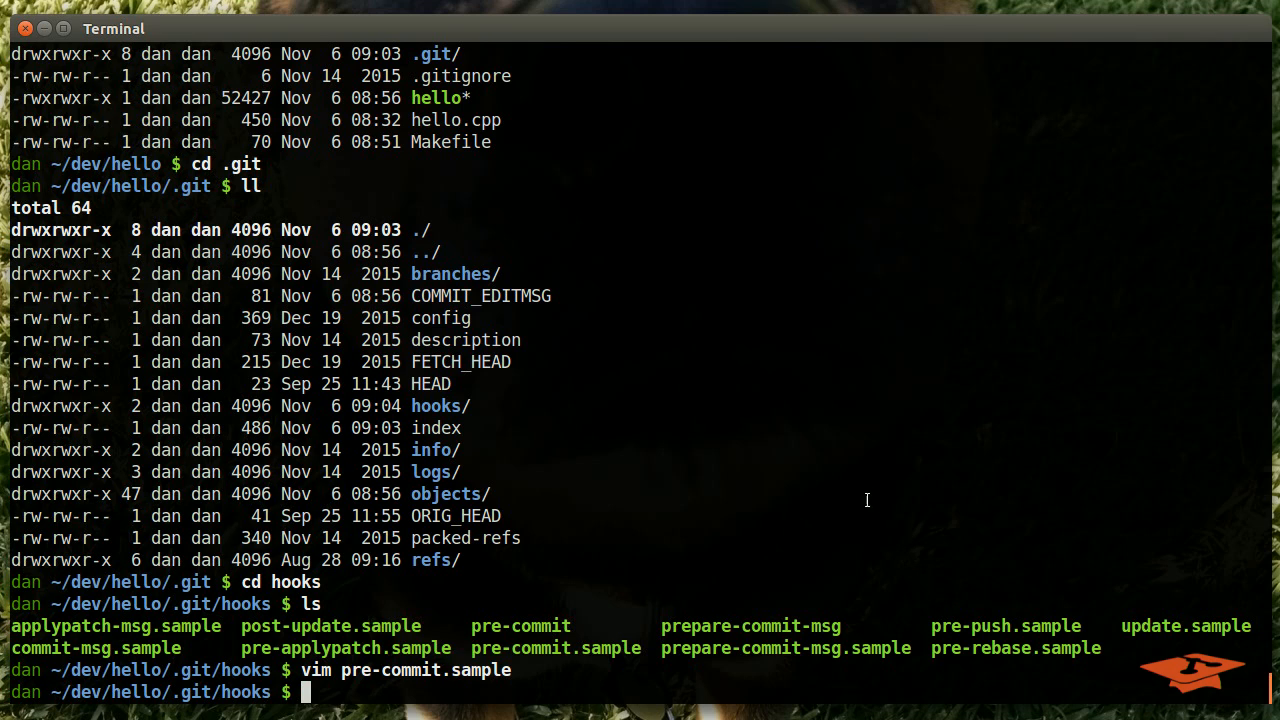
pyautogui.moveTo(824, 444)
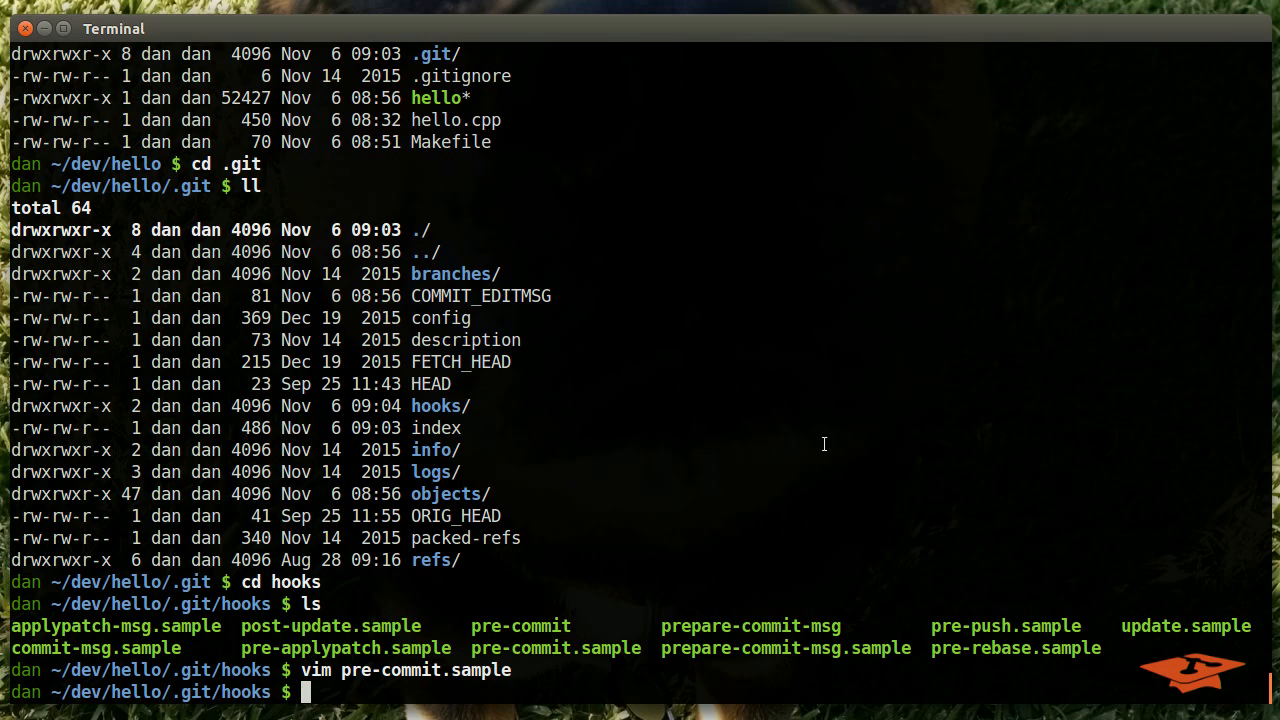
# List the hooks directory with ls before opening prepare-commit-msg
pyautogui.write('l')
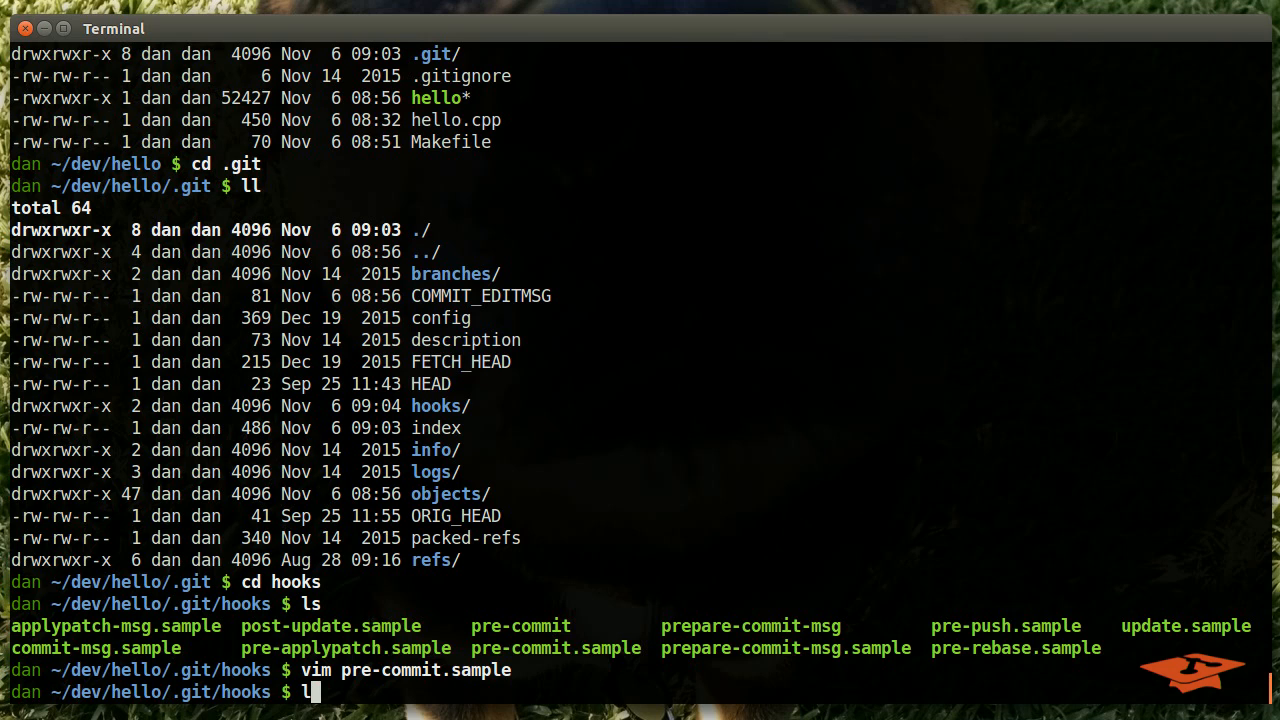
pyautogui.write('s')
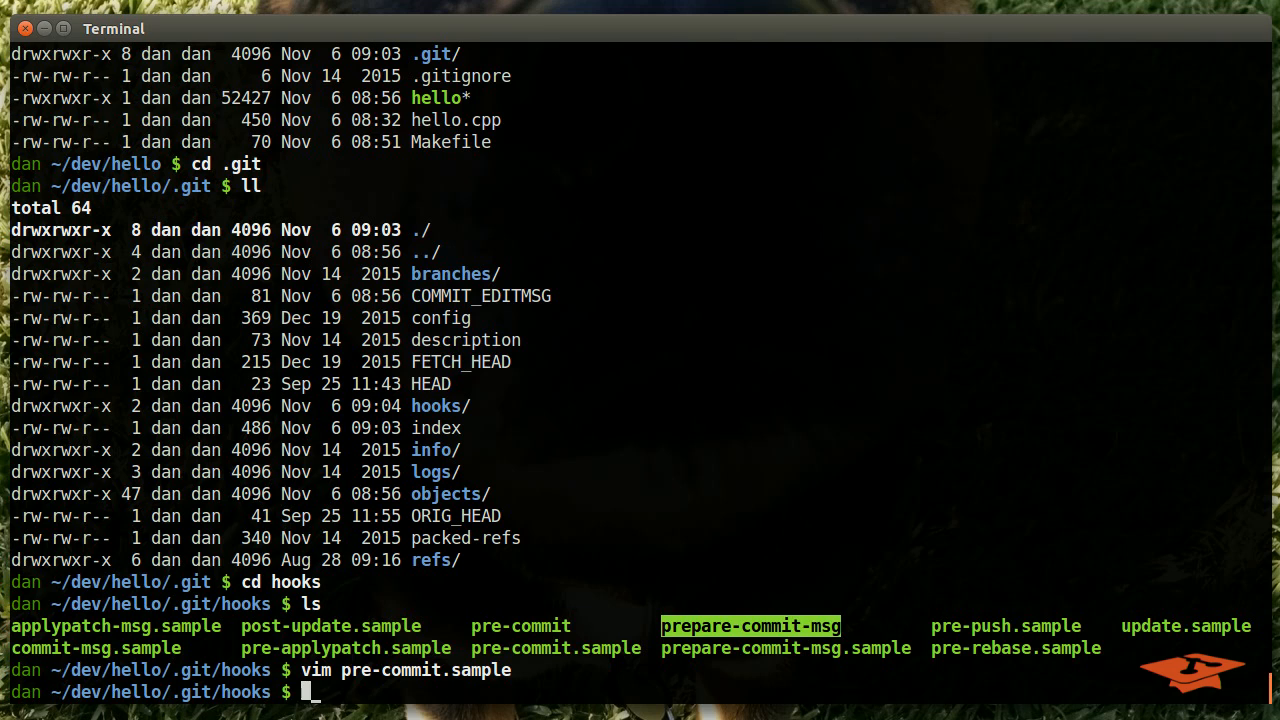
# View the prepare-commit-msg Python script that writes the Refs #<issue> reminder comment
pyautogui.write('vim prepare-commit-msg')
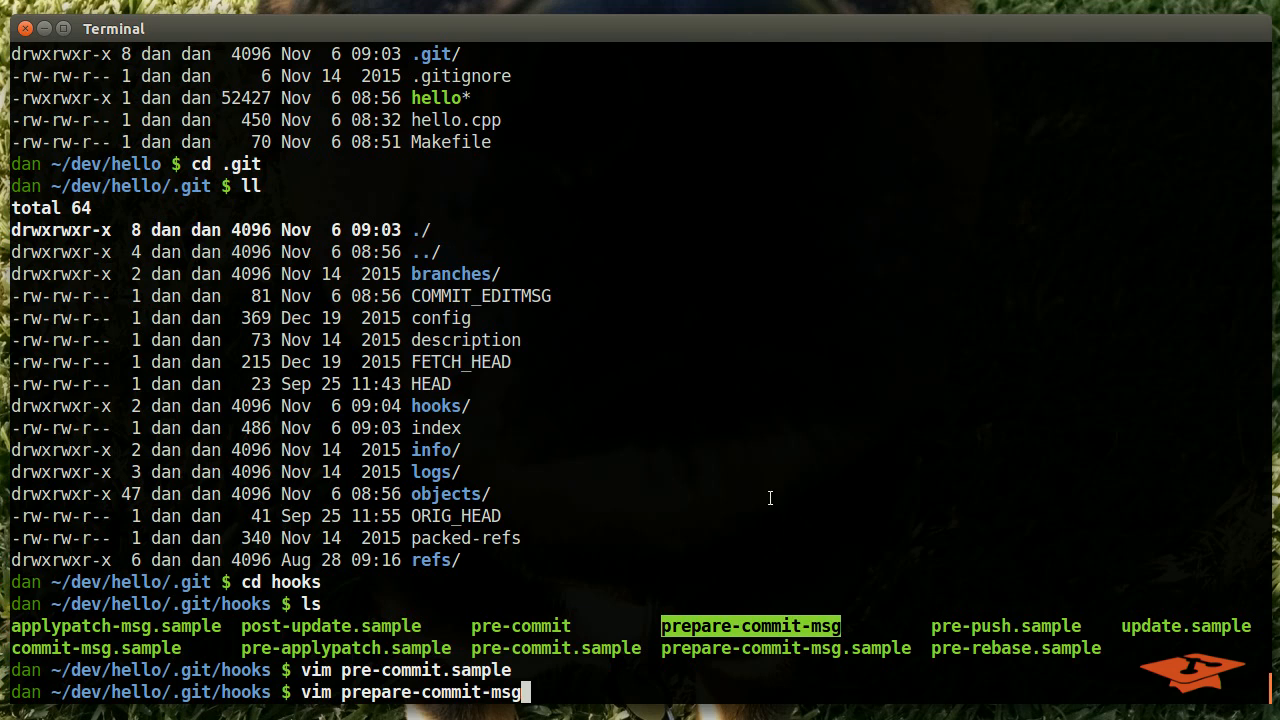
pyautogui.press('Return')
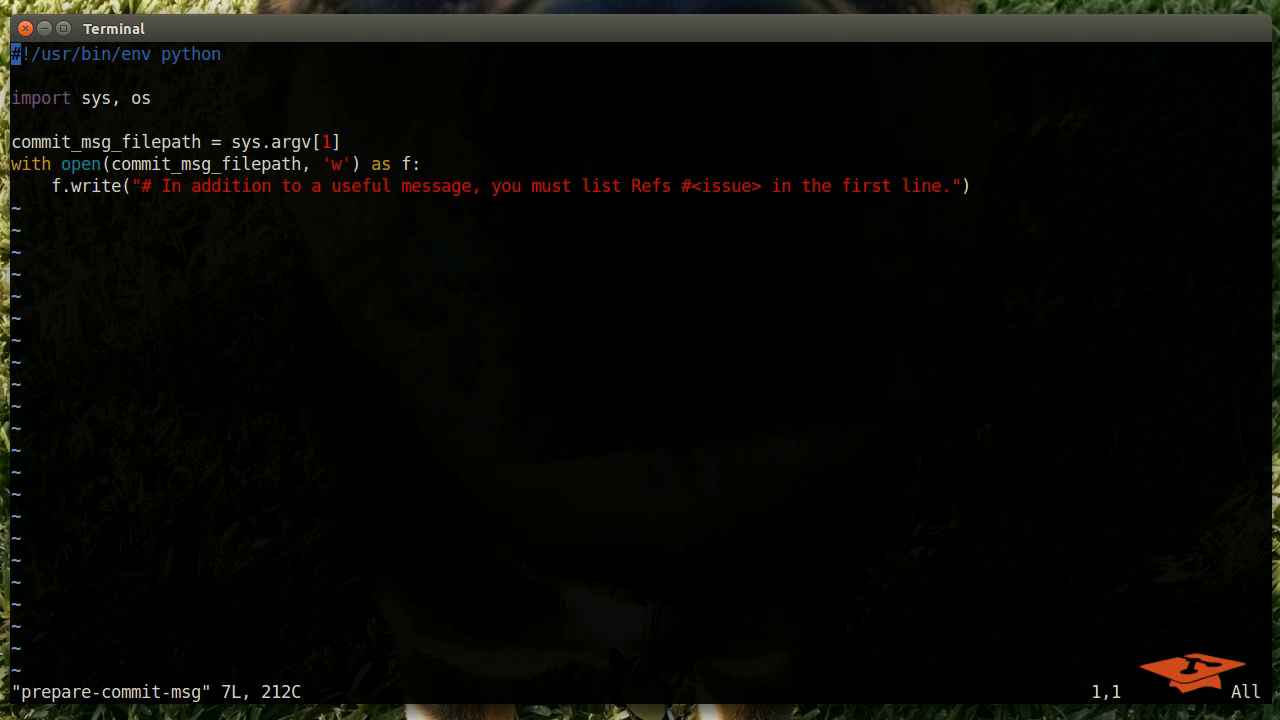
pyautogui.moveTo(214, 108)
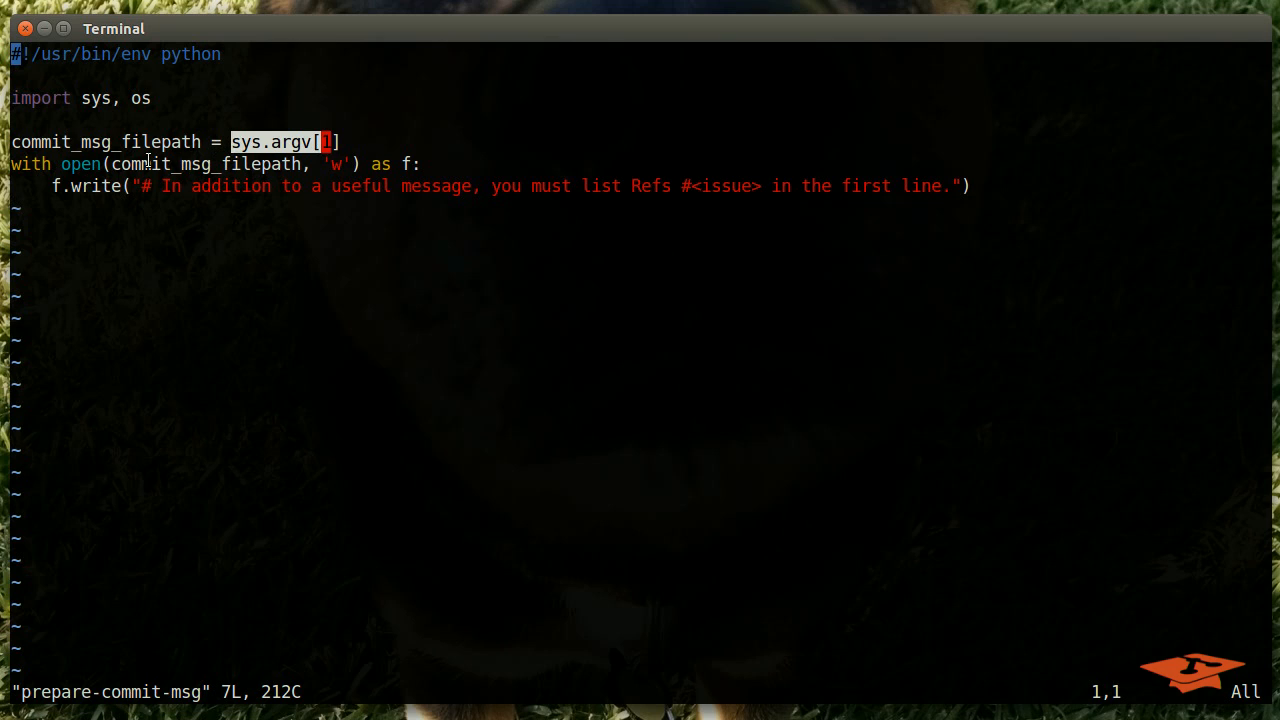
pyautogui.moveTo(128, 196)
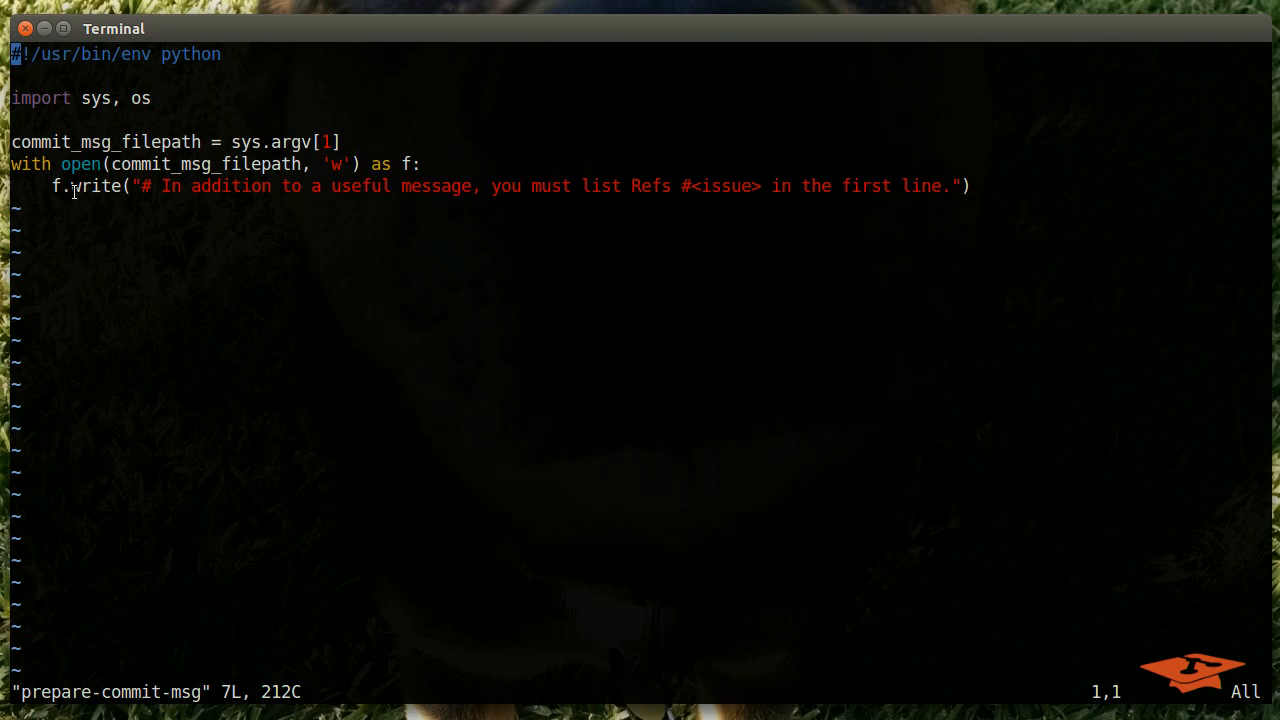
pyautogui.doubleClick(160, 186)
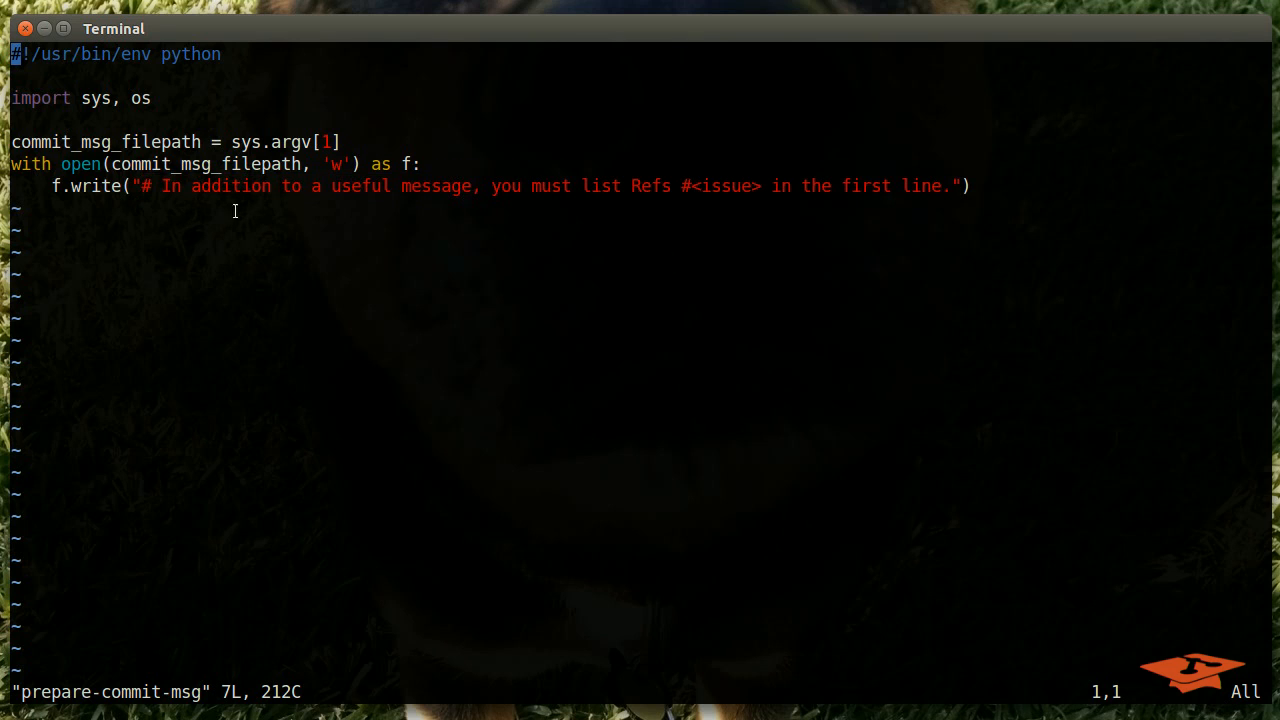
pyautogui.moveTo(478, 190)
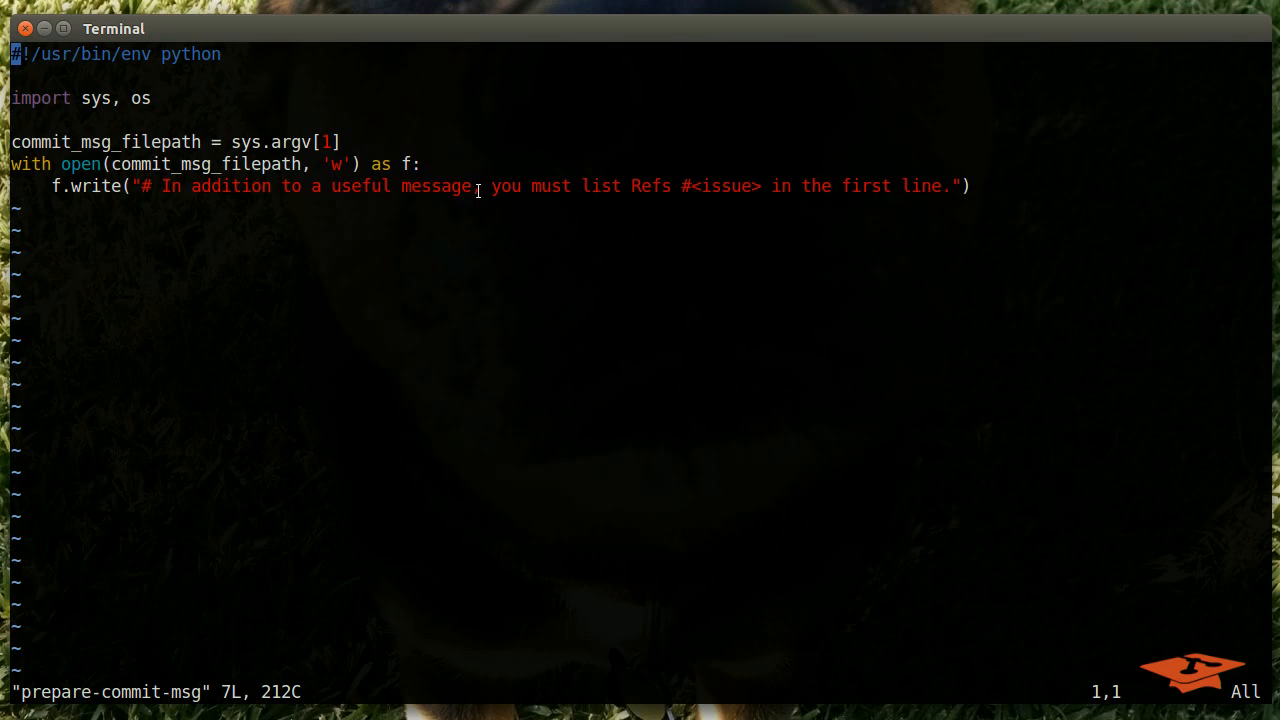
pyautogui.moveTo(652, 186)
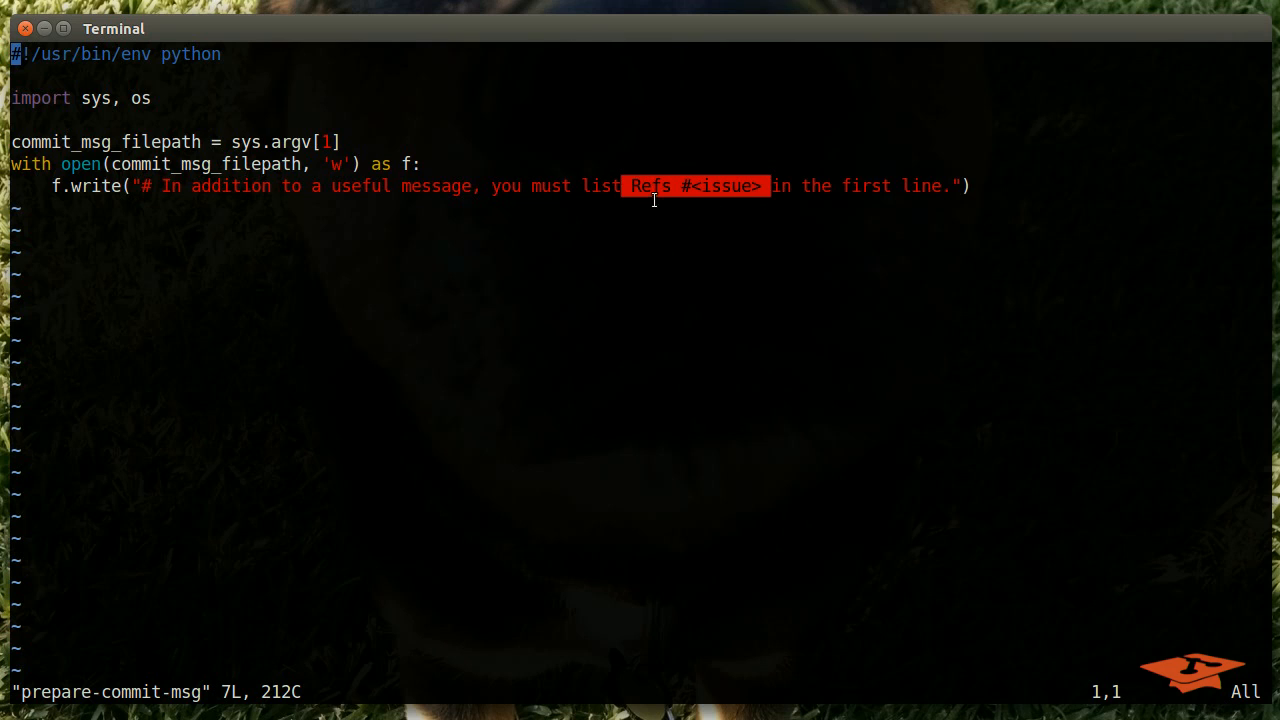
pyautogui.moveTo(626, 340)
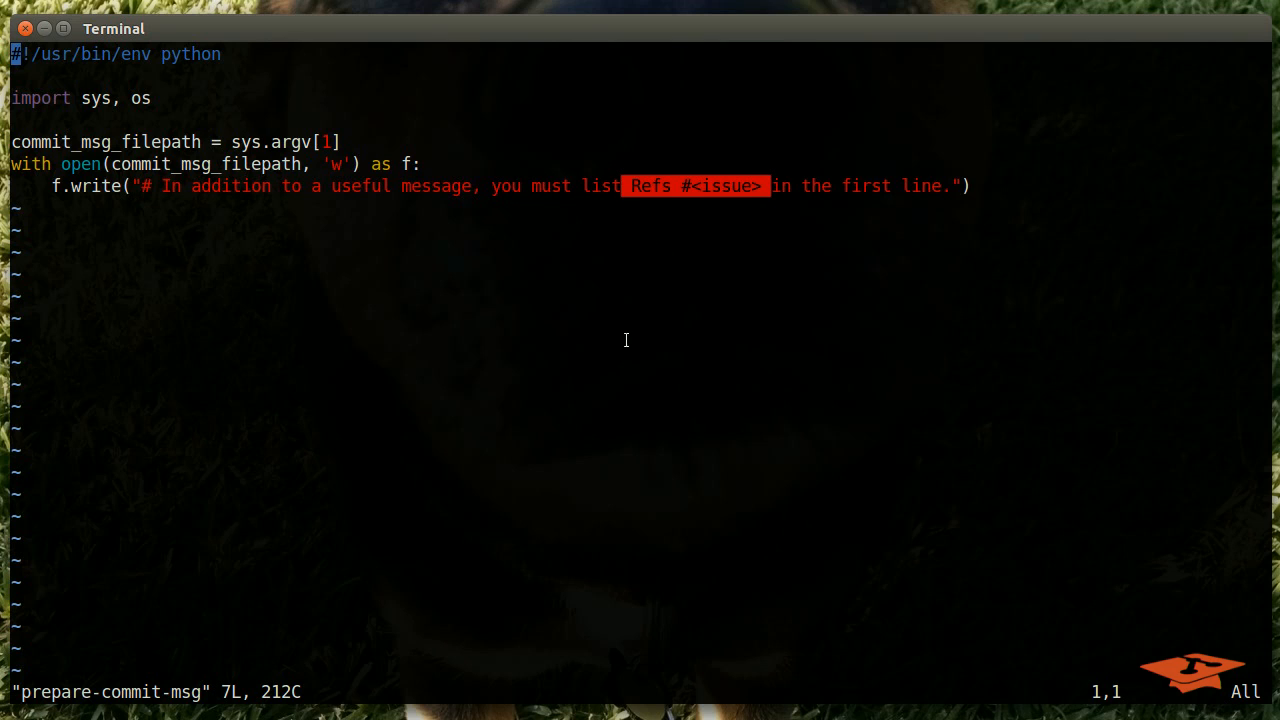
pyautogui.moveTo(292, 134)
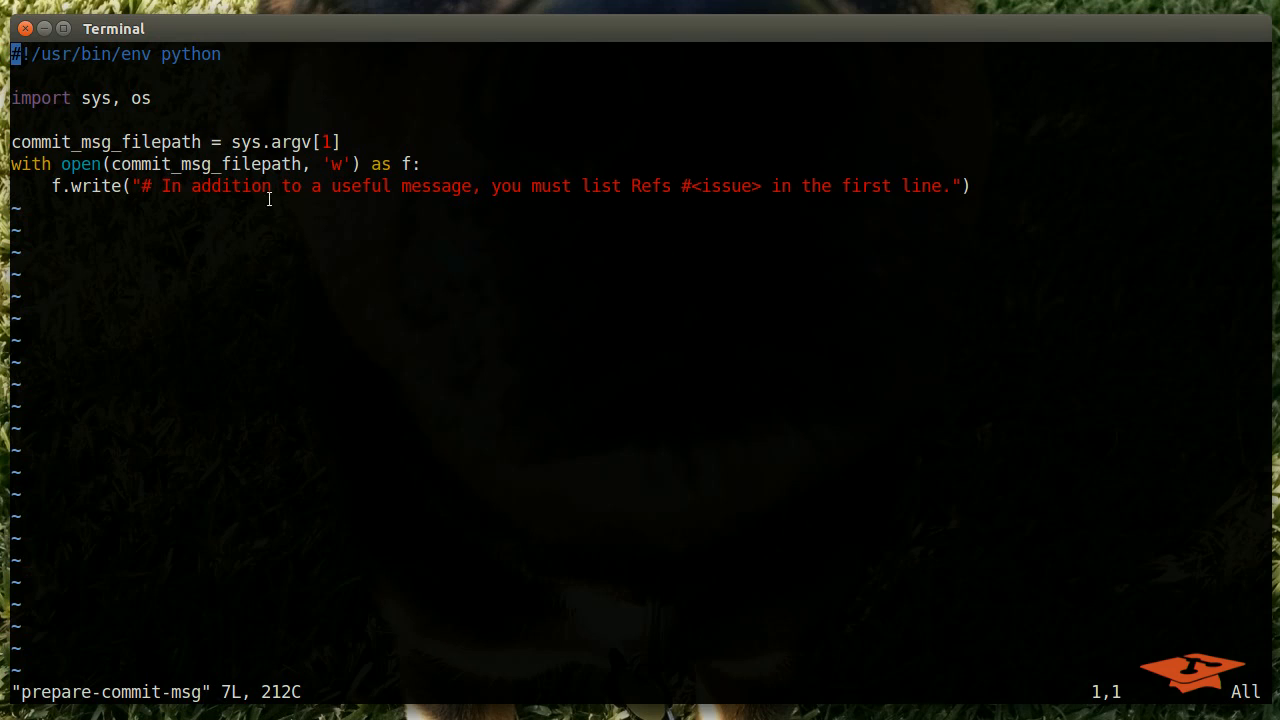
pyautogui.moveTo(370, 238)
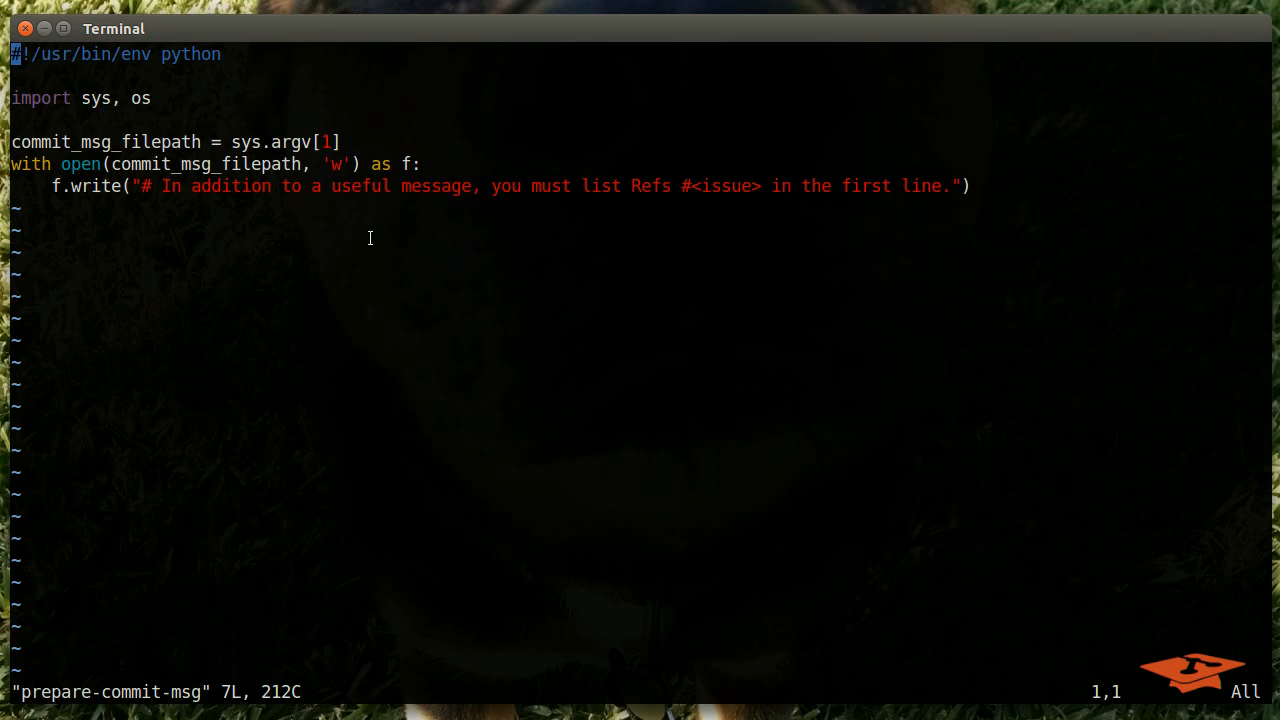
pyautogui.moveTo(500, 320)
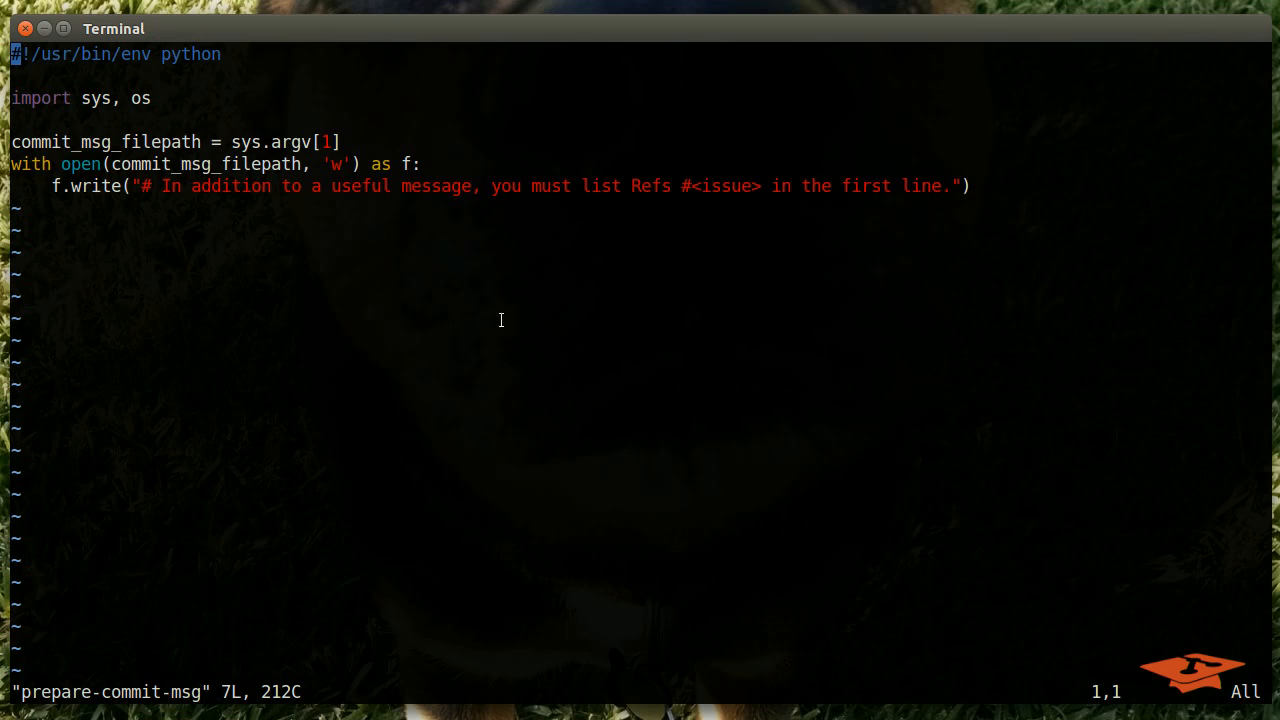
pyautogui.moveTo(740, 518)
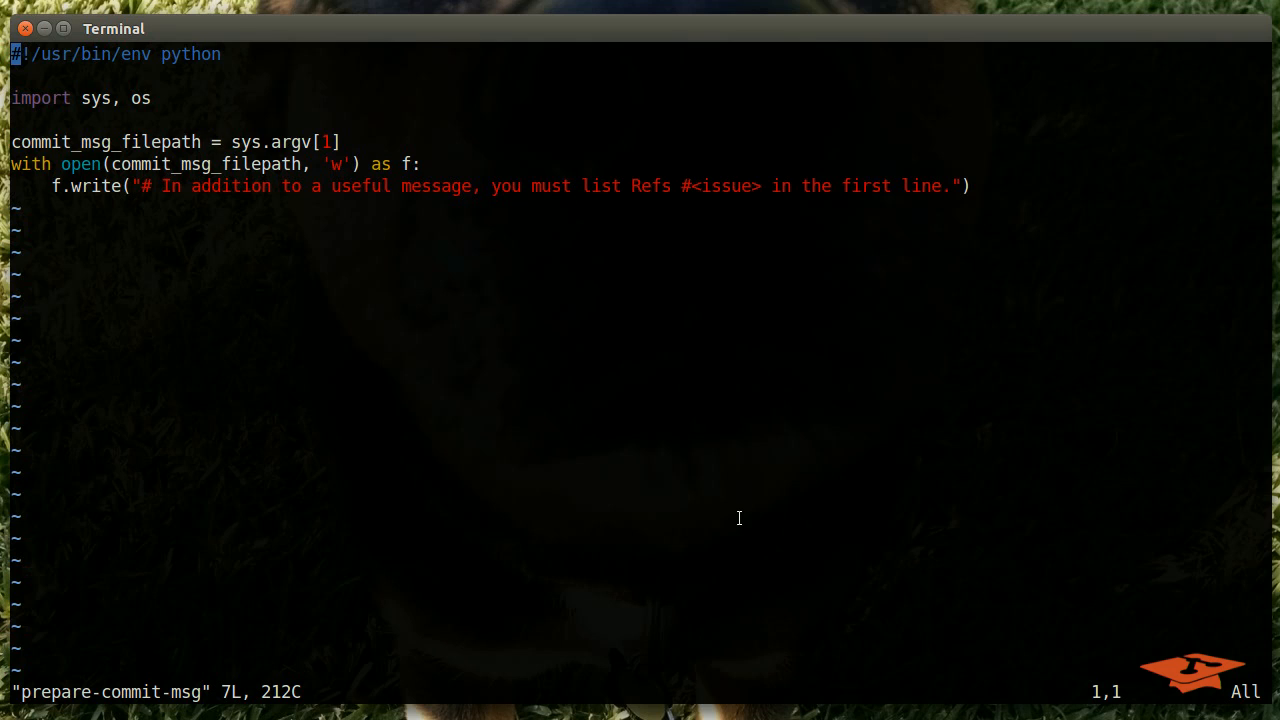
pyautogui.moveTo(760, 380)
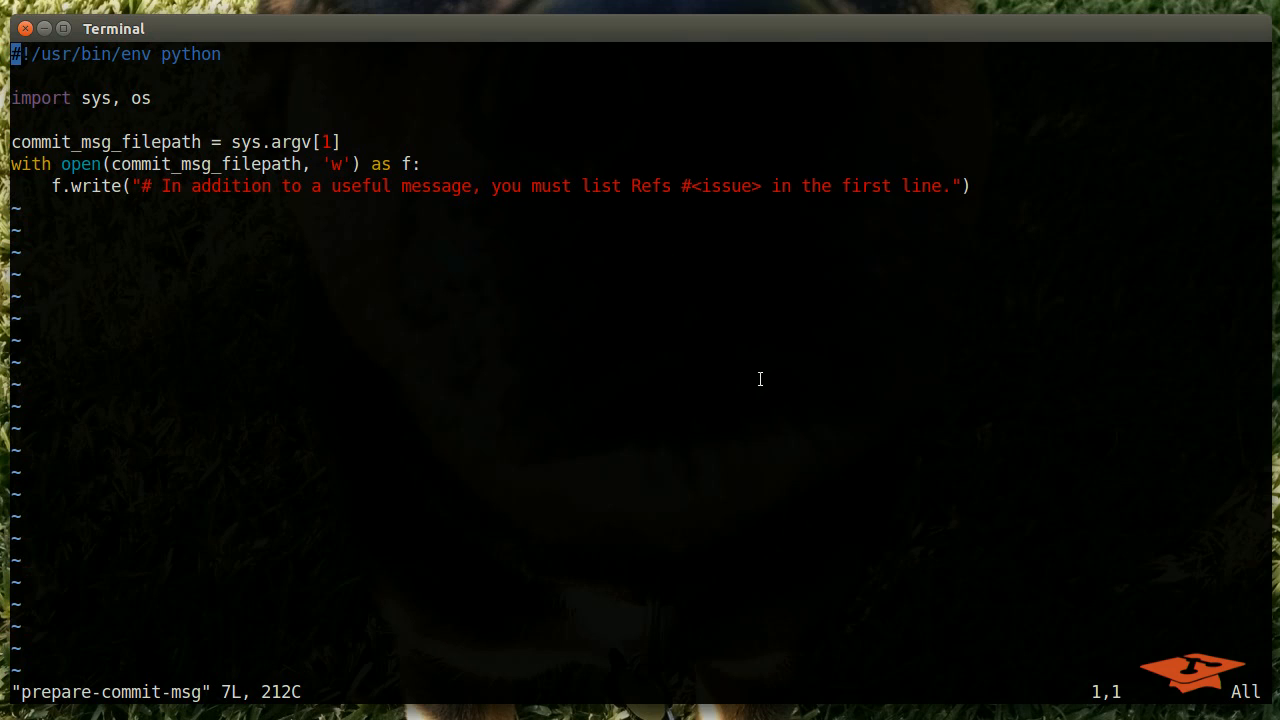
pyautogui.moveTo(780, 420)
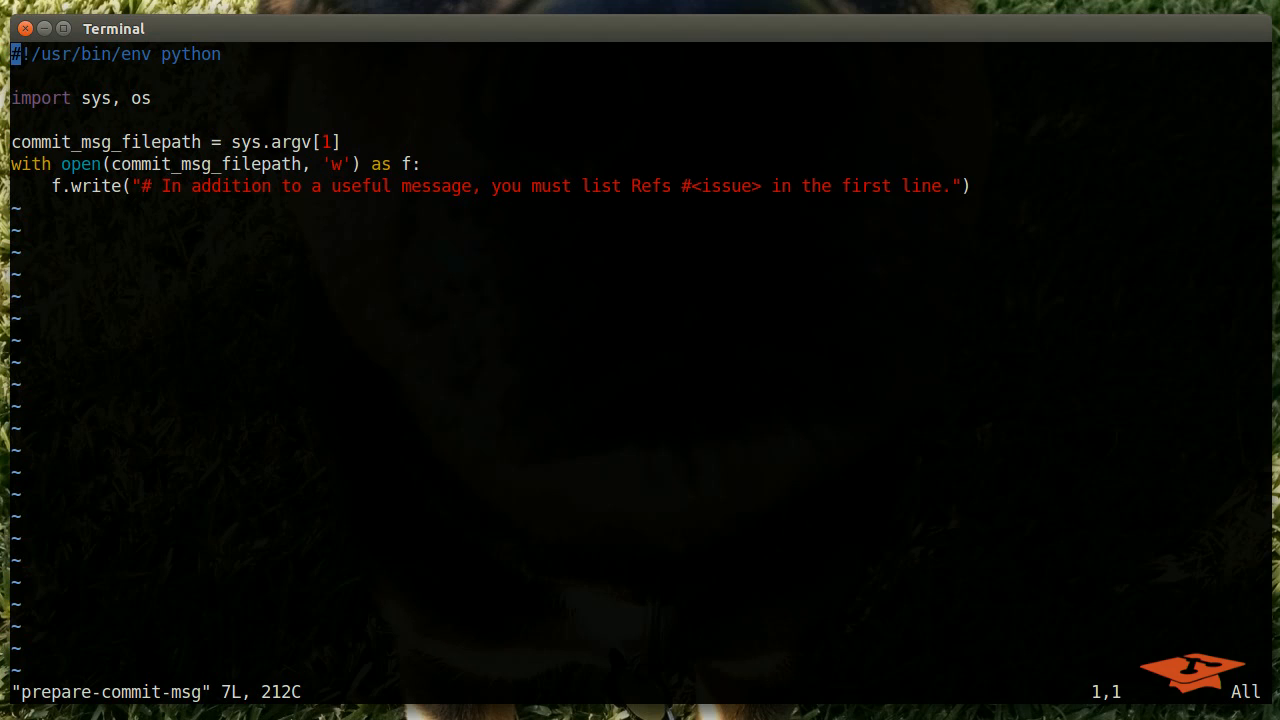
# Quit vim with :qa and start the vim command for the pre-commit hook
pyautogui.write(':qa')
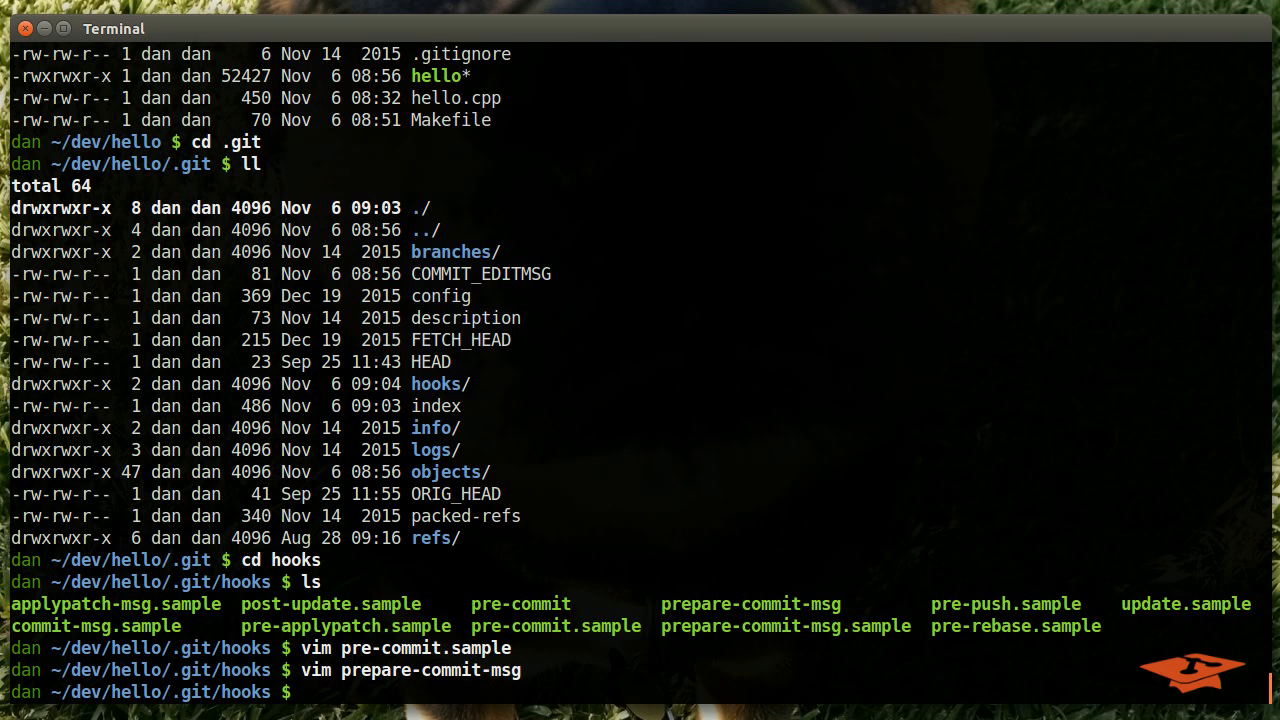
pyautogui.write('vim')
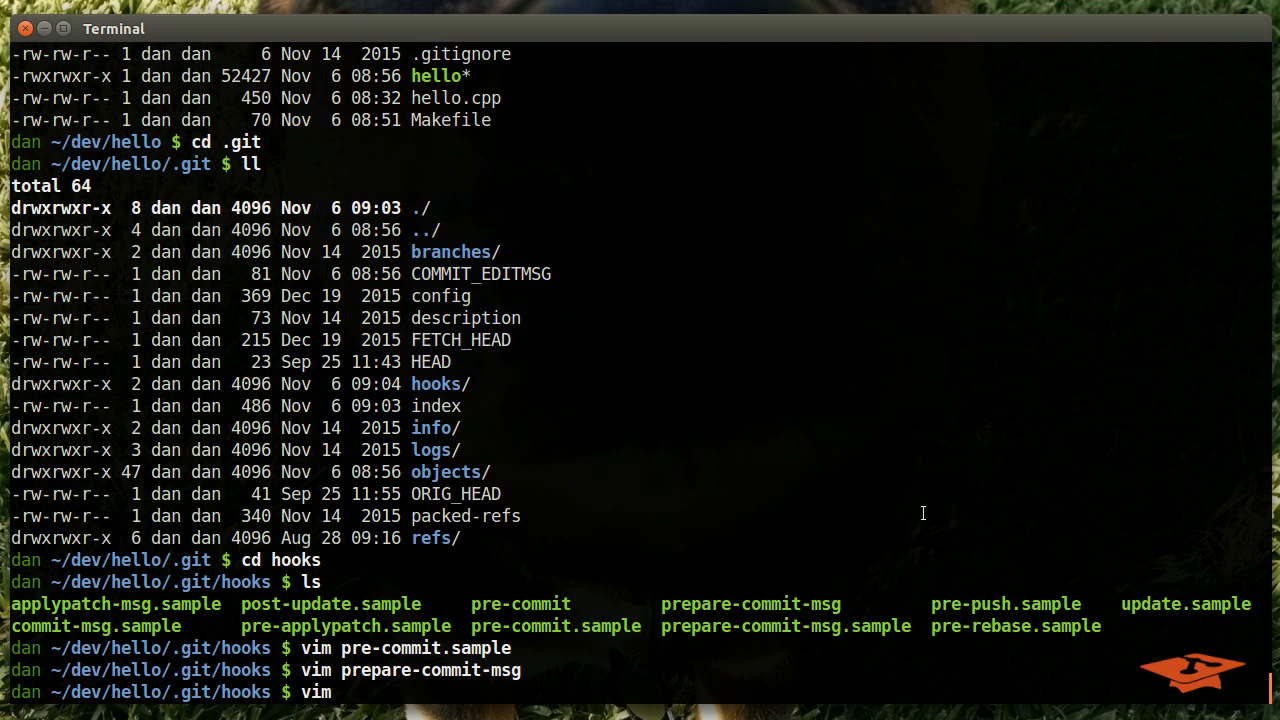
pyautogui.moveTo(522, 608)
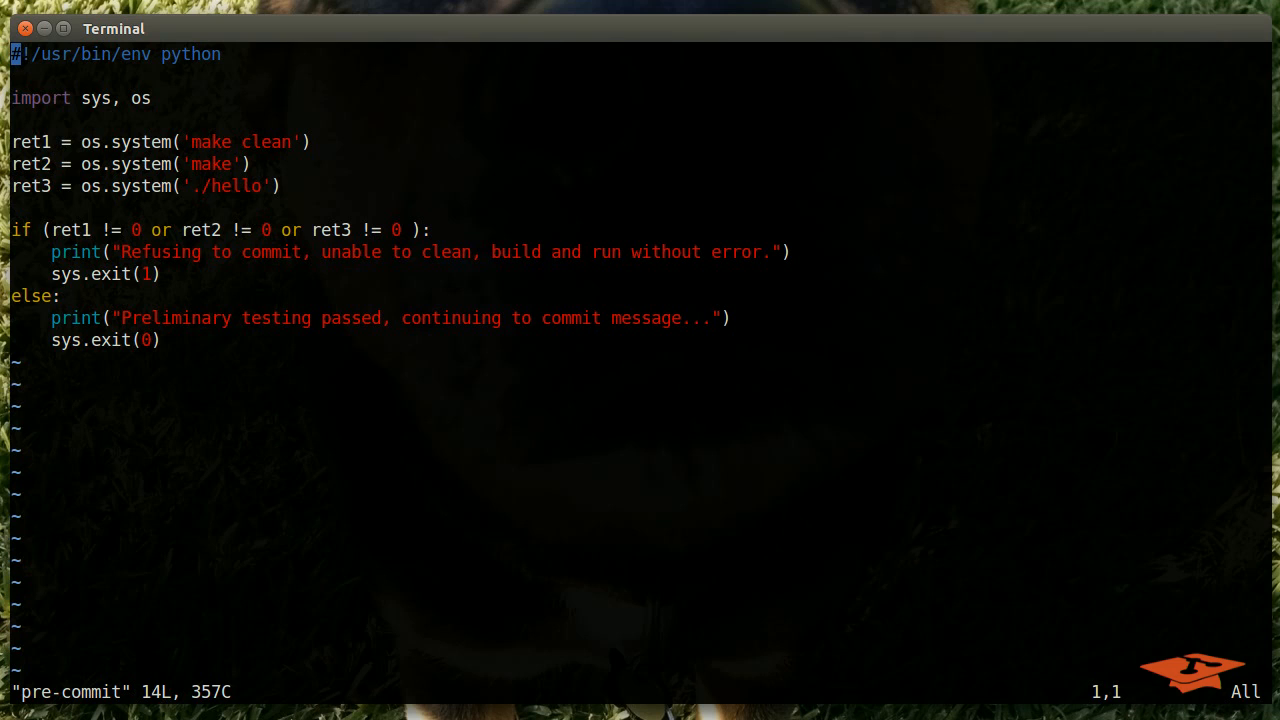
pyautogui.moveTo(784, 476)
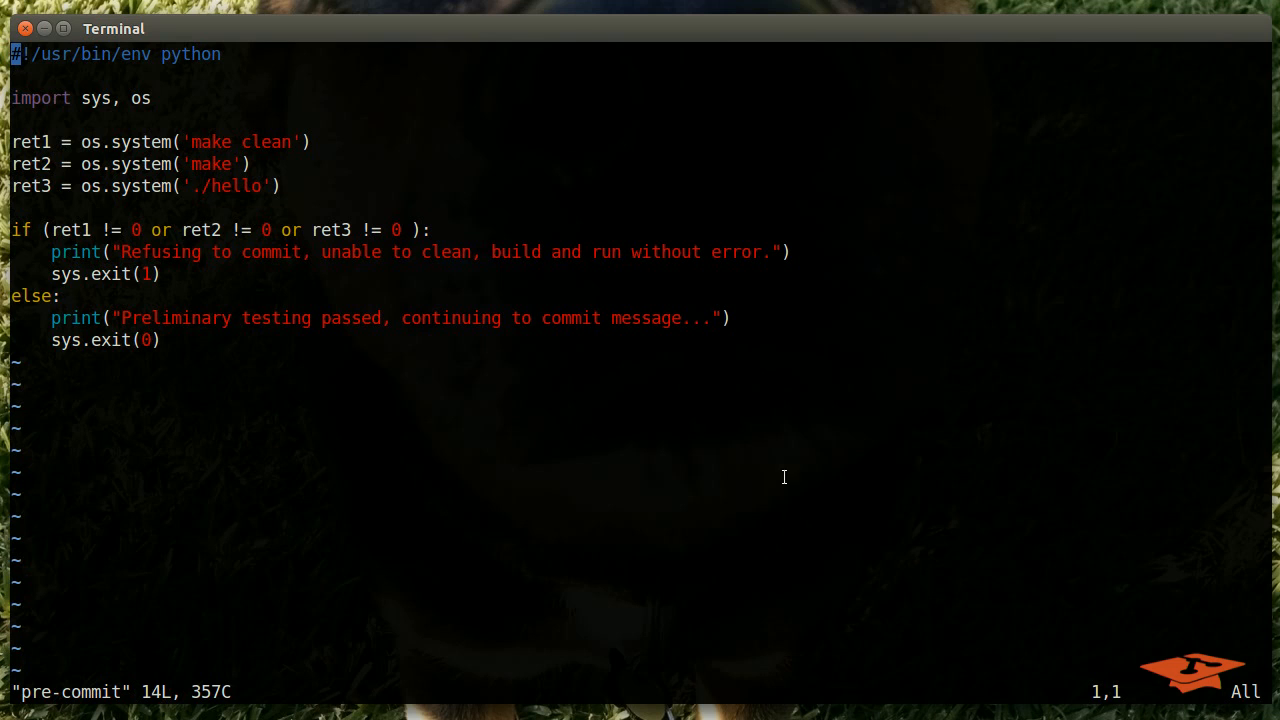
pyautogui.moveTo(480, 298)
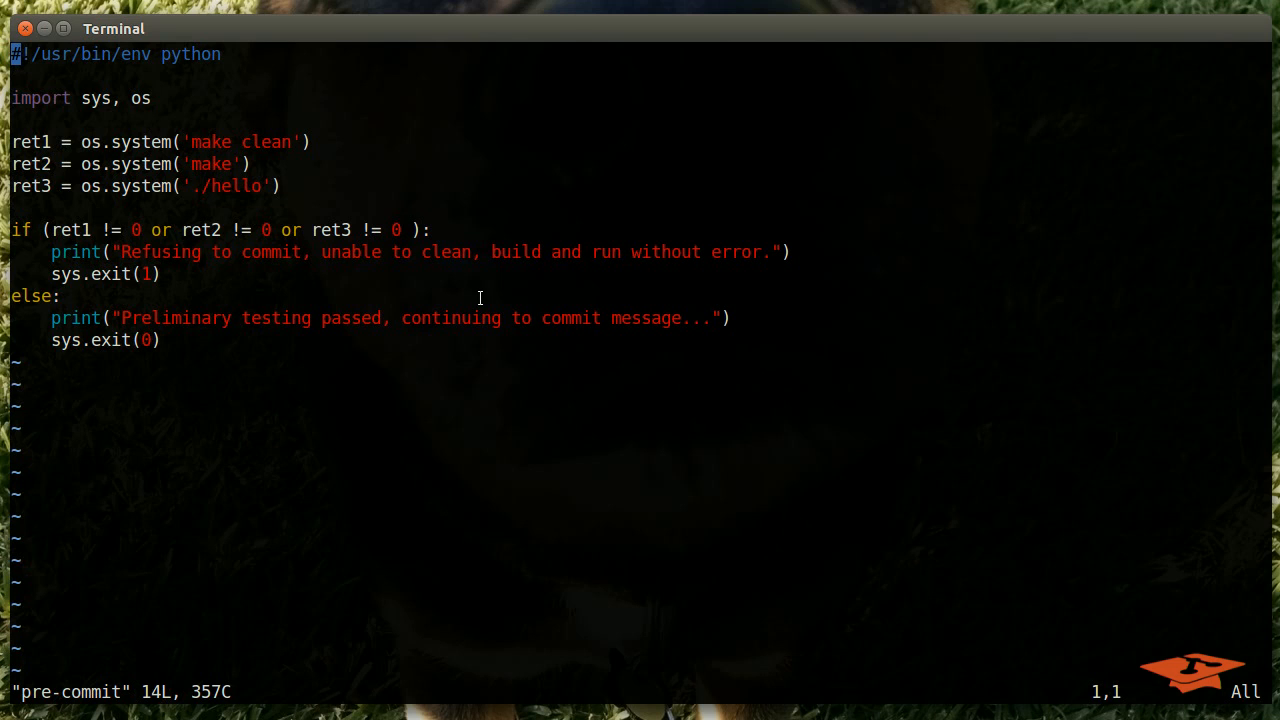
pyautogui.moveTo(368, 340)
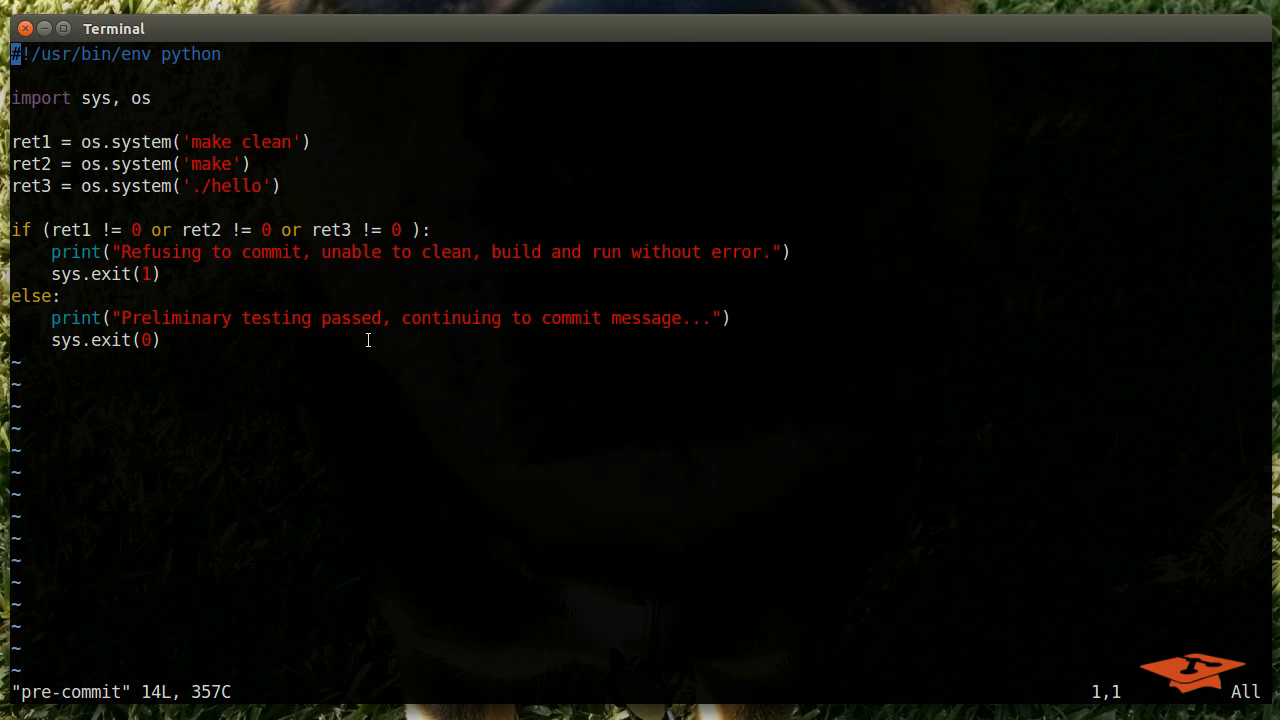
pyautogui.moveTo(426, 356)
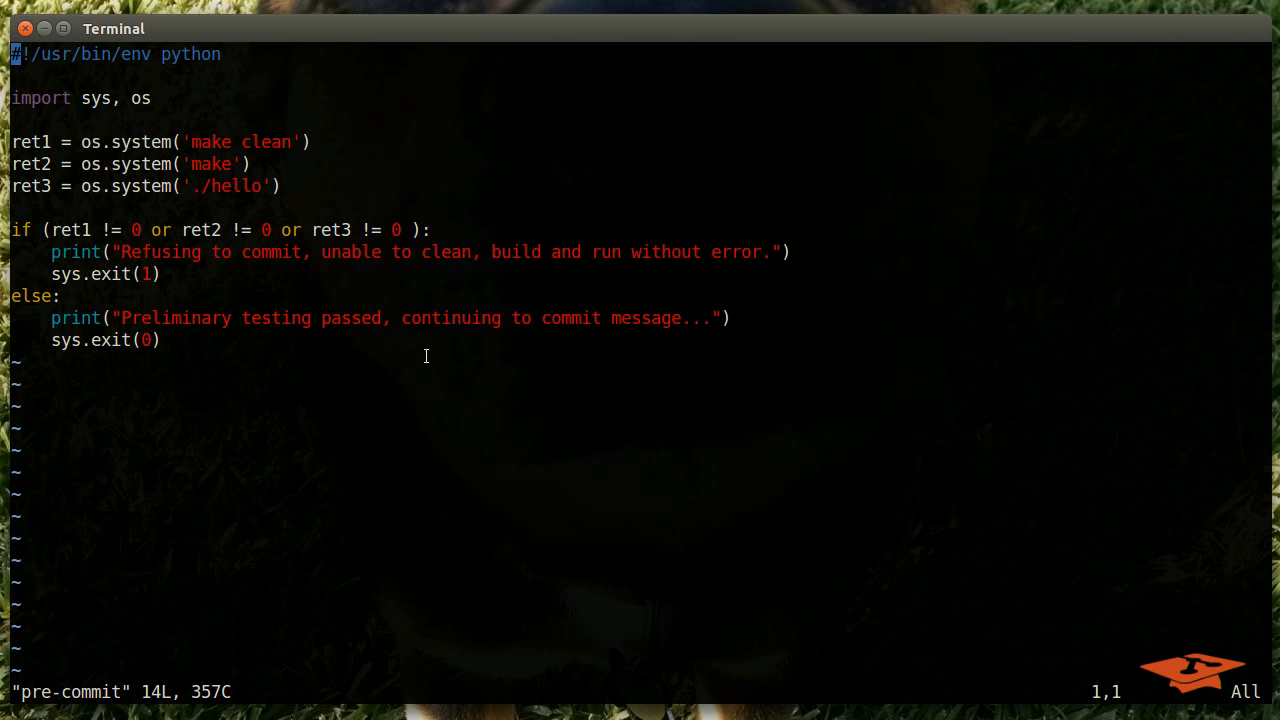
pyautogui.moveTo(348, 308)
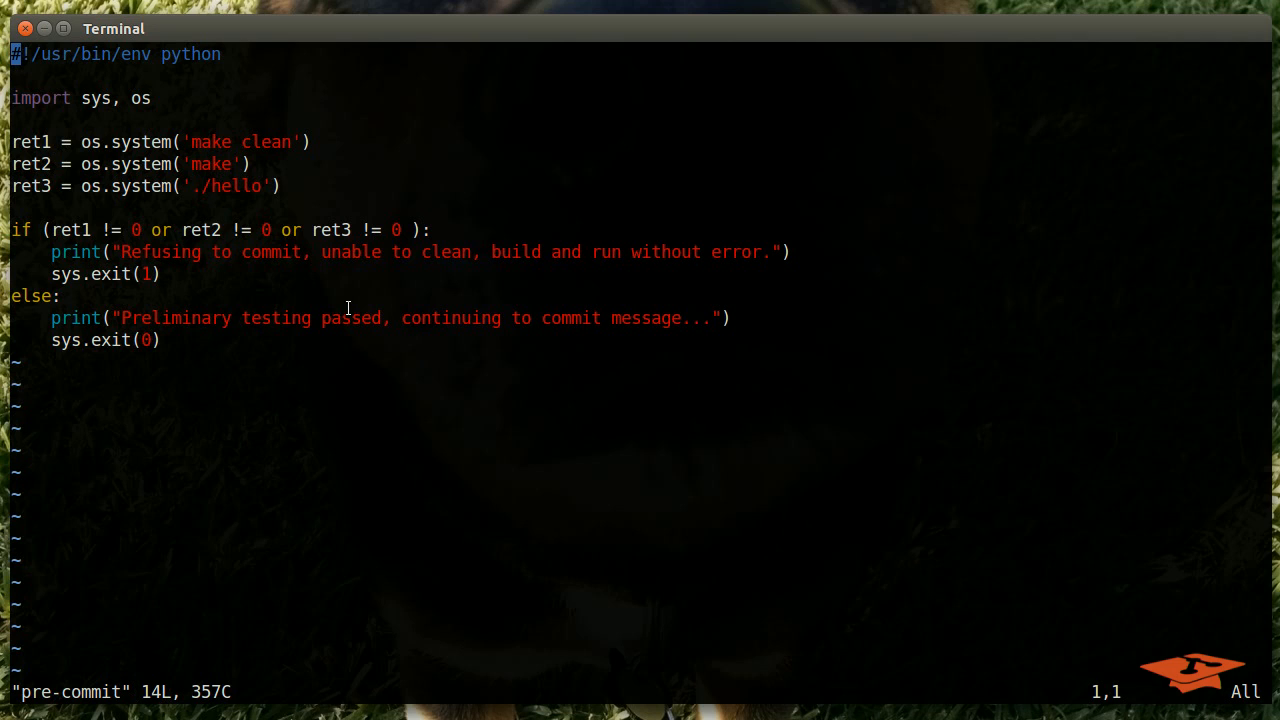
pyautogui.moveTo(84, 192)
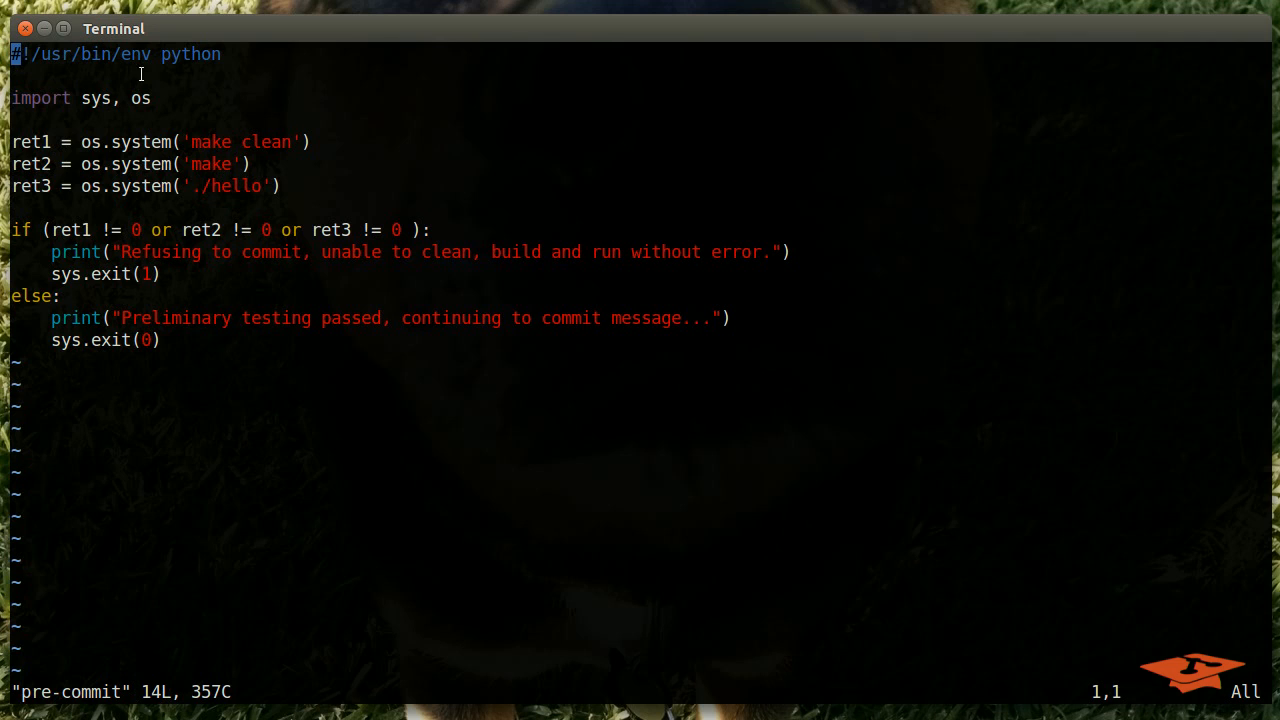
pyautogui.moveTo(140, 230)
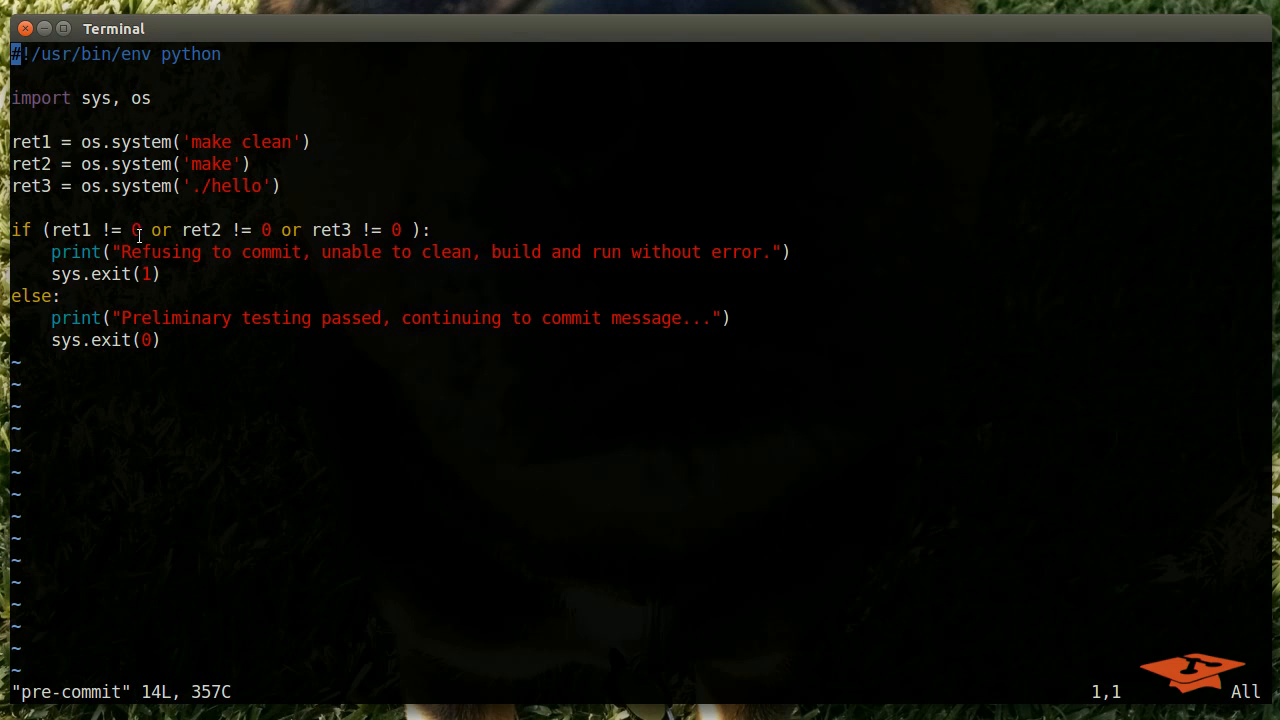
pyautogui.moveTo(270, 144)
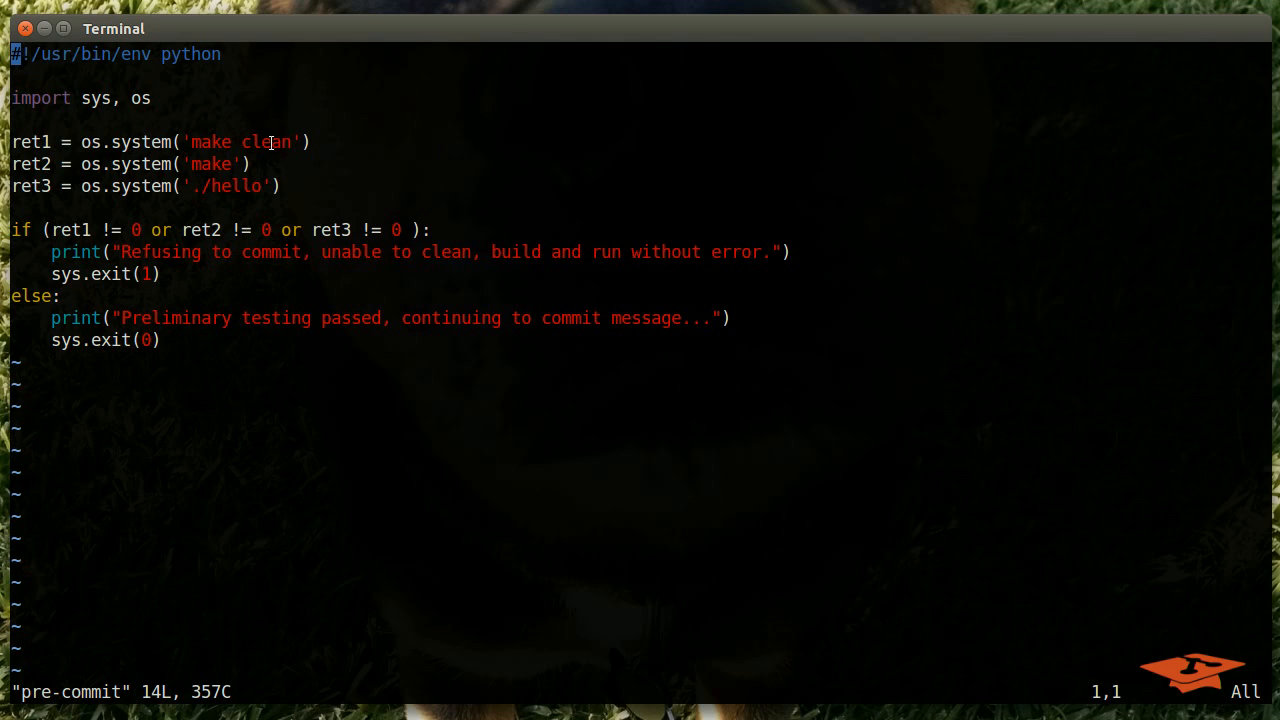
pyautogui.moveTo(160, 476)
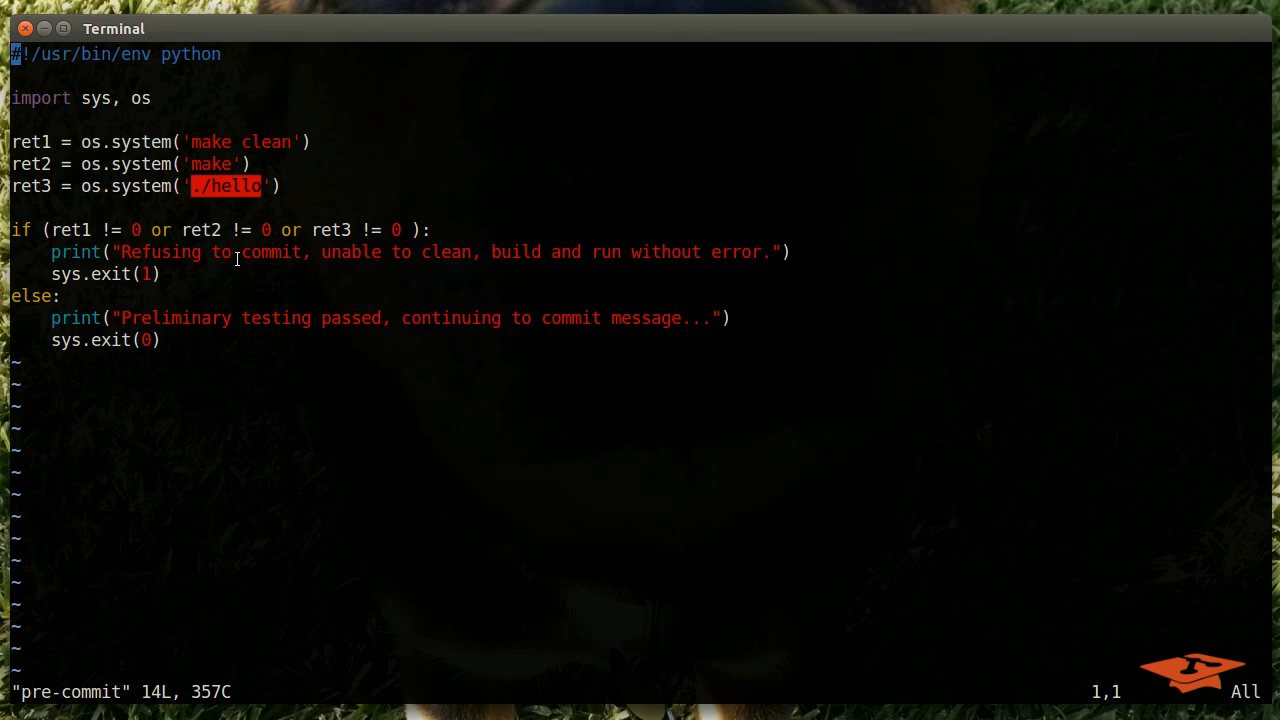
pyautogui.moveTo(228, 344)
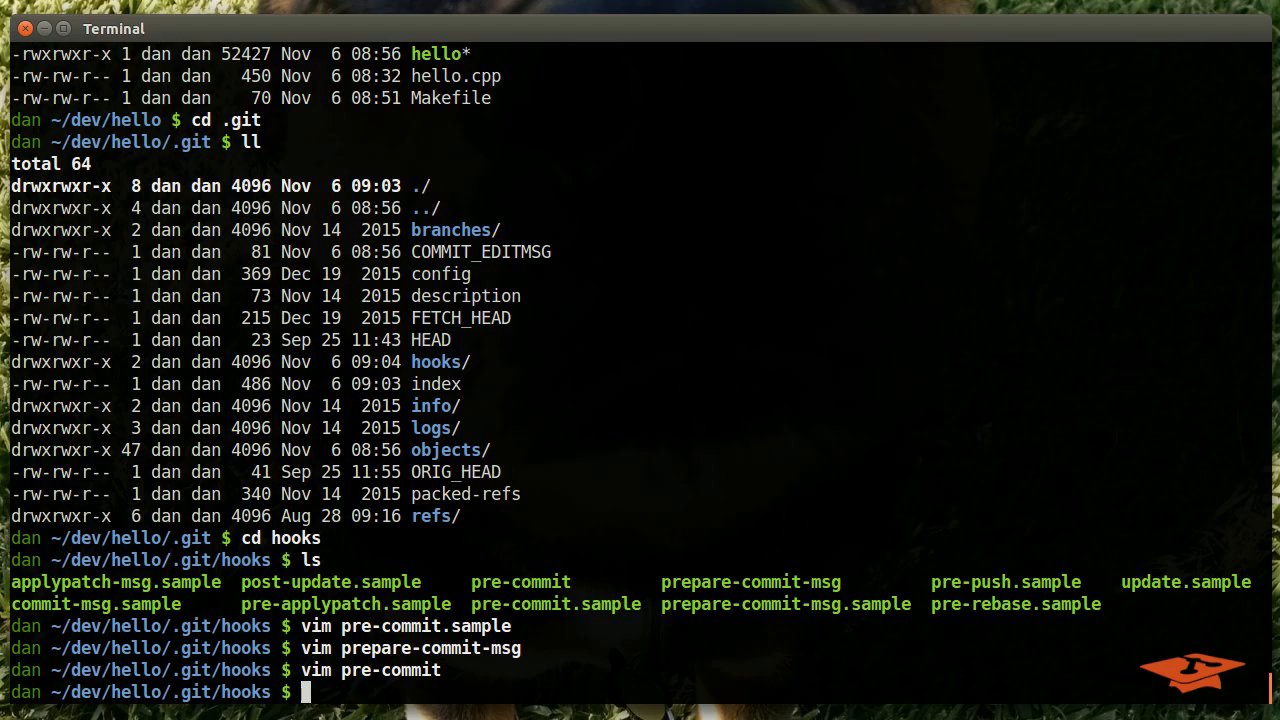
# Move back up to the hello project, check git status and build with make
pyautogui.write('cd .')
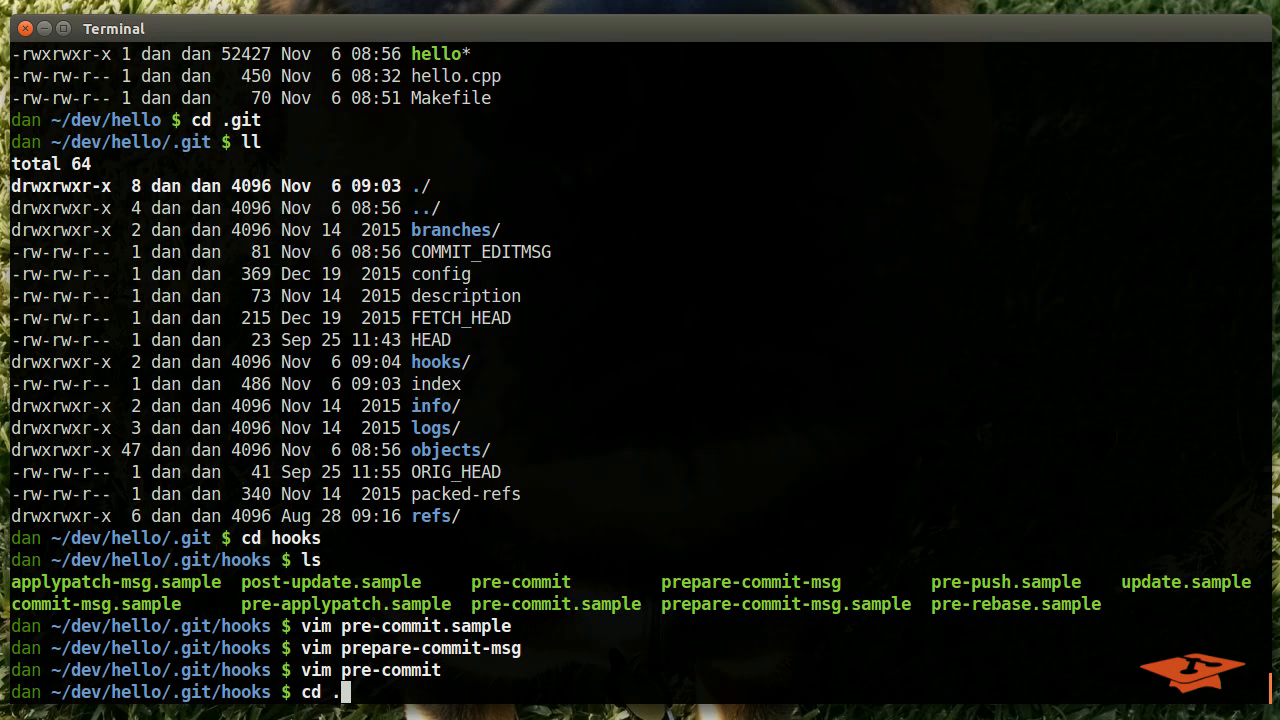
pyautogui.press('Return')
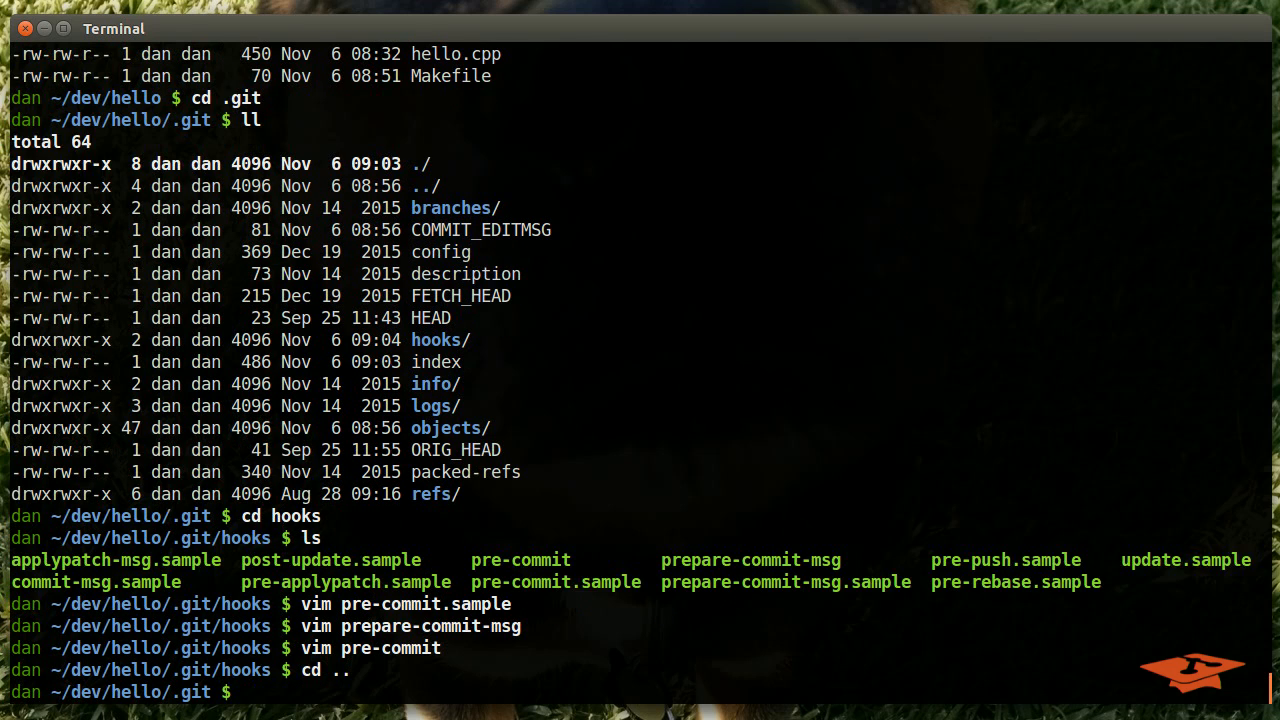
pyautogui.write('git status')
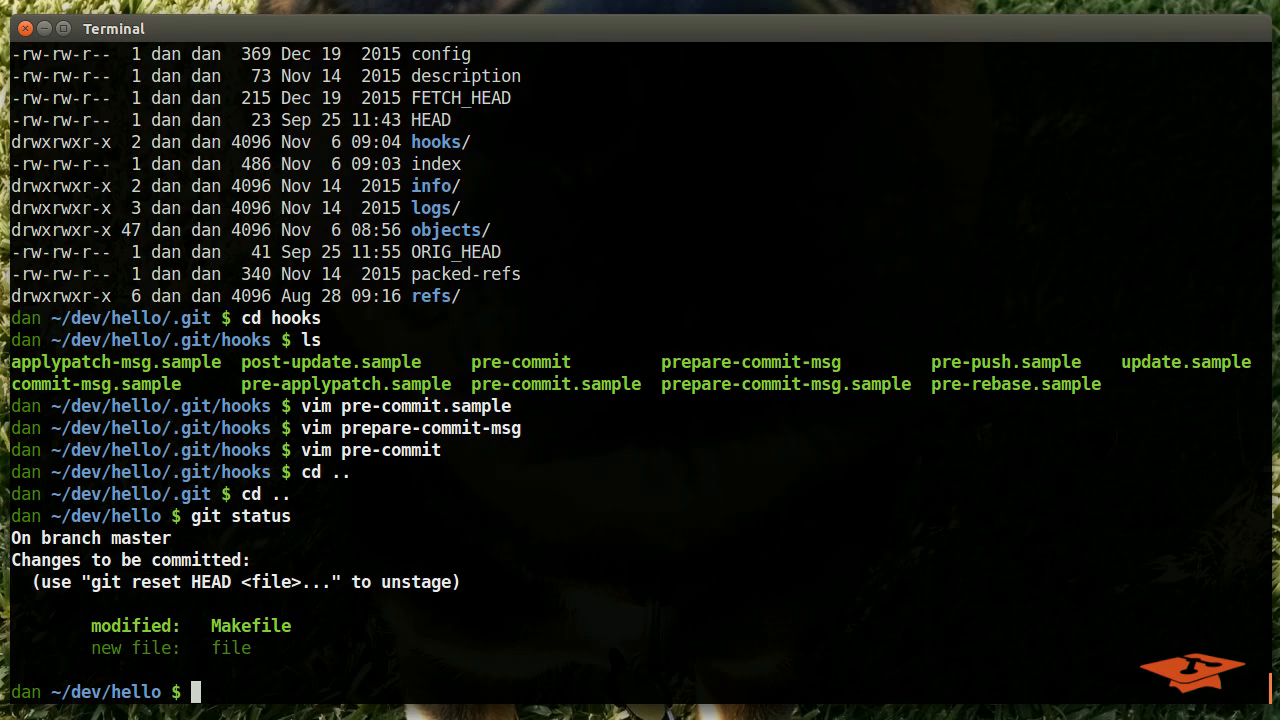
pyautogui.write('make')
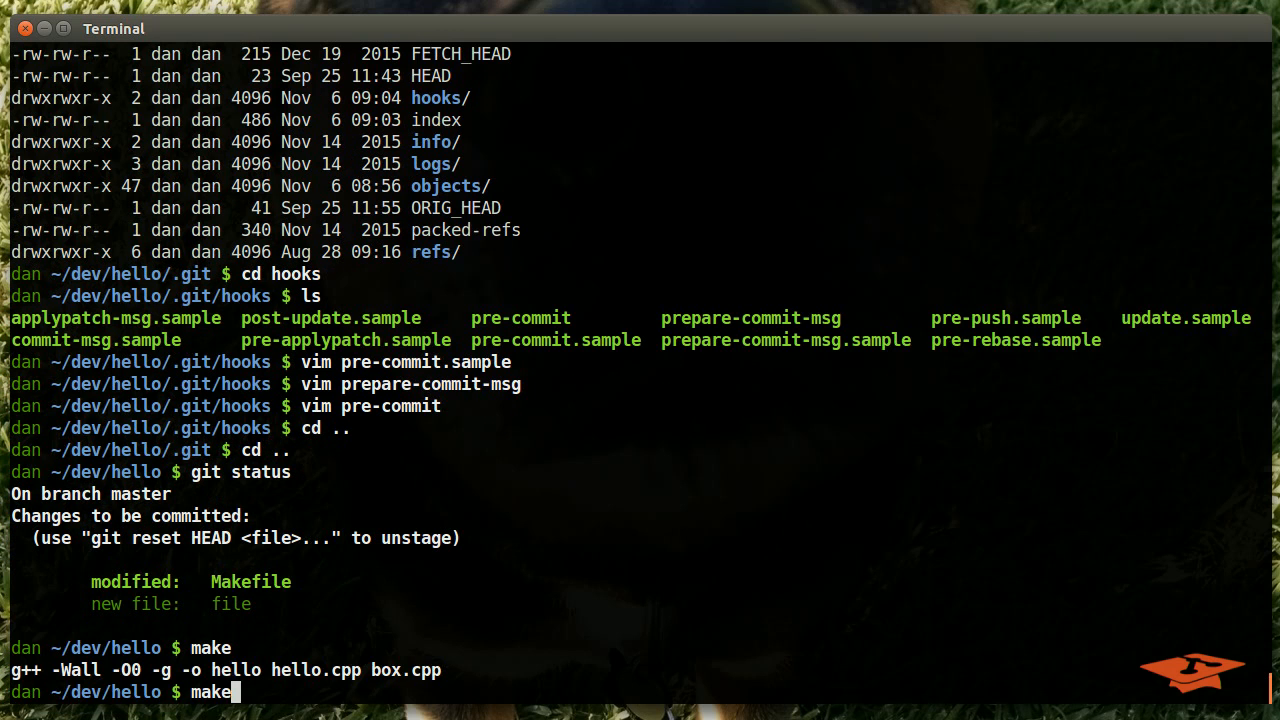
# Run make clean and make again, list files with ls -latr and recheck git status
pyautogui.write('clean')
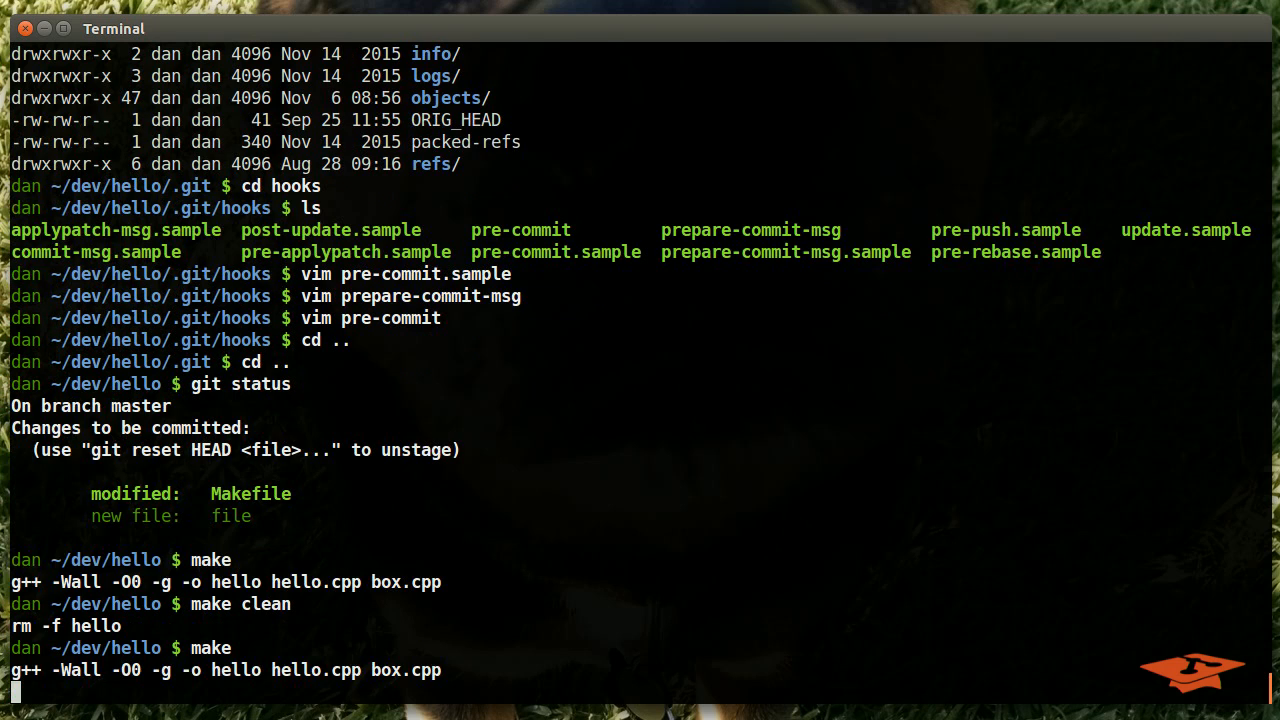
pyautogui.write('ls -latr')
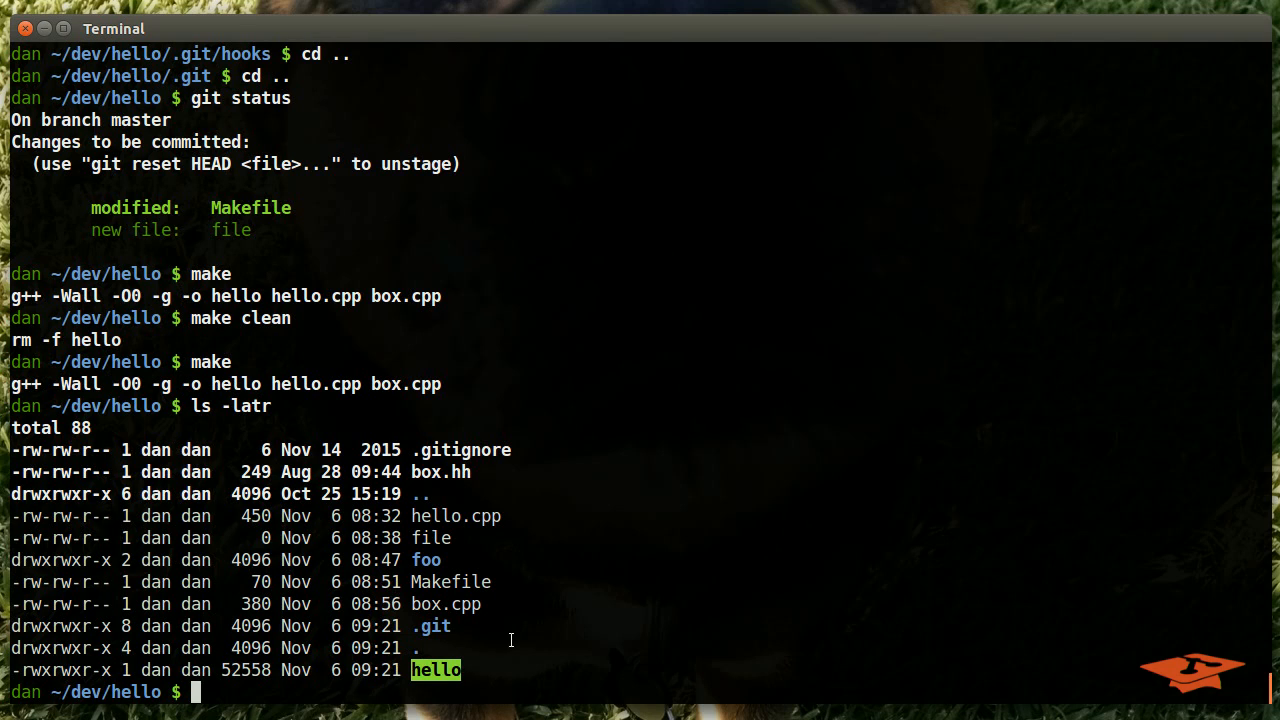
pyautogui.write('git status')
pyautogui.write('git c')
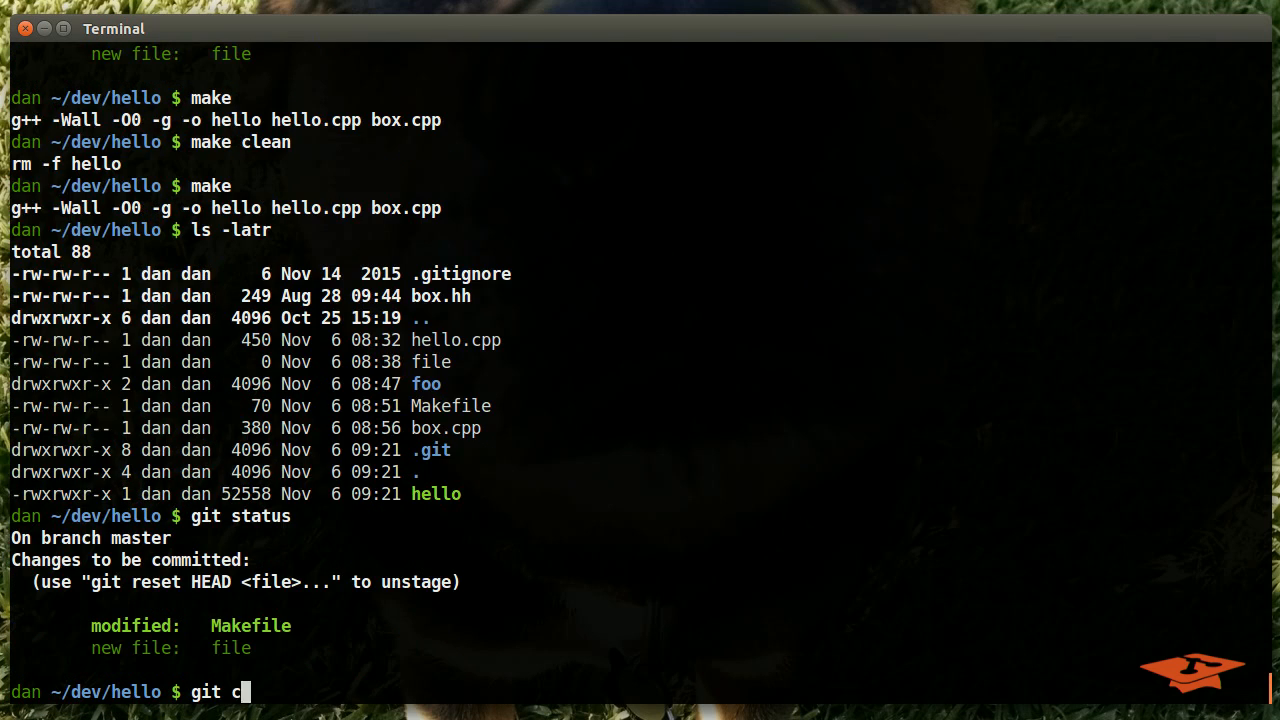
# Run git commit, see the hook refuse after the segfault, and start a vim .git/hooks command
pyautogui.press('Return')
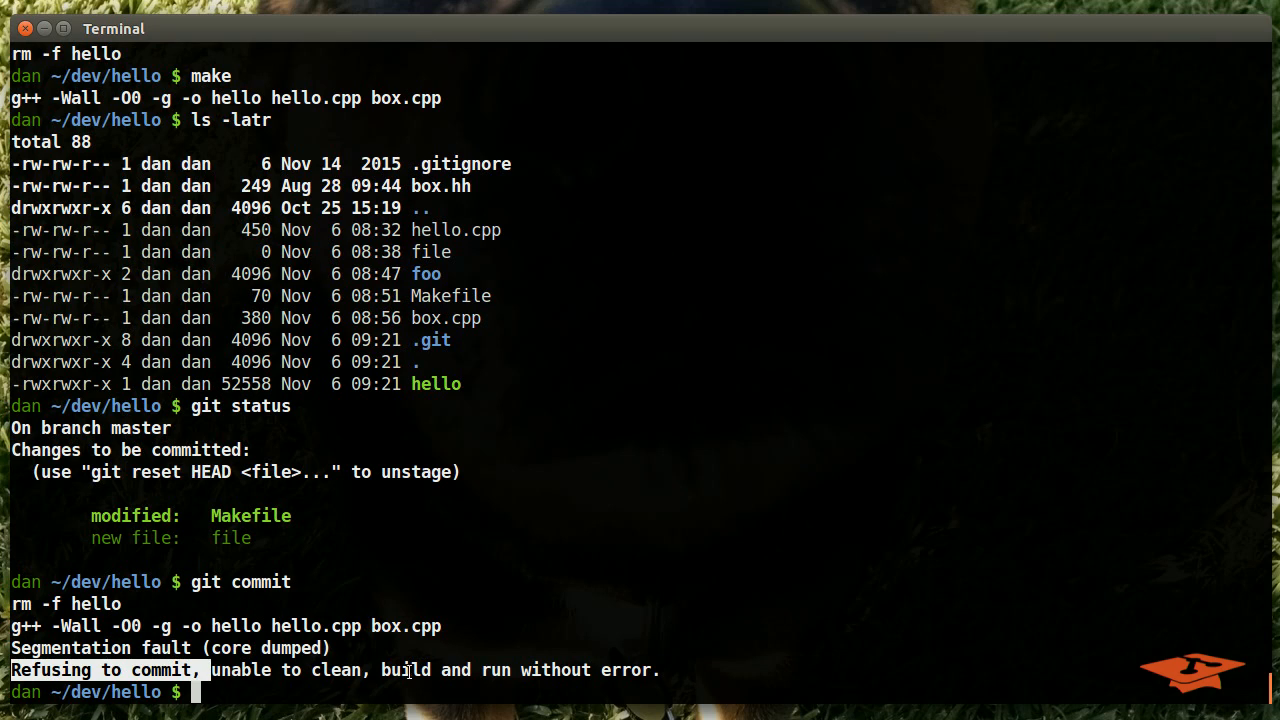
pyautogui.write('vim .')
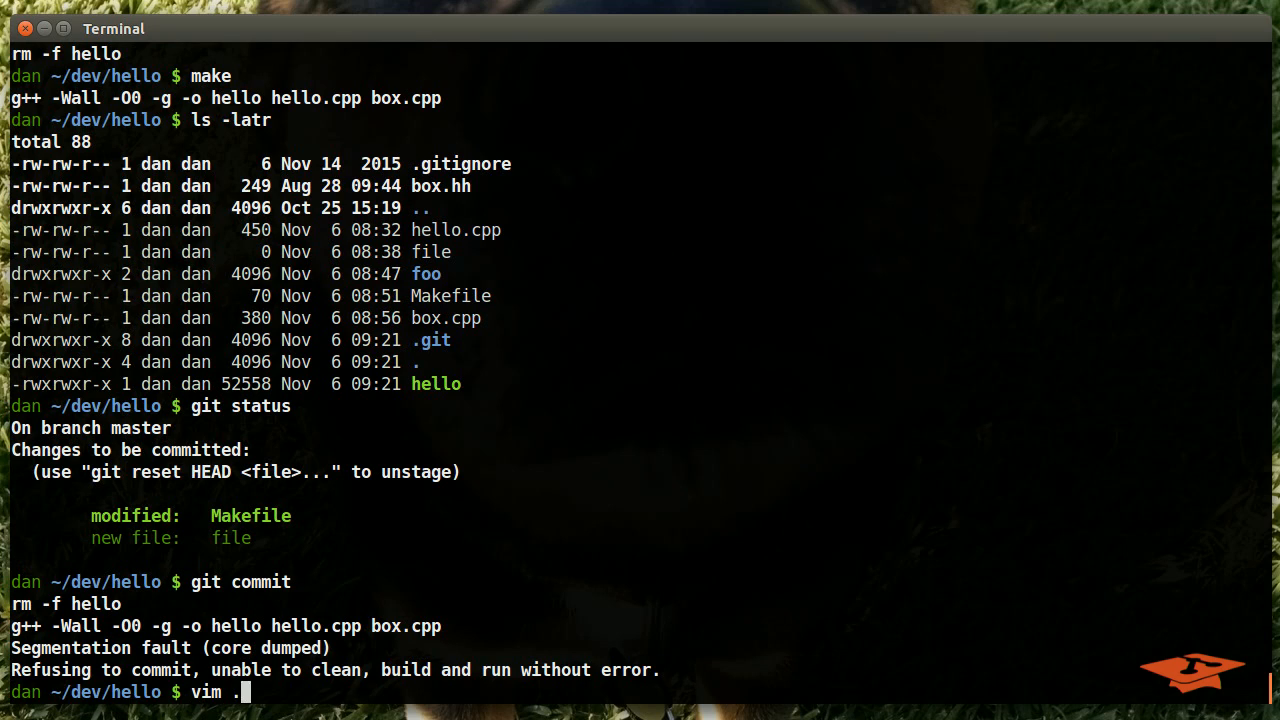
pyautogui.write('git/hooks/p')
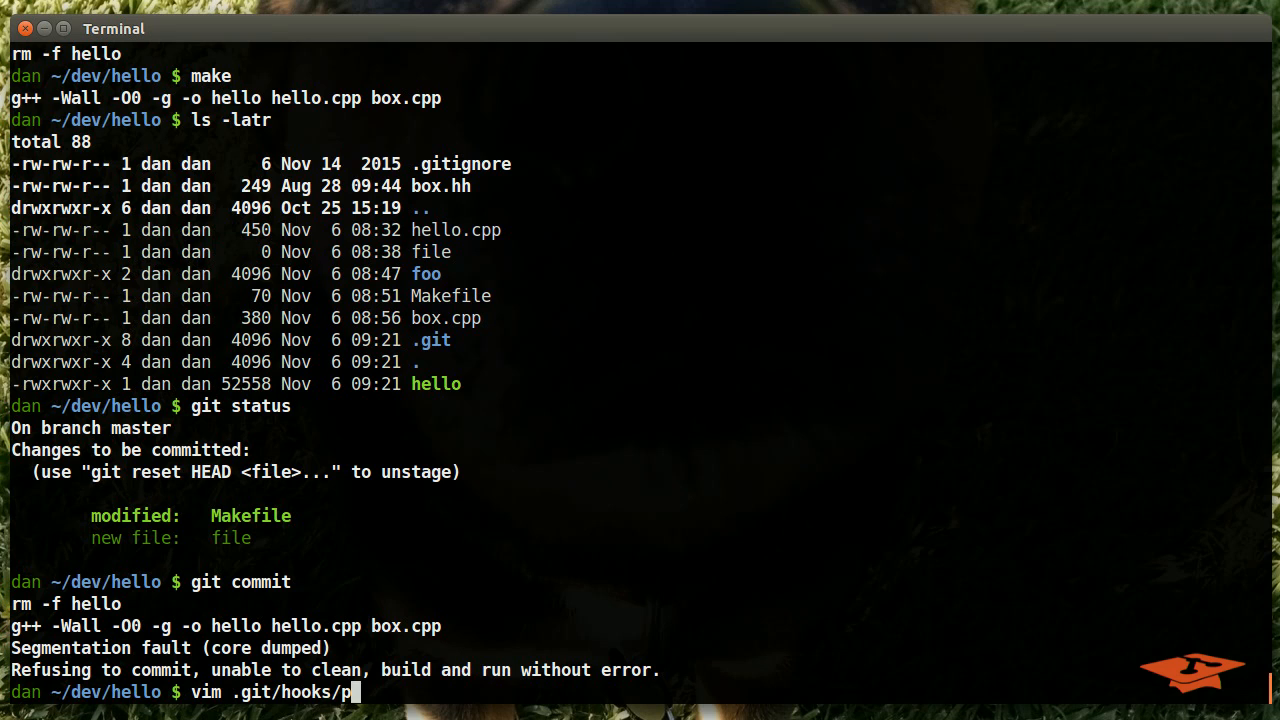
pyautogui.write('r')
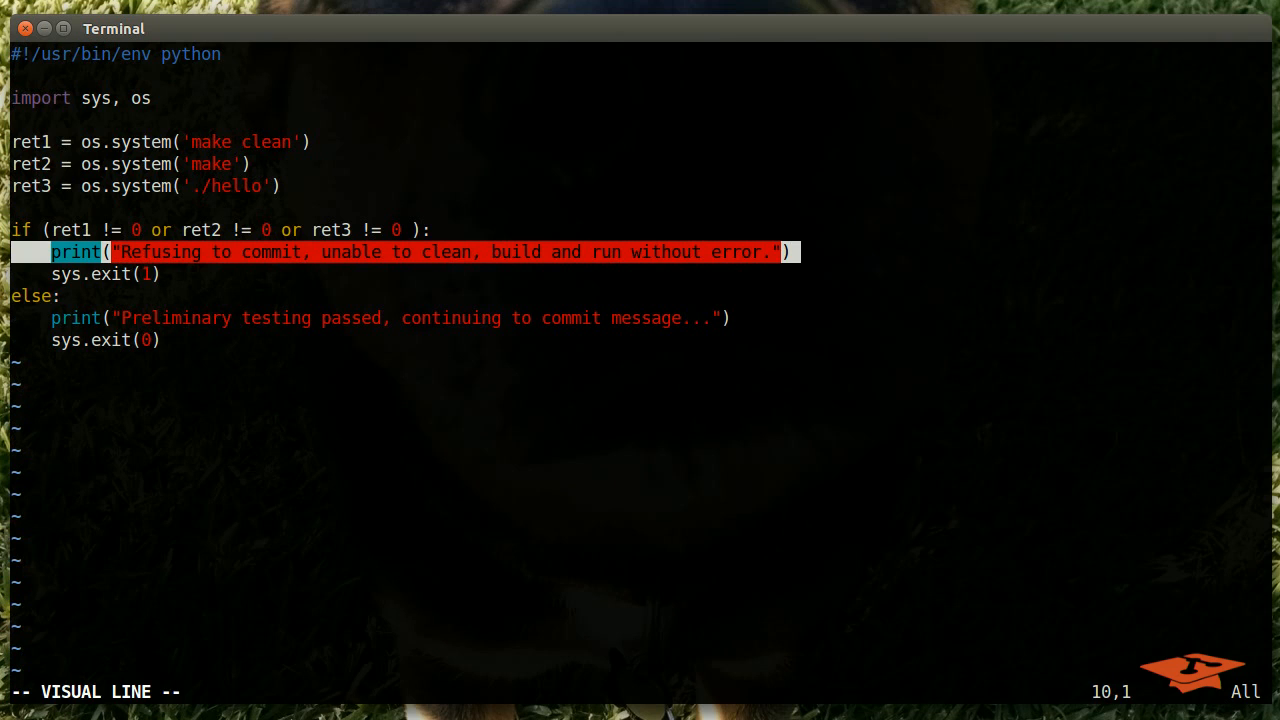
pyautogui.write(':qa')
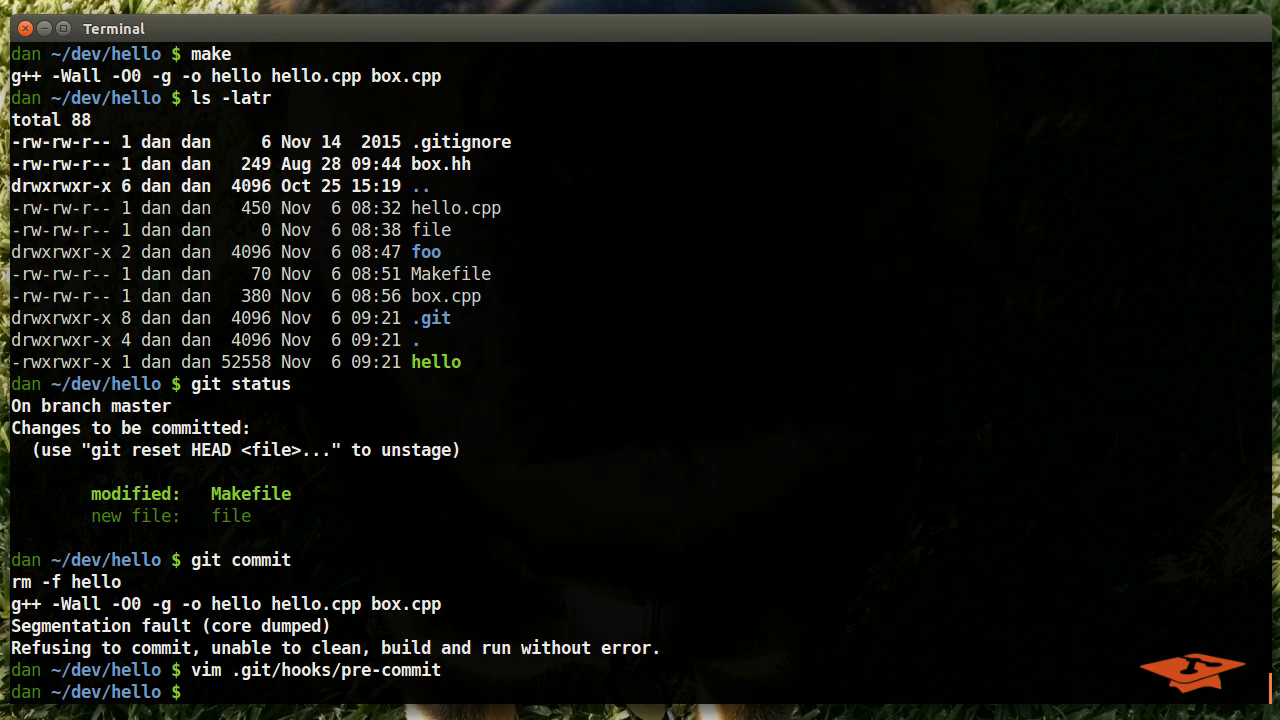
pyautogui.write('vim .git/hooks/pre-commit')
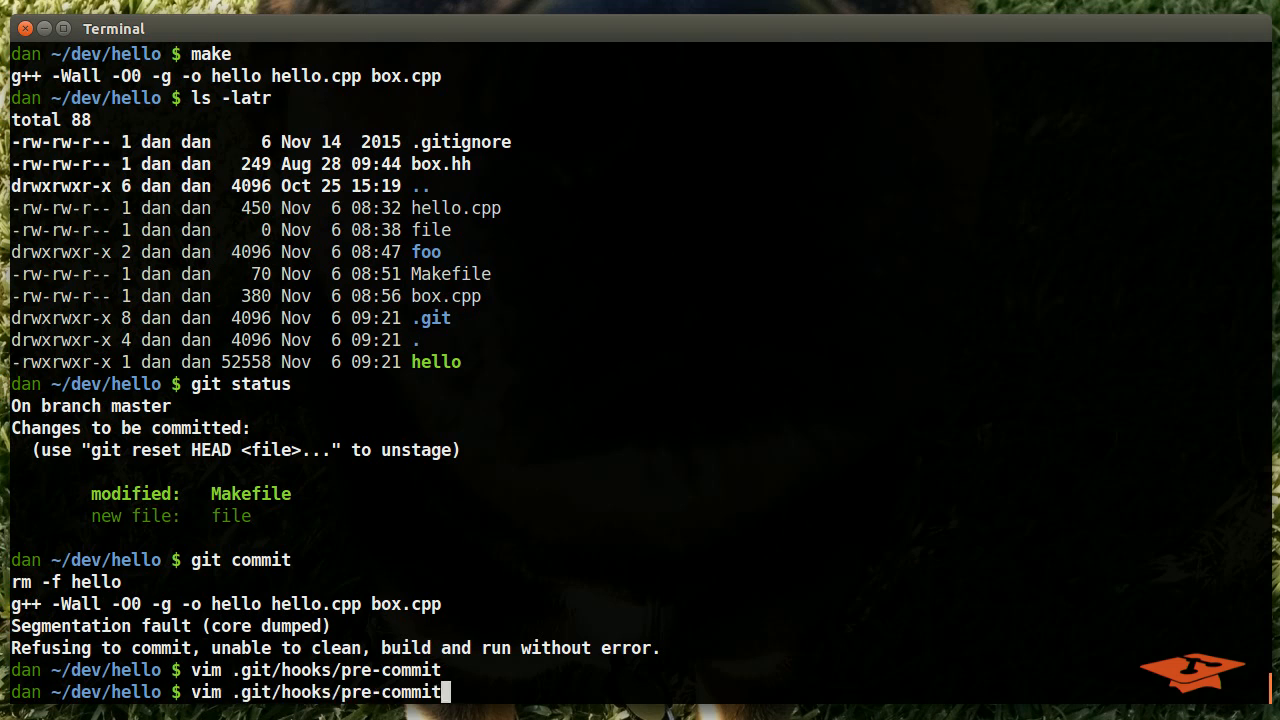
pyautogui.press('Return')
pyautogui.write('gdb h')
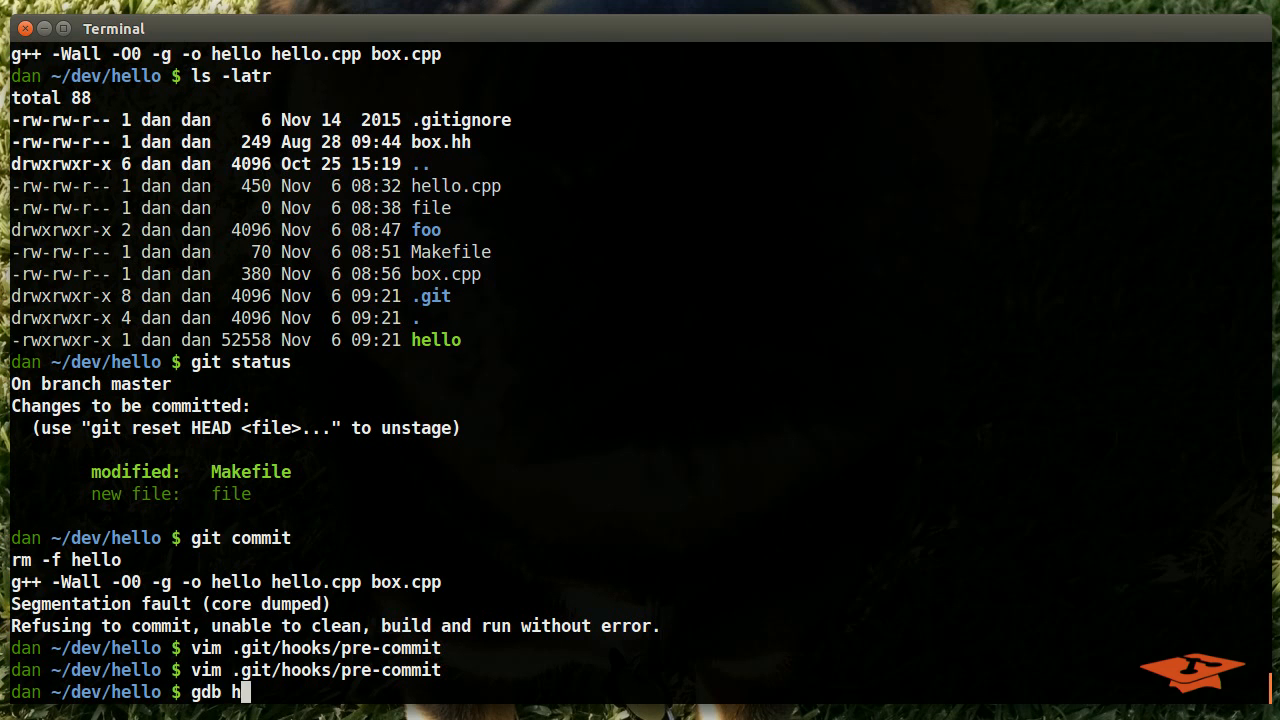
# Run hello under gdb, print foo showing 0x0 at box.cpp line 11, then quit the debugger
pyautogui.write('ello')
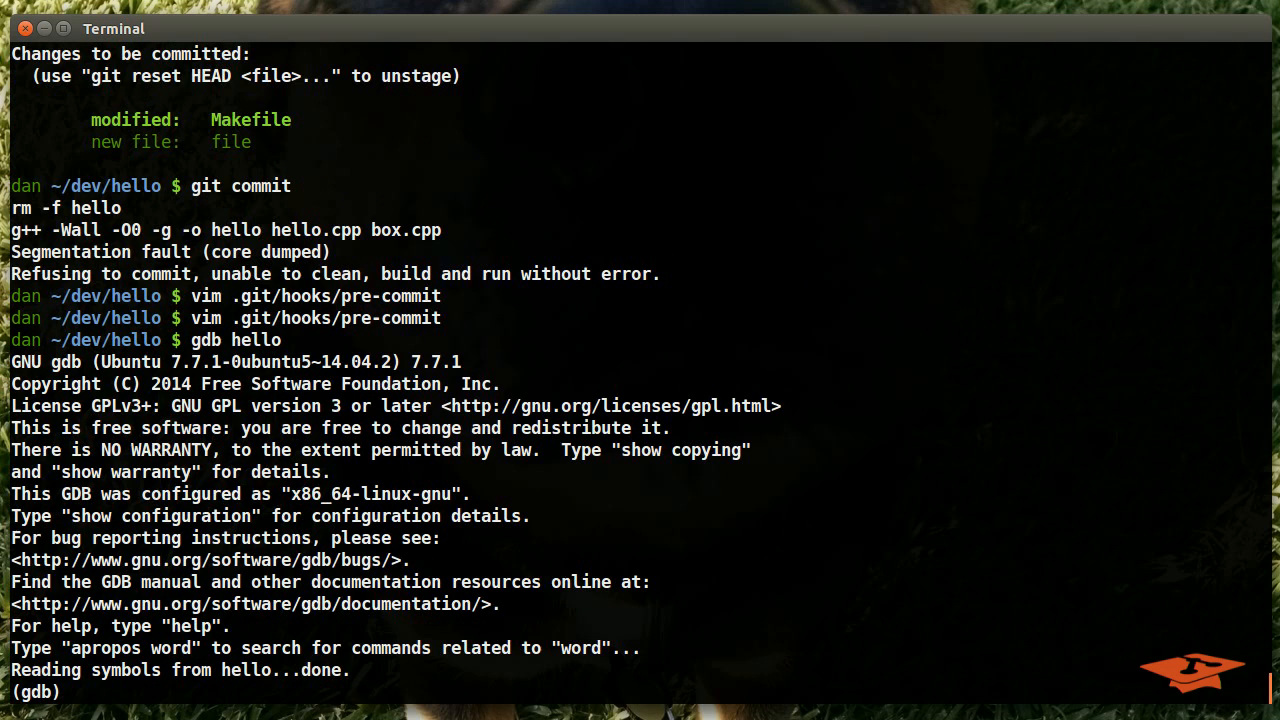
pyautogui.write('run')
pyautogui.write('list')
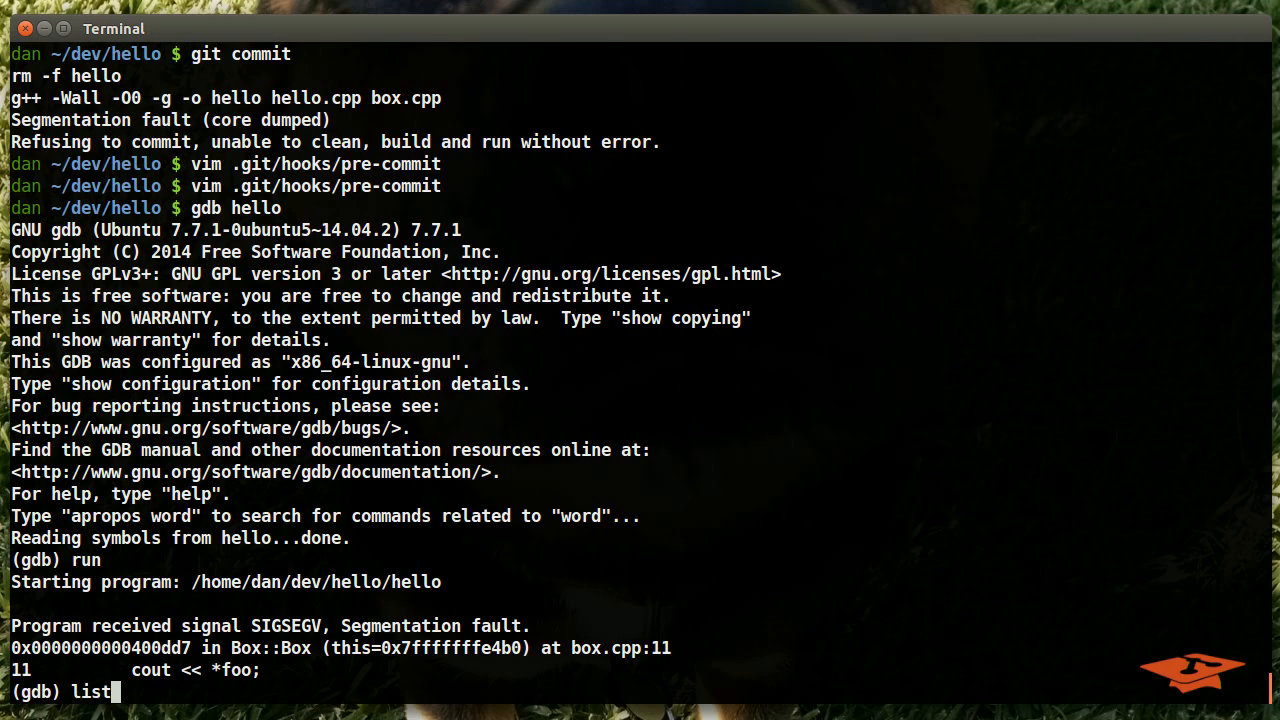
pyautogui.write('p')
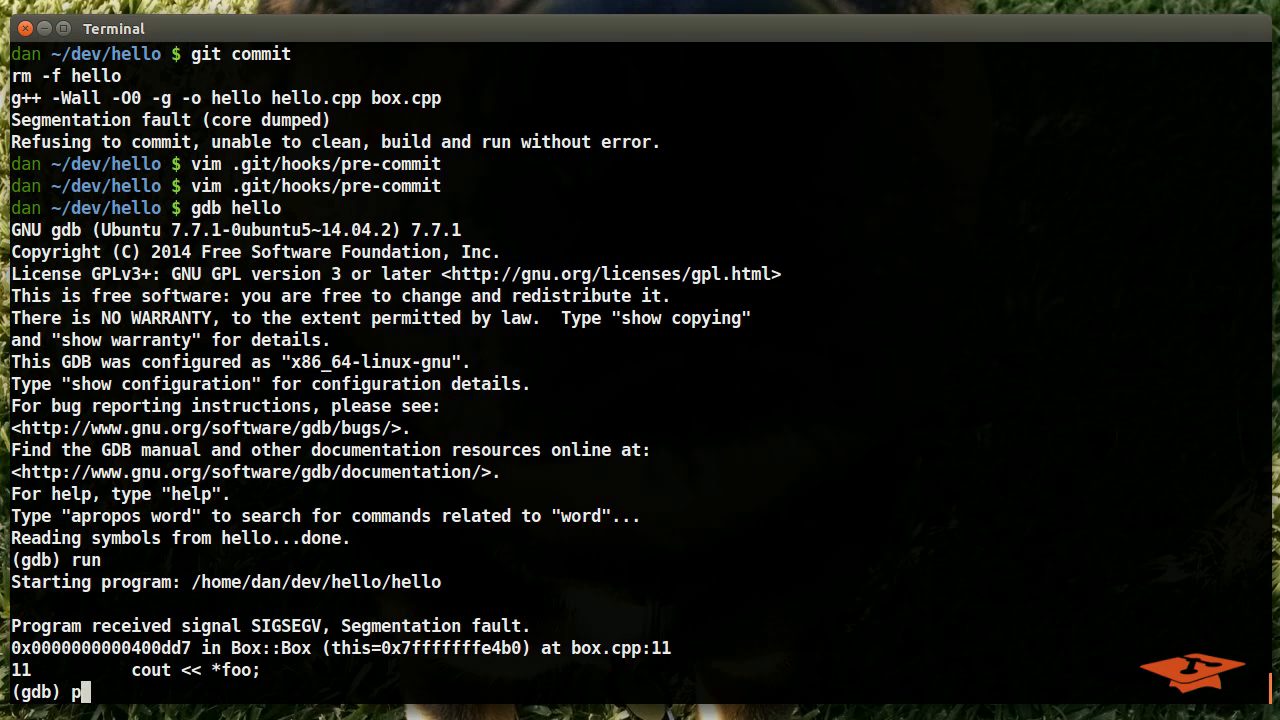
pyautogui.write('foo')
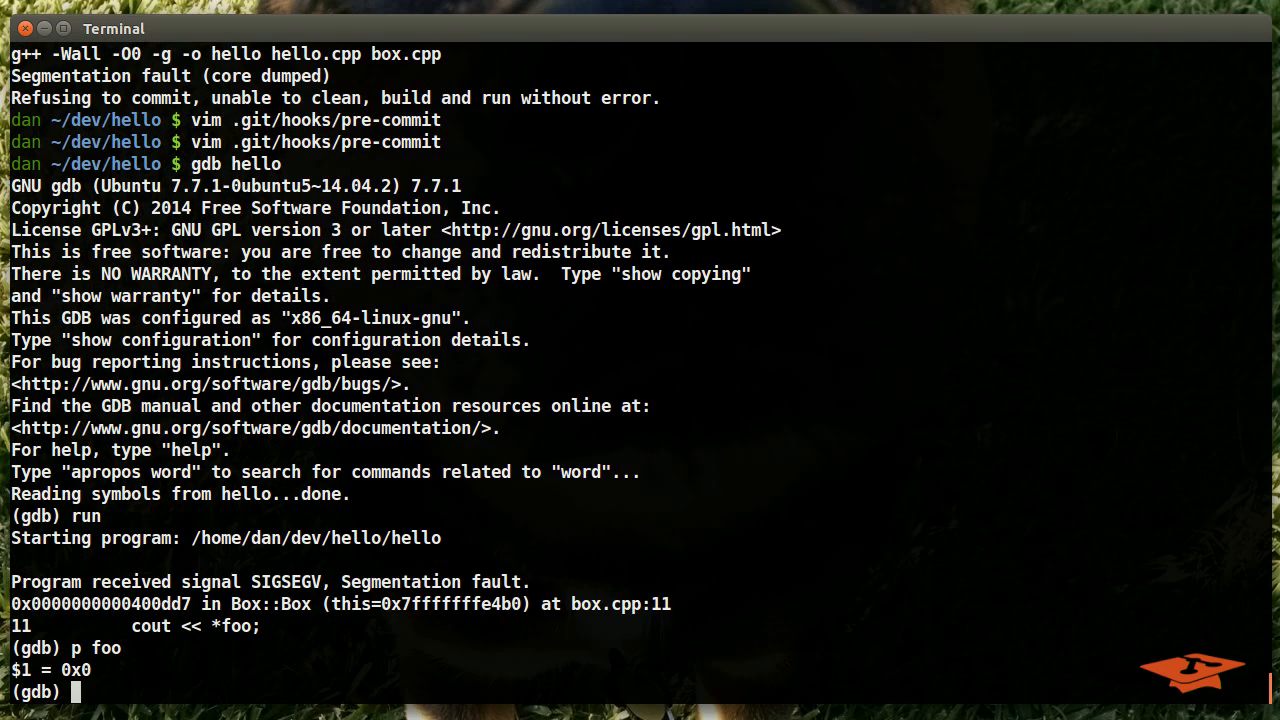
pyautogui.write('exit')
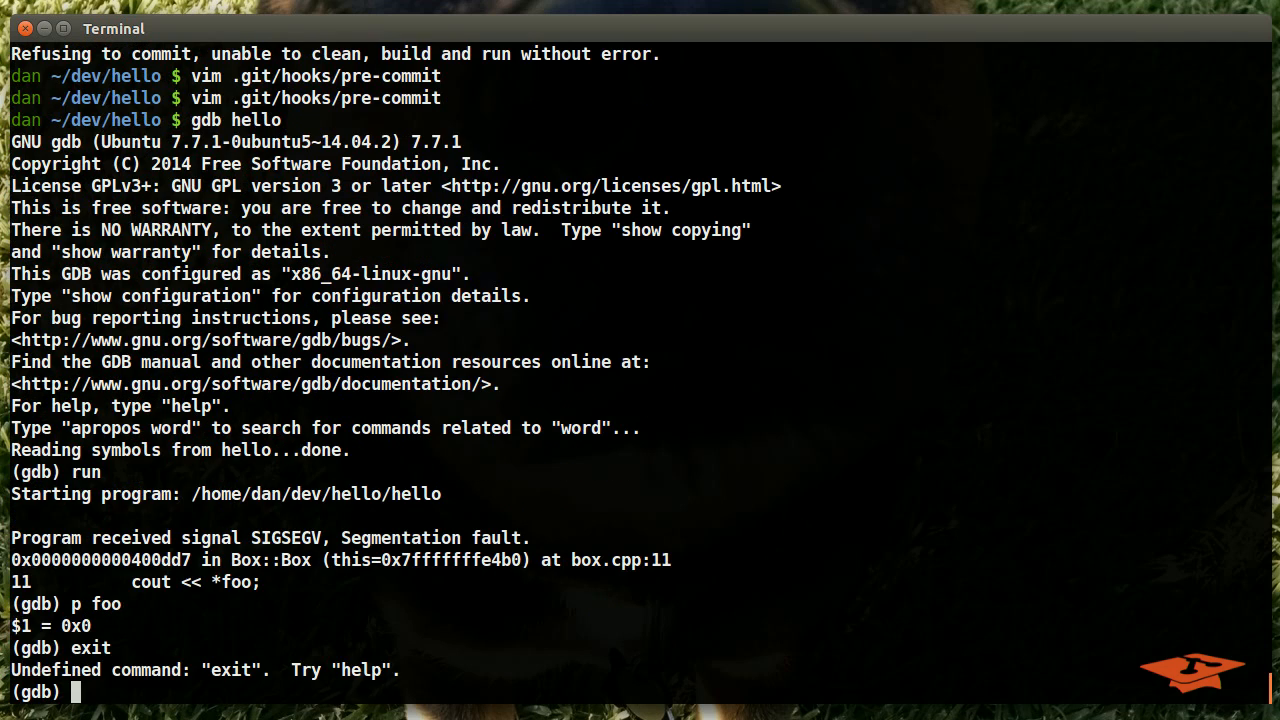
pyautogui.write('quit')
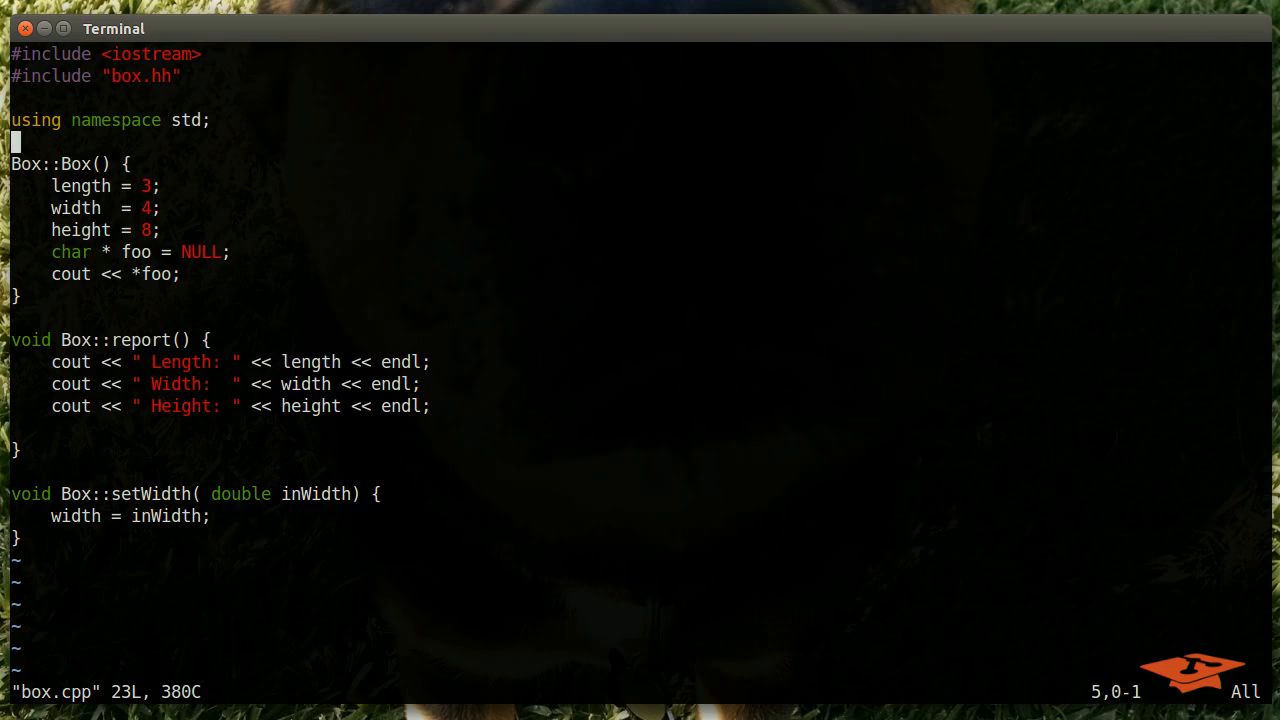
# Delete the cout << *foo line in box.cpp, save, and check git status
pyautogui.press('i')
pyautogui.write('gs')
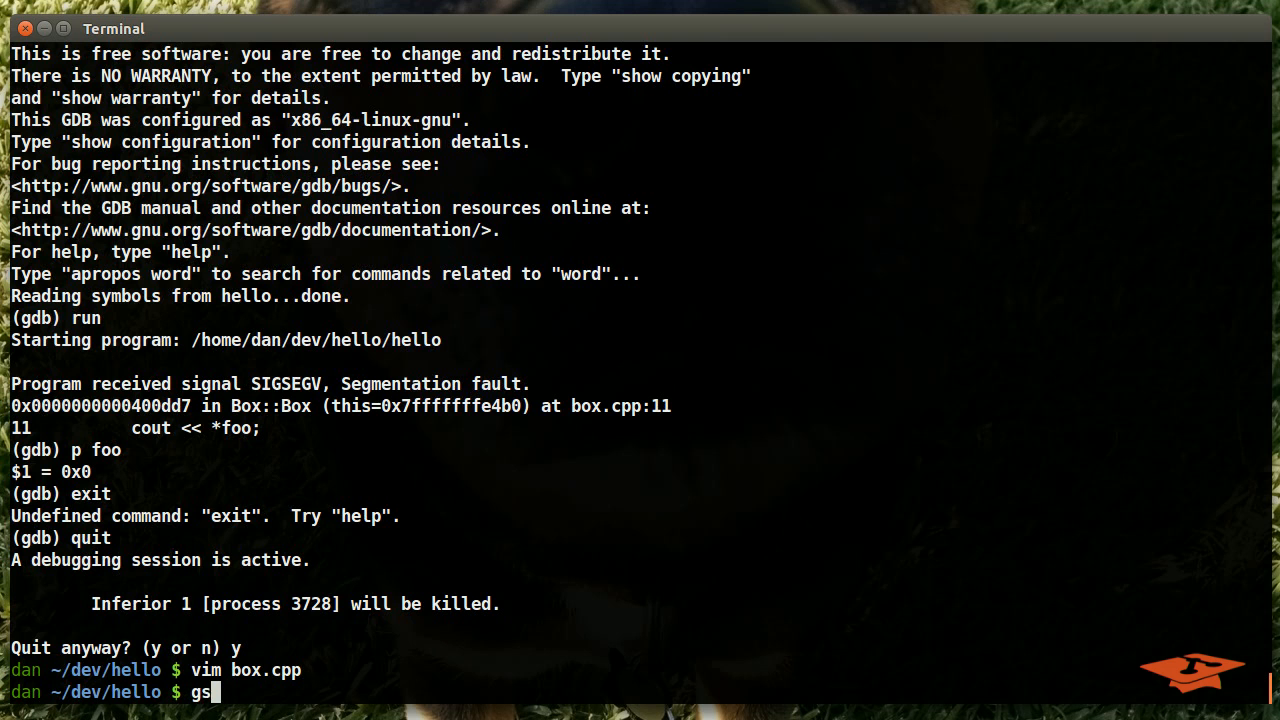
pyautogui.press('Return')
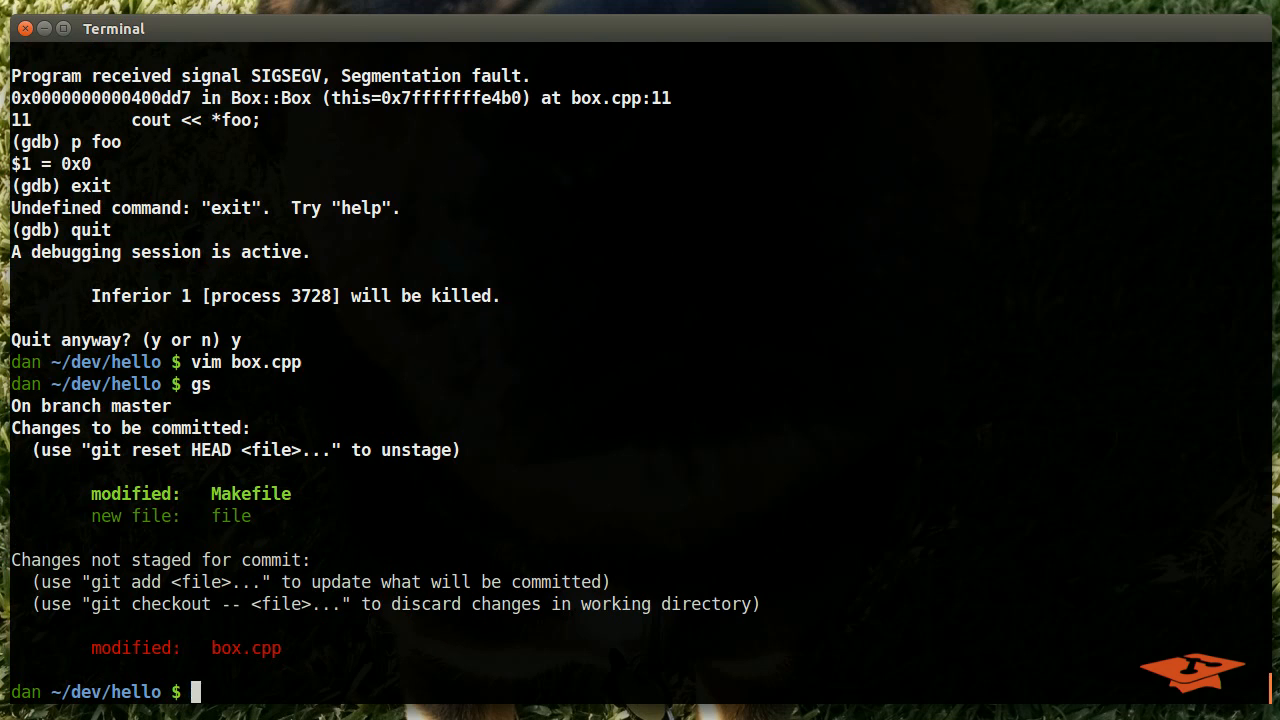
# Rebuild with make, run ./hello, confirm exit code 0 via echo $?, and check git status
pyautogui.write('make')
pyautogui.write('./hello')
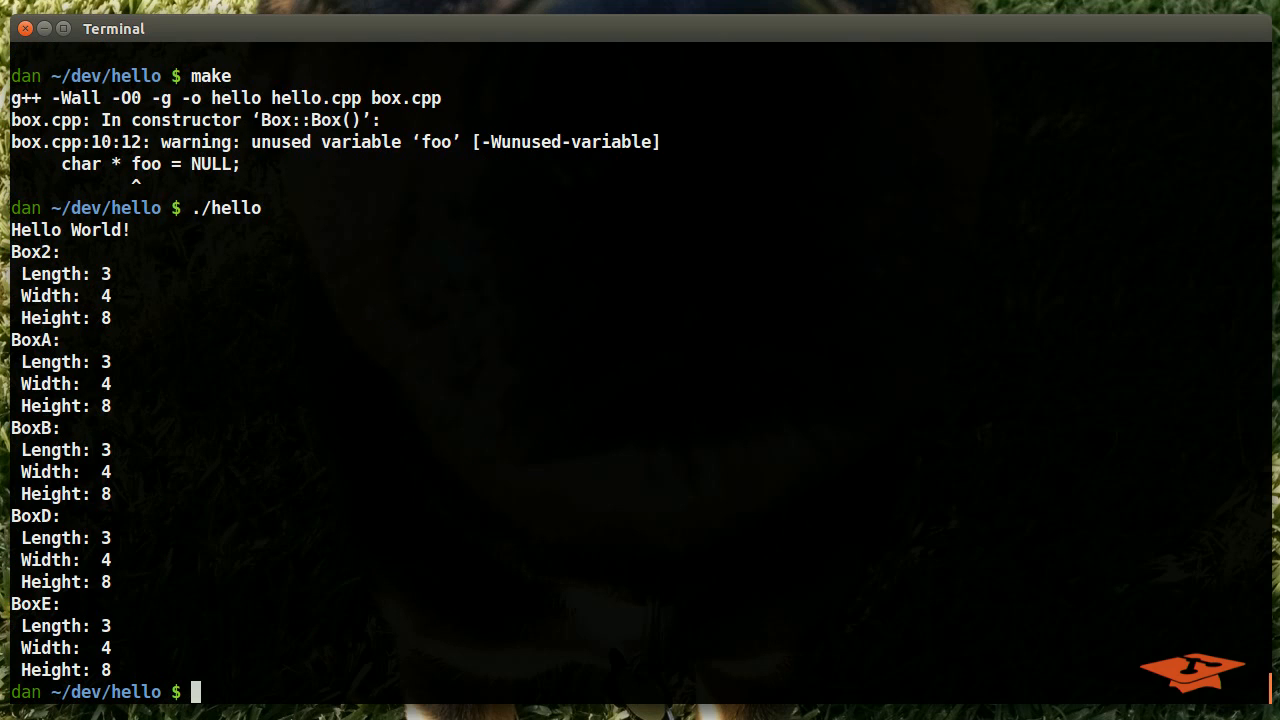
pyautogui.write('echo $?')
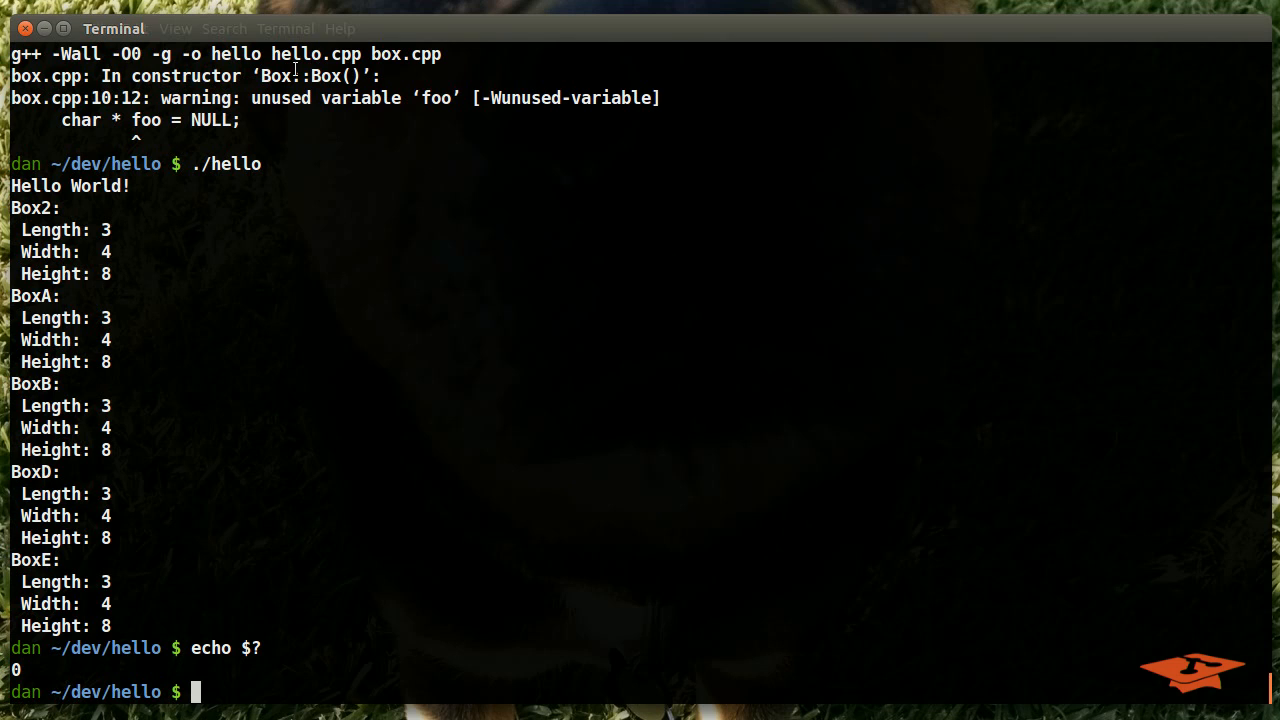
pyautogui.write('git')
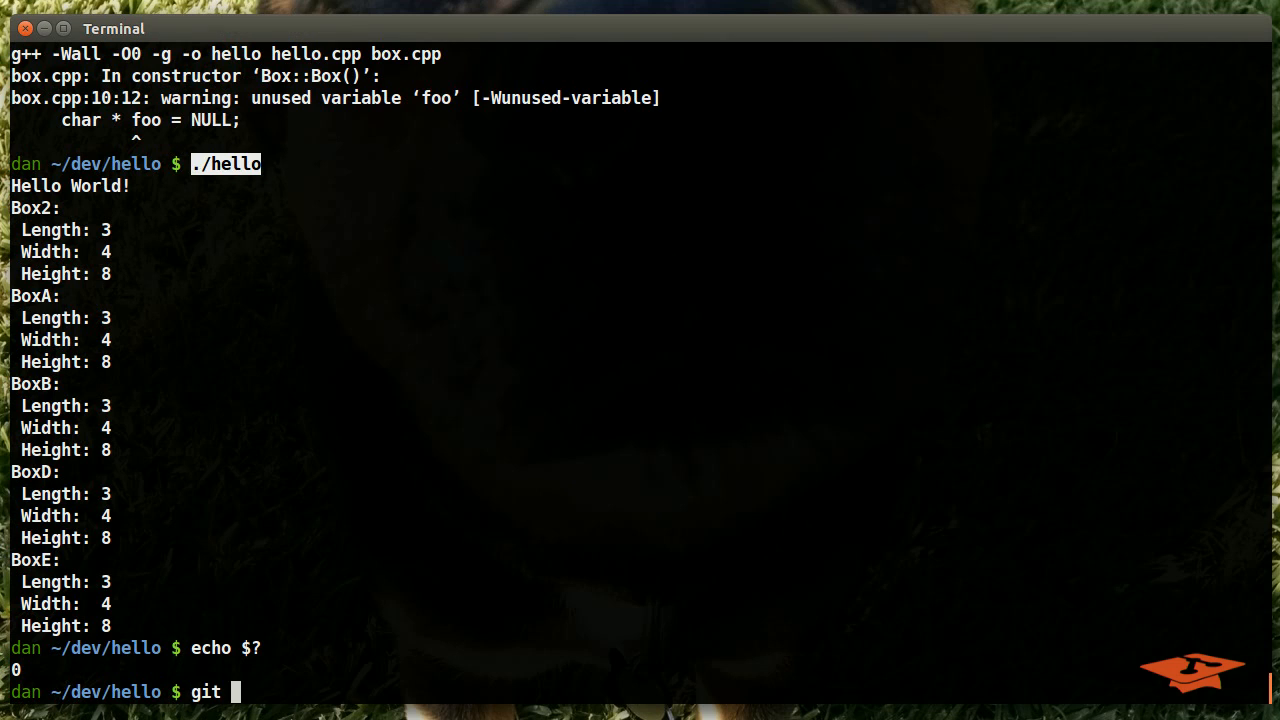
pyautogui.write('status')
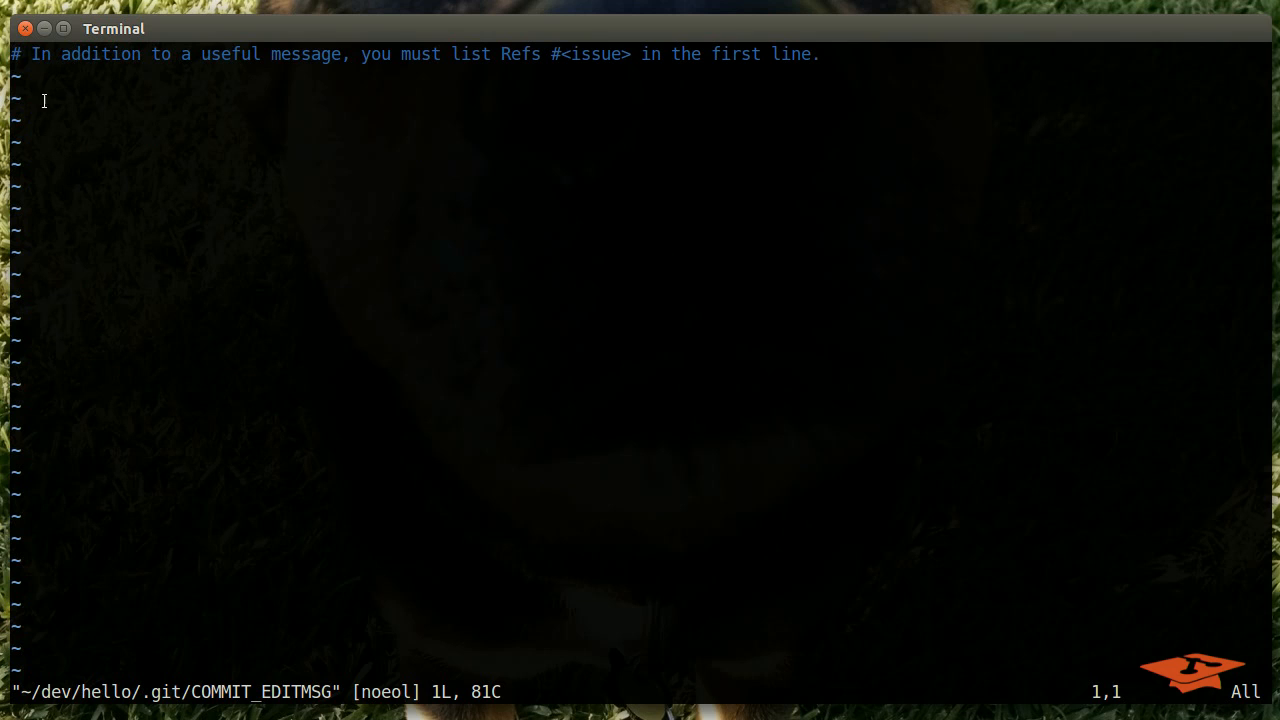
pyautogui.moveTo(44, 62)
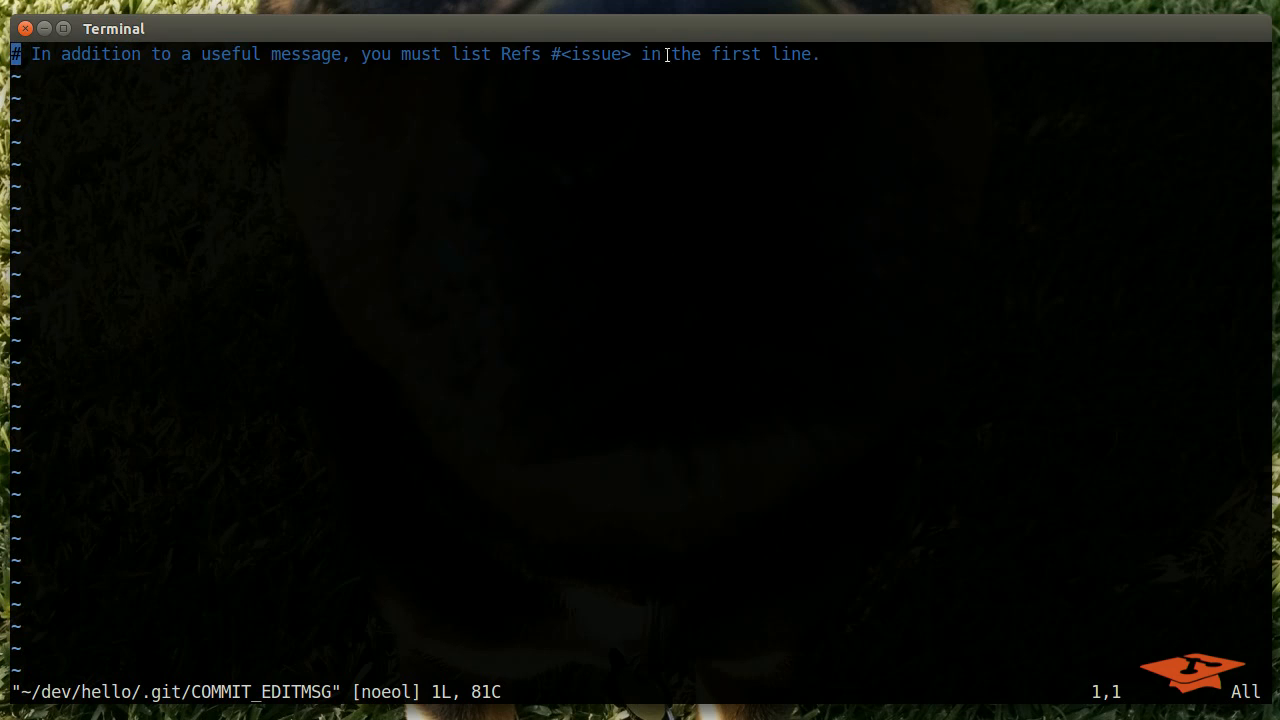
# Write the commit message 'Refs #100' with 'Fixed segfault' in vim and complete the commit
pyautogui.moveTo(504, 54); pyautogui.dragTo(632, 54)
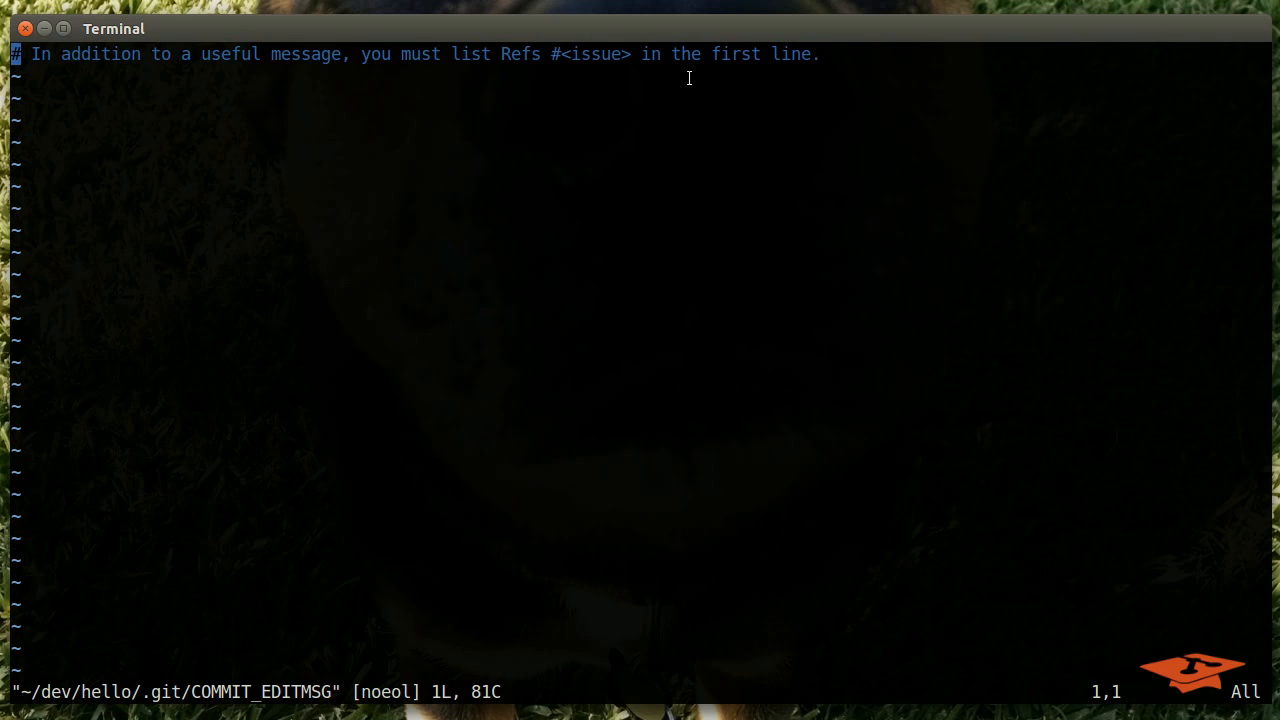
pyautogui.moveTo(468, 96)
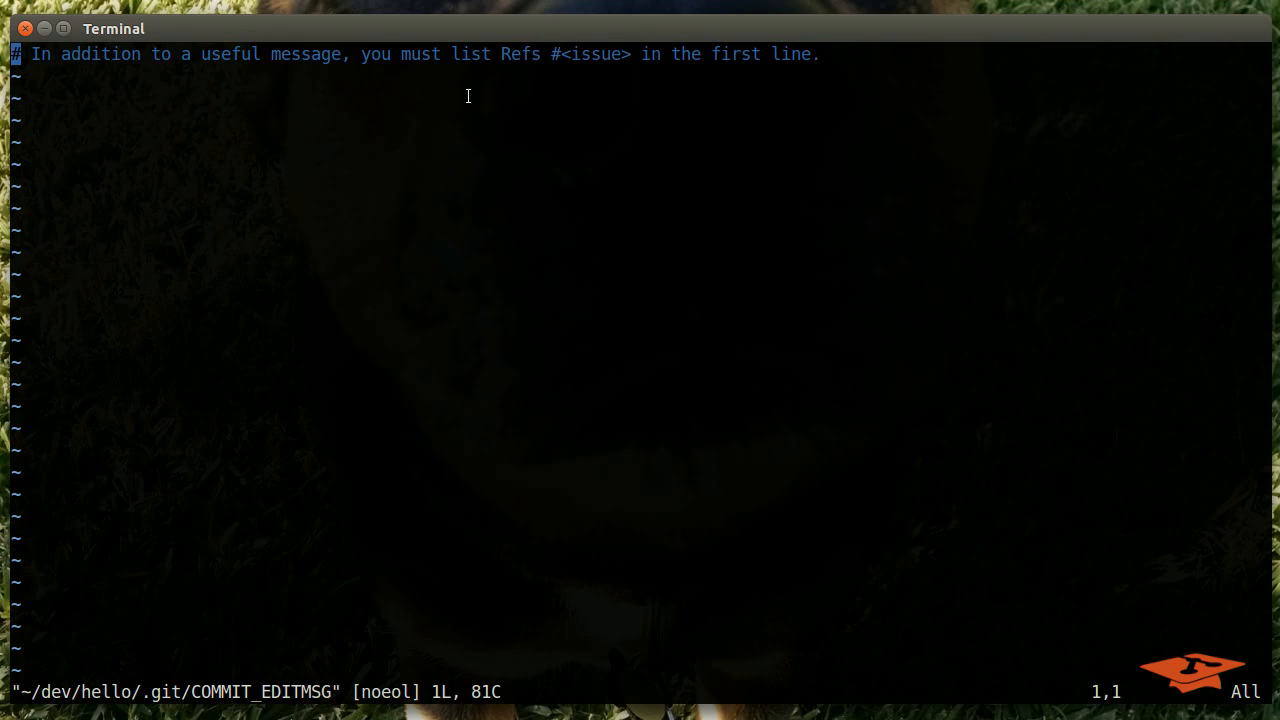
pyautogui.moveTo(272, 54); pyautogui.dragTo(504, 54)
pyautogui.write('Refs')
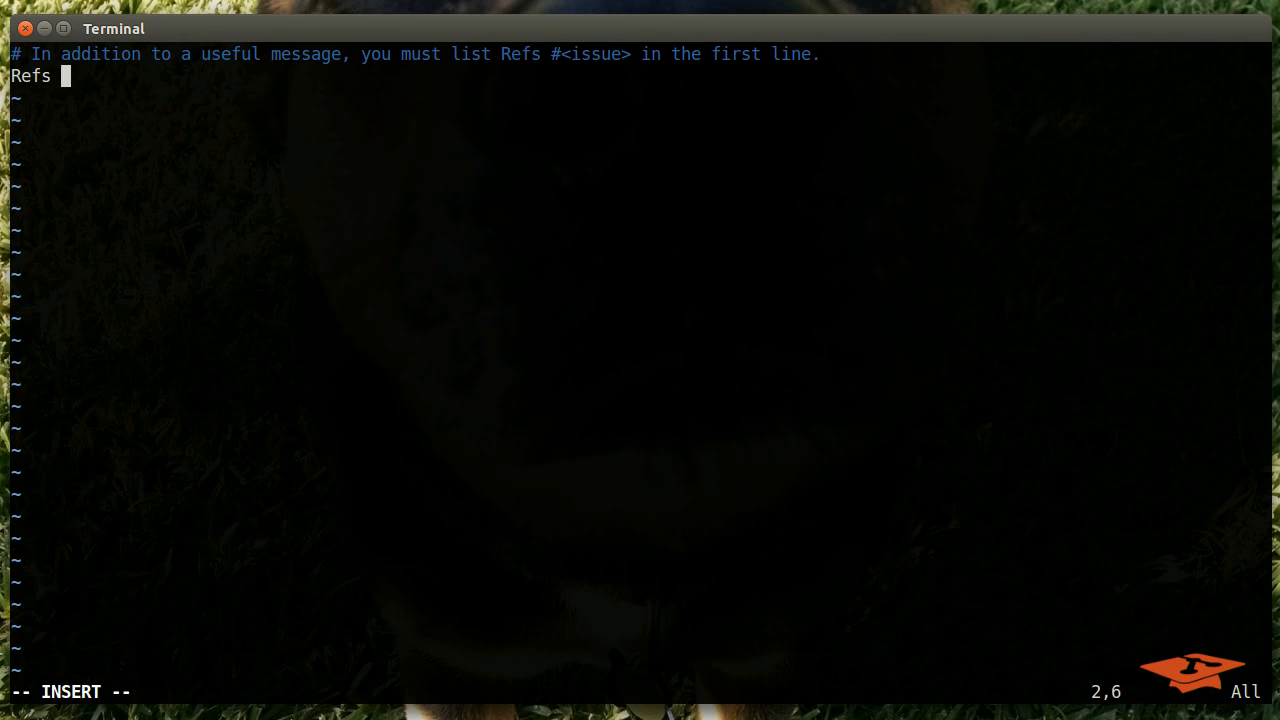
pyautogui.write('#100')
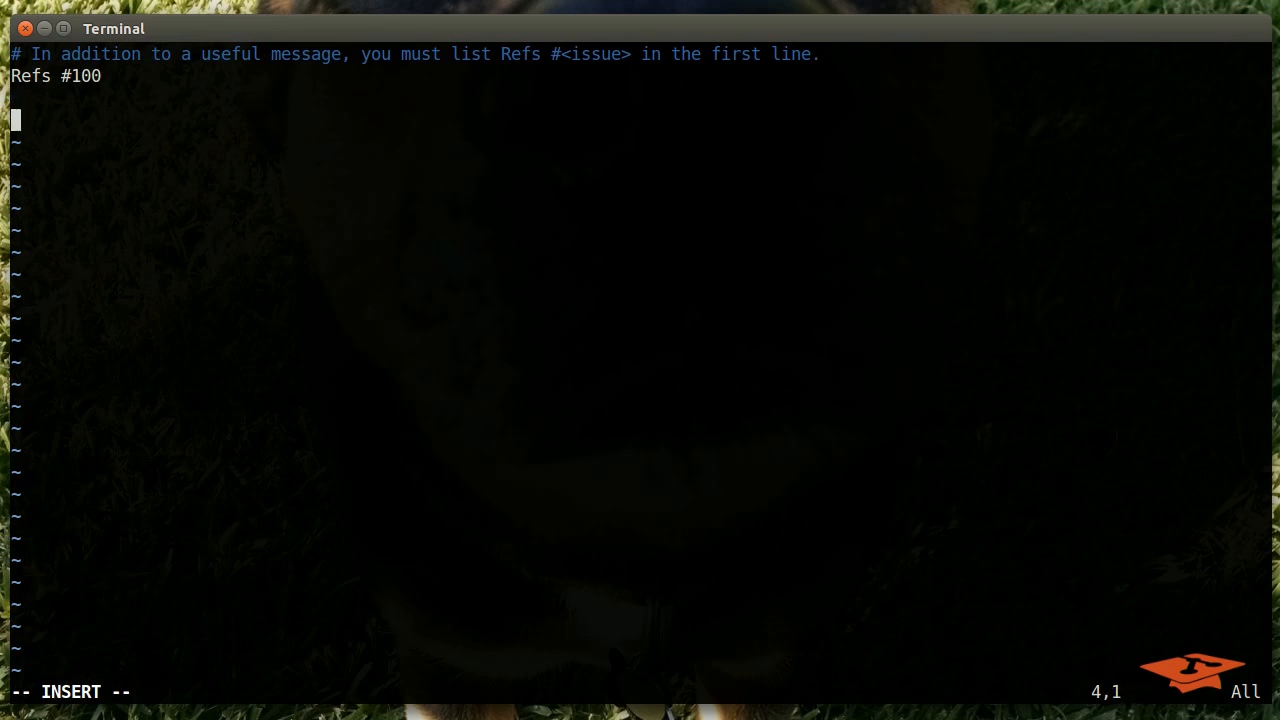
pyautogui.write('Fixed')
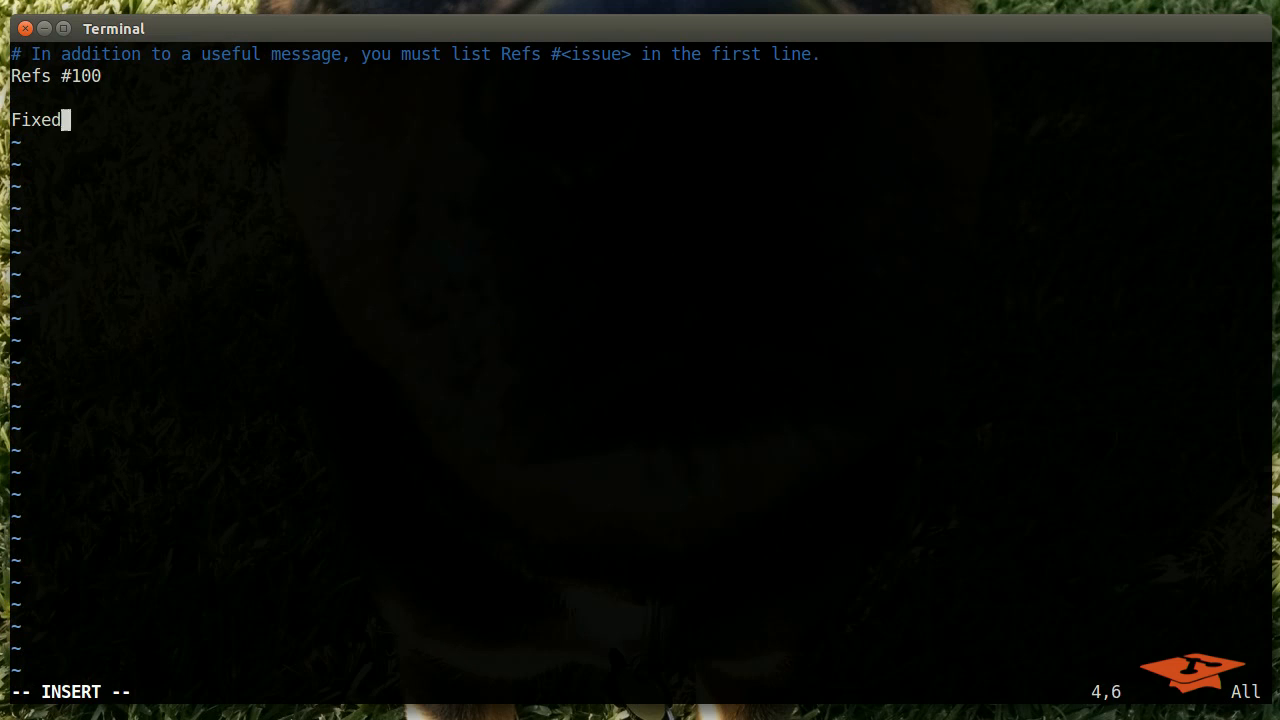
pyautogui.write('segfault')
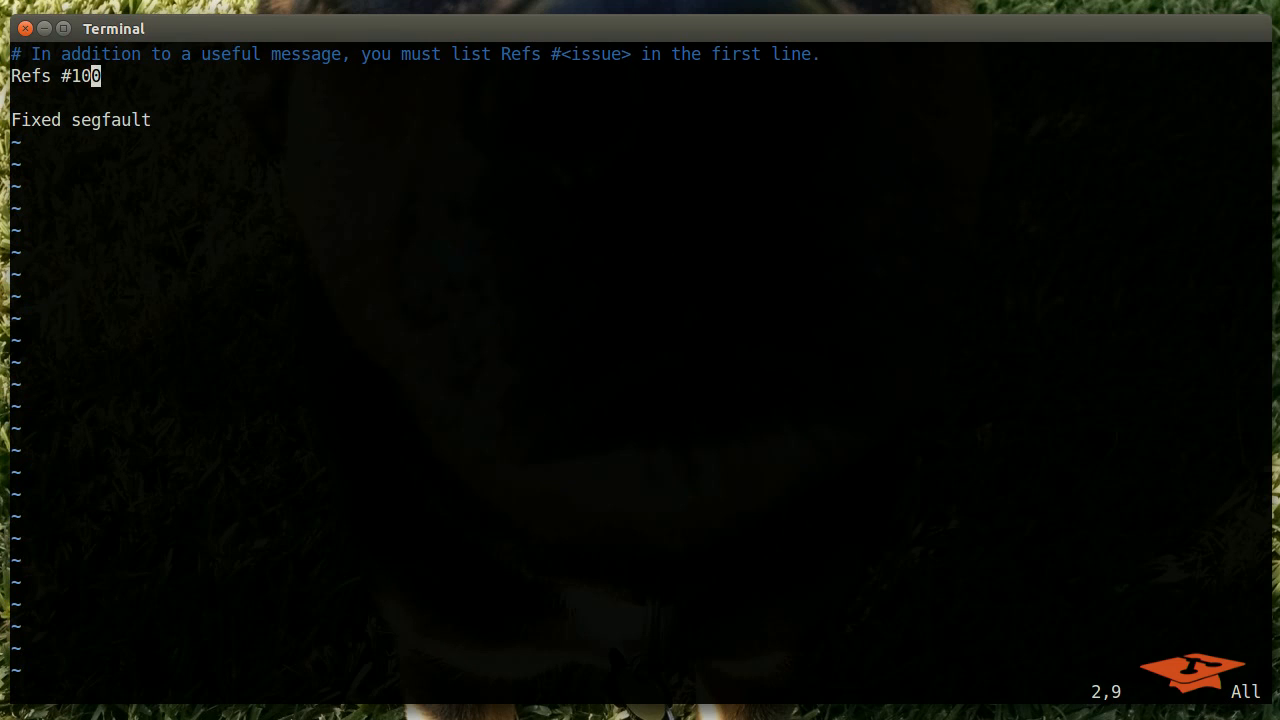
pyautogui.press('dd')
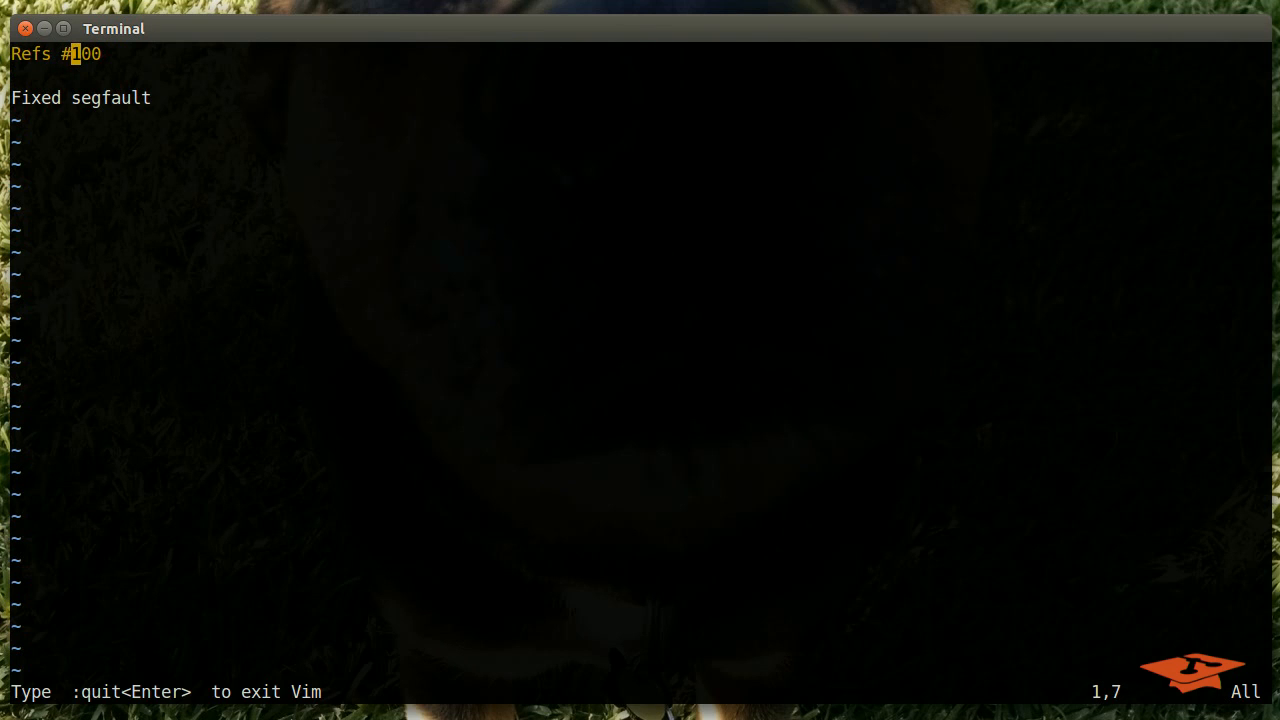
pyautogui.write(':qa')
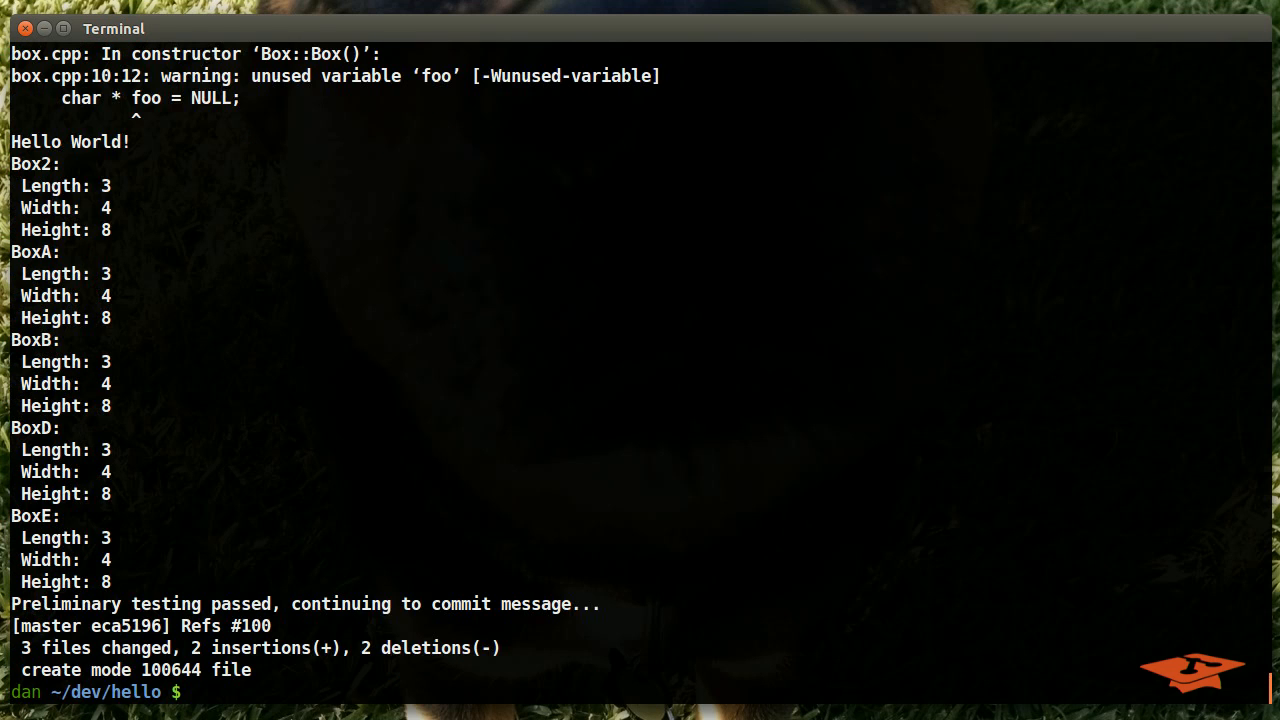
# Show git log, move into .git/hooks and list it with ls -latr, pointing out pre-commit
pyautogui.write('git')
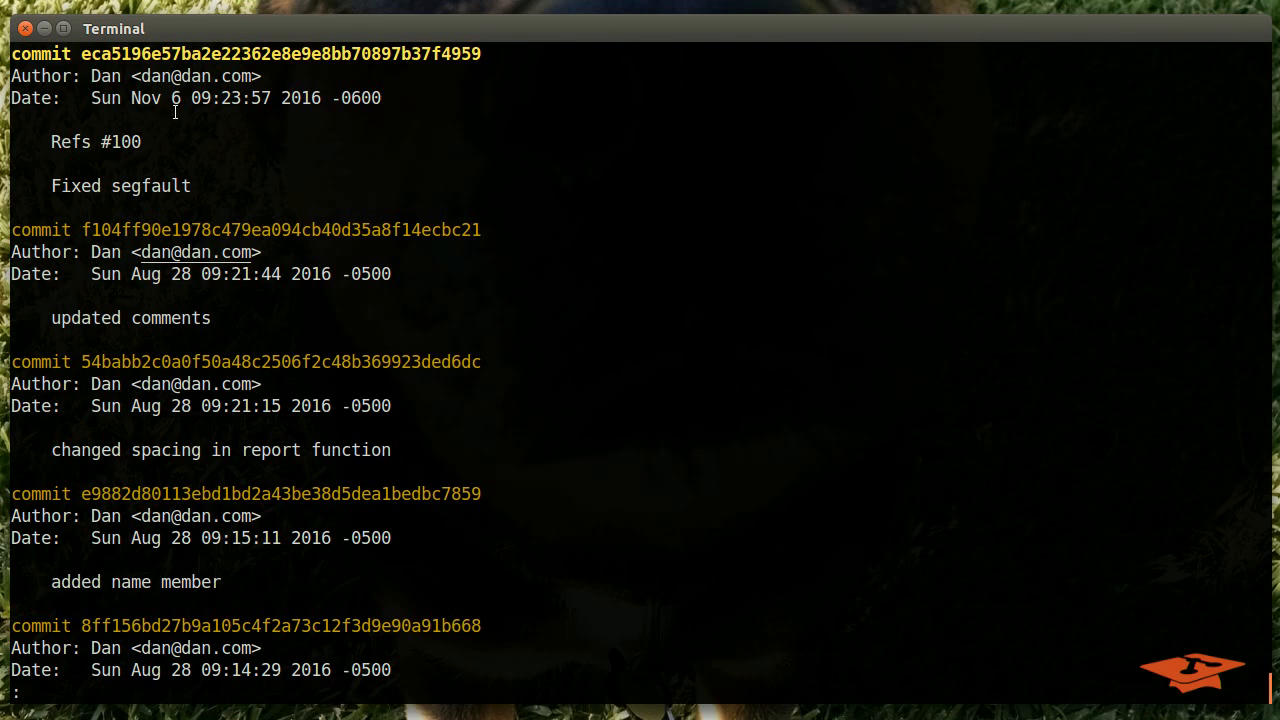
pyautogui.write('cd .git/hooks/')
pyautogui.write('l')
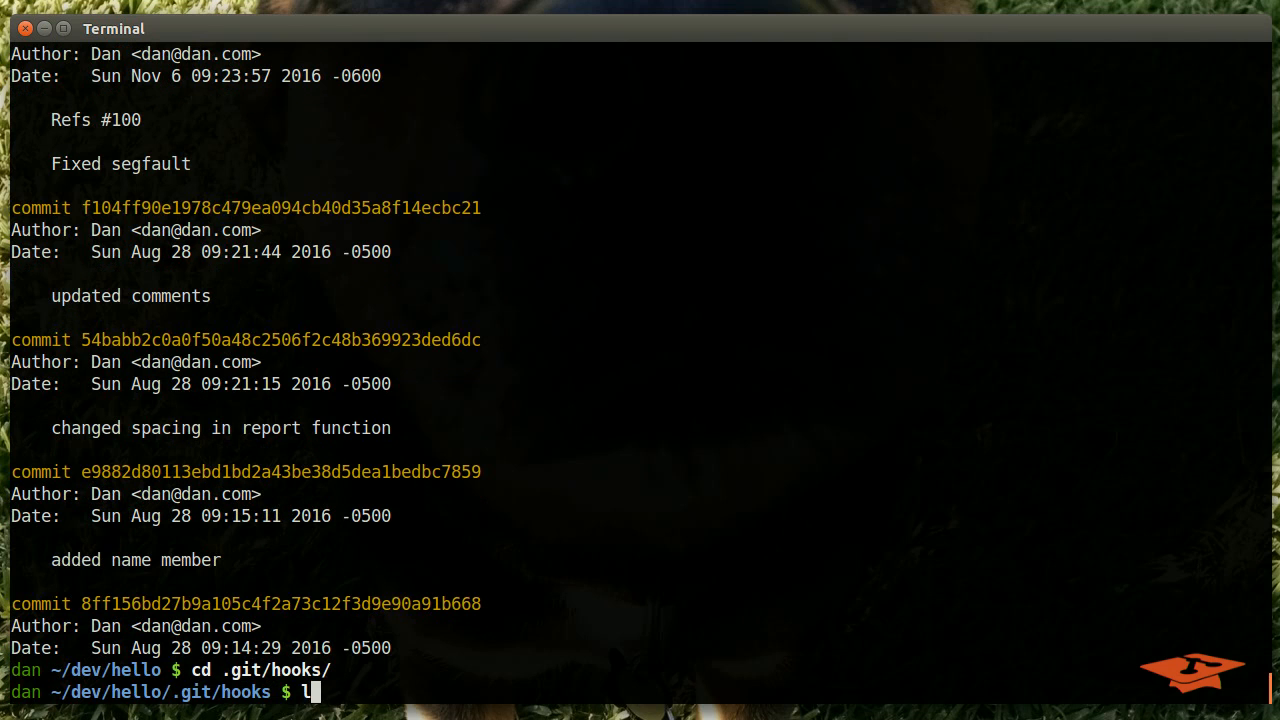
pyautogui.write('s -latr')
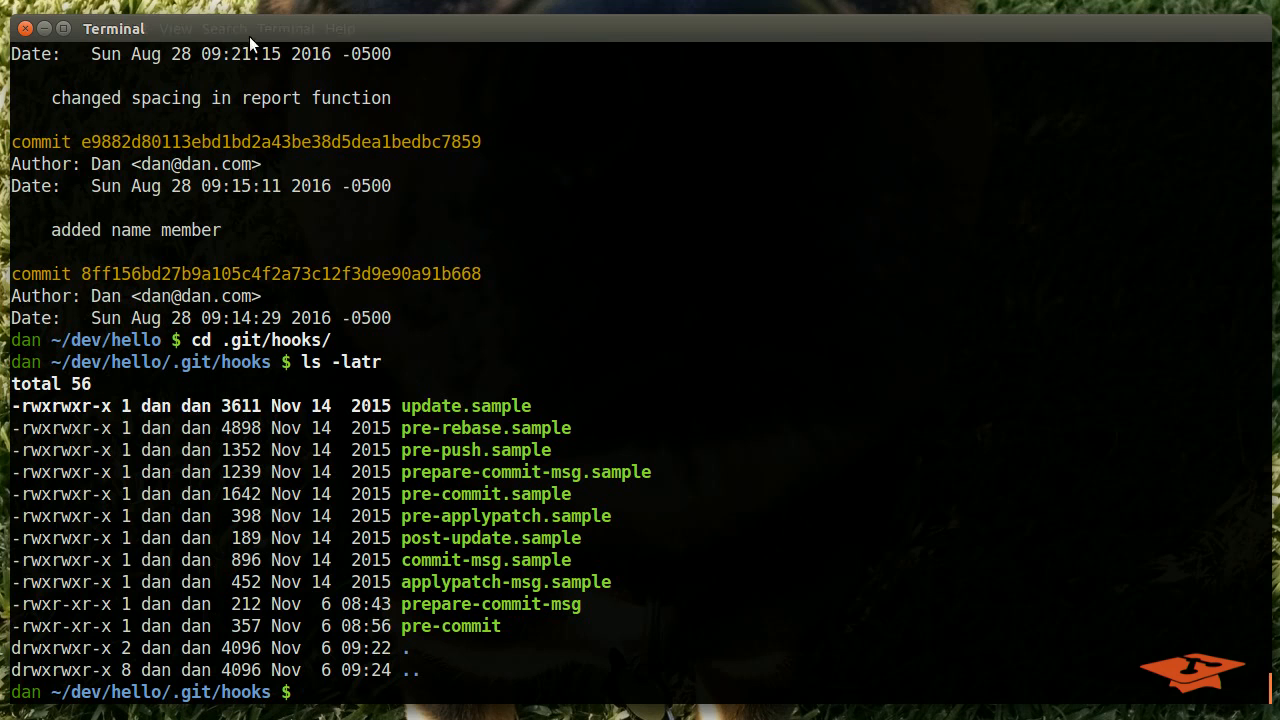
pyautogui.doubleClick(450, 626)
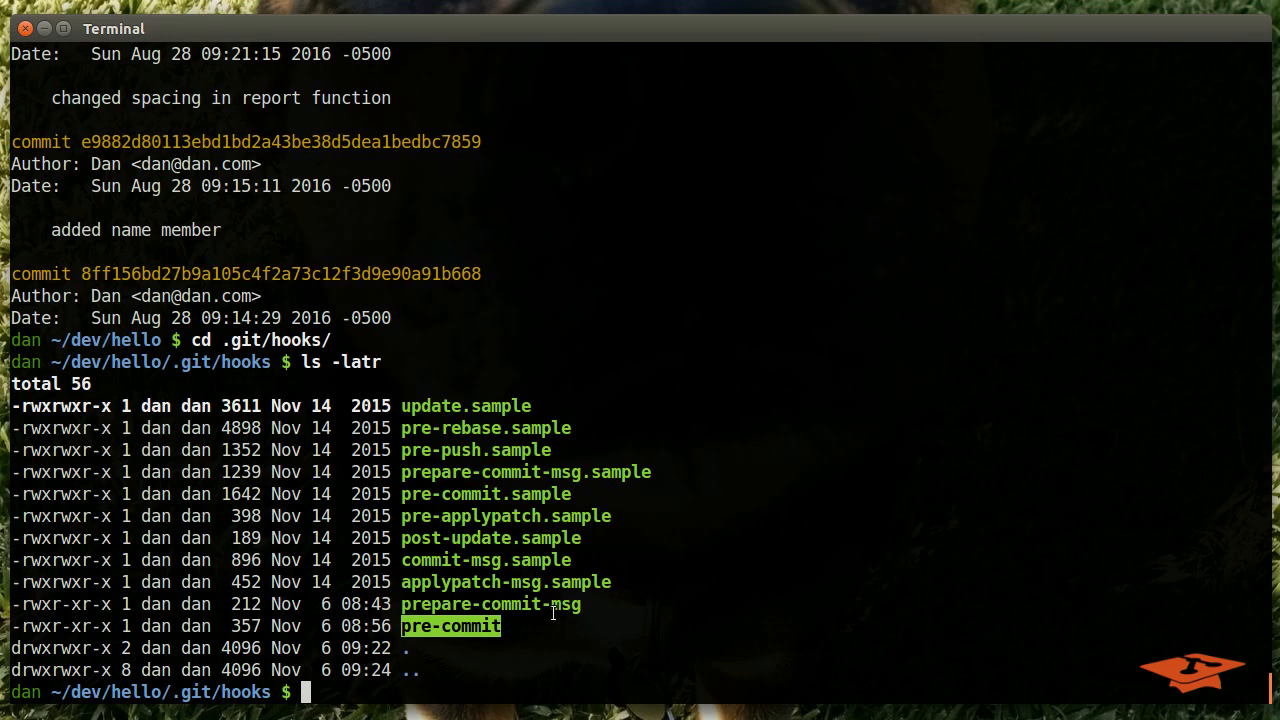
pyautogui.moveTo(500, 604)
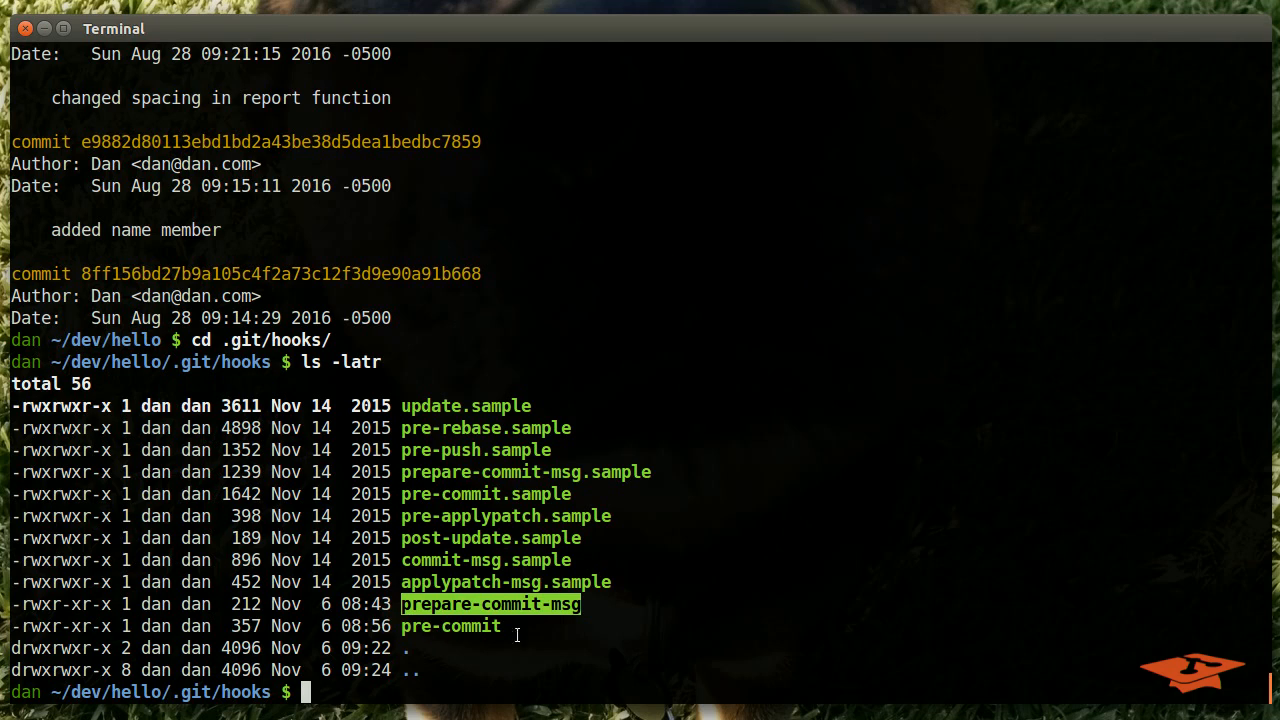
pyautogui.moveTo(566, 620)
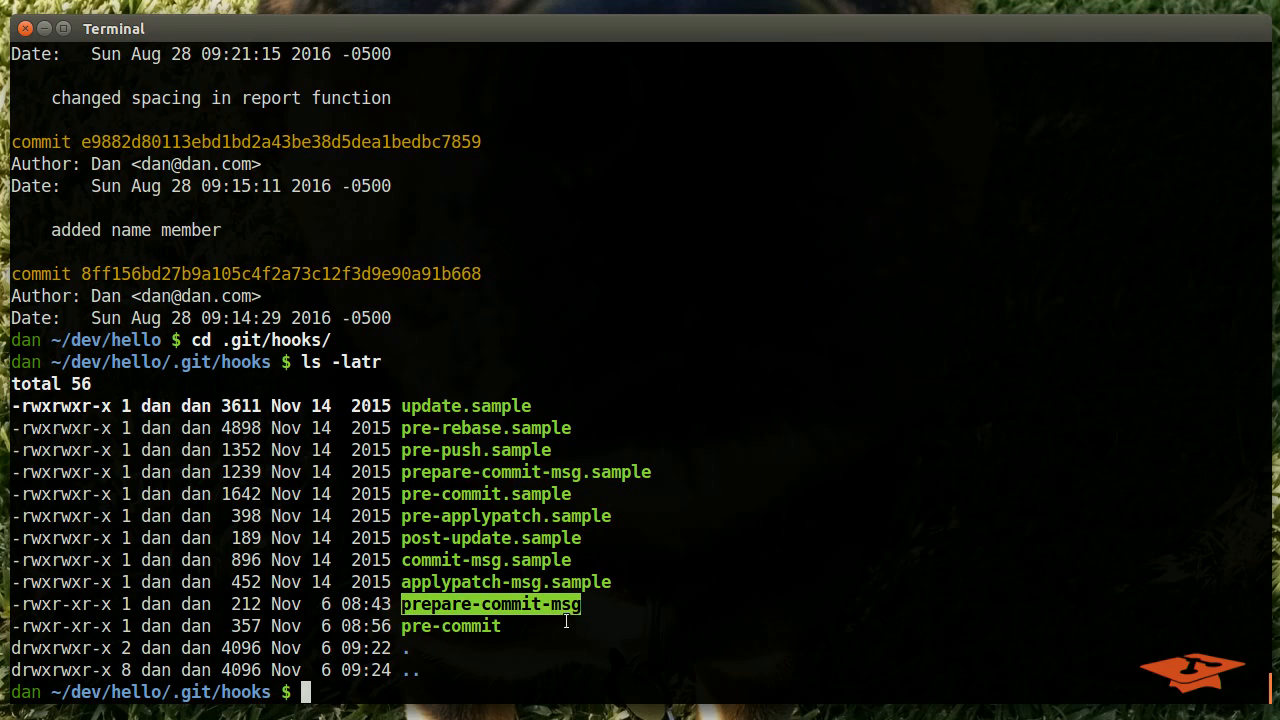
pyautogui.moveTo(512, 616)
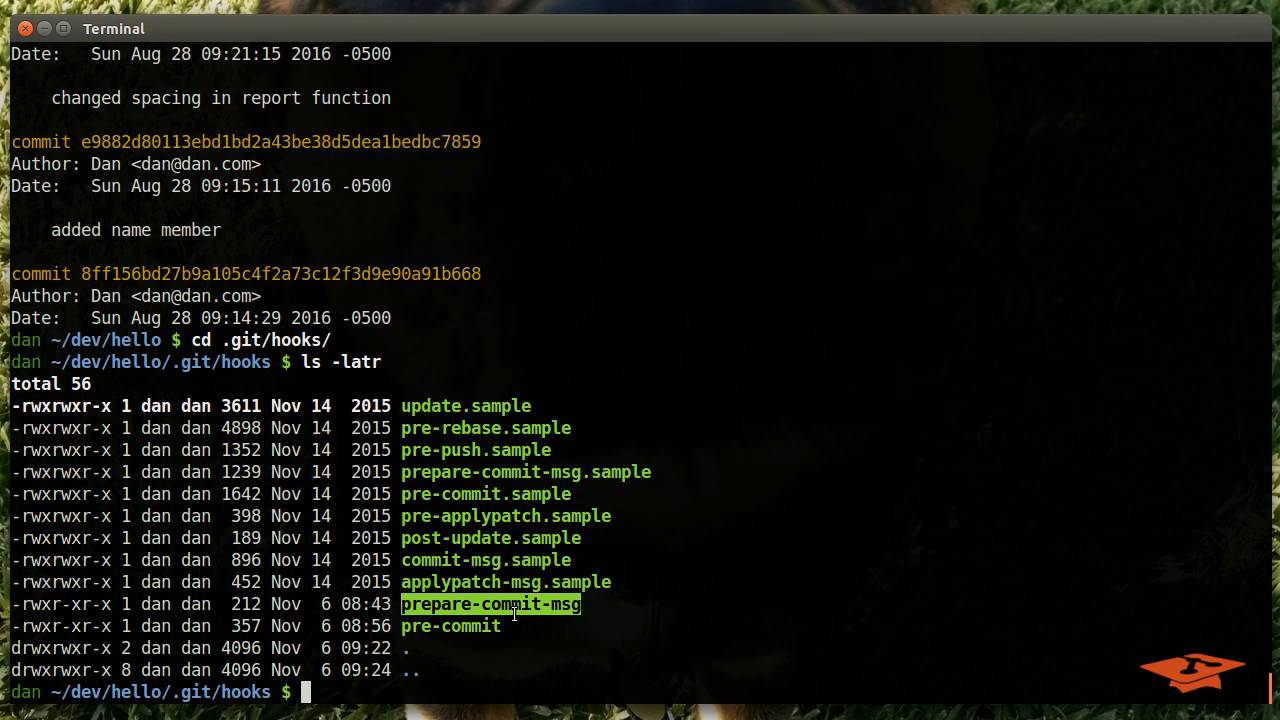
pyautogui.moveTo(516, 686)
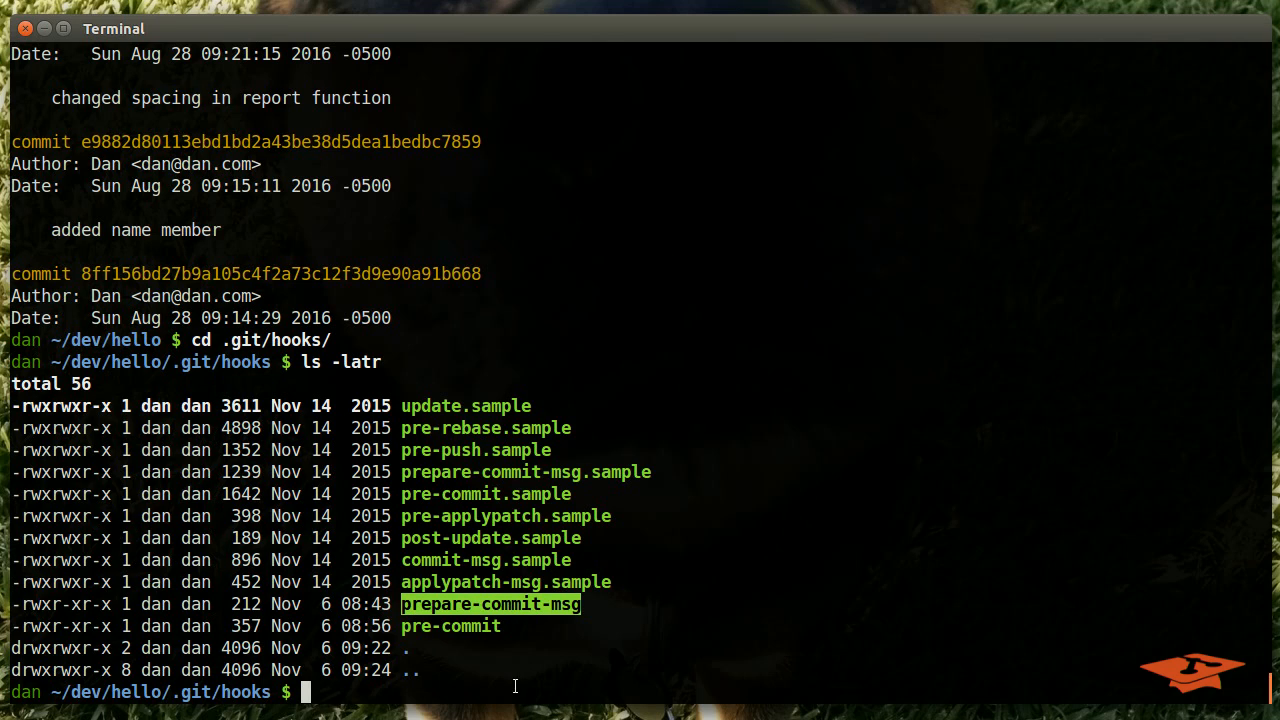
pyautogui.moveTo(486, 642)
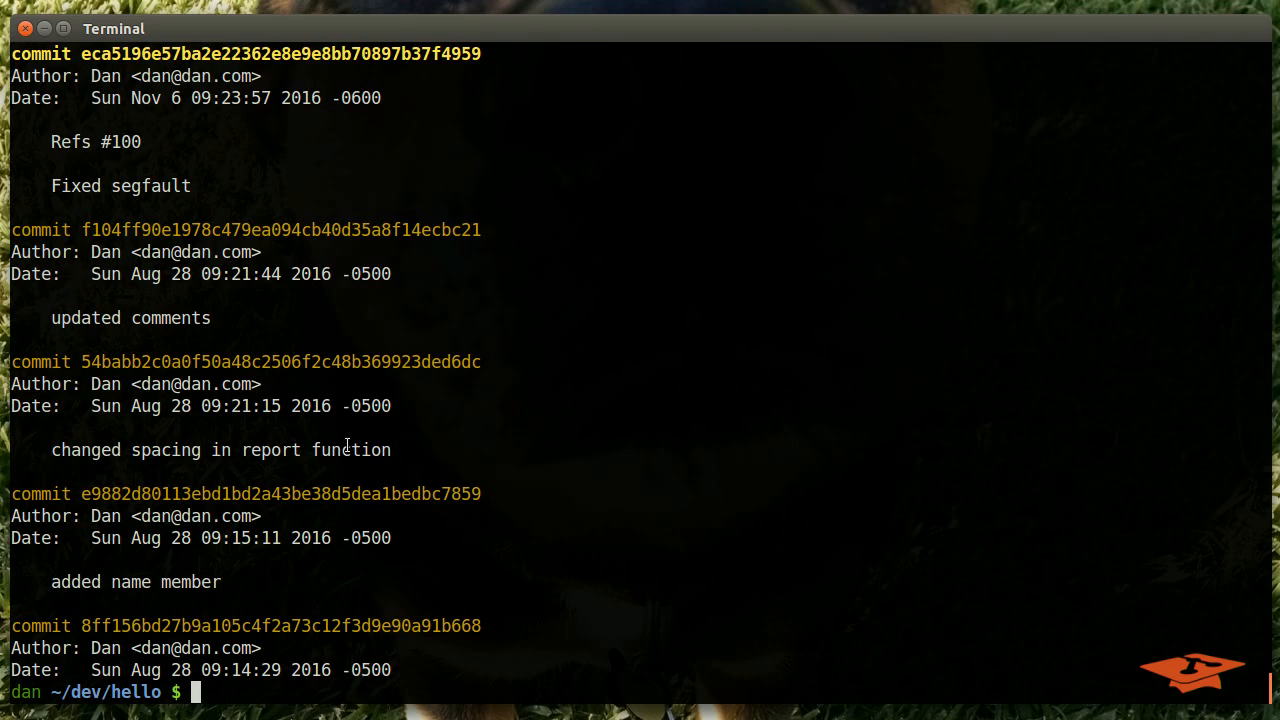
# Move into the .git/hooks directory and highlight the Refs #100 issue reference
pyautogui.write('vf')
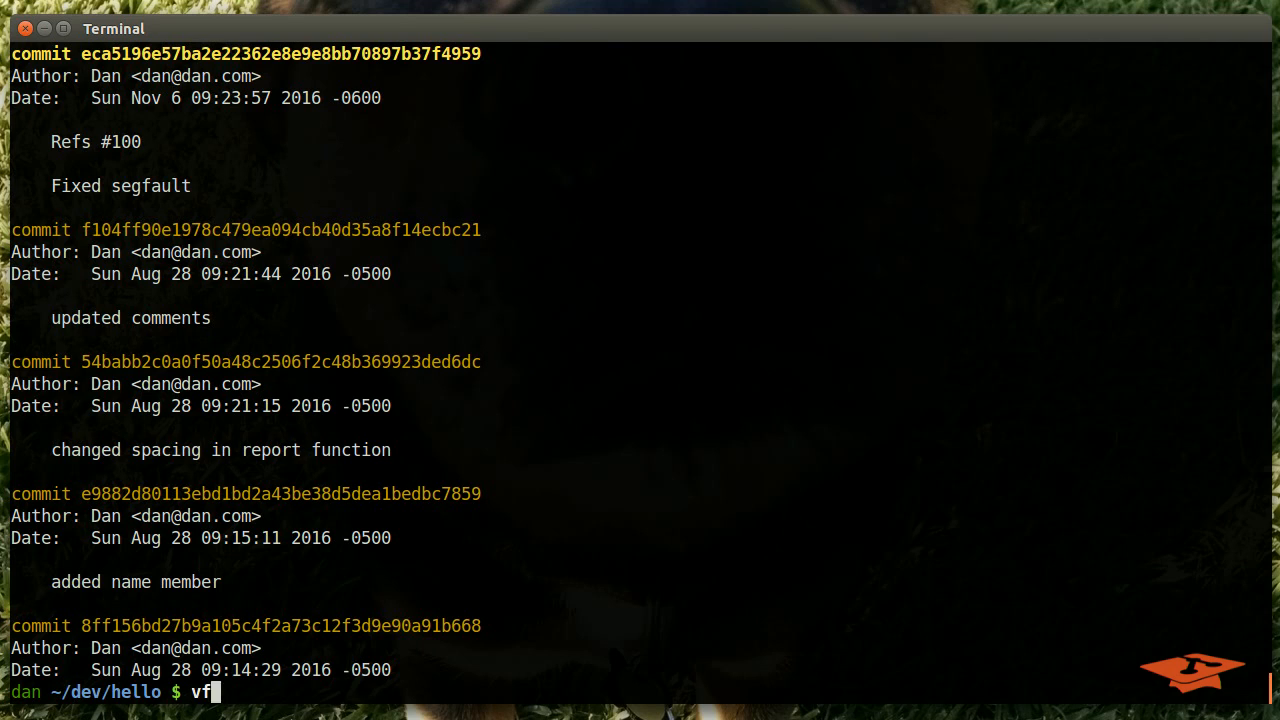
pyautogui.write('cd .git/hook')
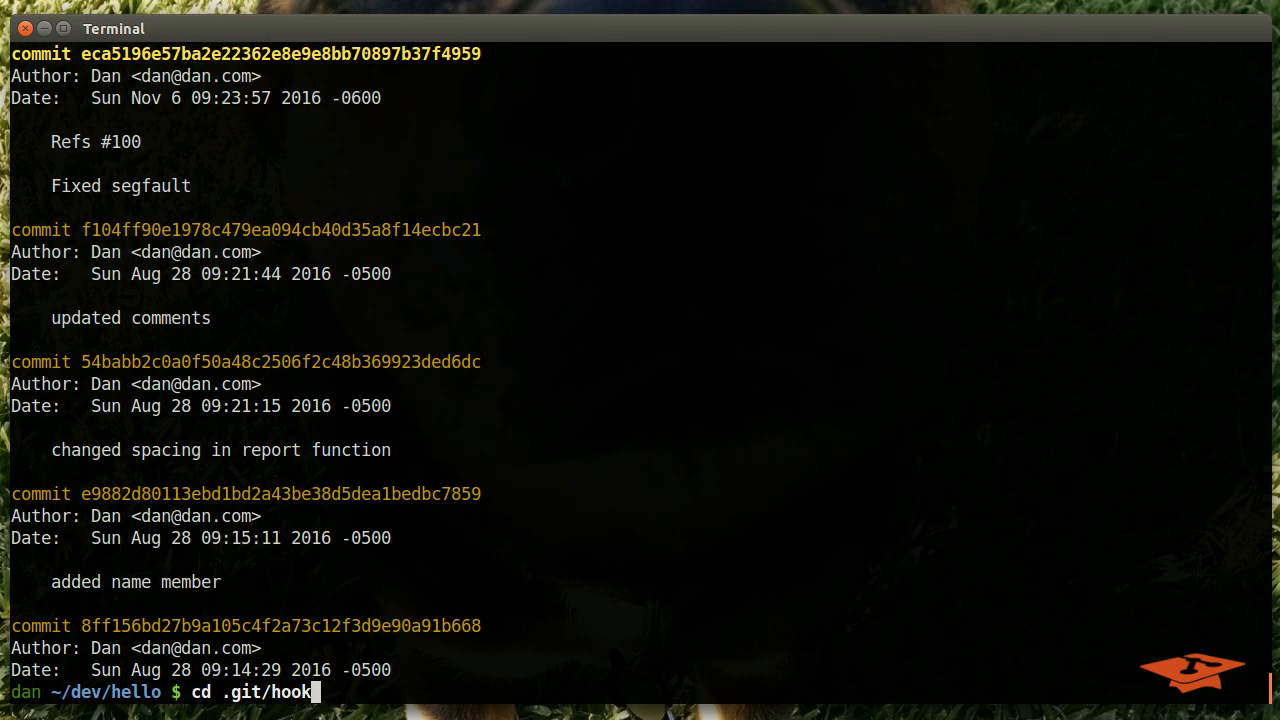
pyautogui.press('Return')
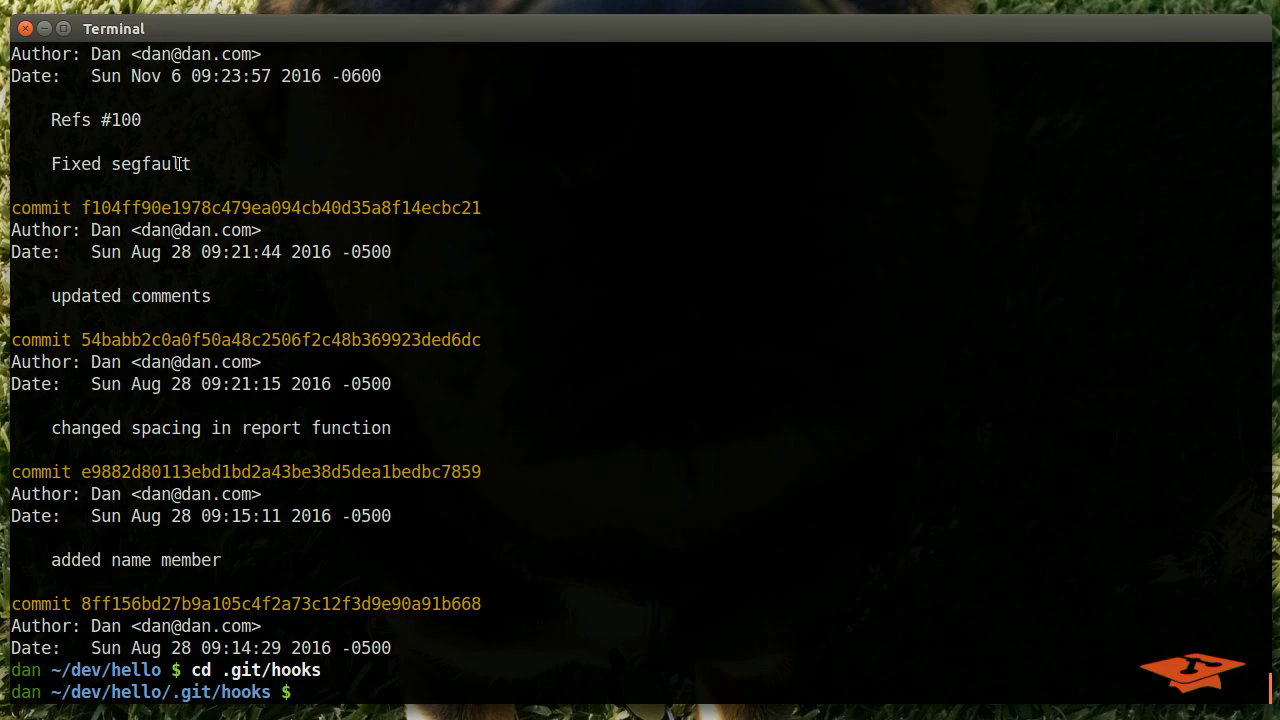
pyautogui.doubleClick(96, 120)
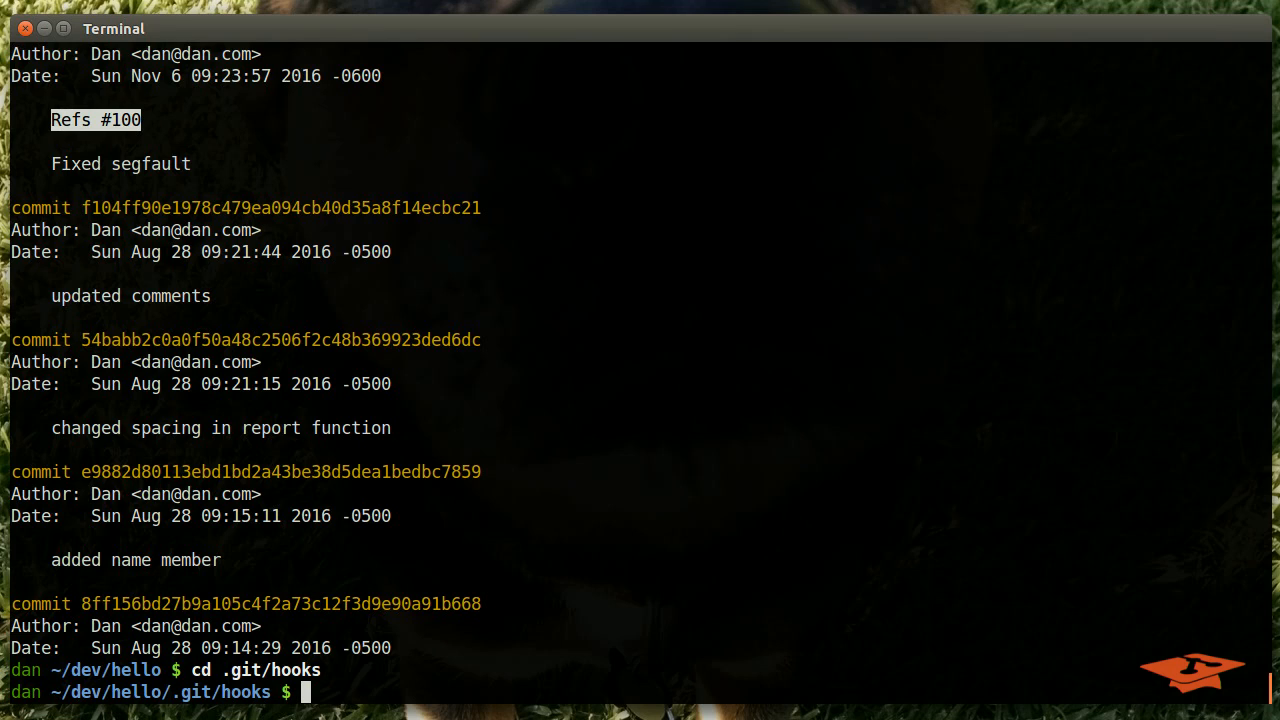
pyautogui.moveTo(728, 564)
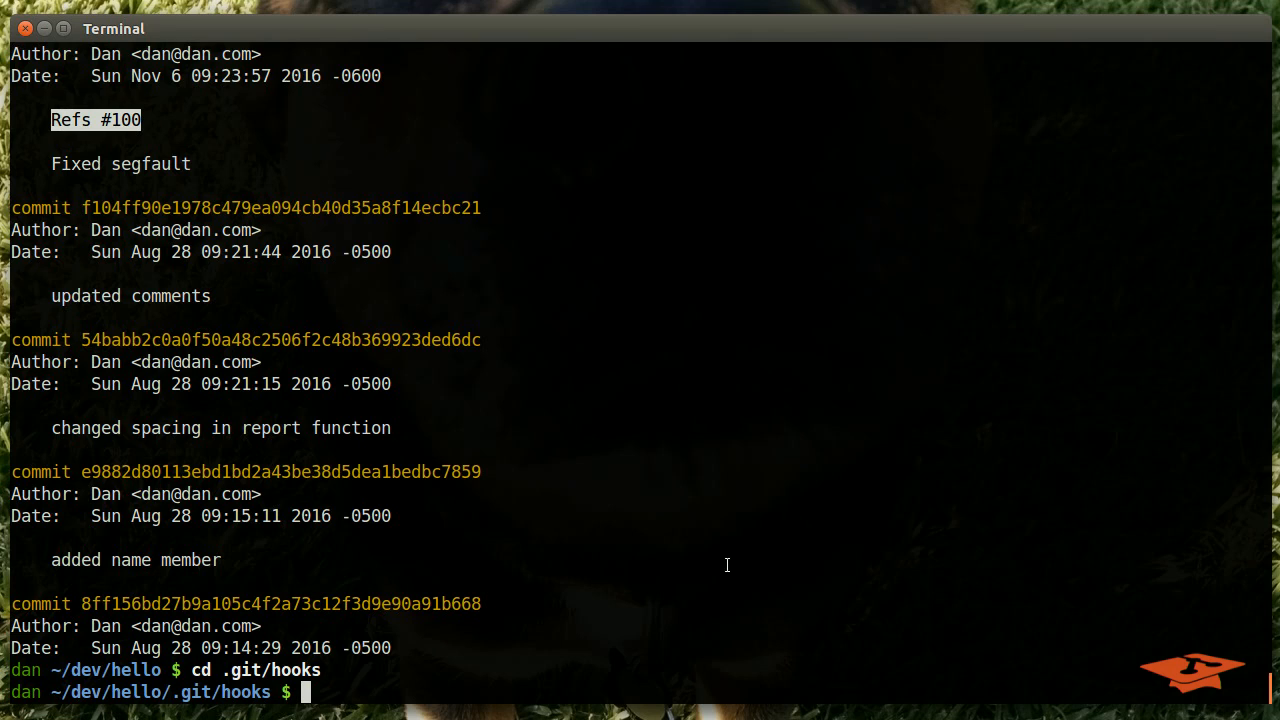
# List all hook files with ll and point out the commit-msg sample hook
pyautogui.write('ll')
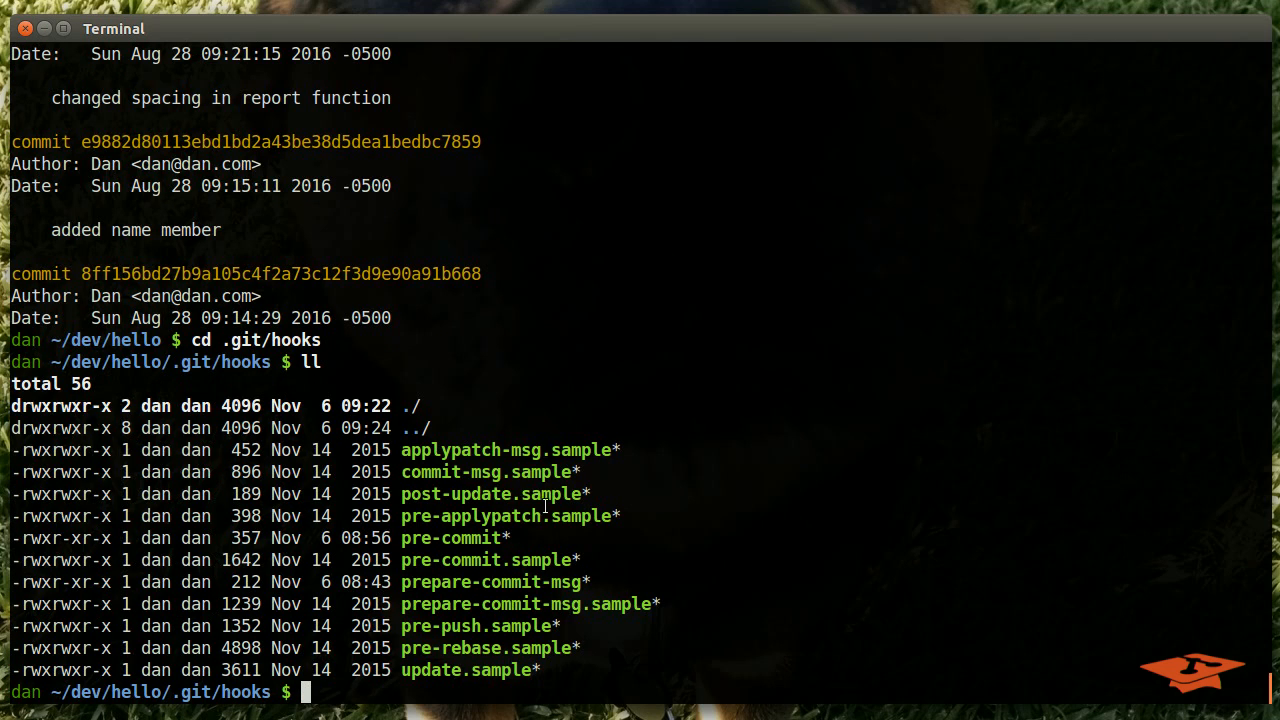
pyautogui.doubleClick(488, 472)
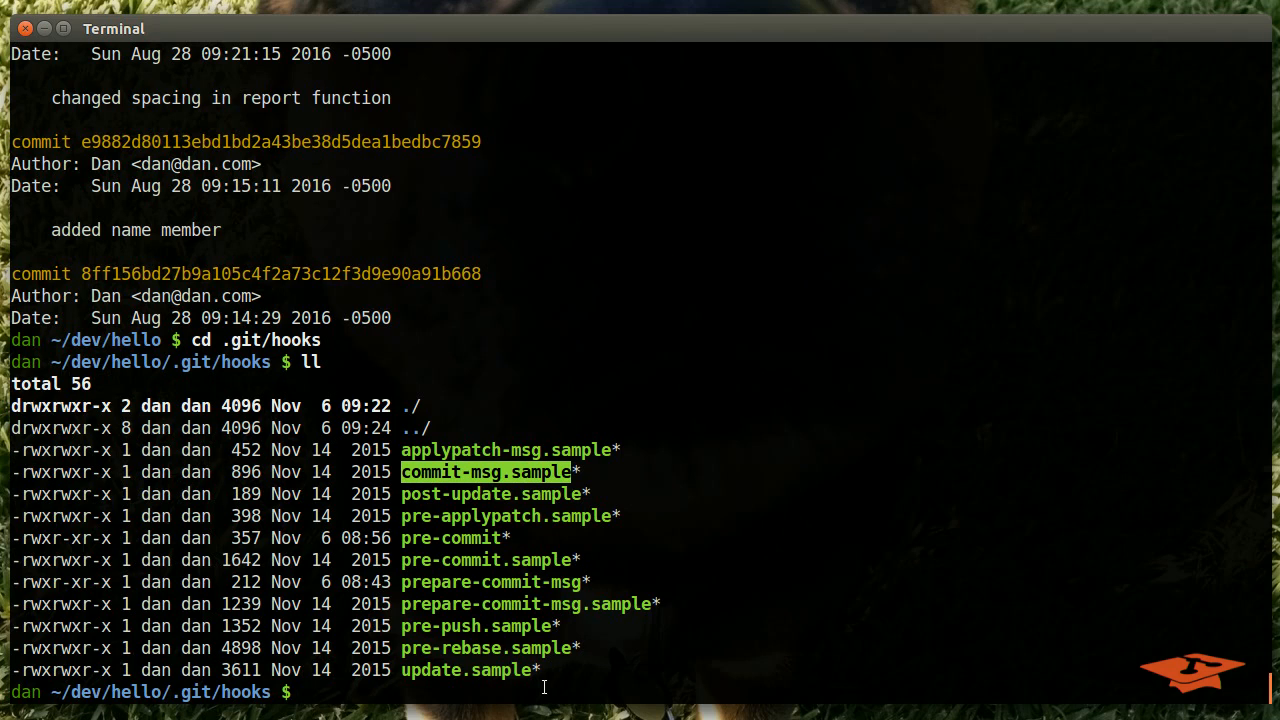
pyautogui.moveTo(462, 536)
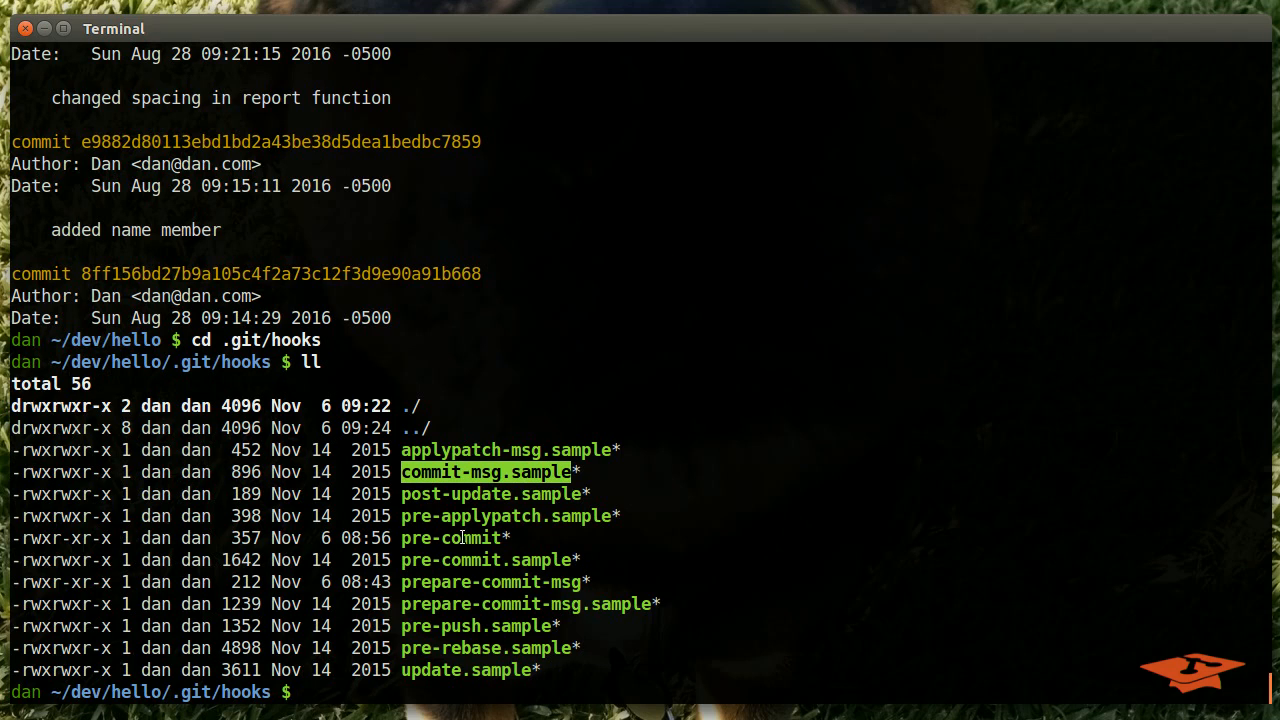
pyautogui.moveTo(592, 510)
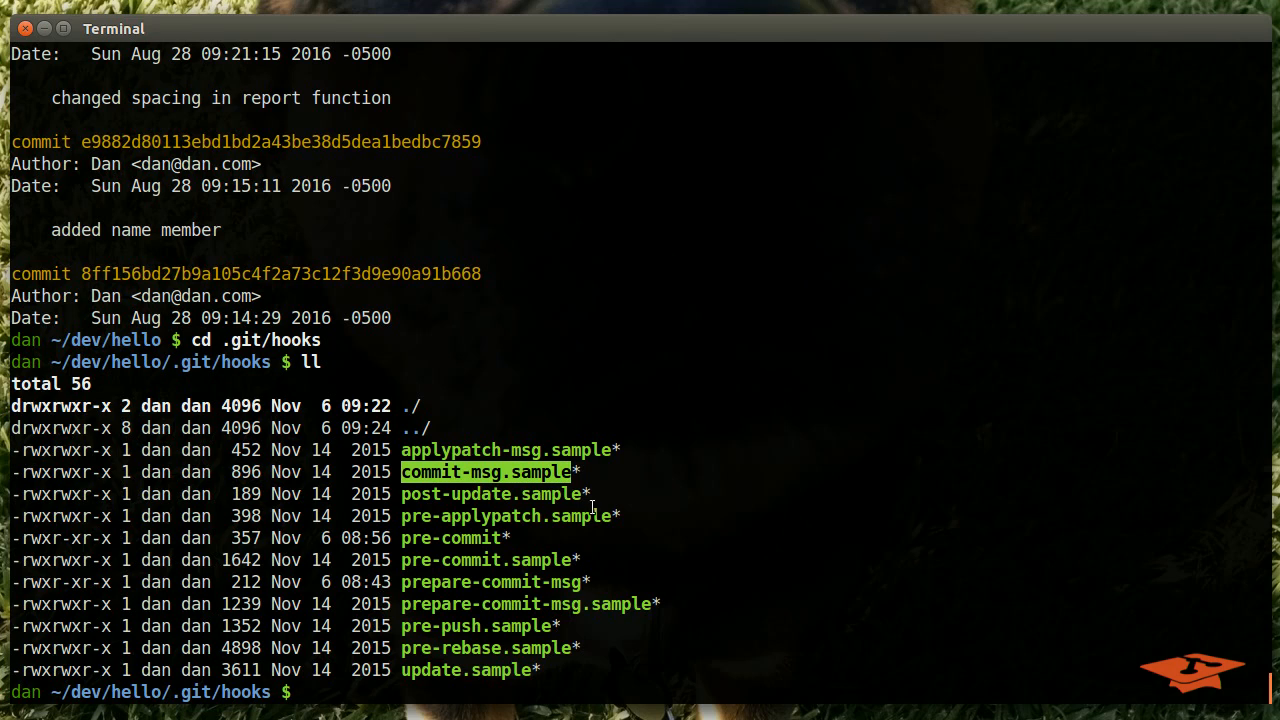
pyautogui.moveTo(470, 472)
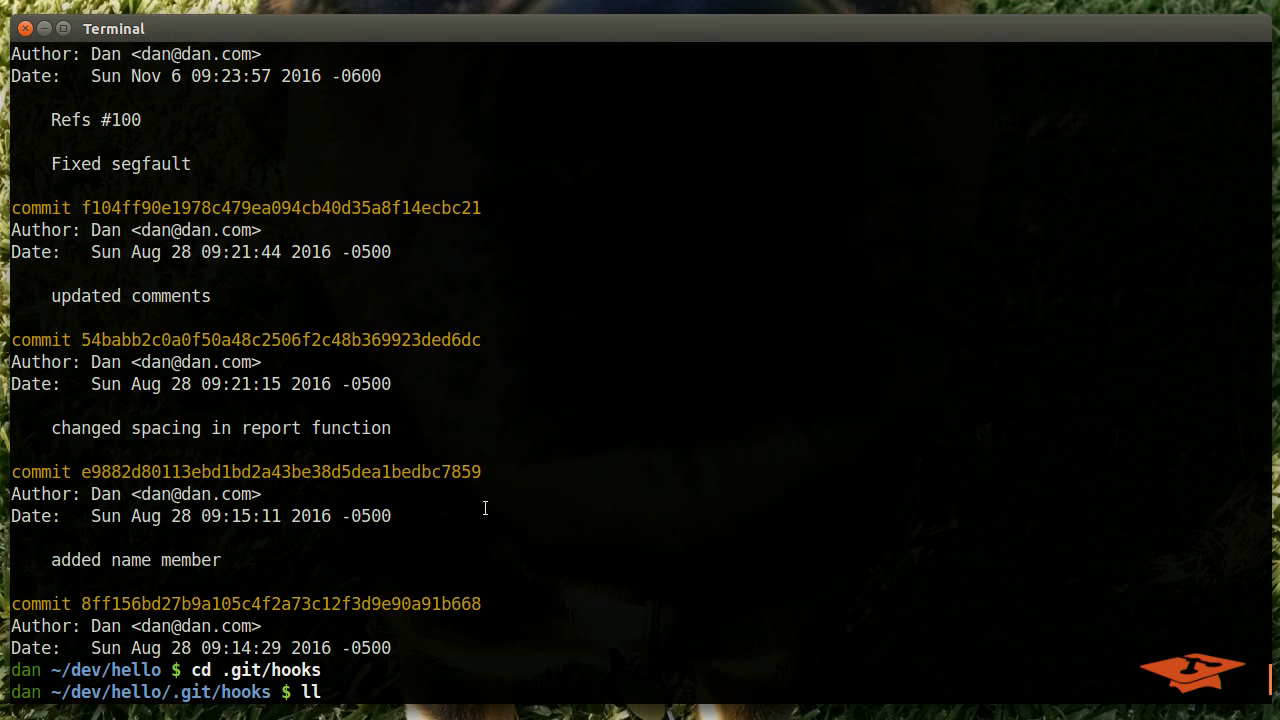
pyautogui.doubleClick(80, 120)
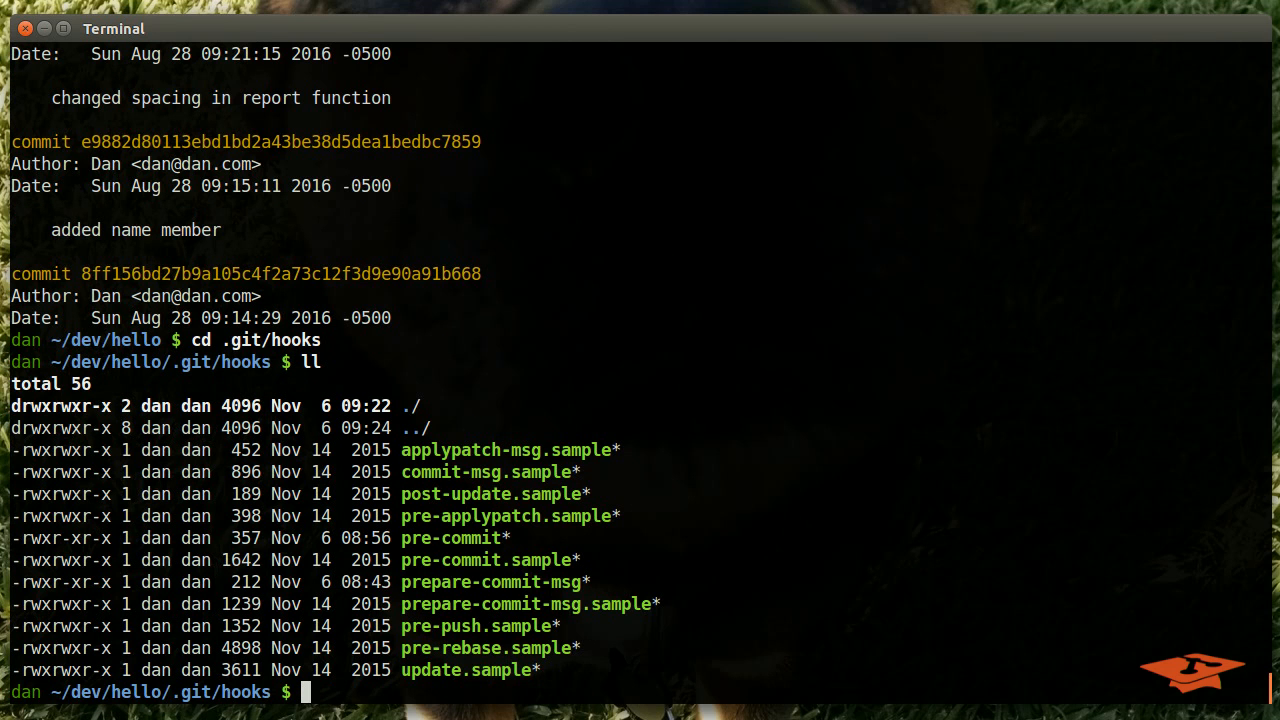
pyautogui.moveTo(840, 462)
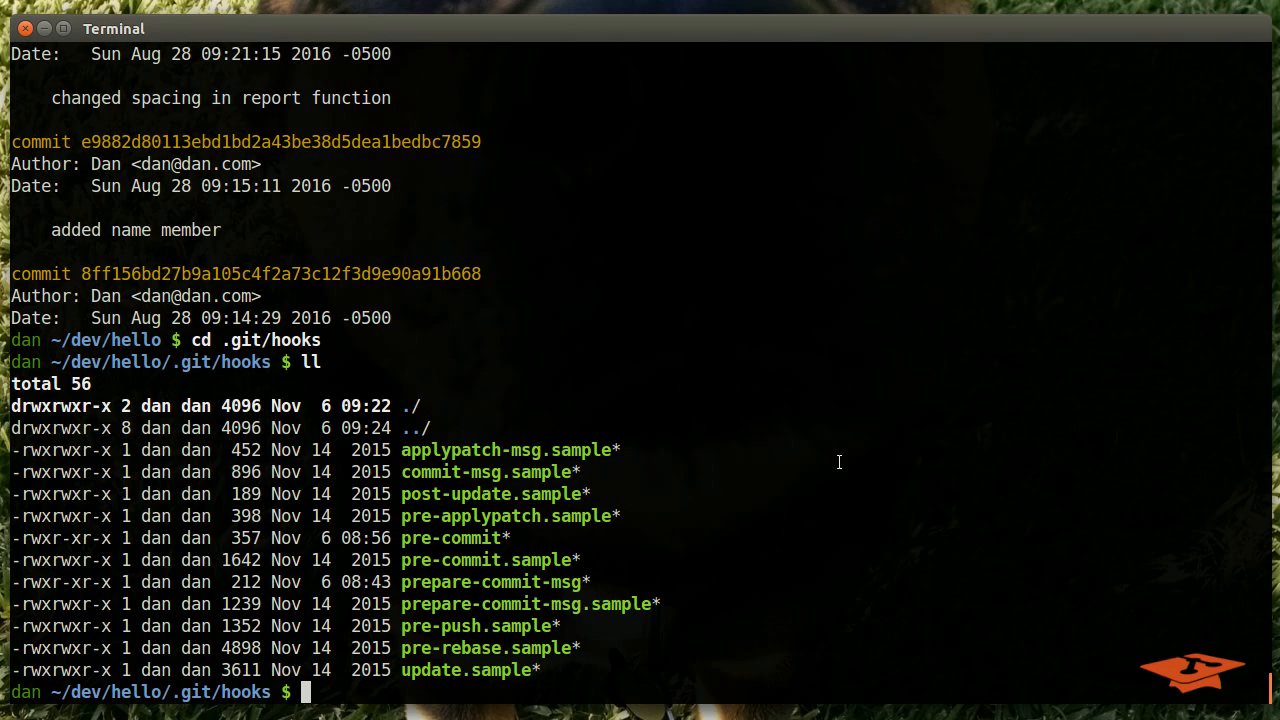
pyautogui.moveTo(812, 596)
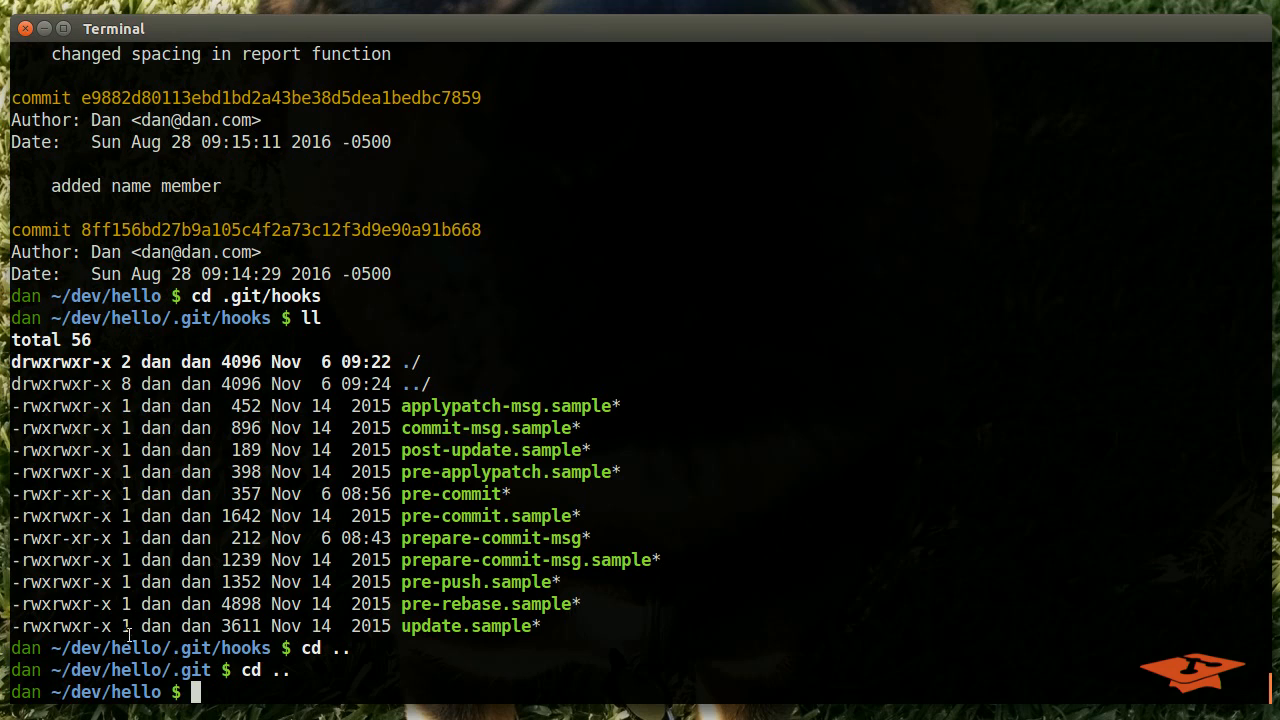
# Highlight the active pre-commit hook and the .git/hooks directory path in the listing
pyautogui.doubleClick(212, 648)
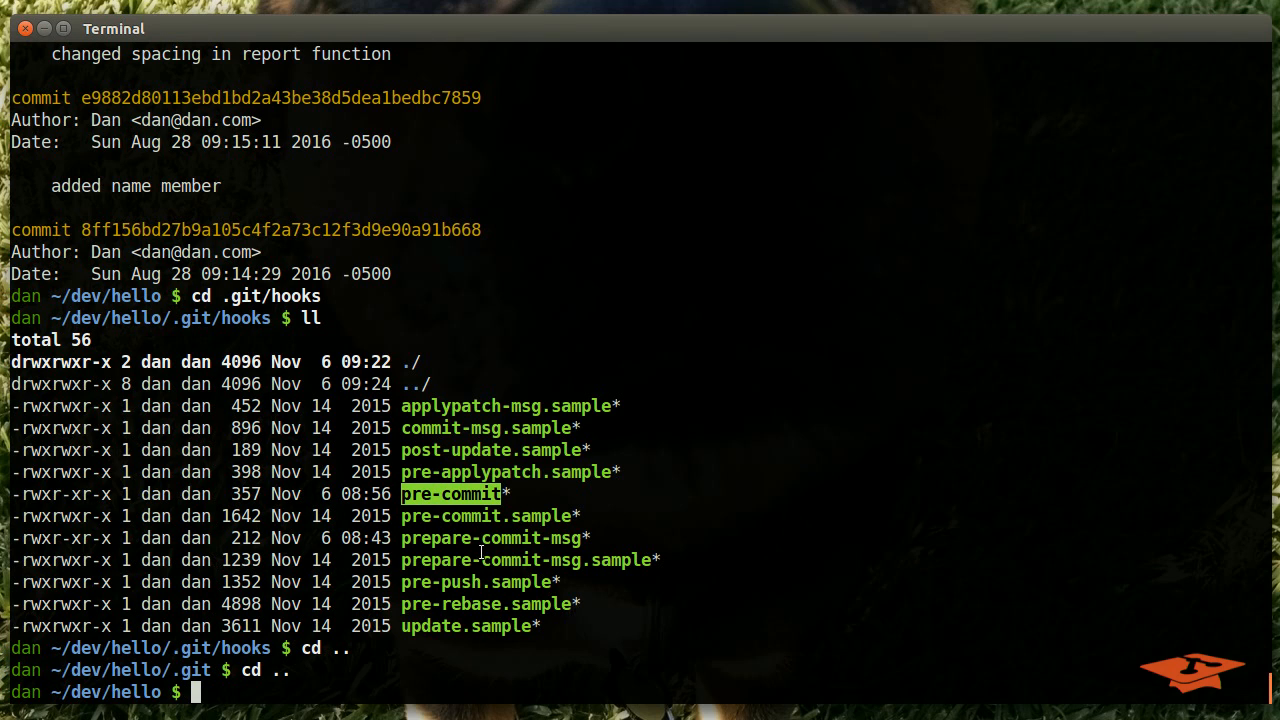
pyautogui.moveTo(452, 516)
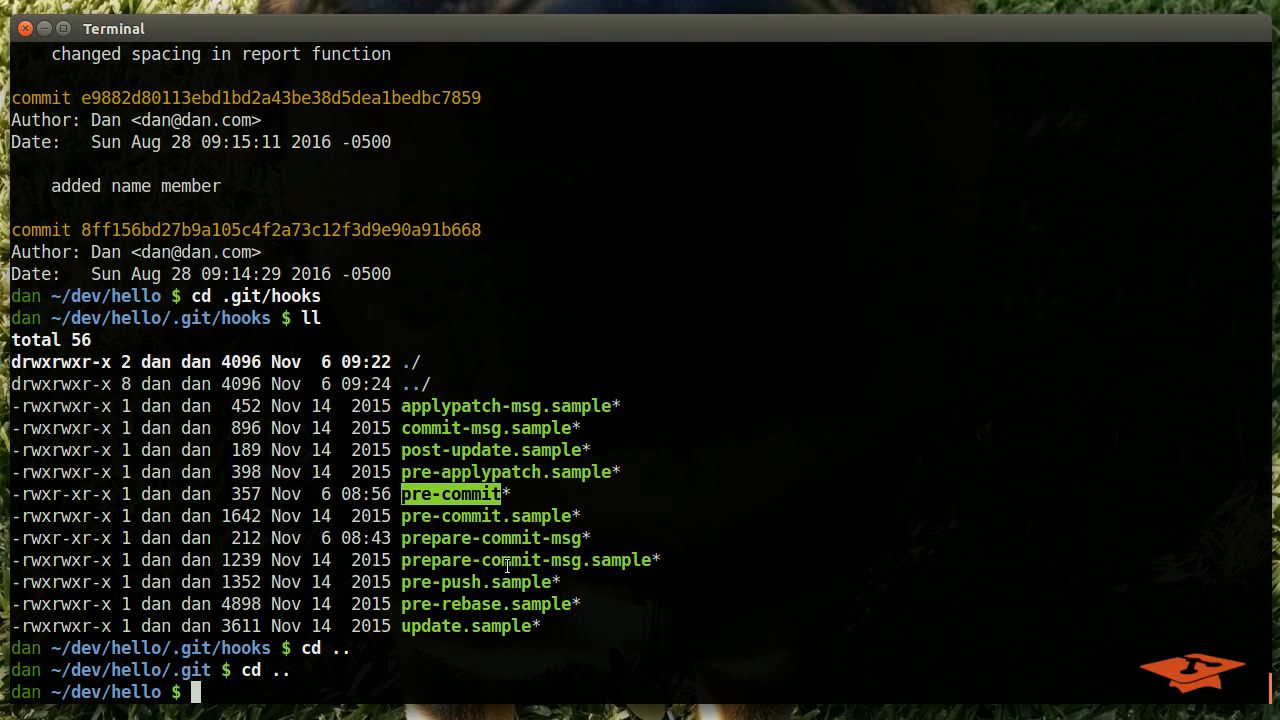
pyautogui.moveTo(512, 568)
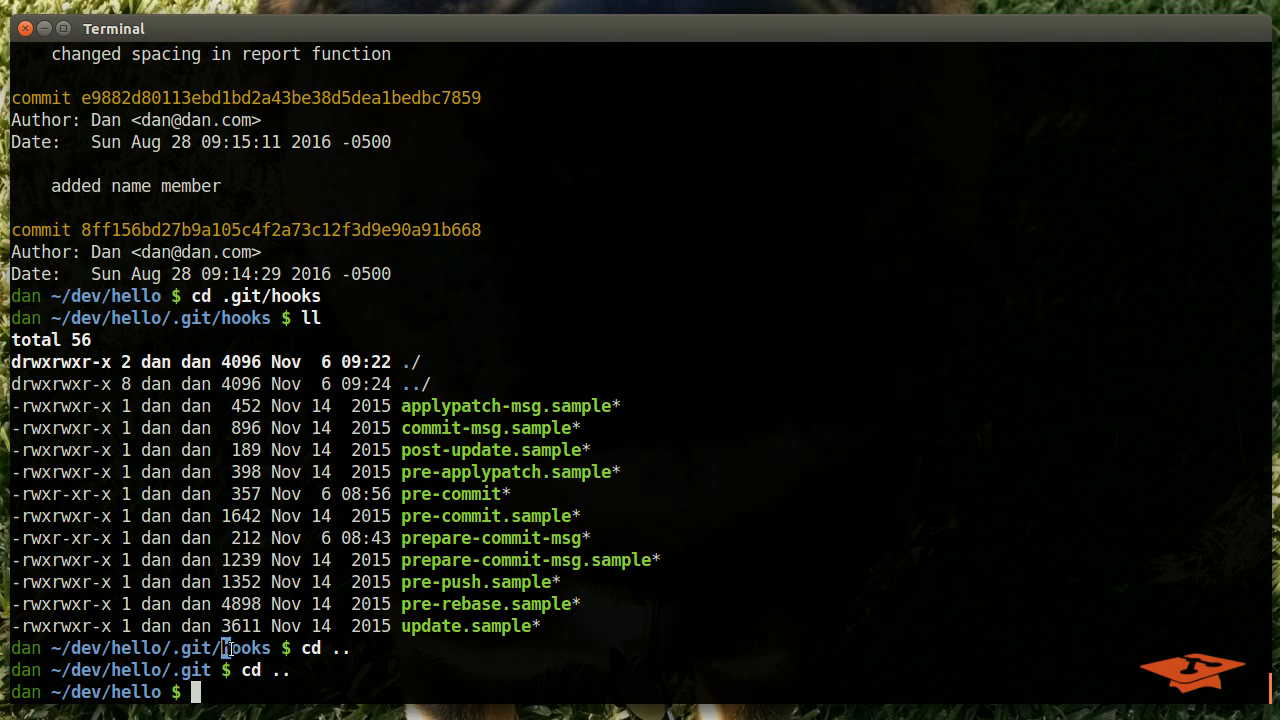
pyautogui.doubleClick(244, 648)
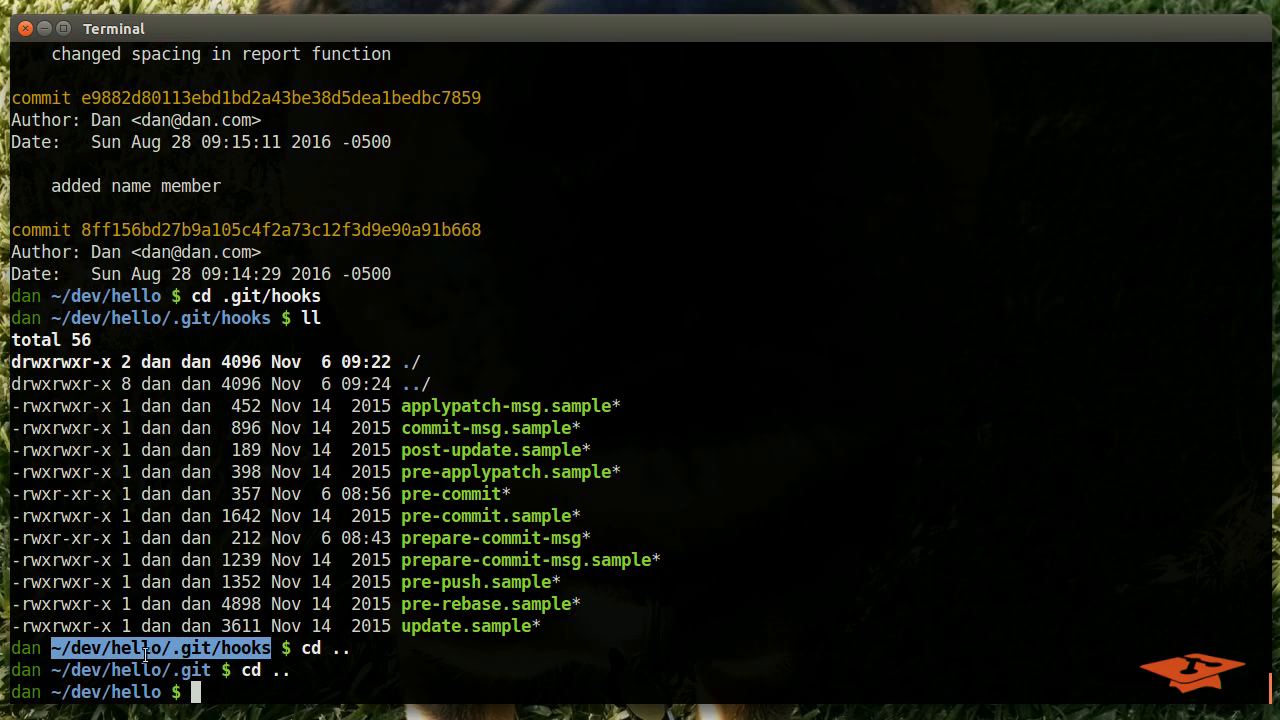
pyautogui.moveTo(458, 498)
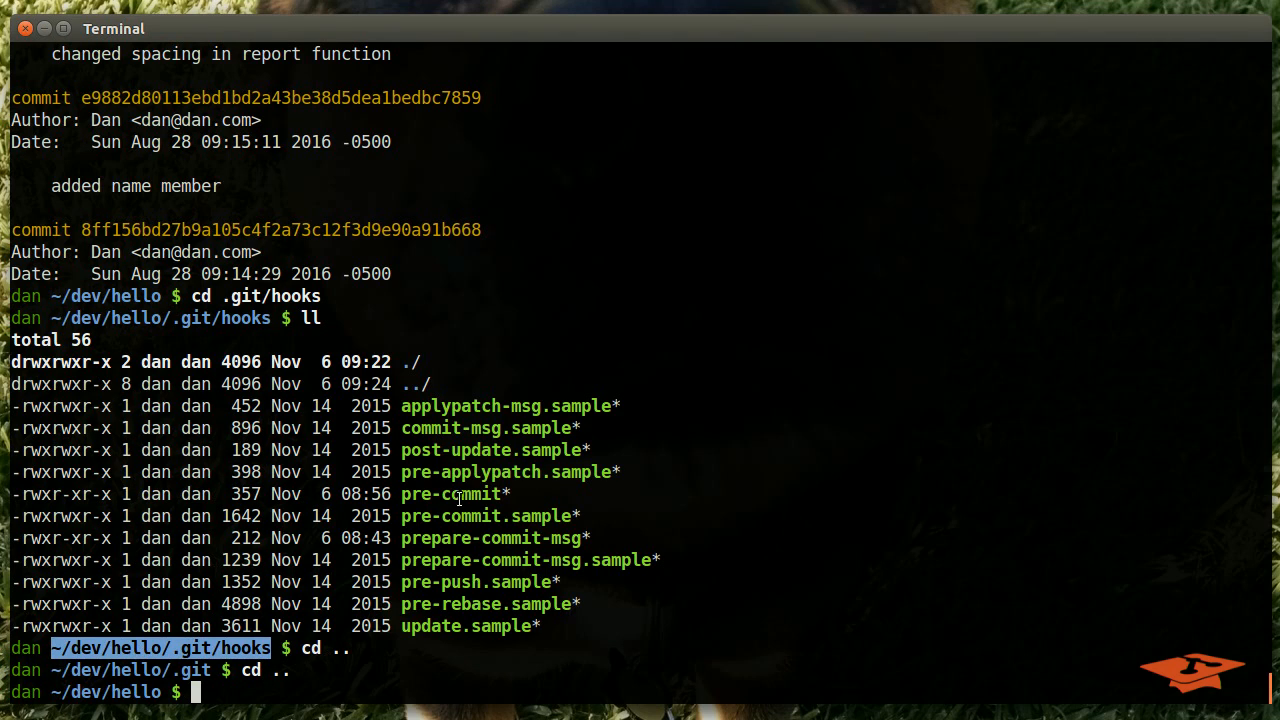
pyautogui.doubleClick(452, 494)
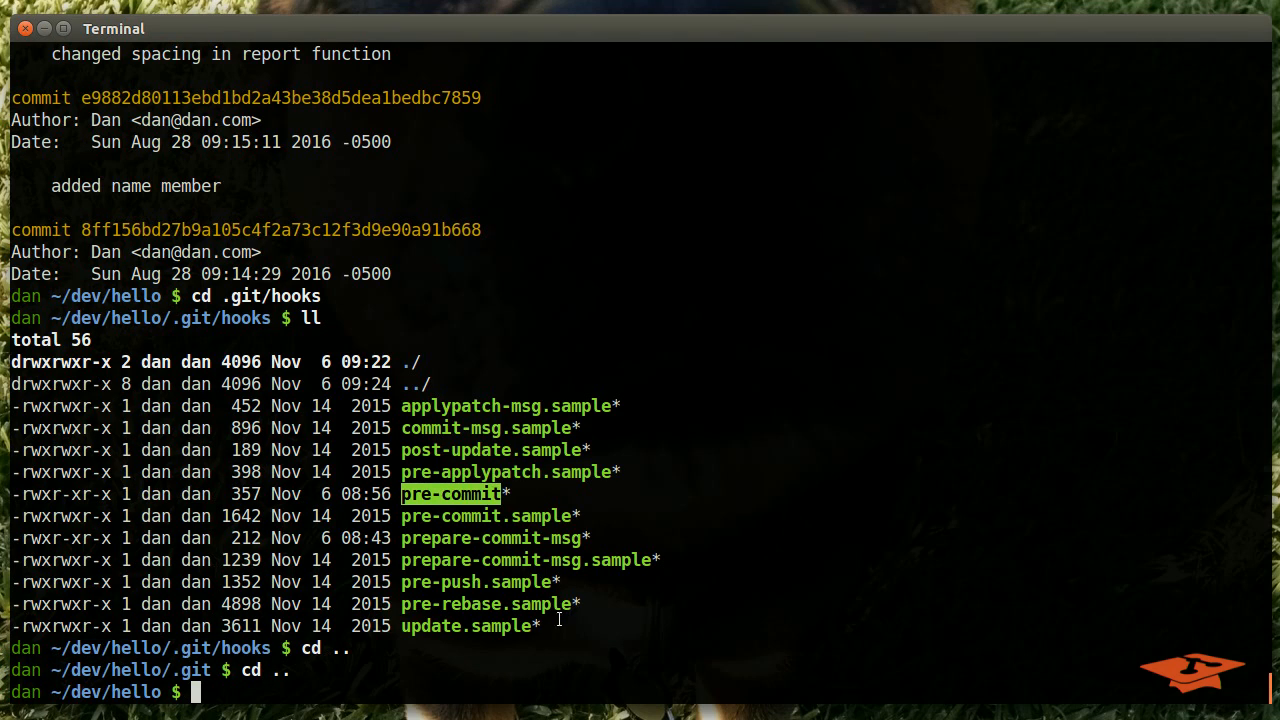
pyautogui.moveTo(450, 518)
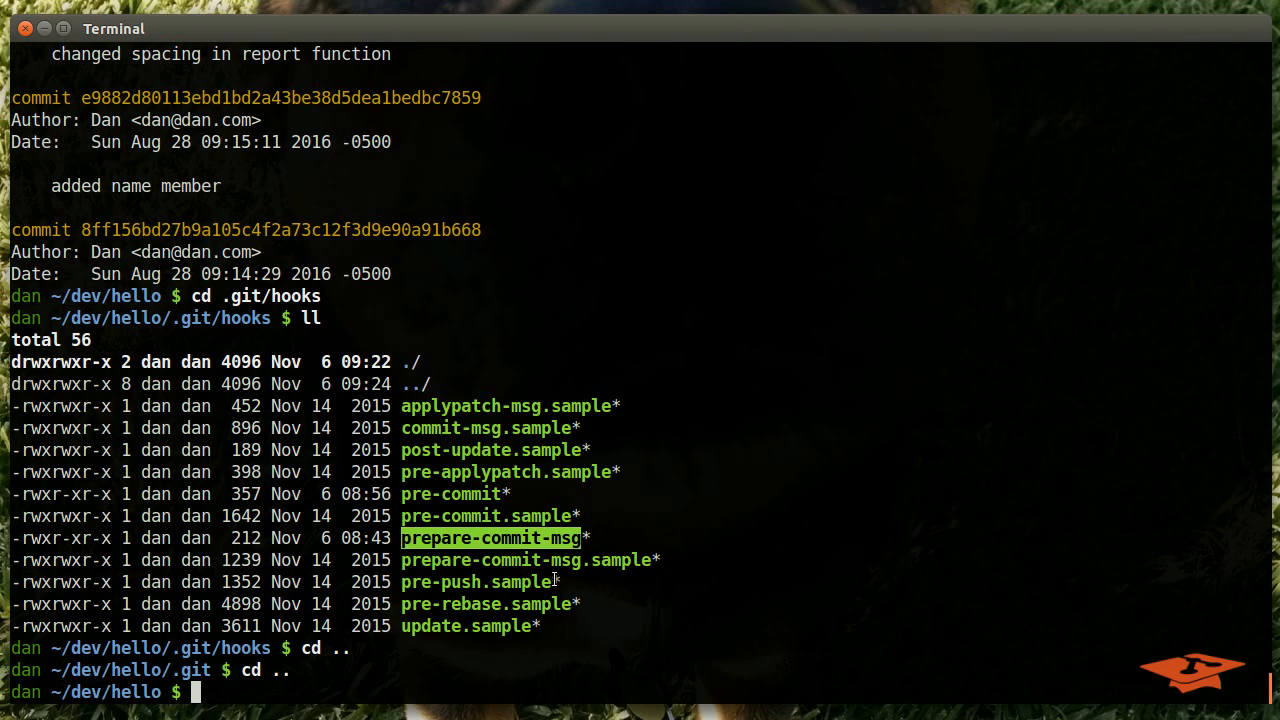
pyautogui.moveTo(548, 688)
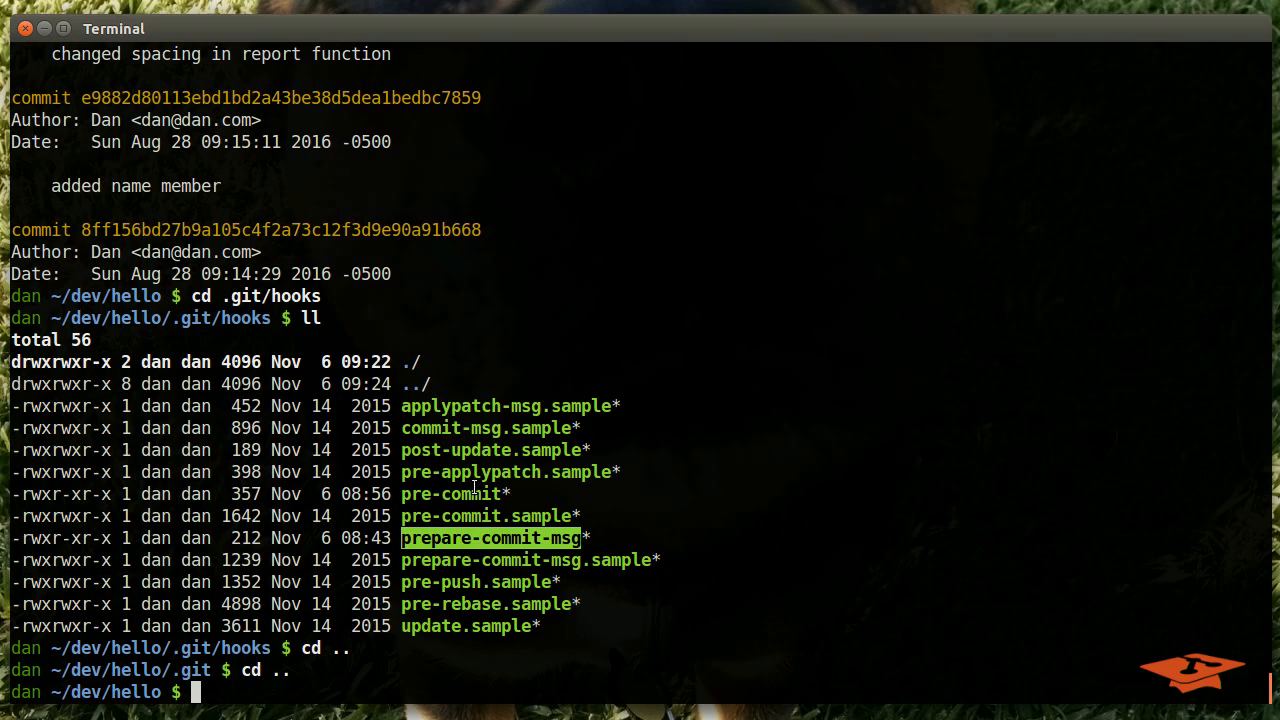
pyautogui.moveTo(448, 528)
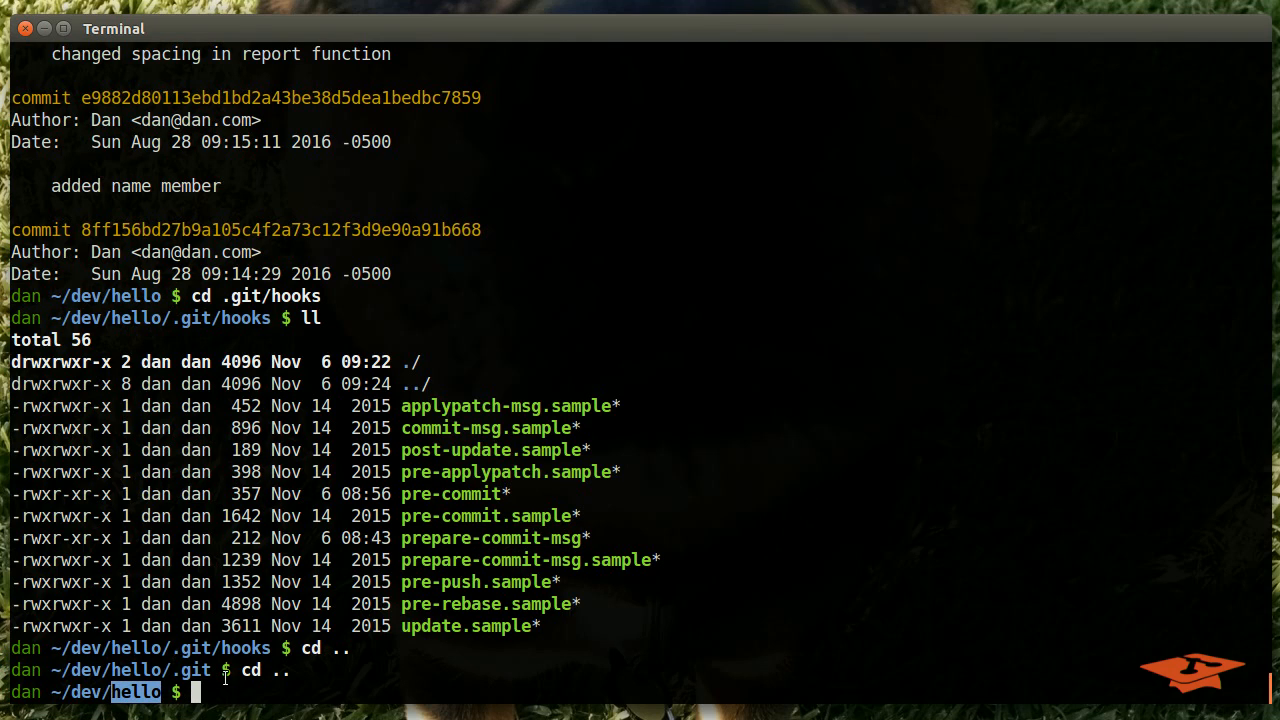
# Stage ./bin/setup_hooks.sh at the prompt without running it and highlight the bin folder
pyautogui.write('./bin/setup_hooks.')
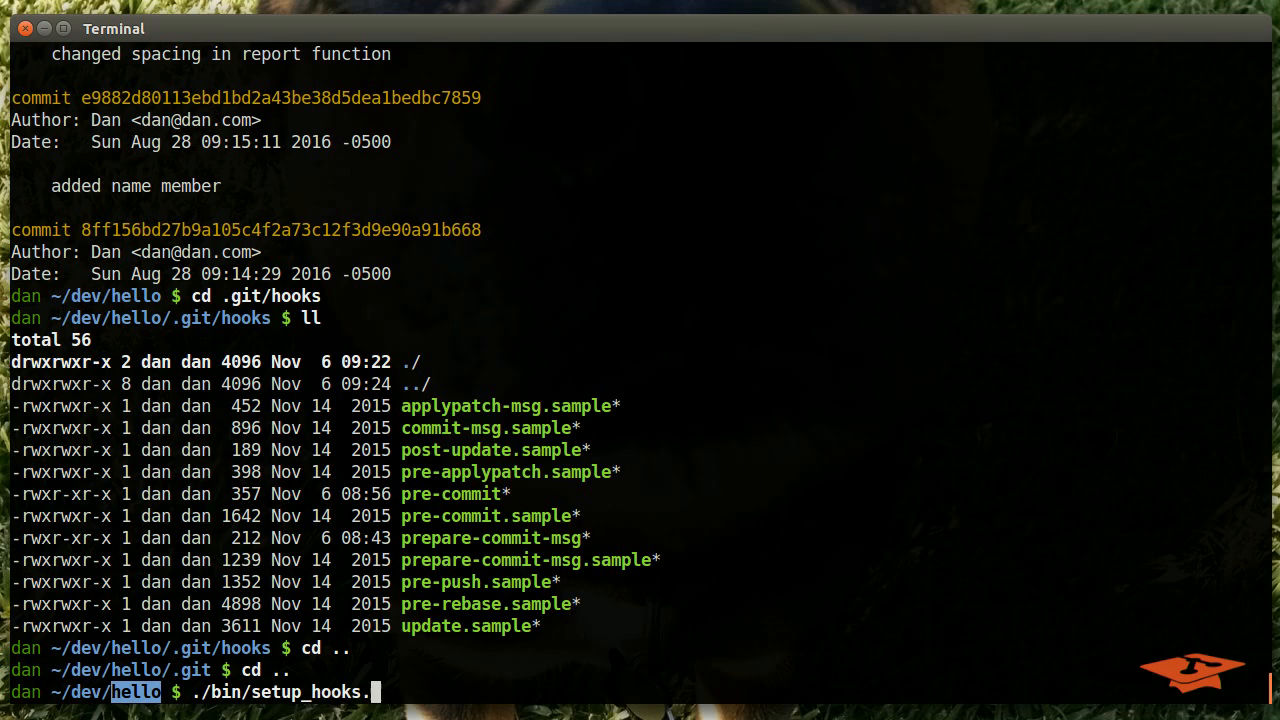
pyautogui.write('sh')
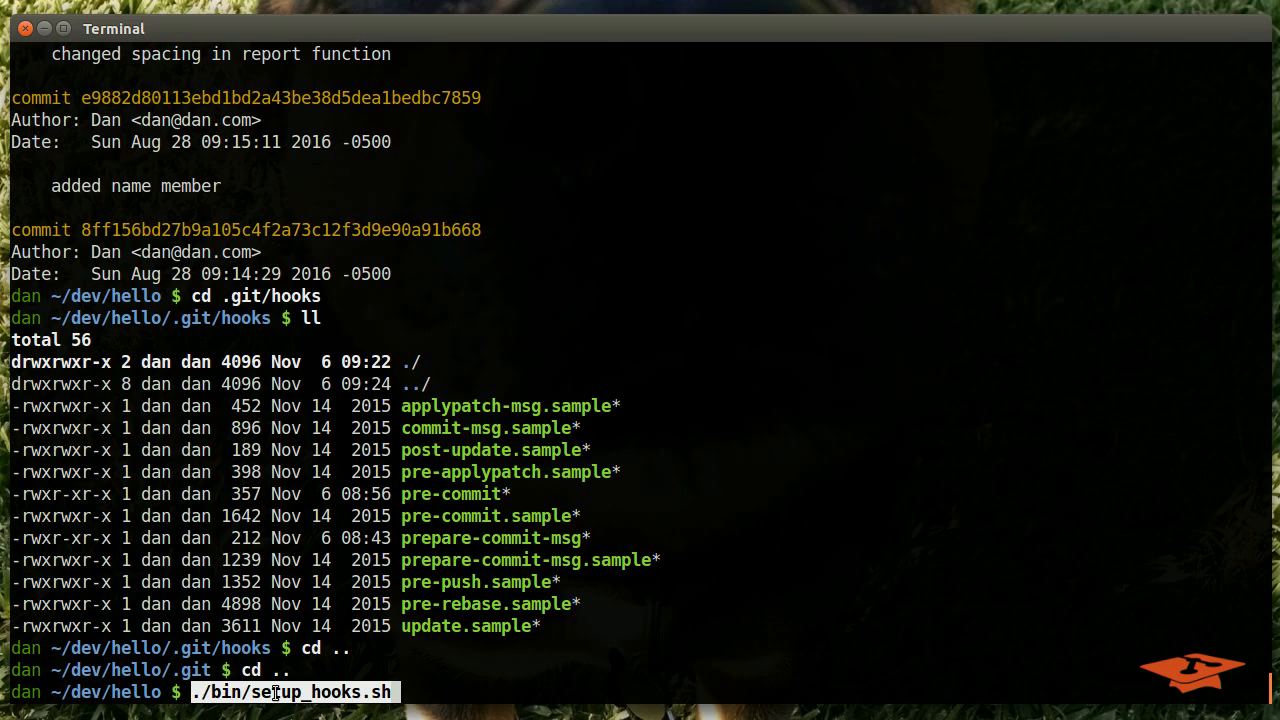
pyautogui.doubleClick(224, 692)
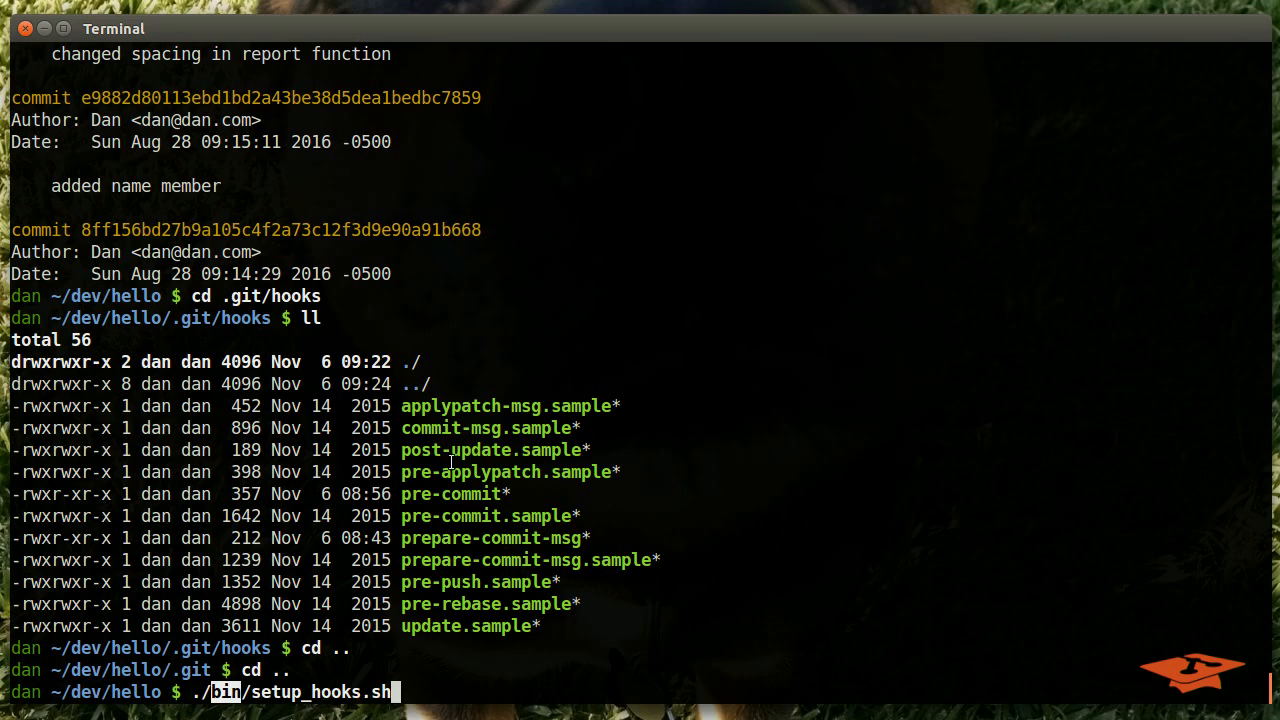
pyautogui.moveTo(232, 636)
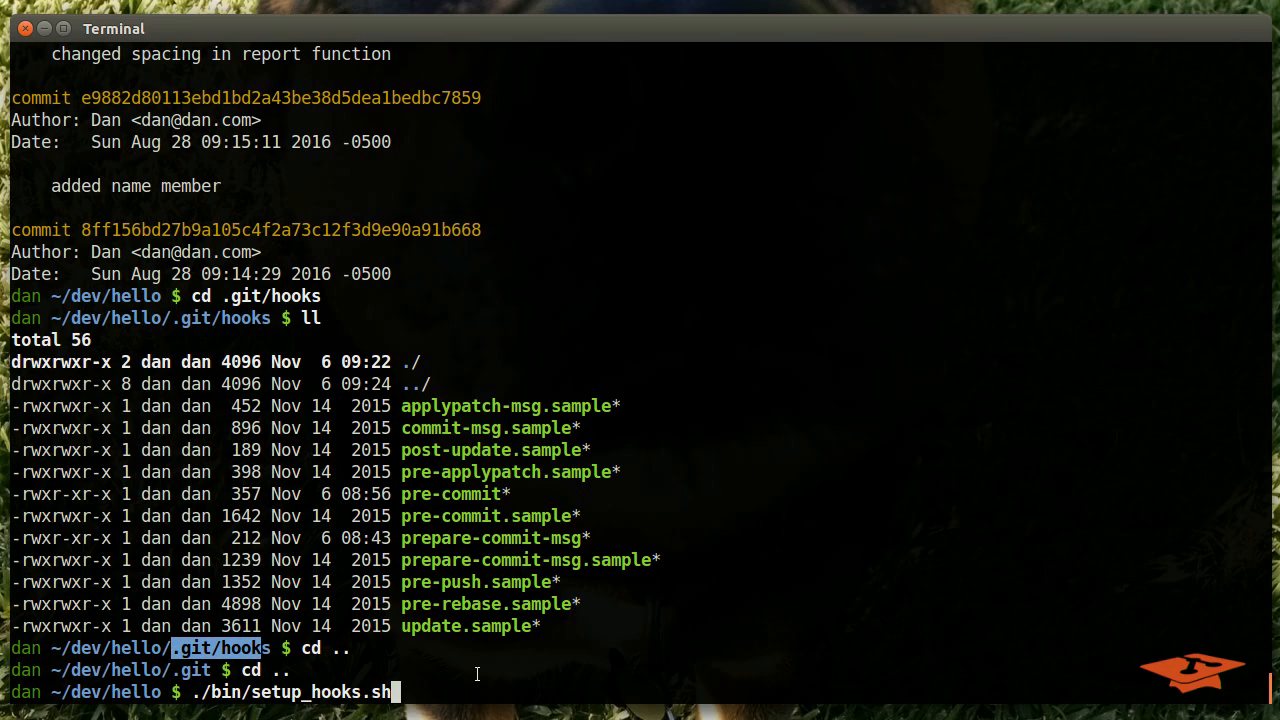
pyautogui.moveTo(516, 616)
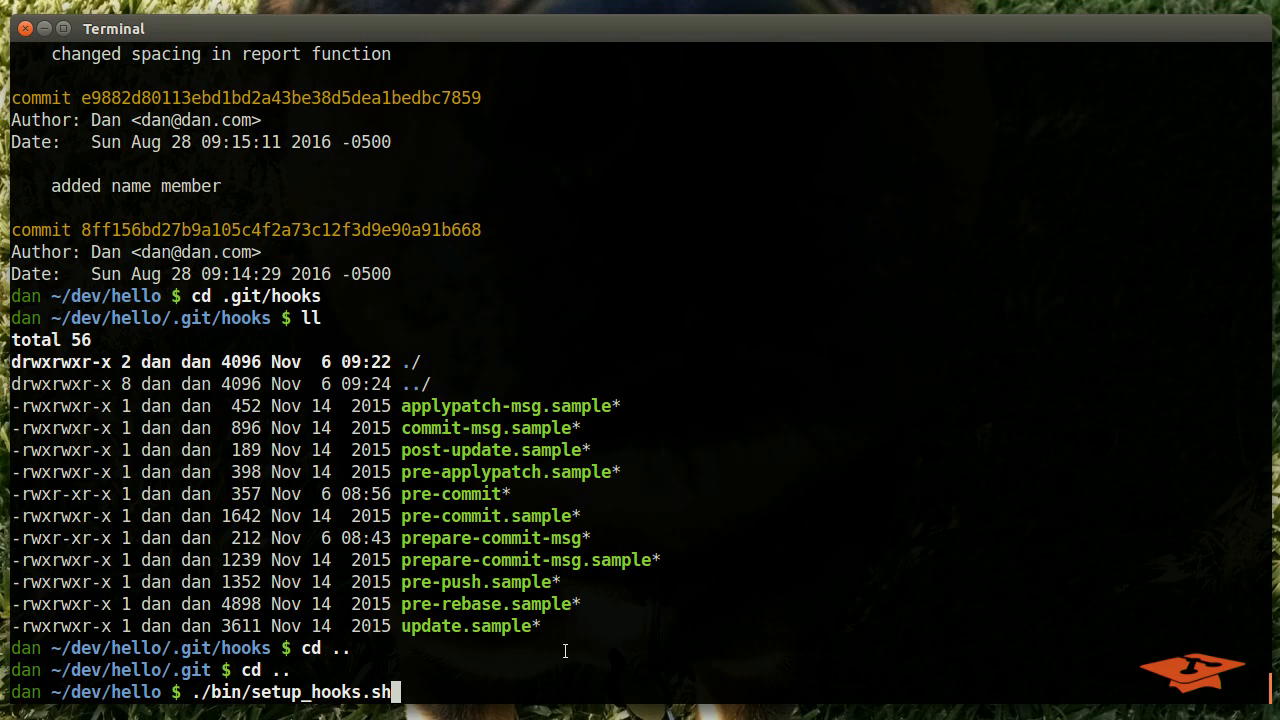
pyautogui.moveTo(546, 674)
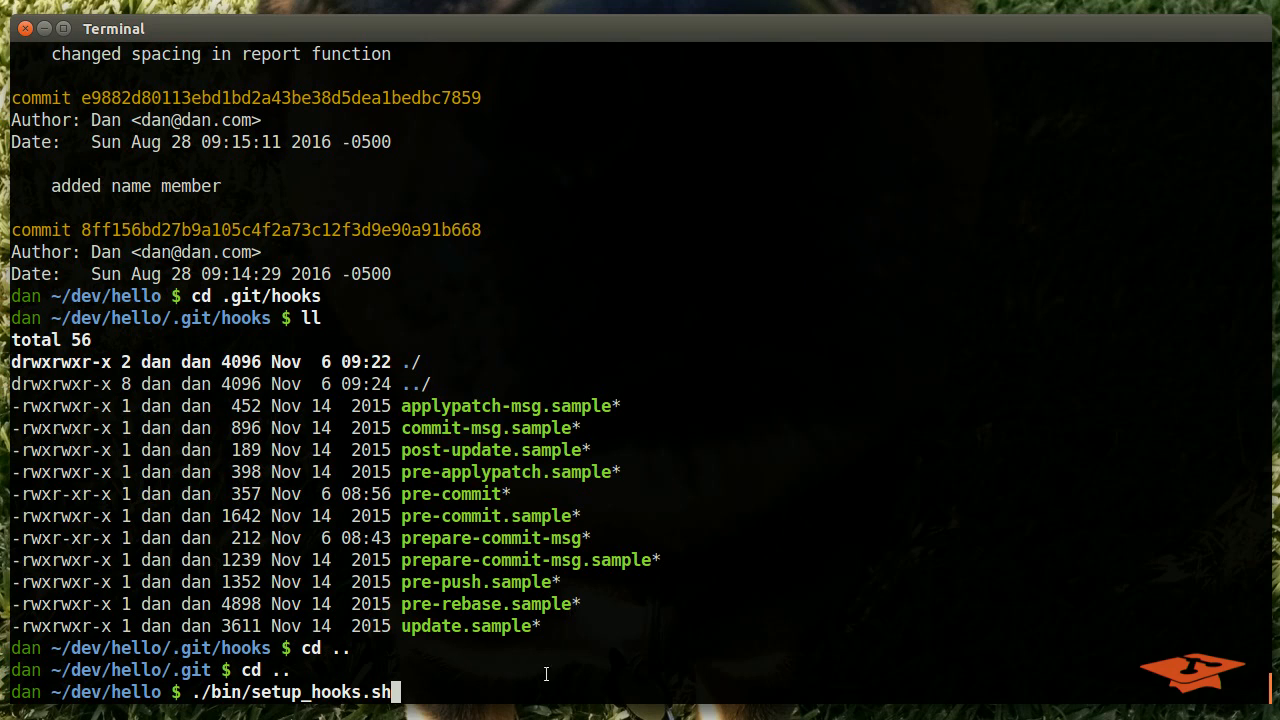
pyautogui.moveTo(490, 688)
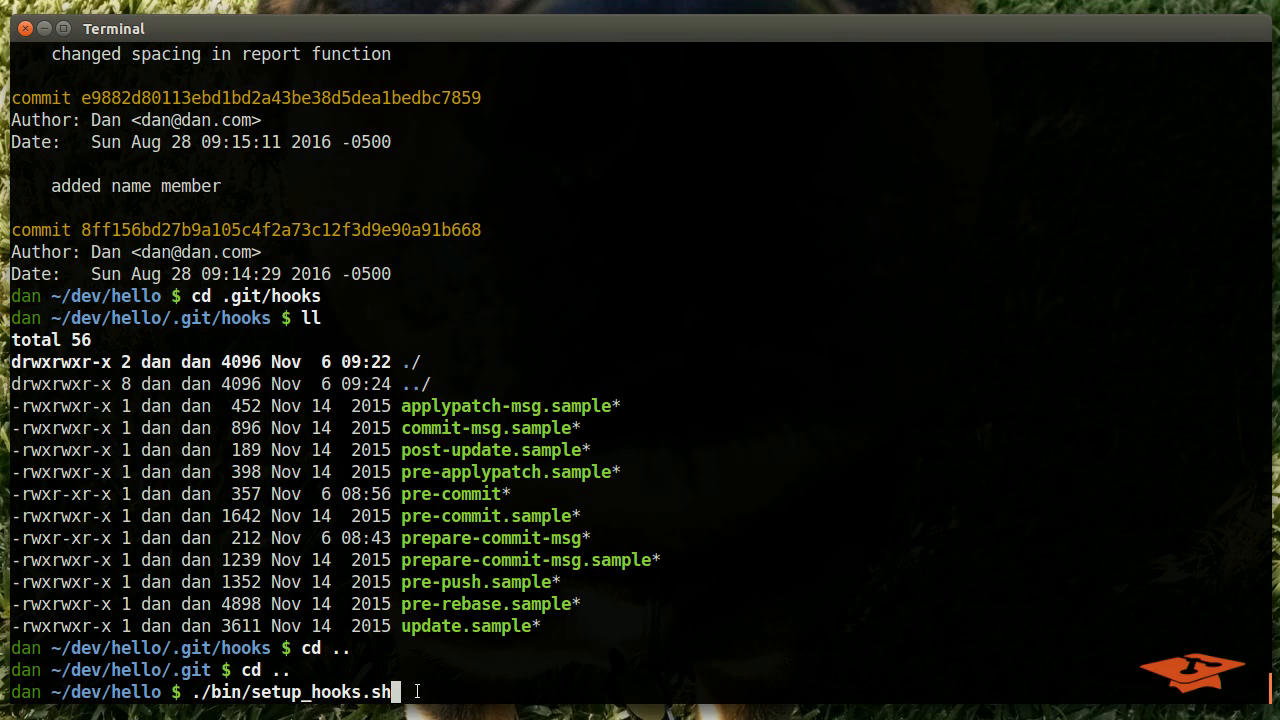
pyautogui.moveTo(440, 498)
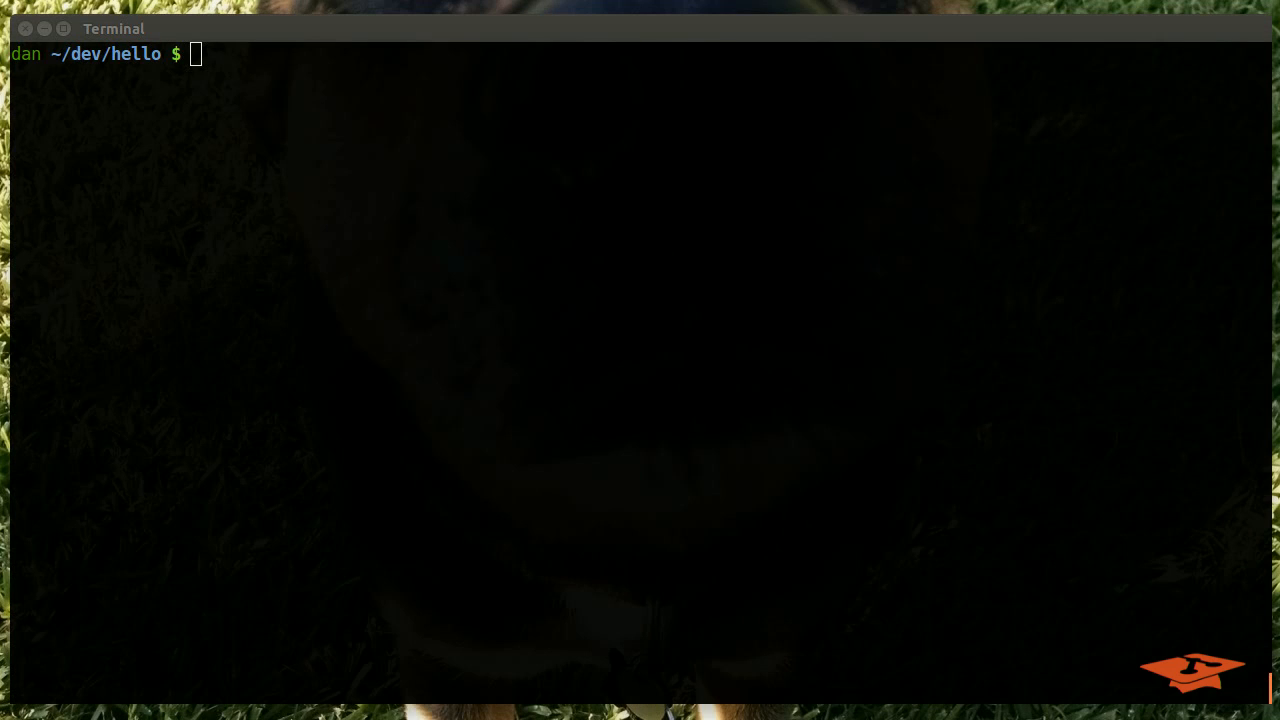
pyautogui.moveTo(184, 324)
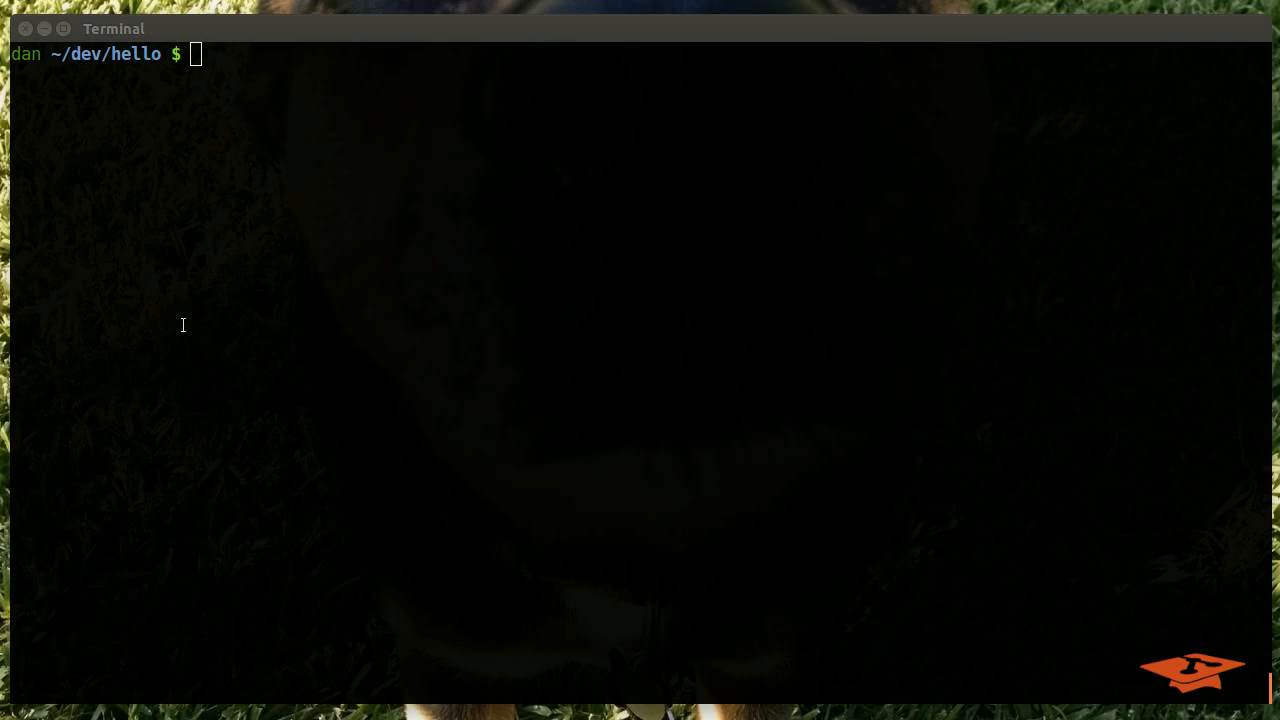
# Put the Atlassian git-hooks local-hooks tutorial URL on the cleared prompt line
pyautogui.write('https://www.atlassian.com/git/tutorials/git-hooks/local-hooks')
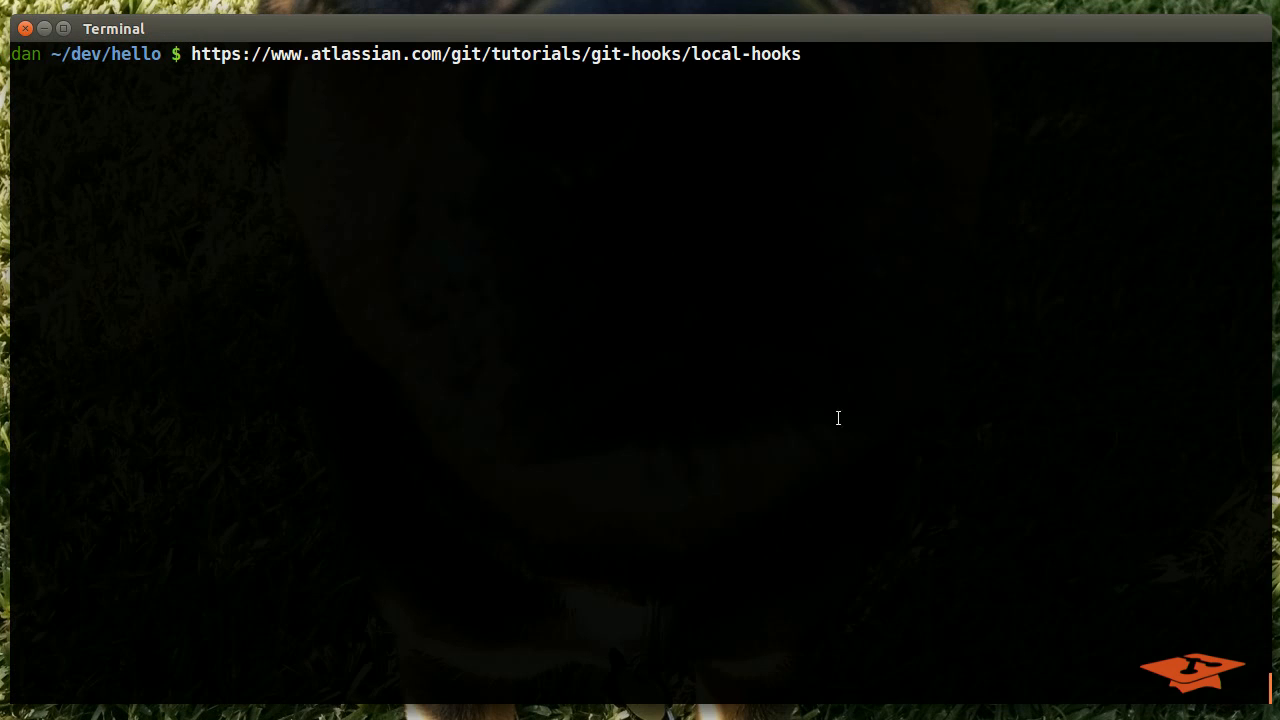
pyautogui.moveTo(1032, 632)
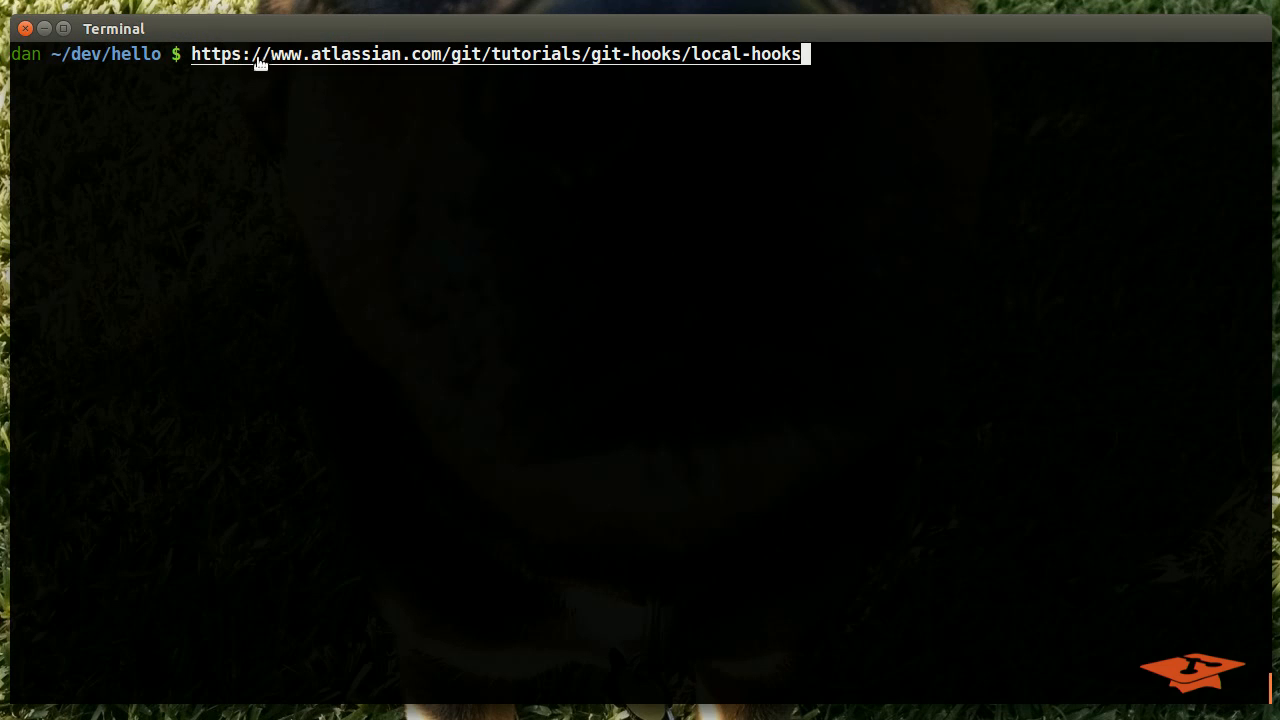
pyautogui.moveTo(708, 56)
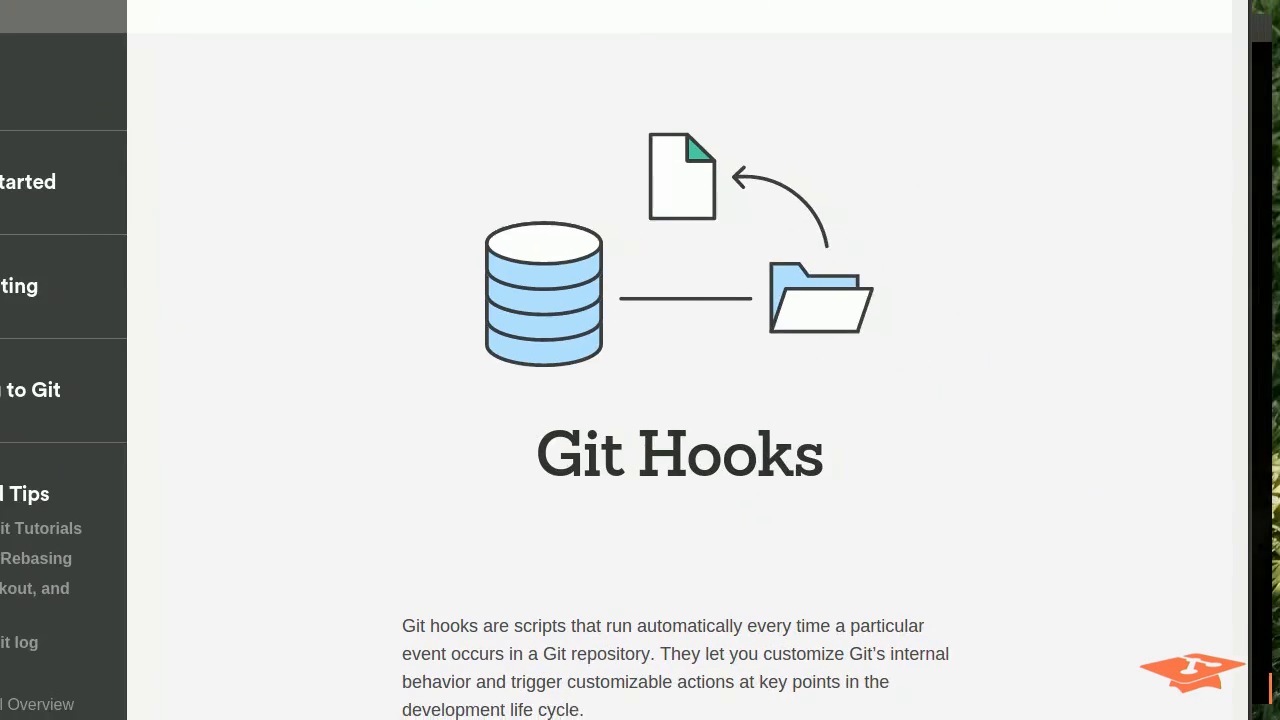
# Scroll the Atlassian Git Hooks tutorial through Installing Hooks and Local Hooks to Pre-Commit
pyautogui.scroll(-3)
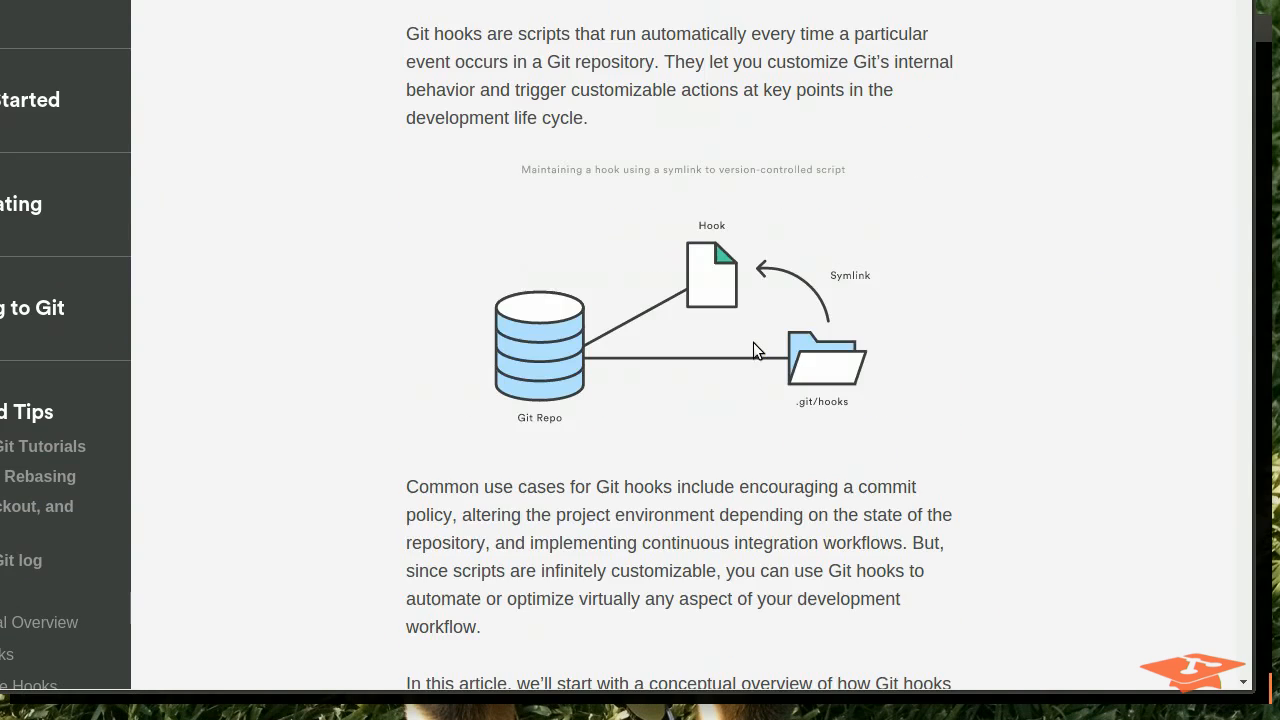
pyautogui.scroll(-3)
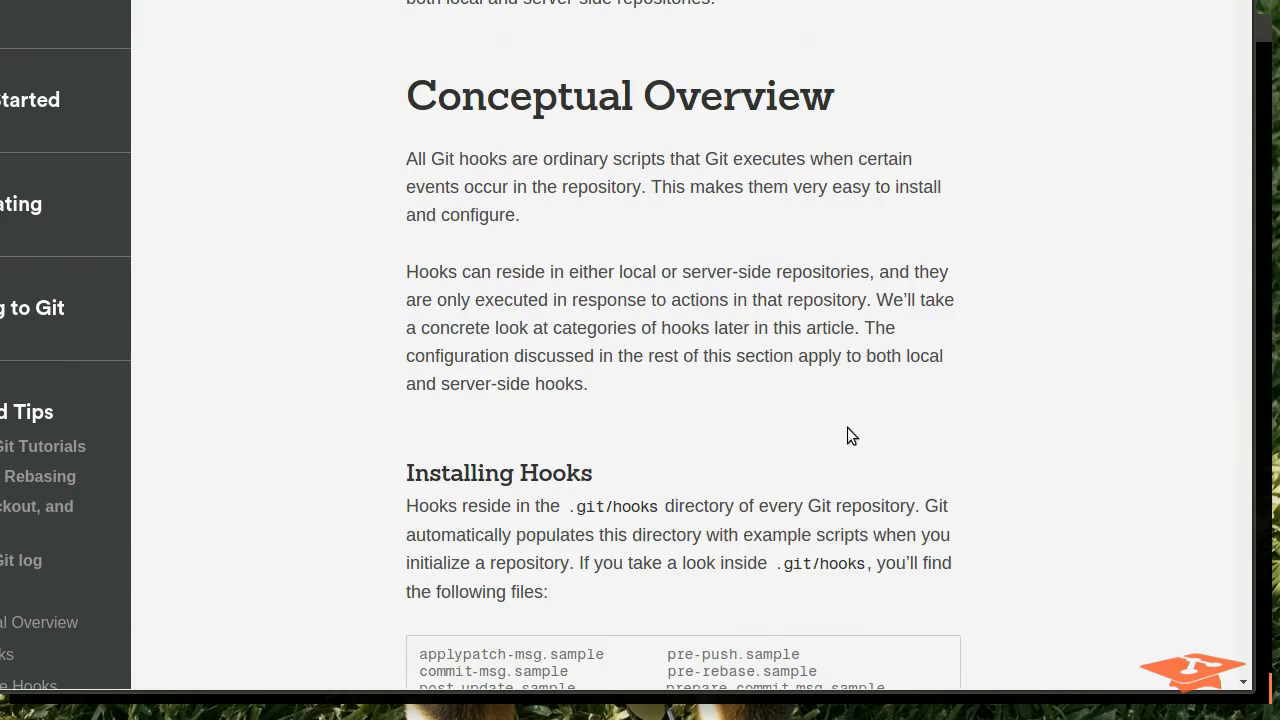
pyautogui.scroll(-3)
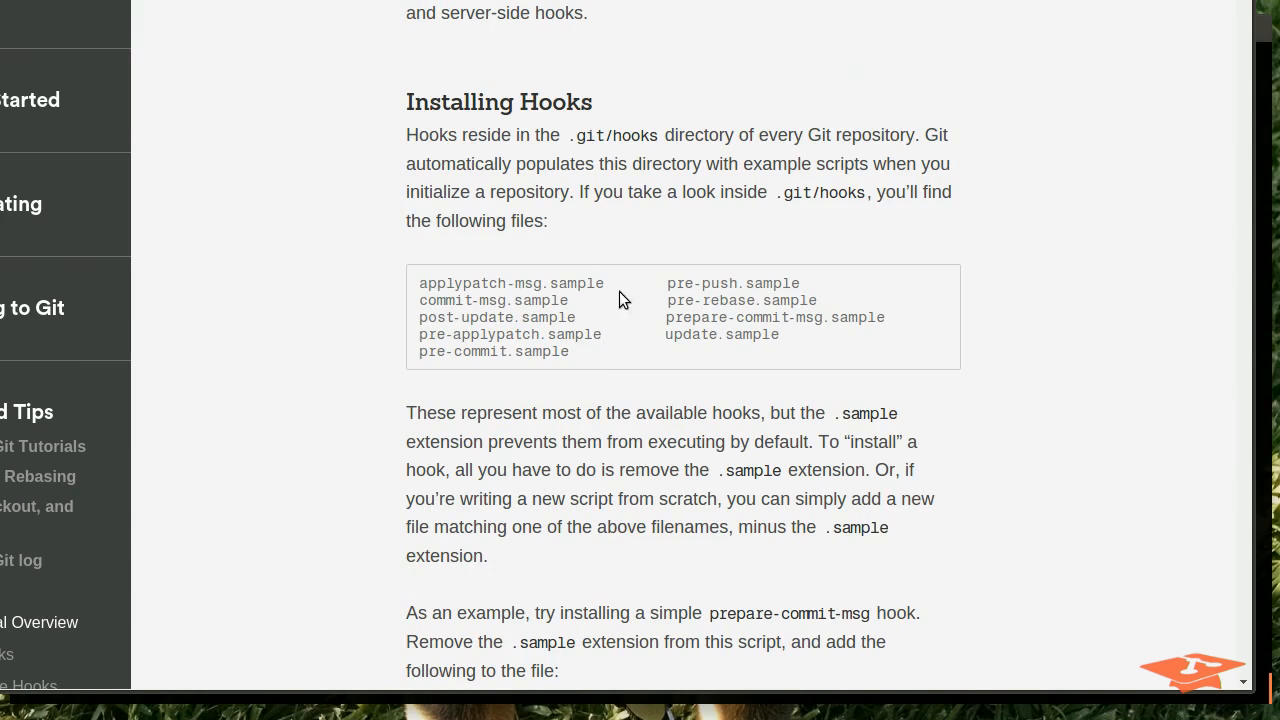
pyautogui.scroll(-3)
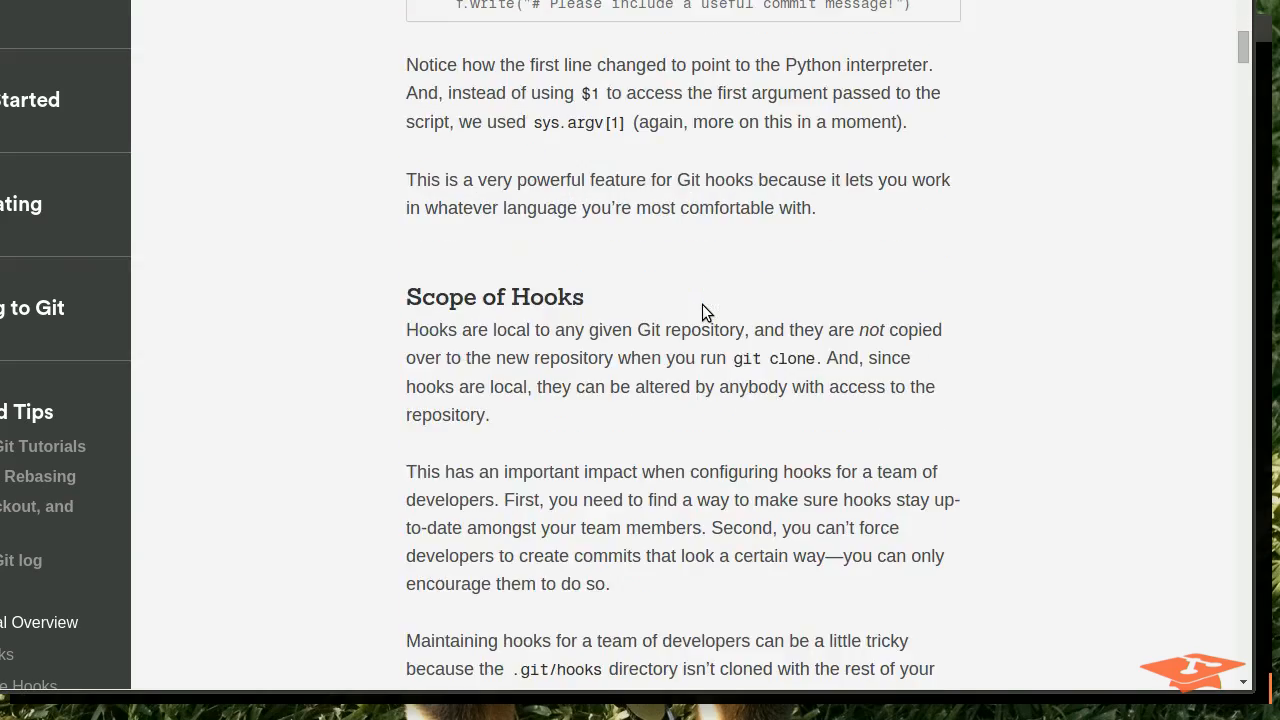
pyautogui.scroll(-3)
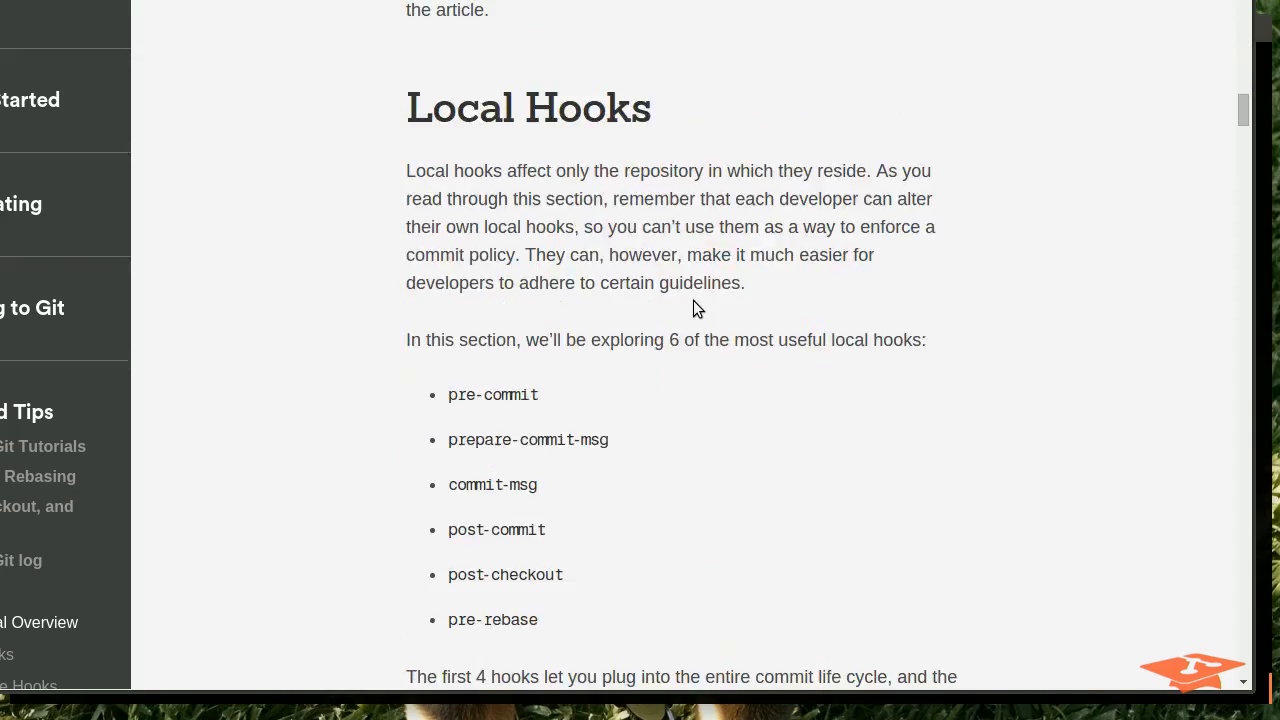
pyautogui.scroll(-3)
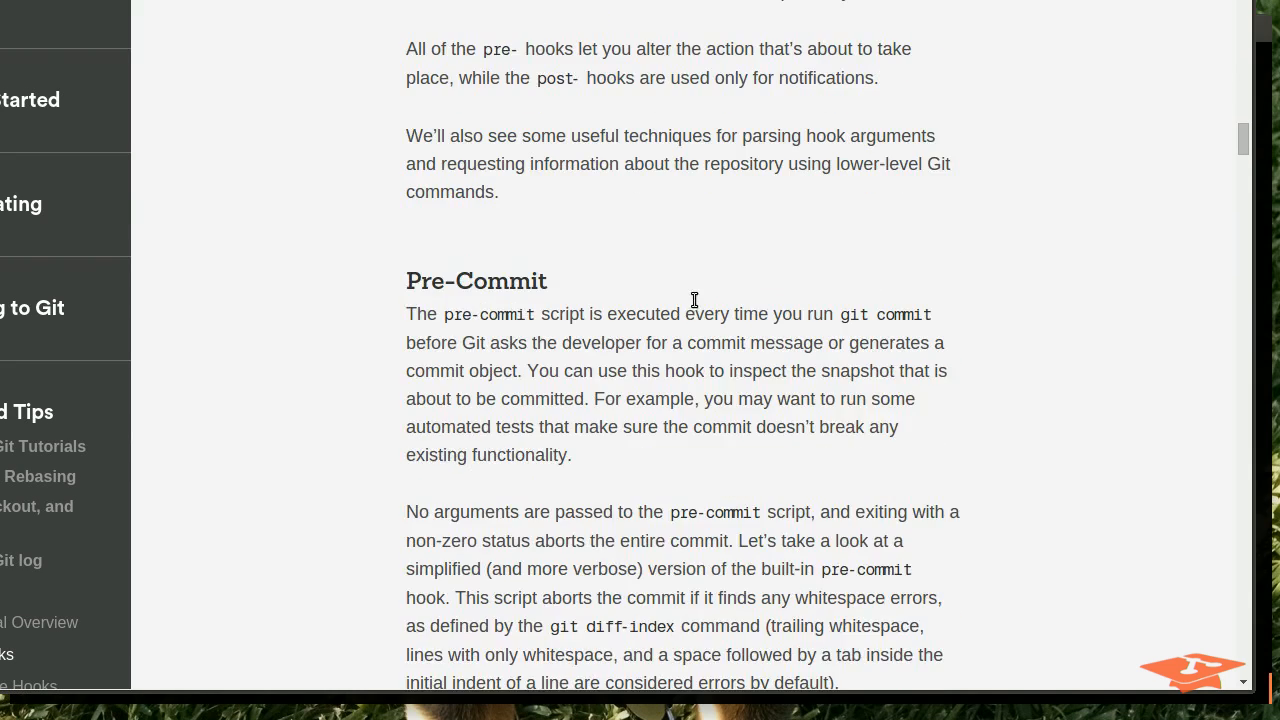
pyautogui.scroll(-3)
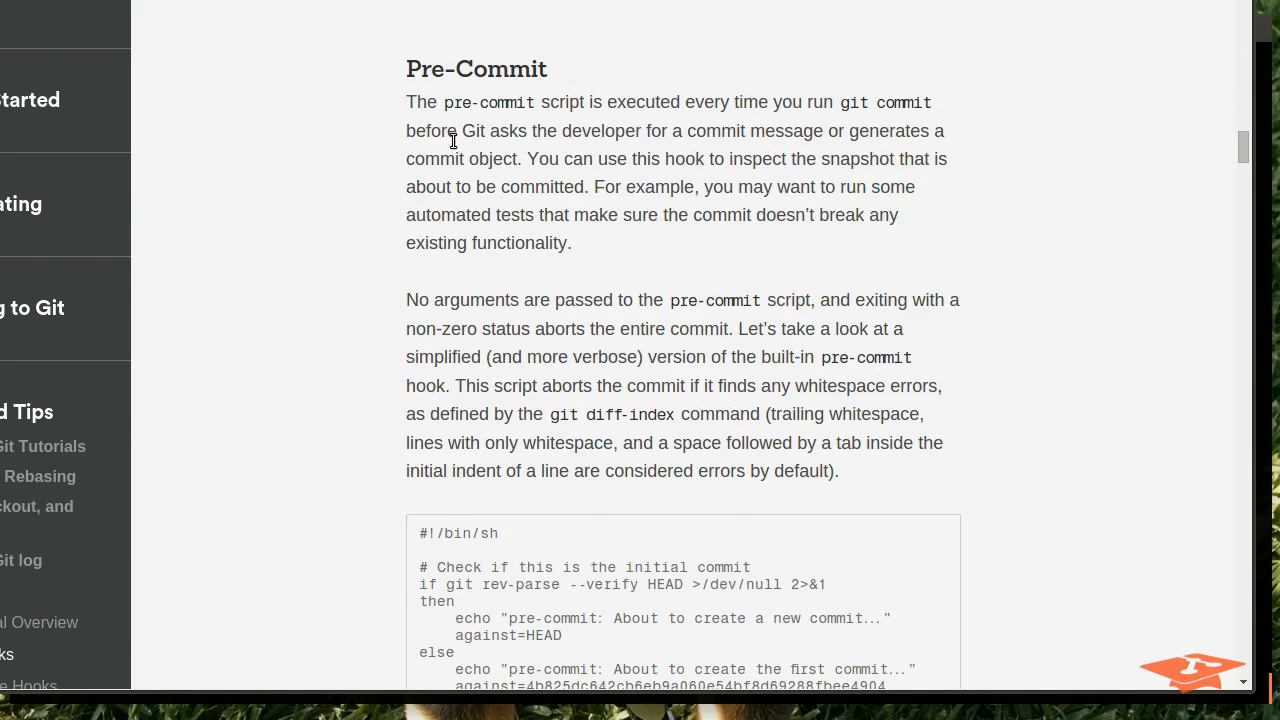
pyautogui.scroll(3)
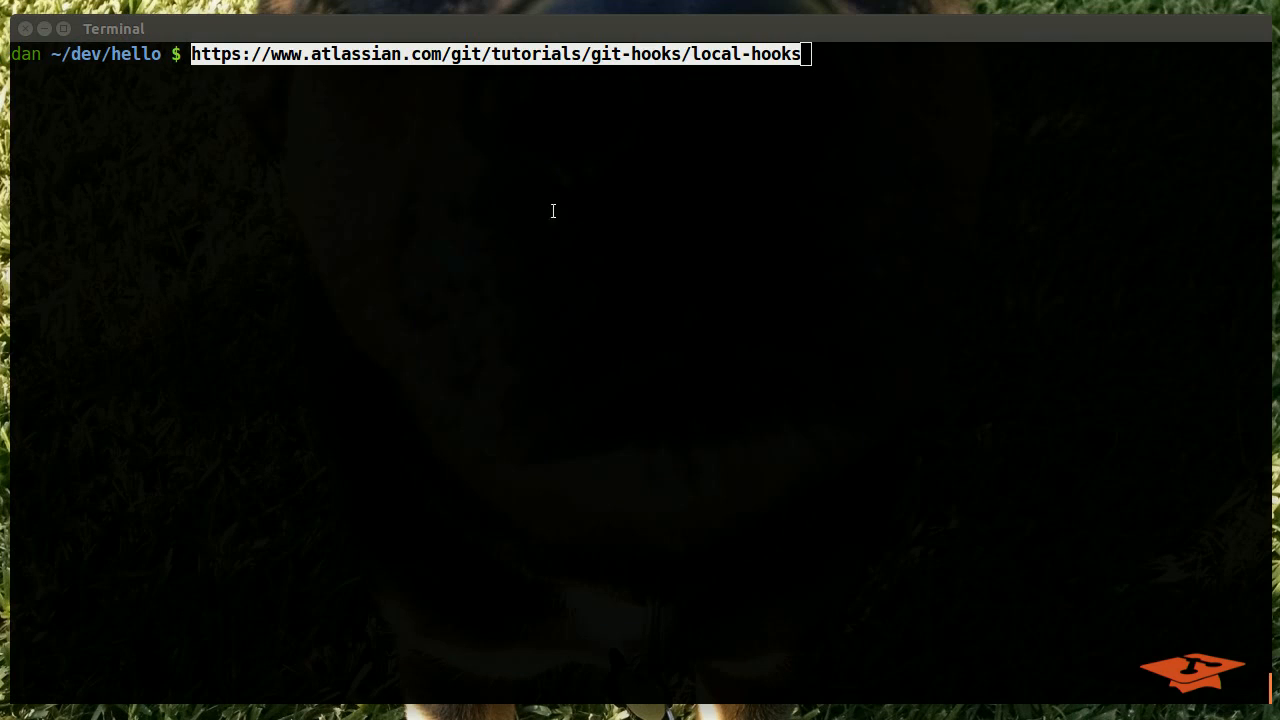
# Cancel the unrun local-hooks URL line, leaving a fresh empty prompt in ~/dev/hello
pyautogui.press('ctrl+c')
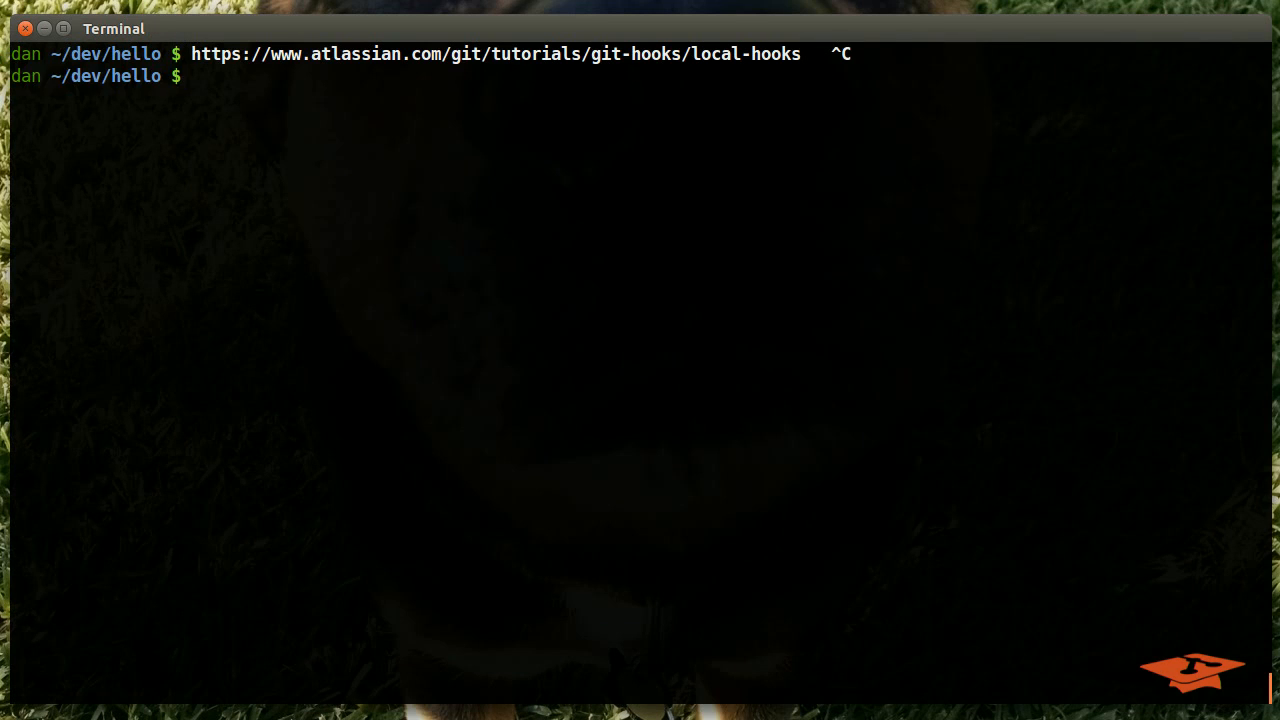
pyautogui.moveTo(624, 82)
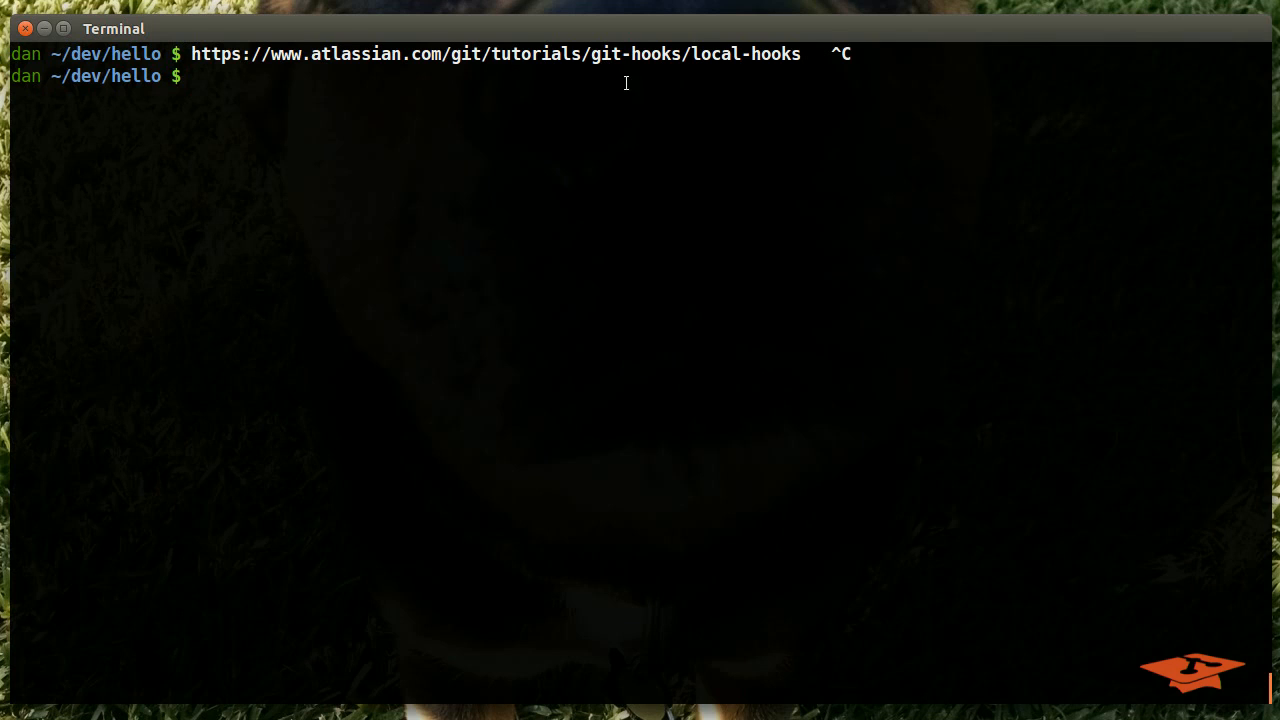